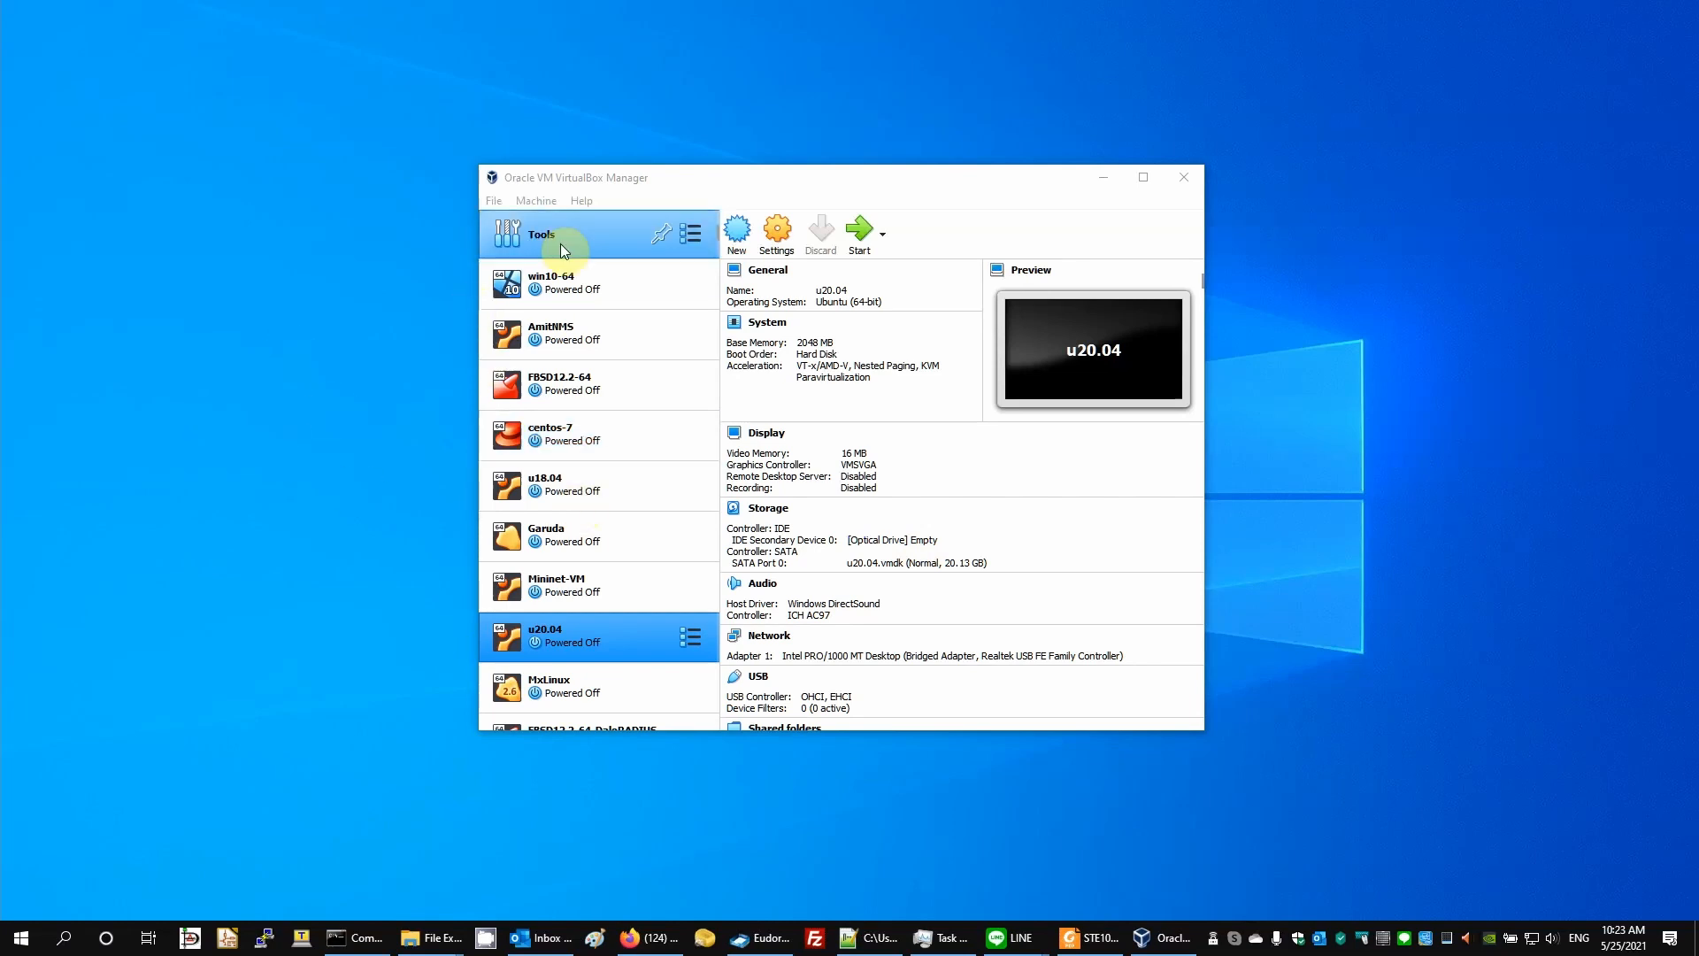
Create a new machine named FBSD13.0-CACTI, type BSD, FreeBSD (64-bit), and continue to memory size
left_click(736, 228)
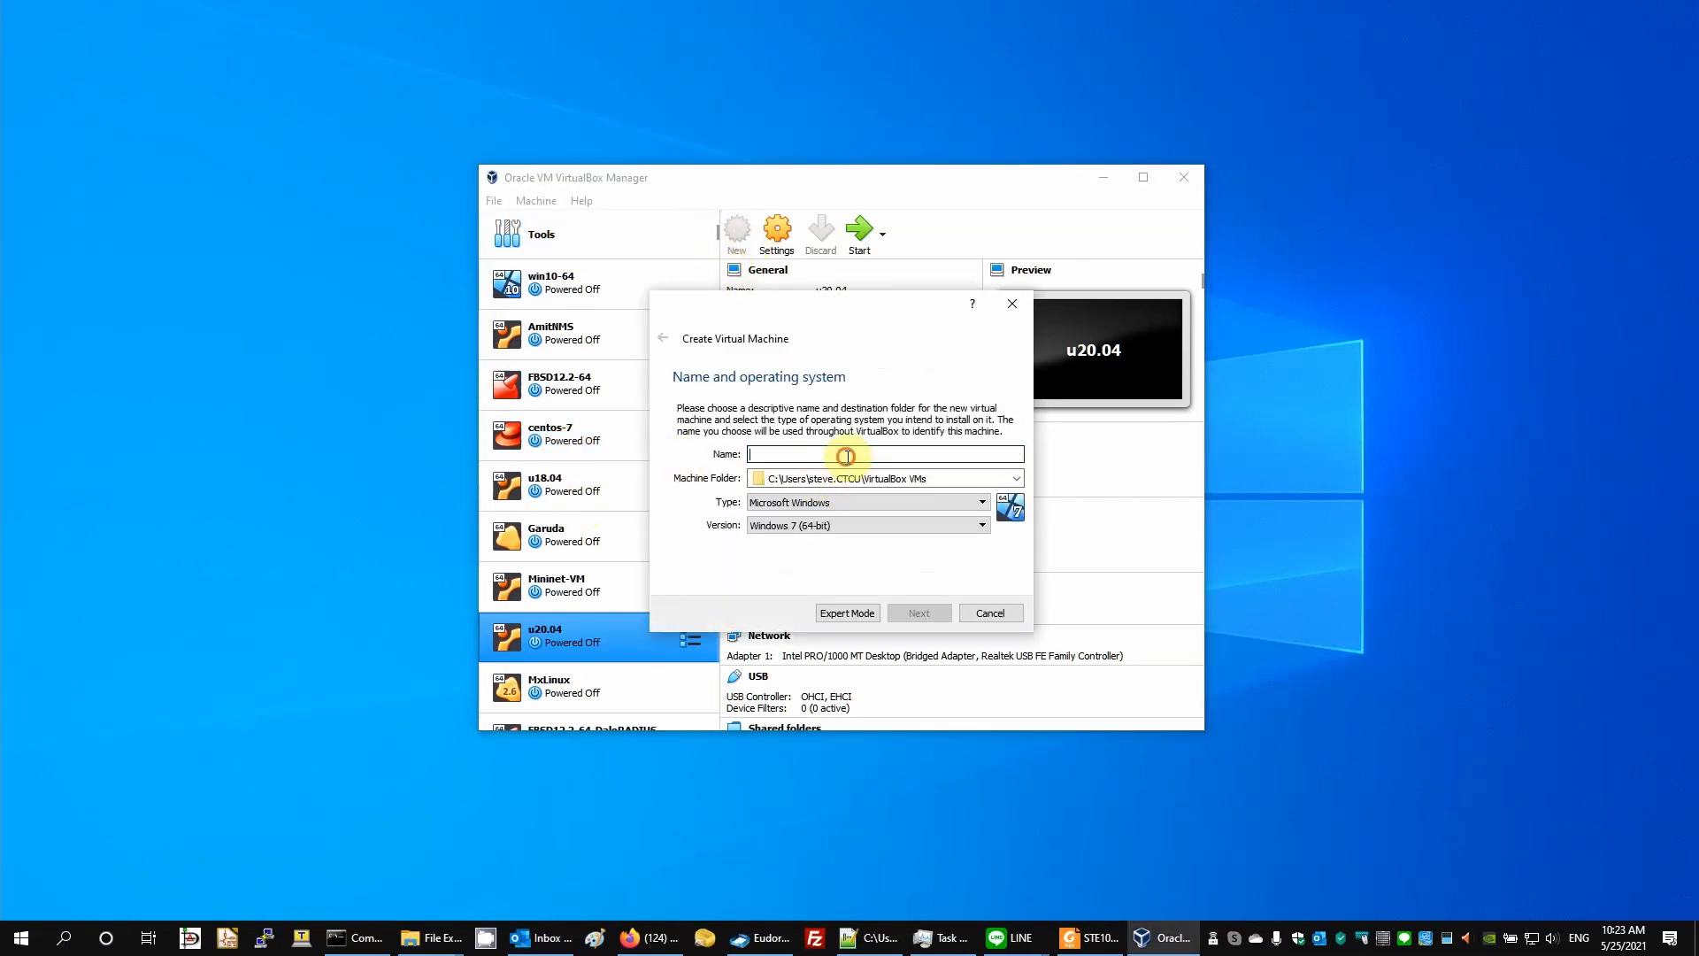
type("FBSD13.0")
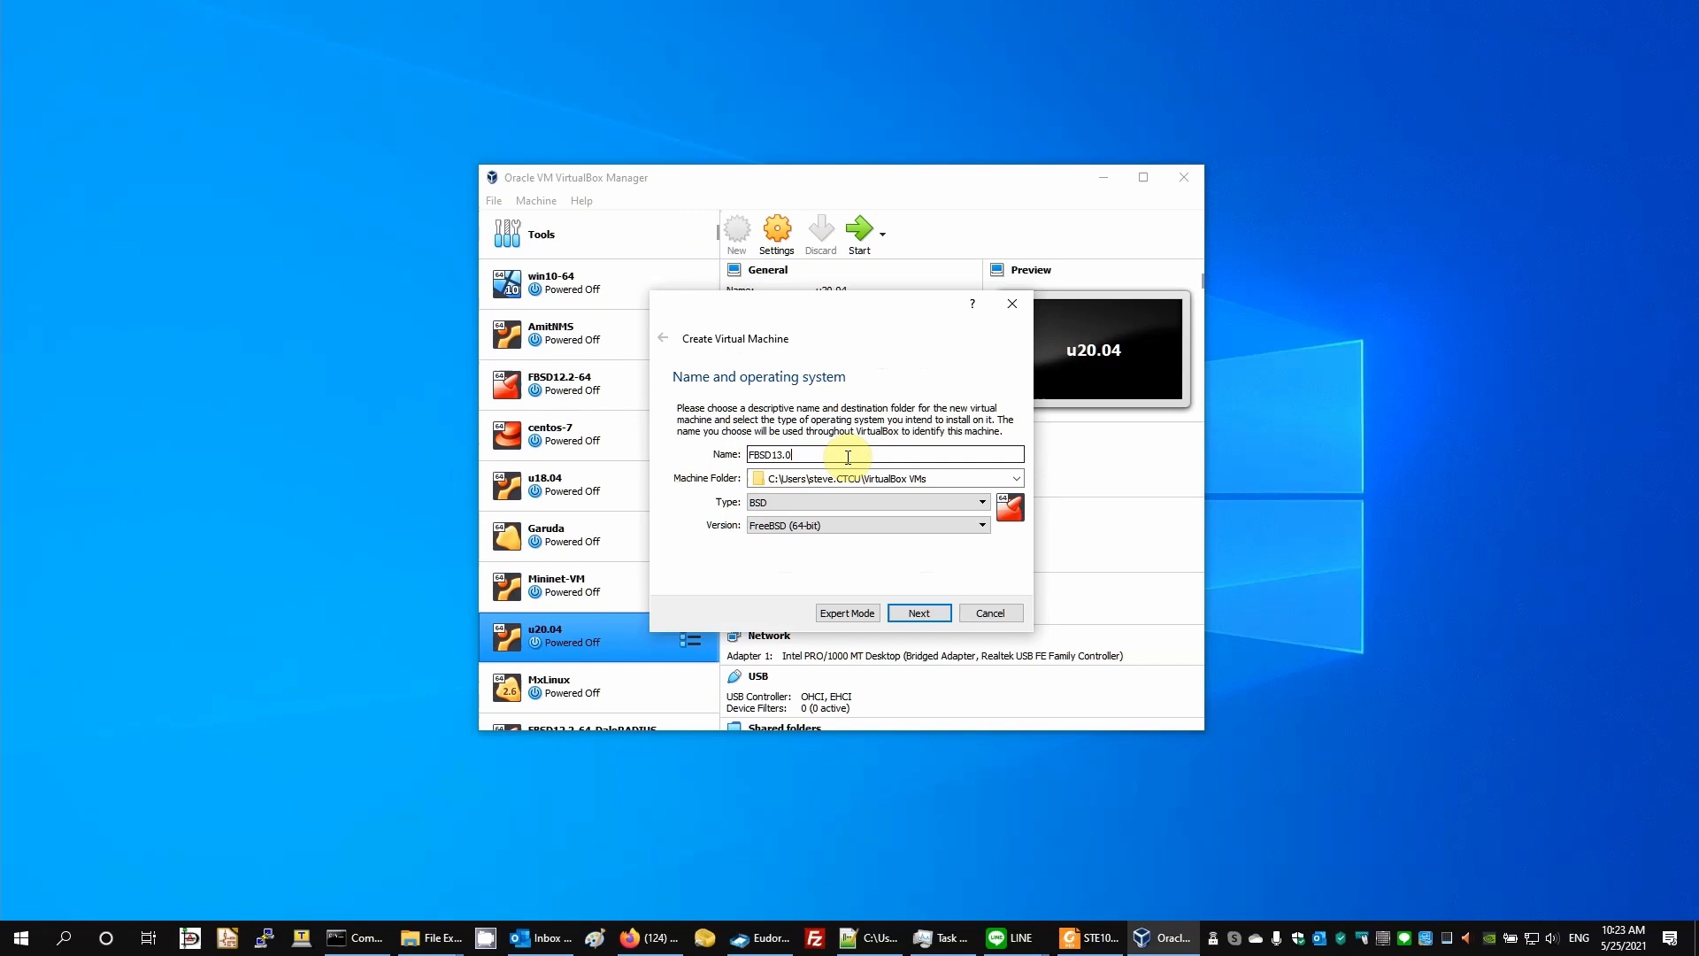
type("-CACTI")
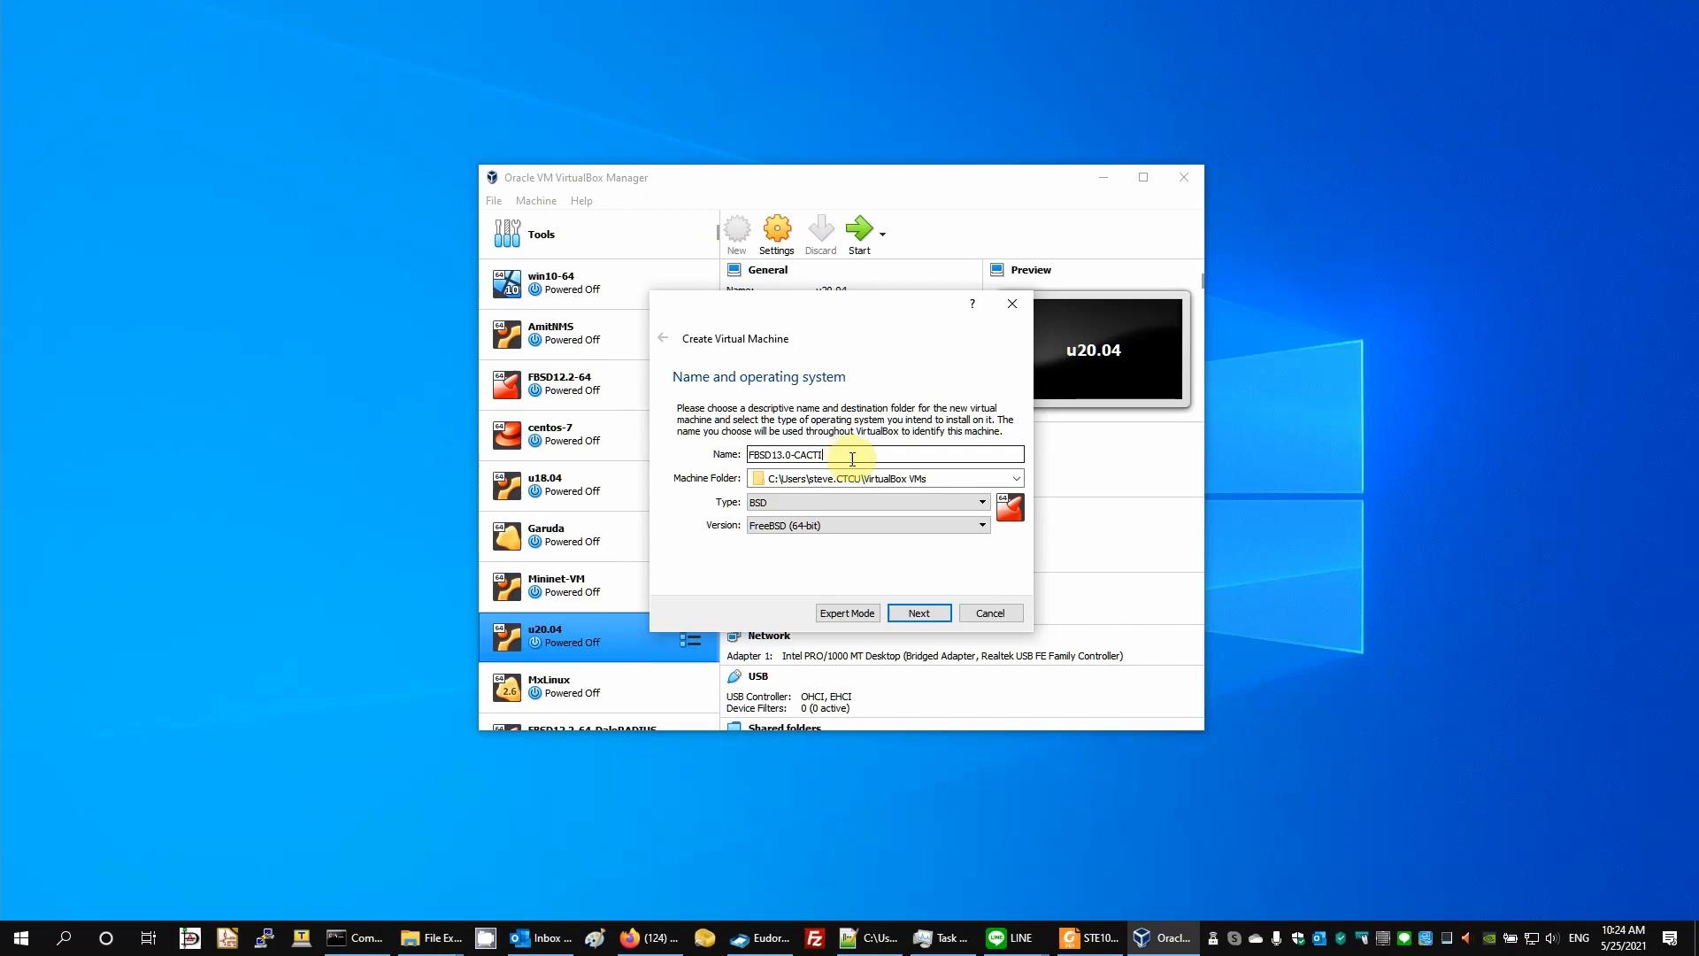
left_click(917, 612)
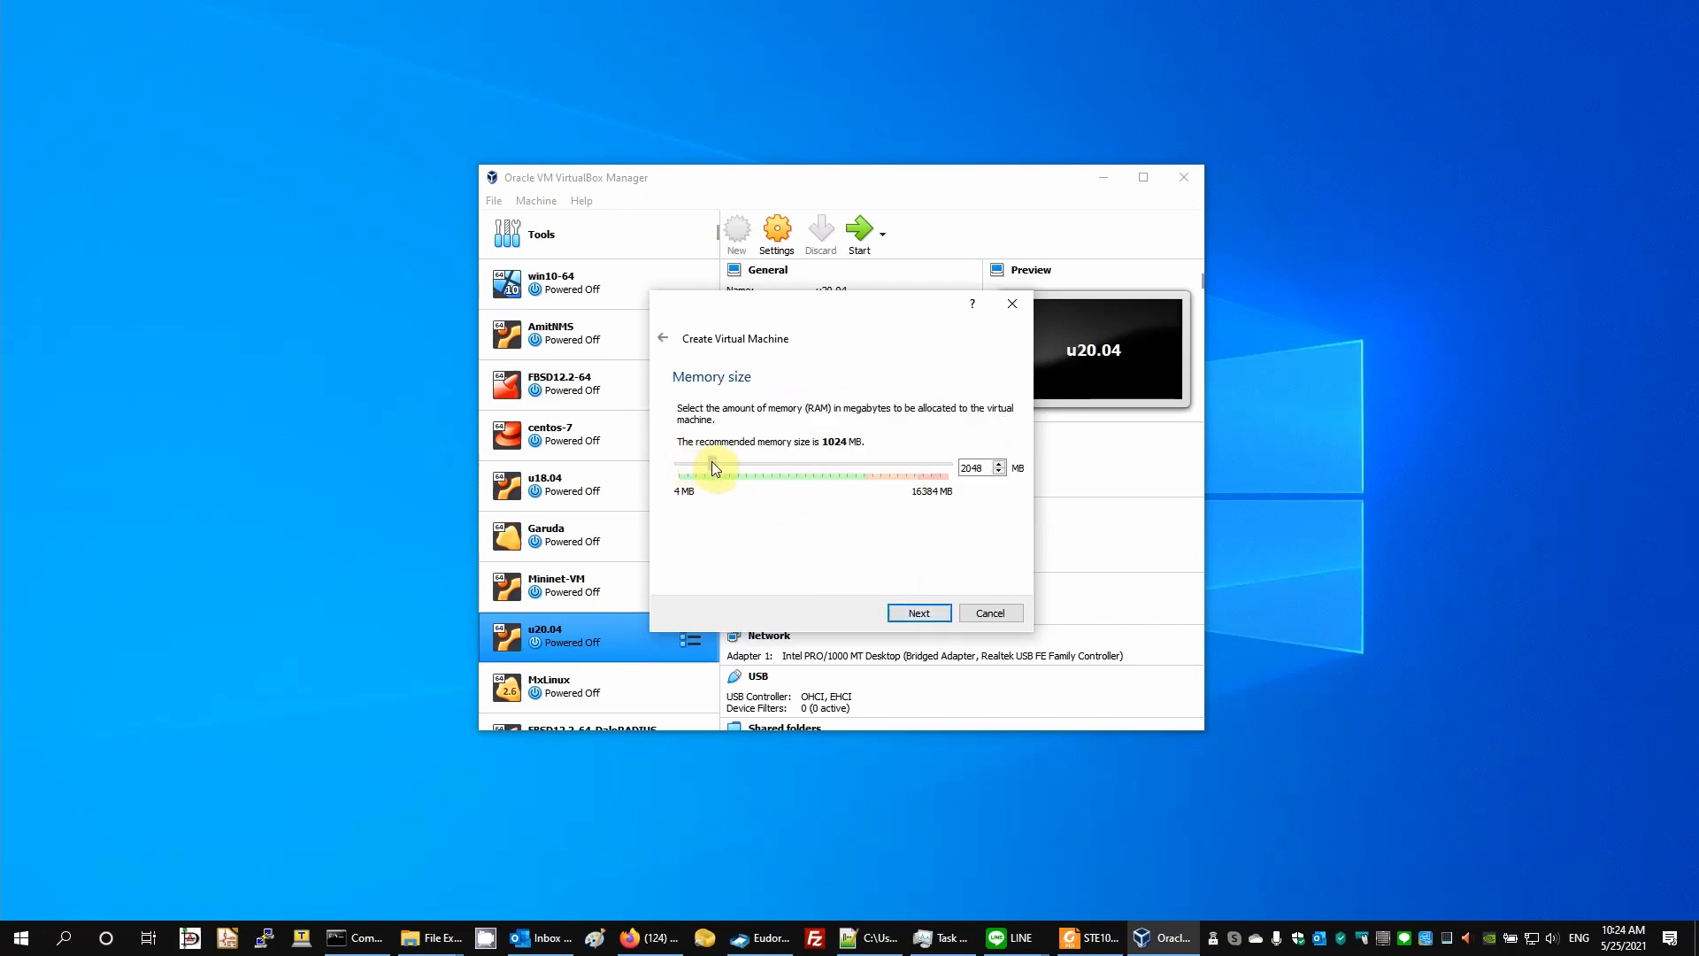
mouse_move(853, 586)
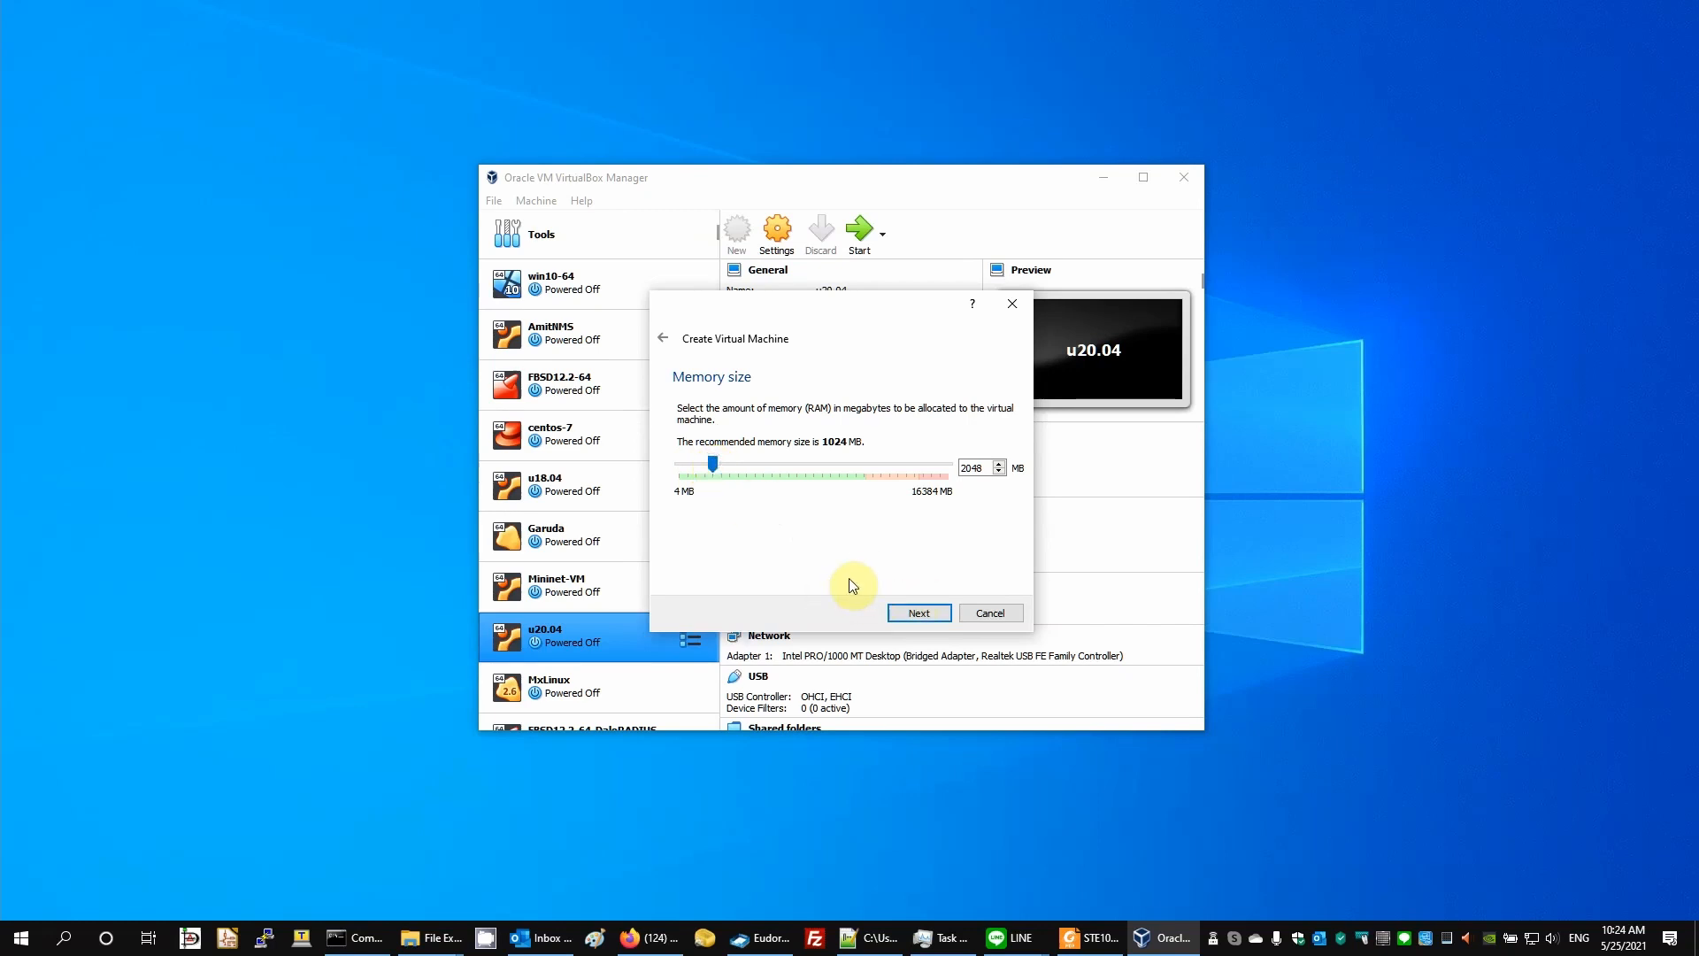
mouse_move(918, 614)
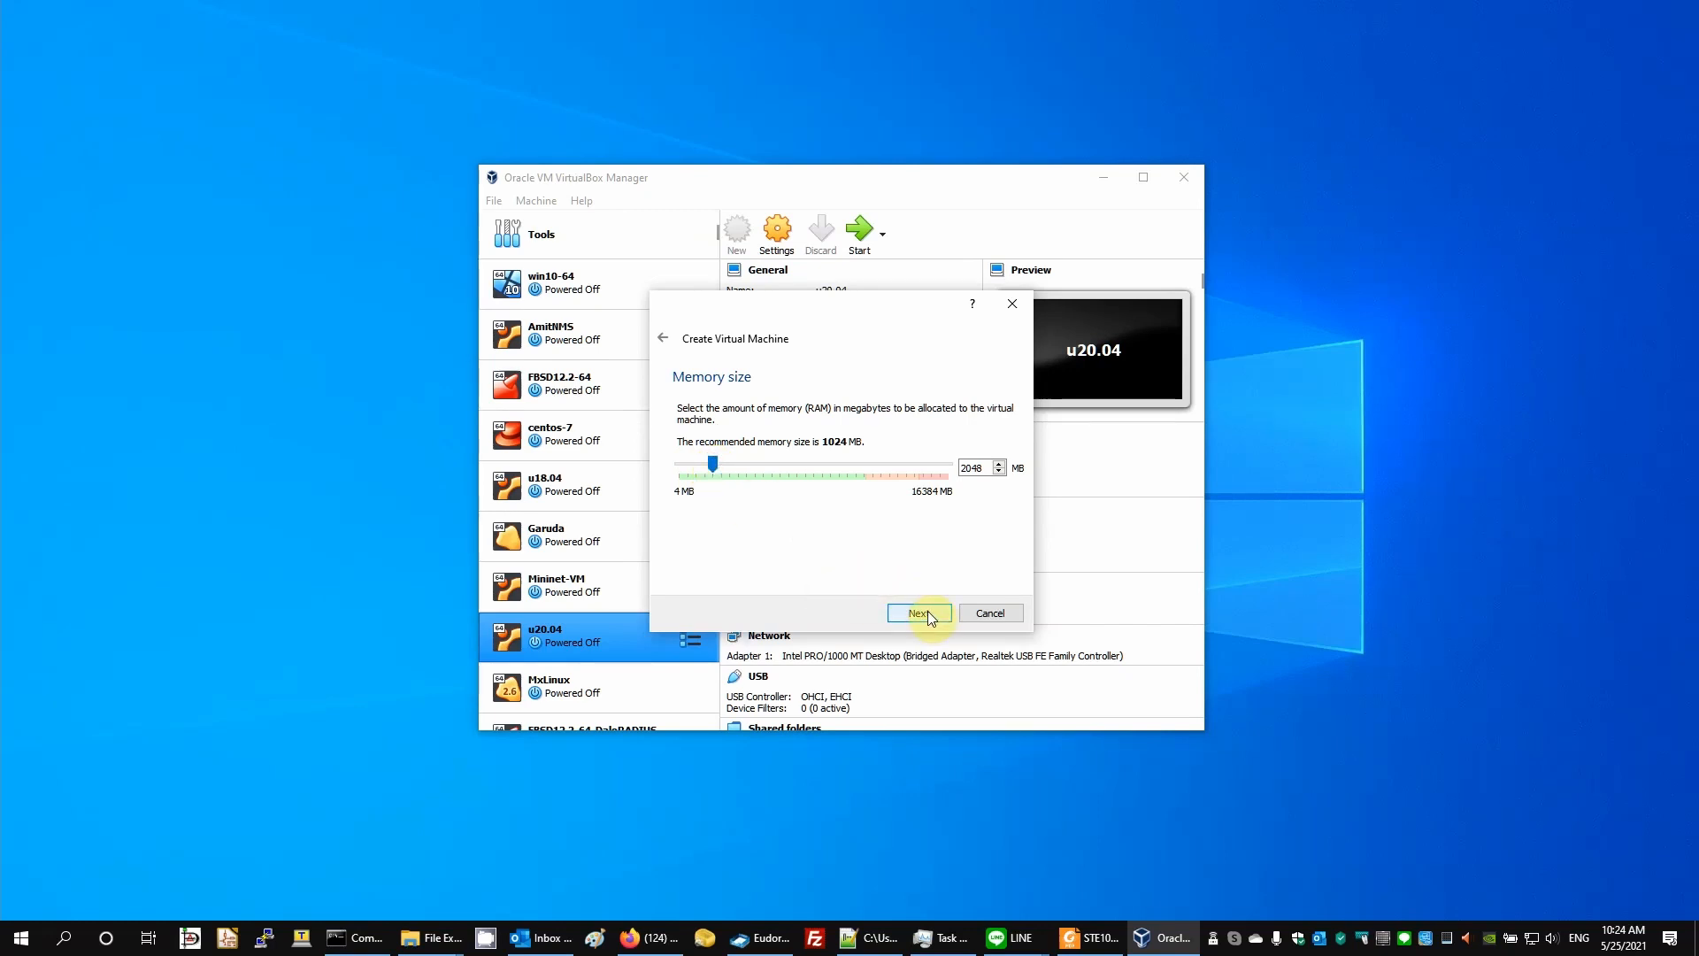
Keep memory at 2048 MB and continue to the hard disk step
left_click(915, 613)
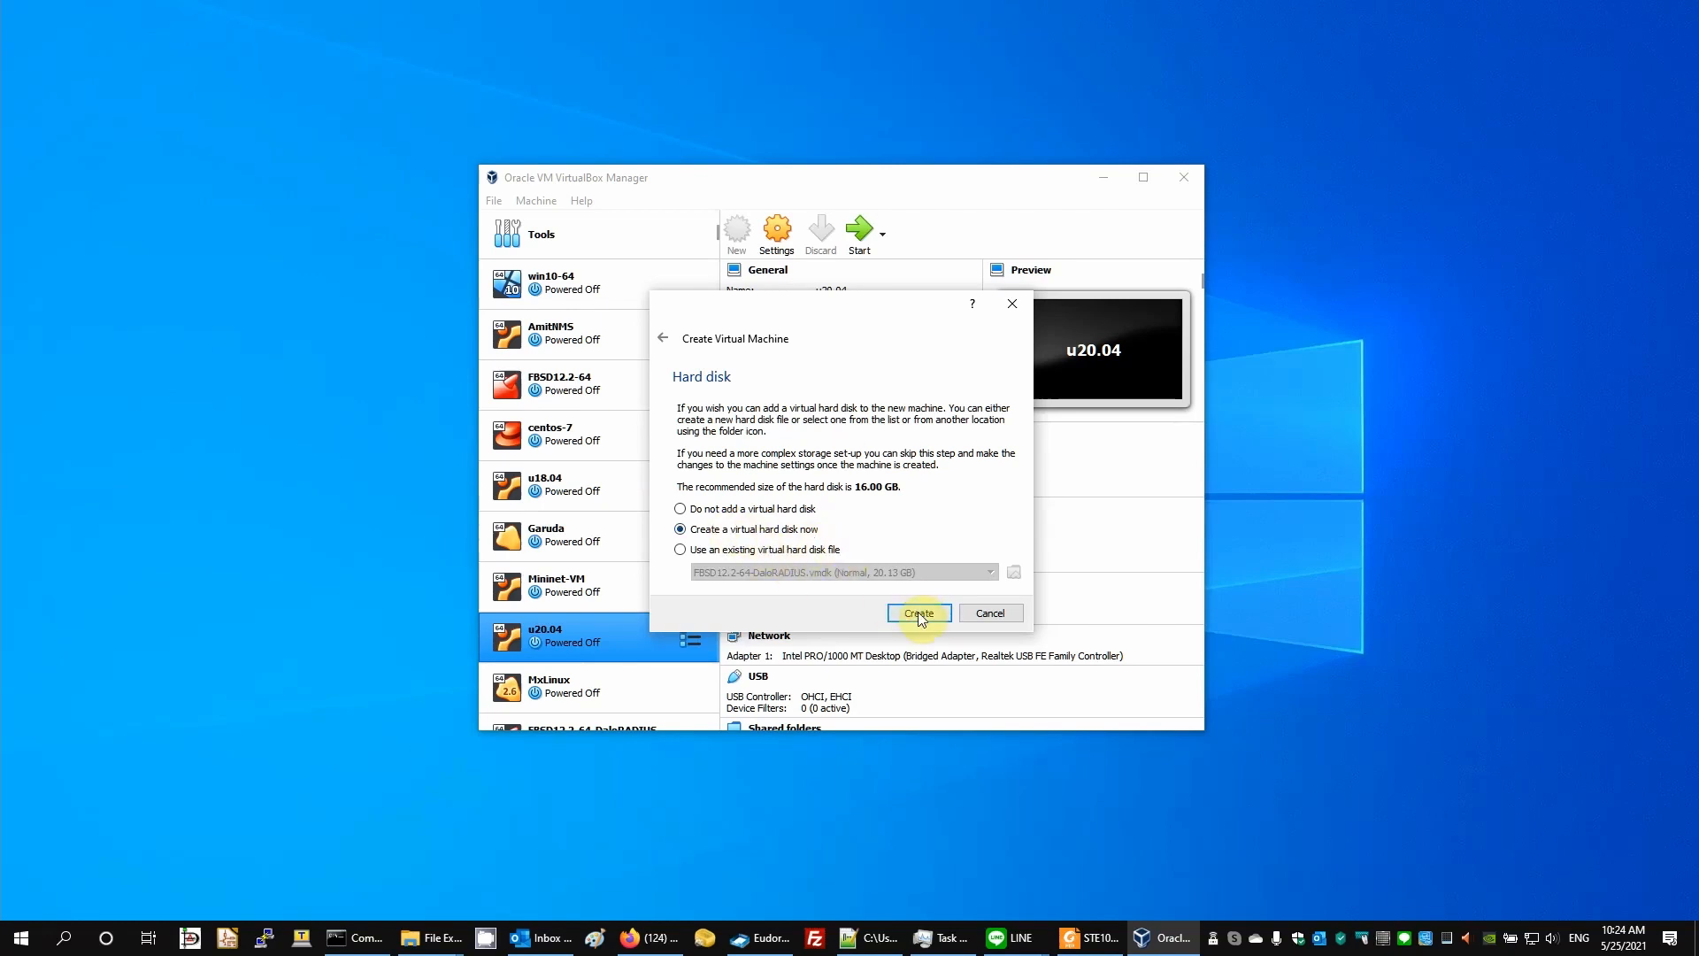
Create a fixed-size 8.80 GB VMDK virtual hard disk for the machine
left_click(919, 612)
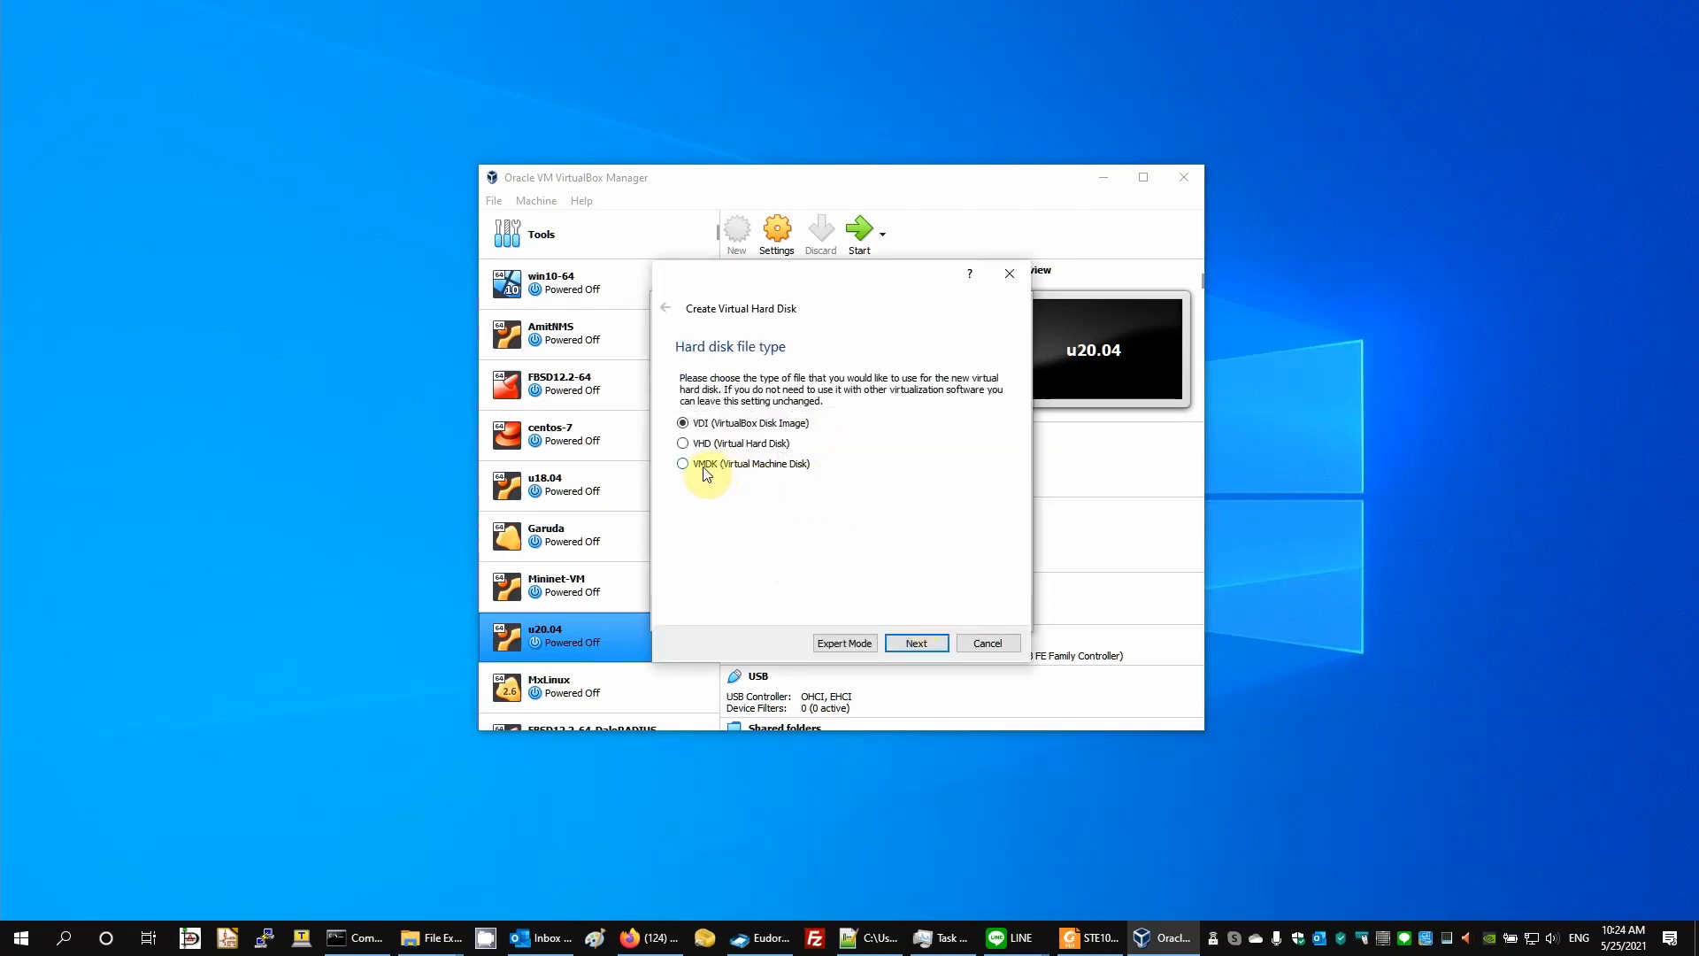
left_click(683, 464)
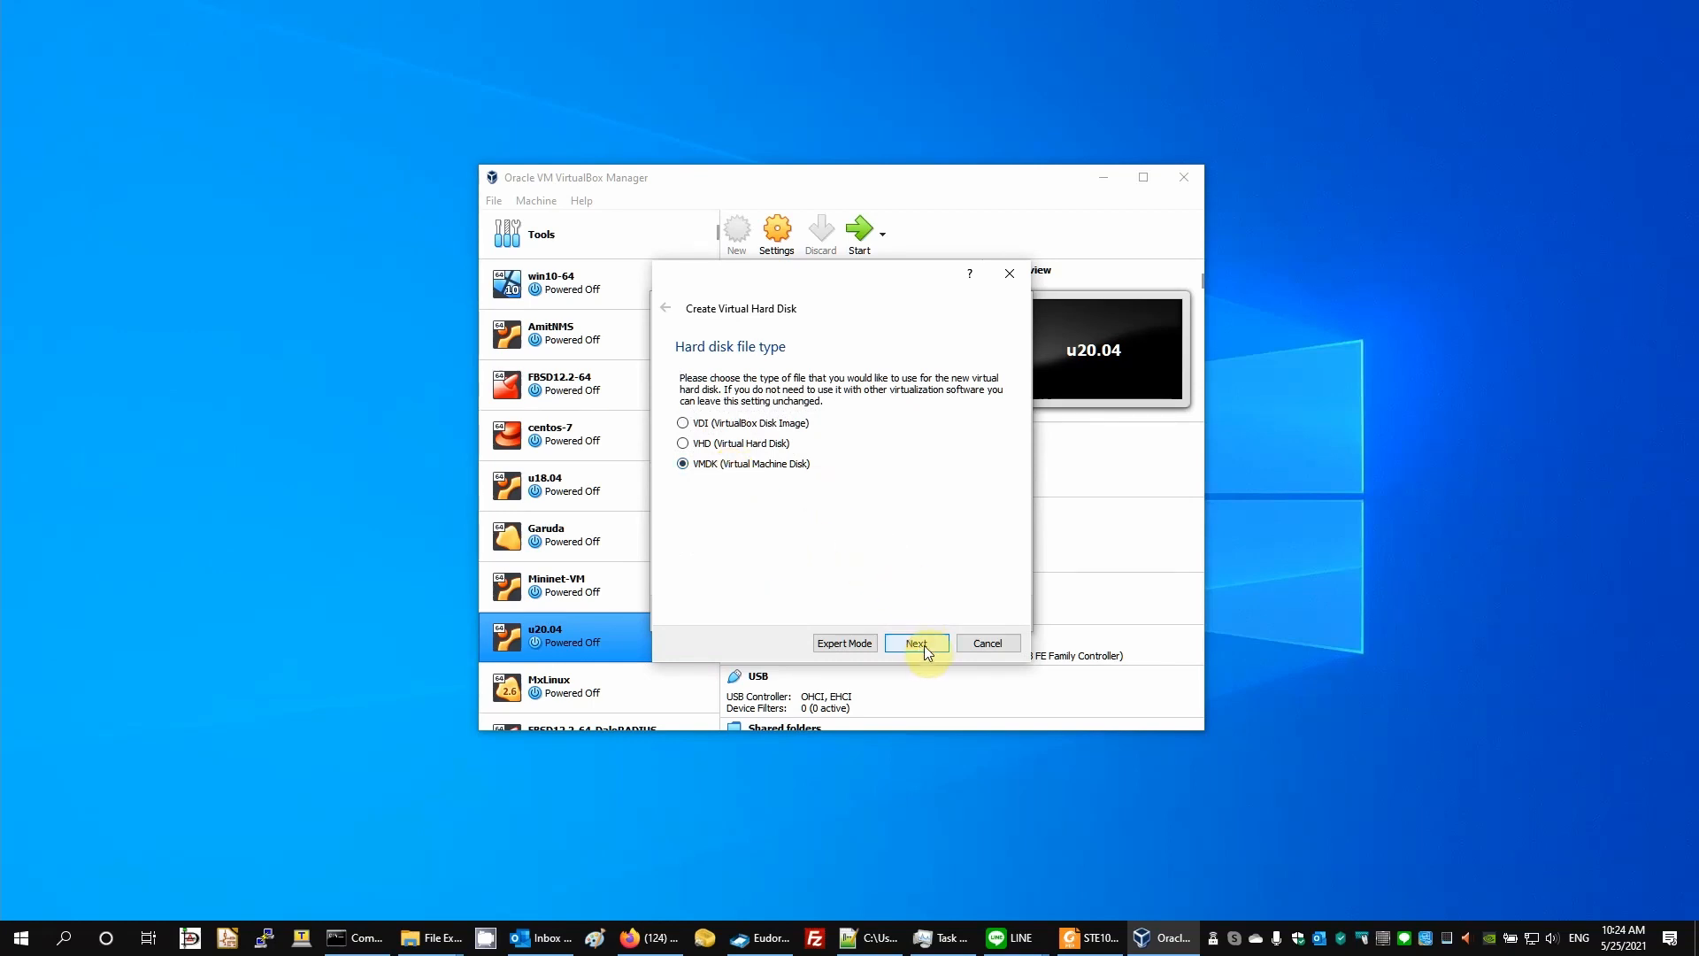
left_click(915, 642)
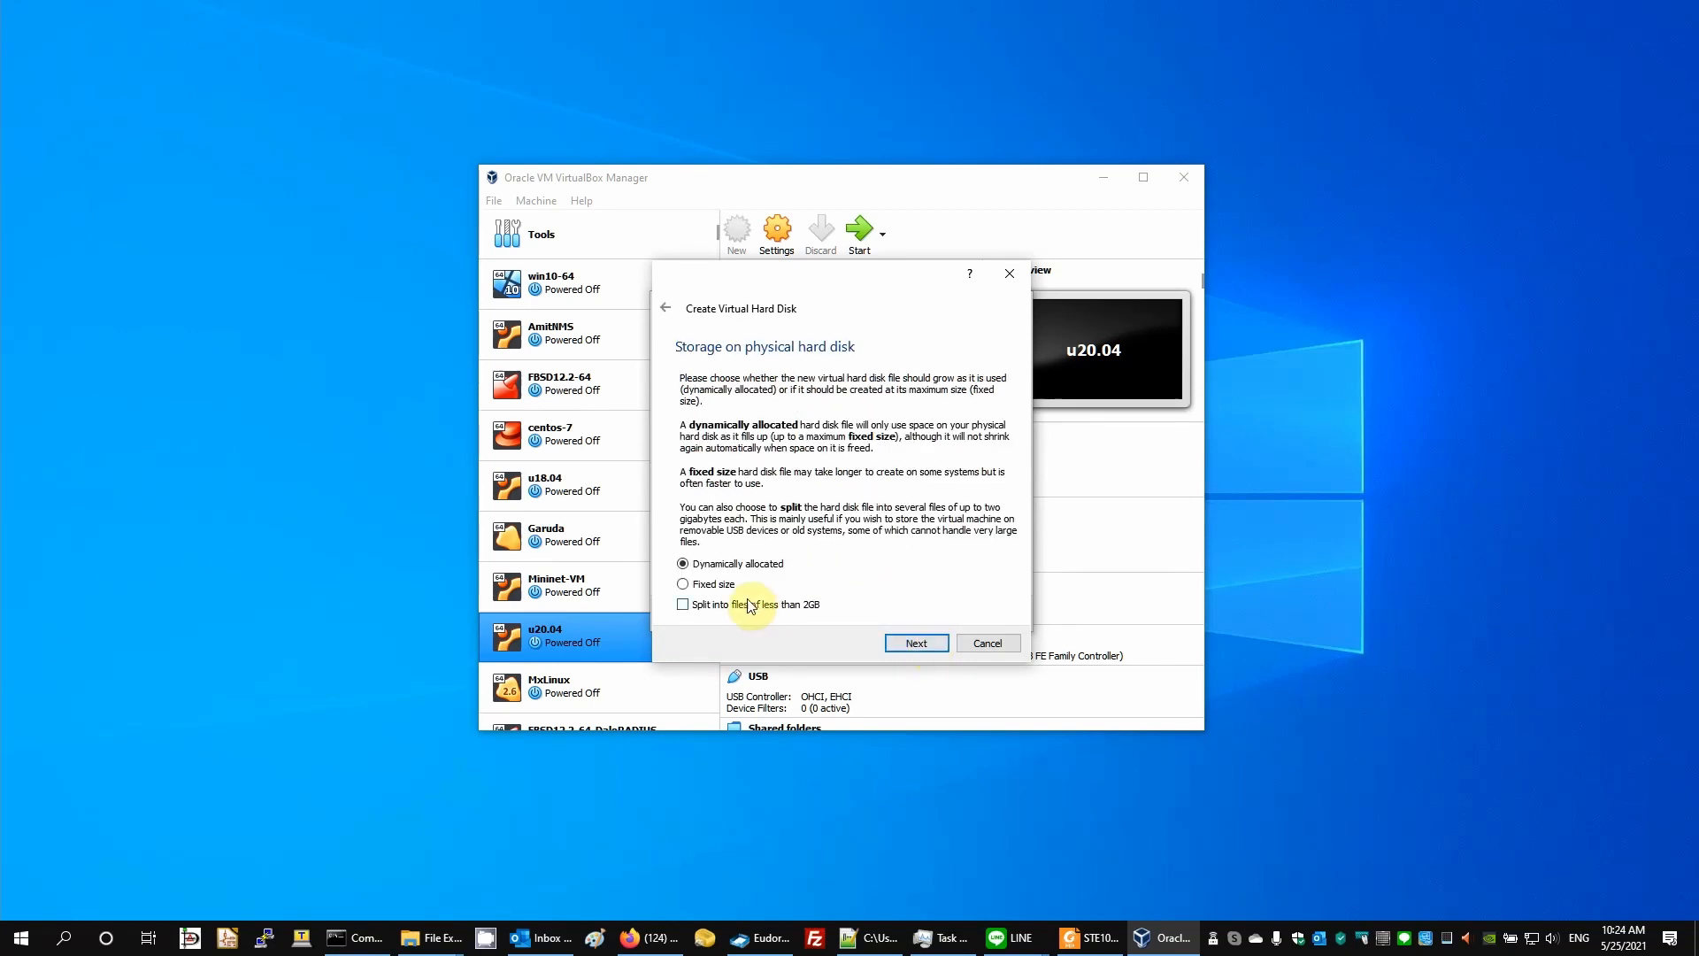
left_click(915, 642)
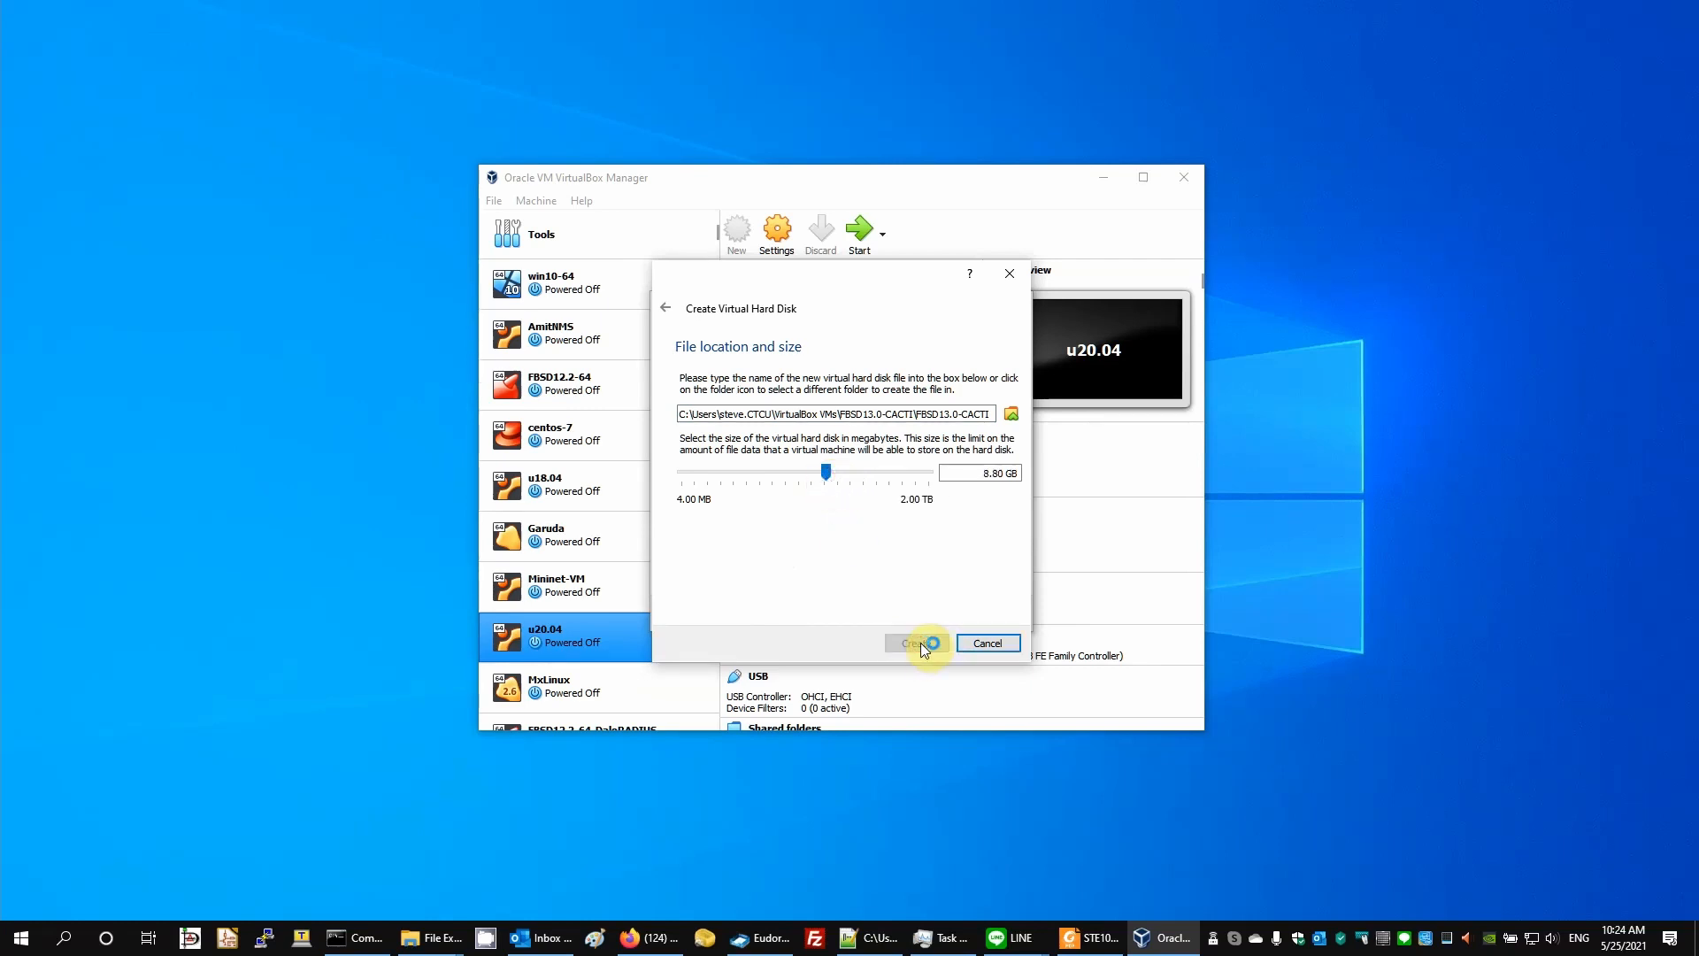
left_click(915, 642)
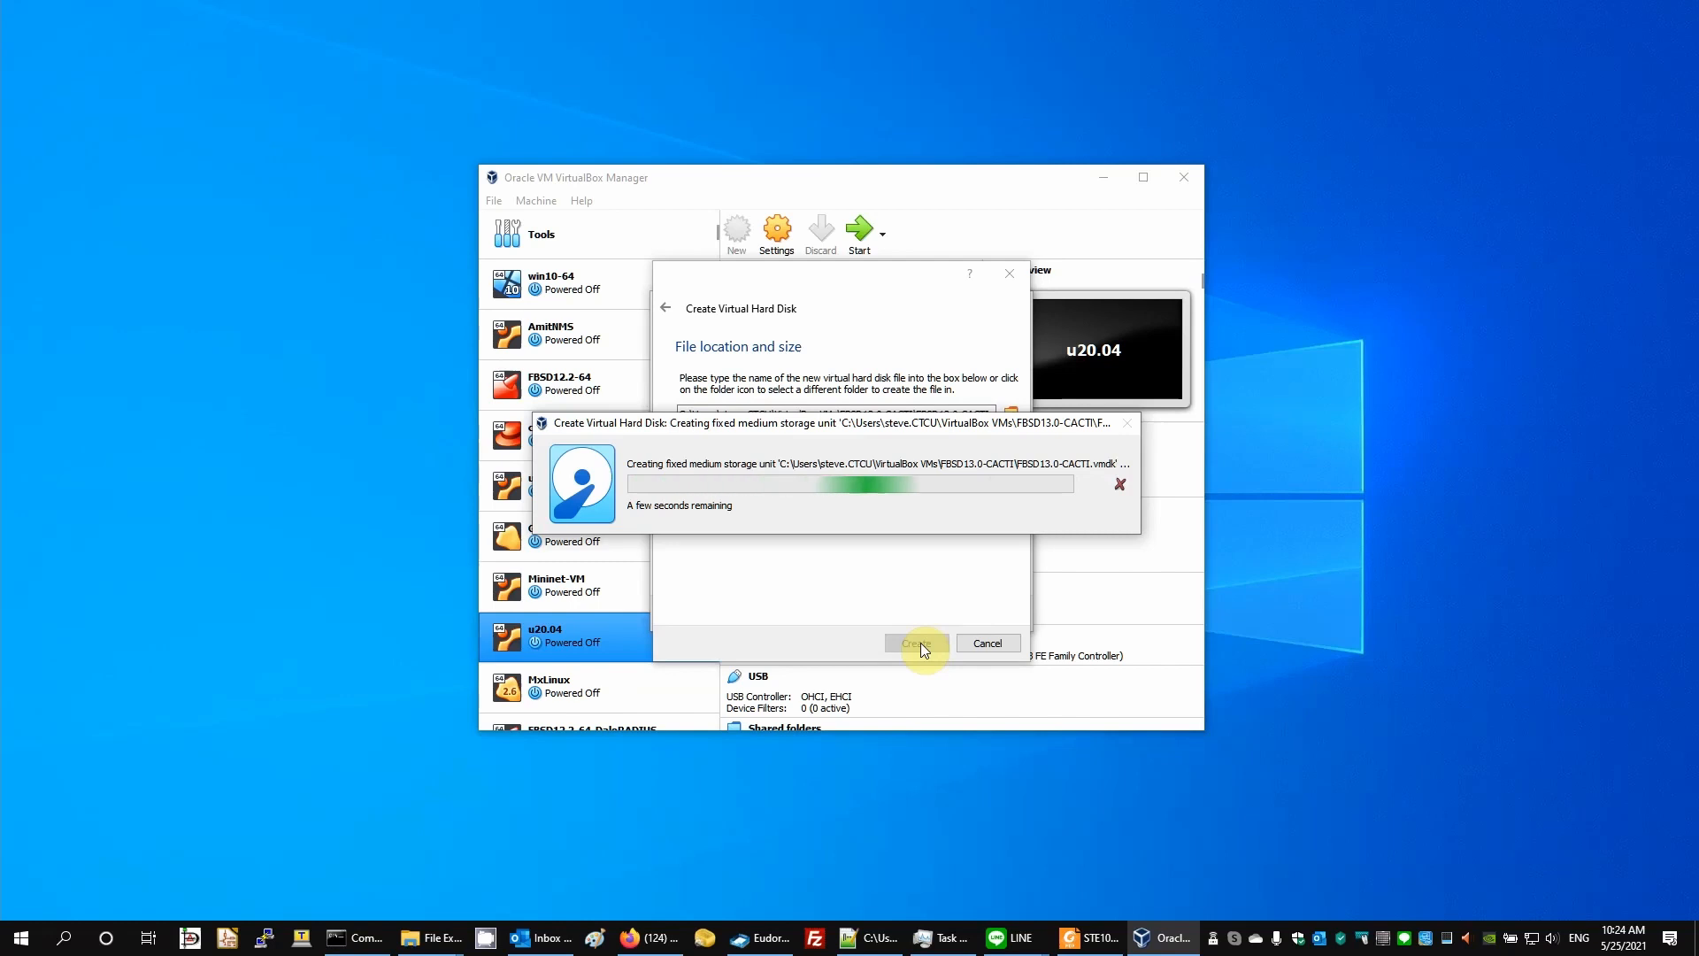
left_click(913, 642)
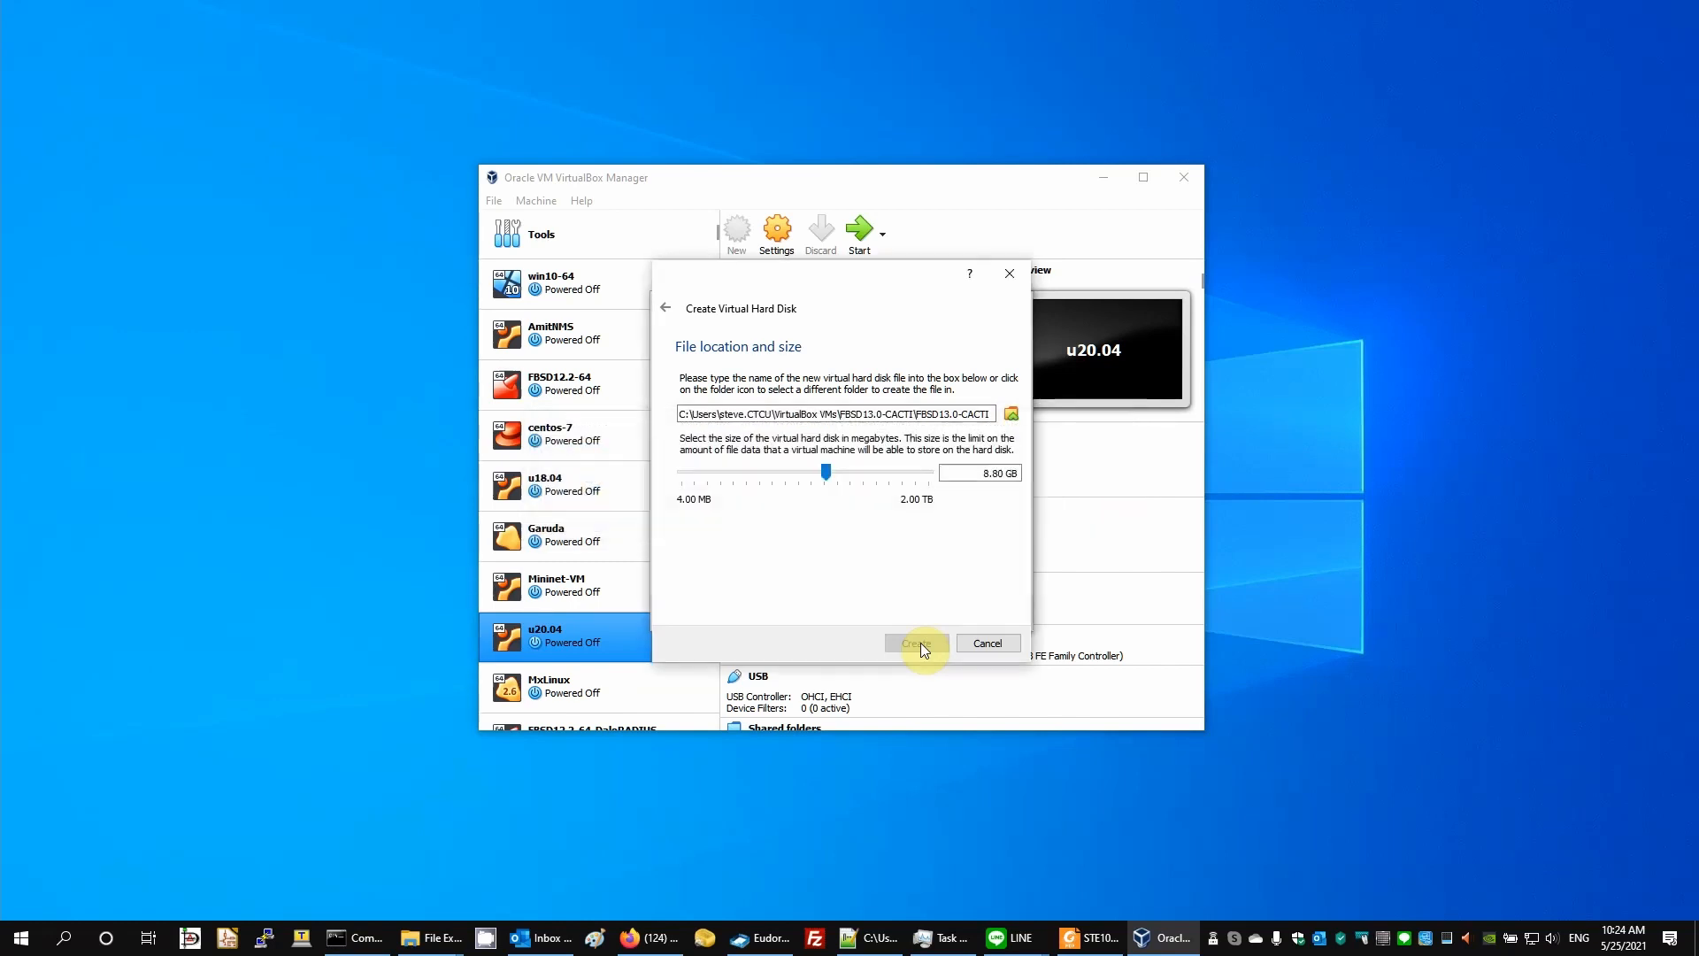
Finish disk creation so FBSD13.0-CACTI appears in the machine list, powered off
left_click(917, 642)
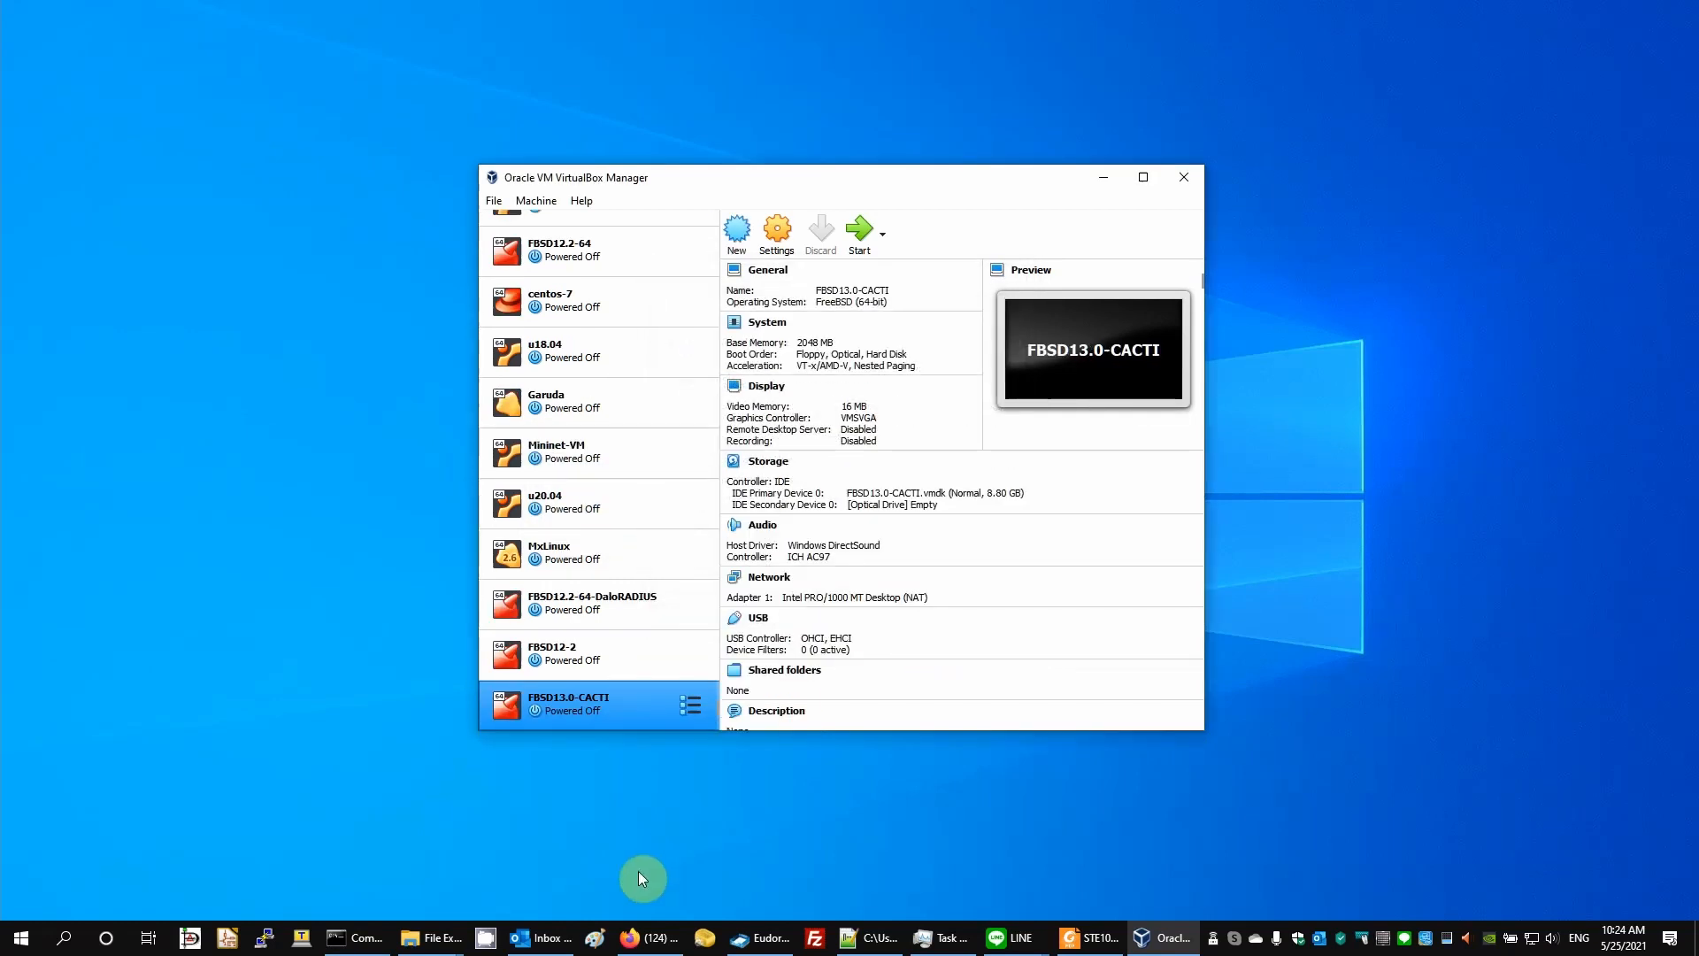
mouse_move(601, 713)
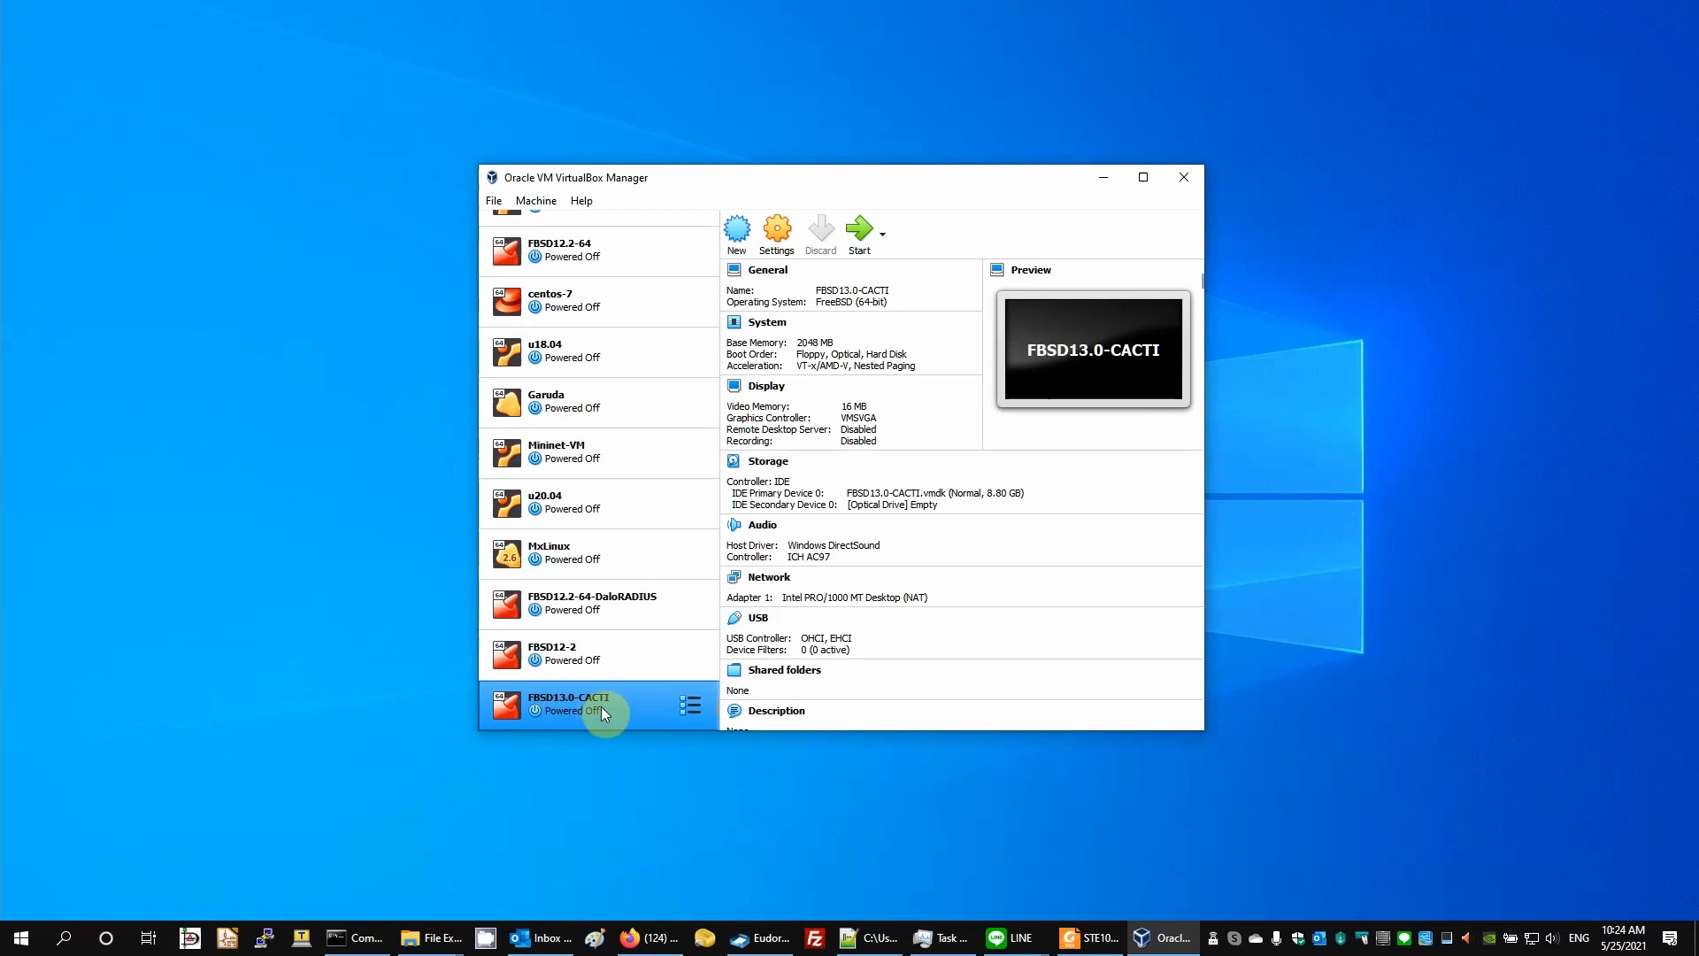
mouse_move(828, 260)
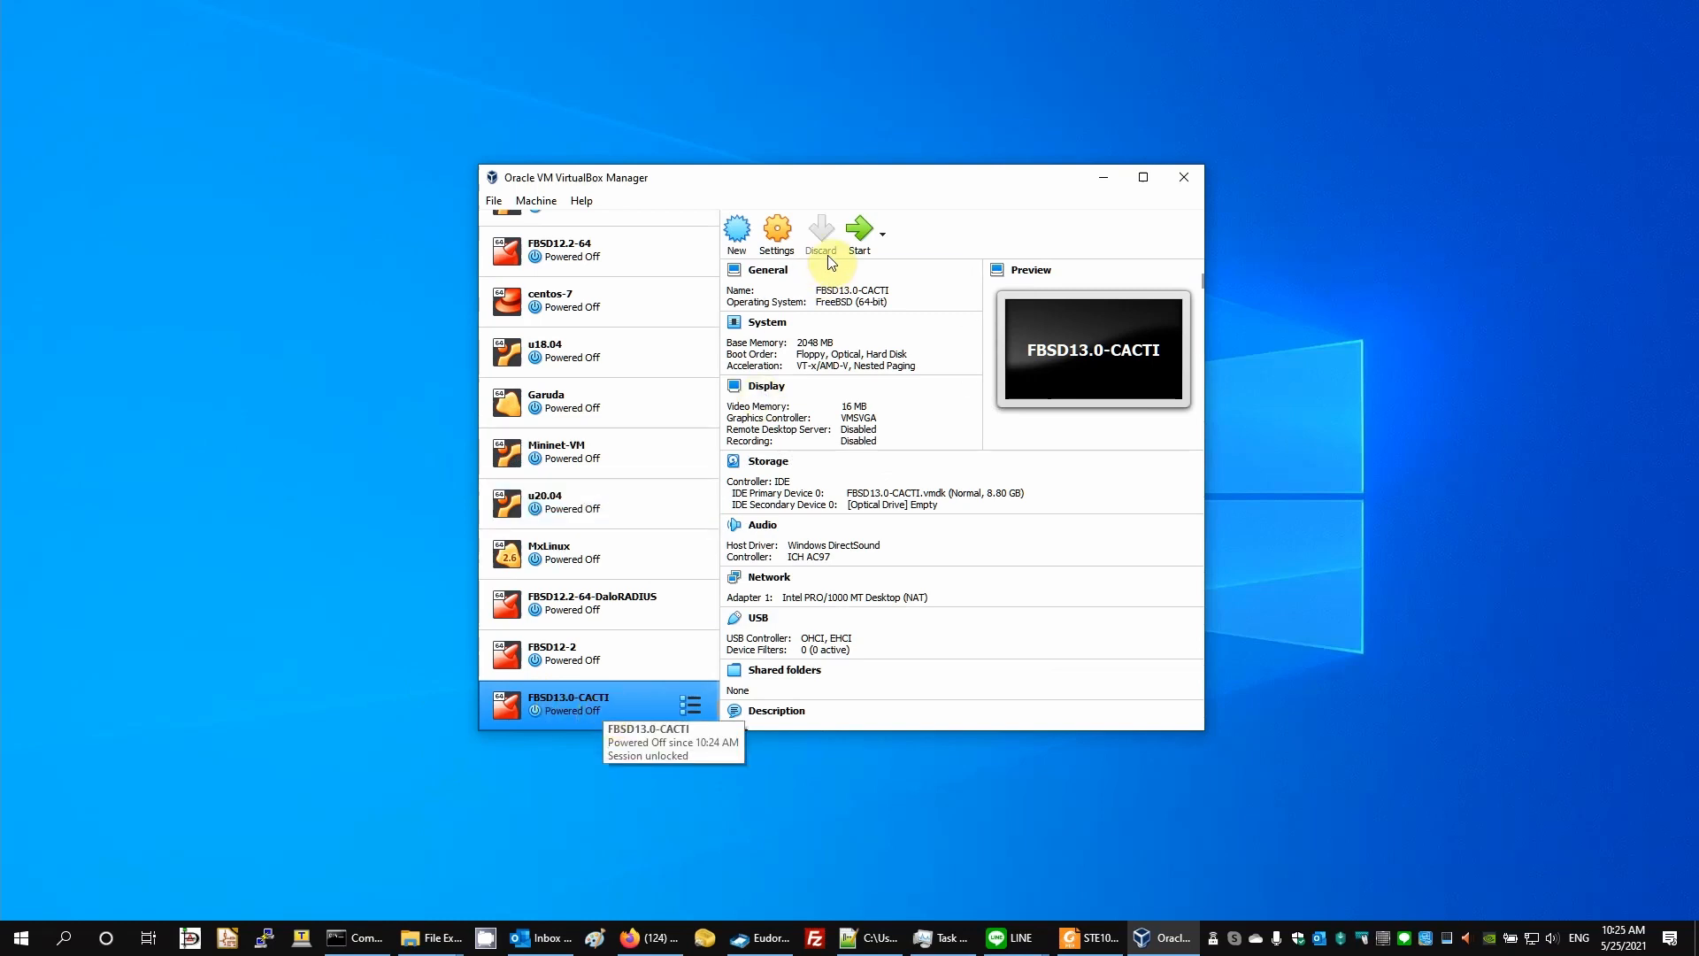
mouse_move(777, 230)
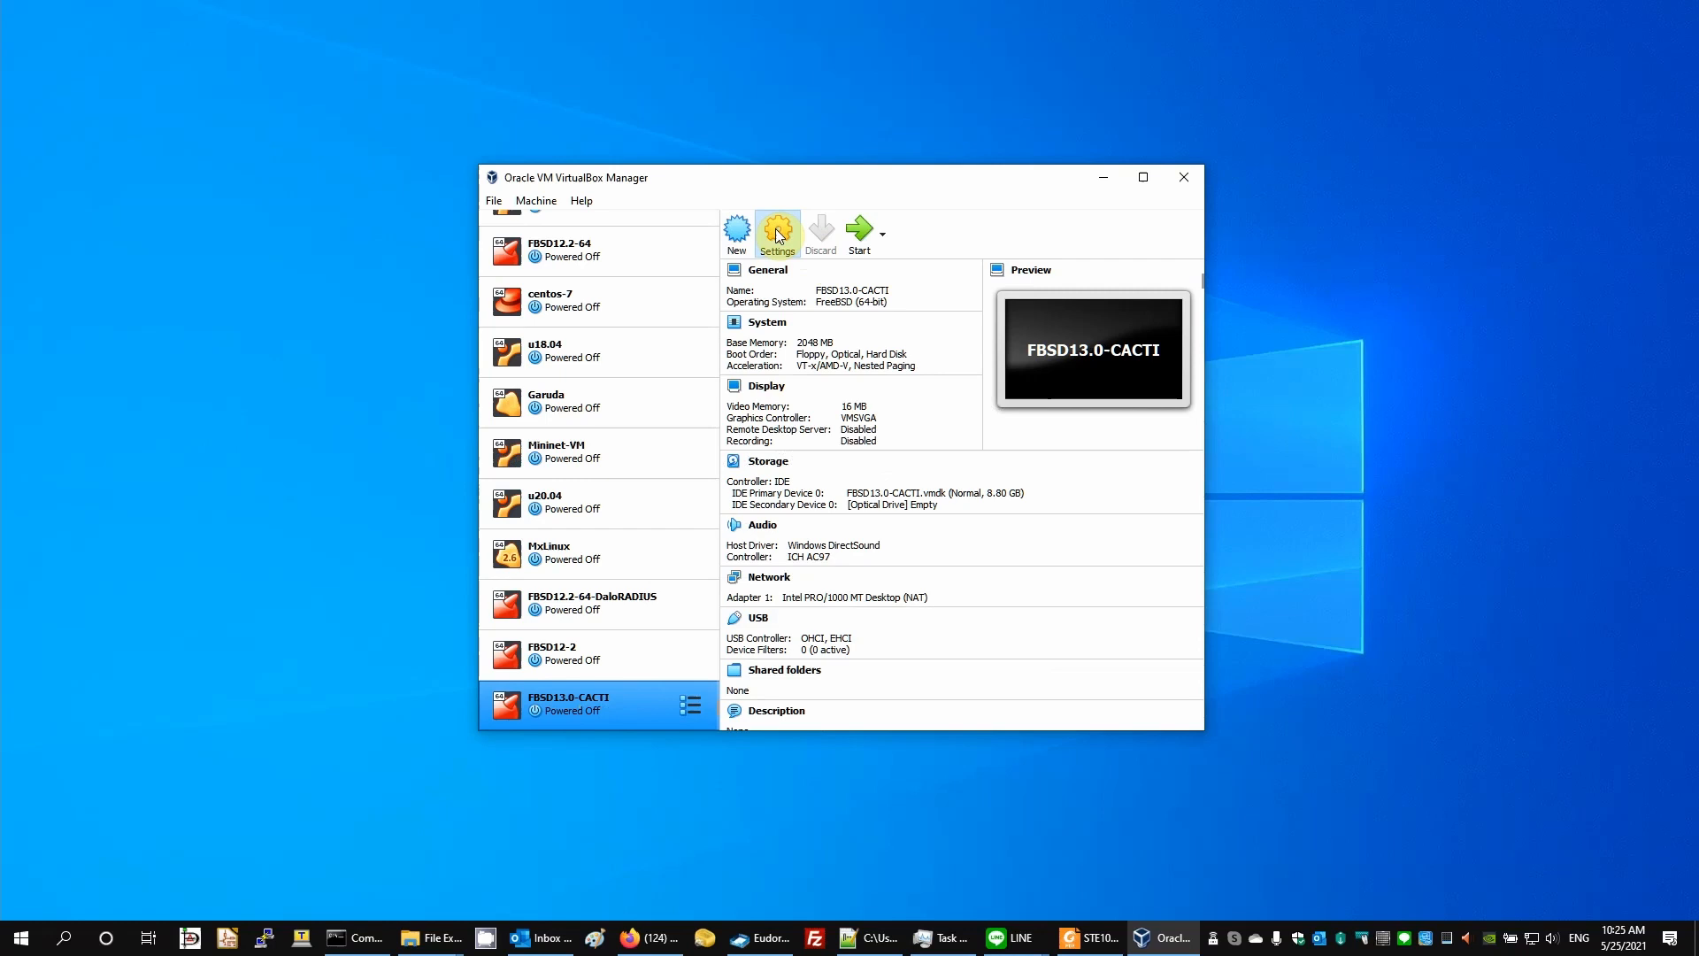
Set the machine description to "FreeBSD for CACTI VM" and review the Basic and Advanced settings
left_click(777, 228)
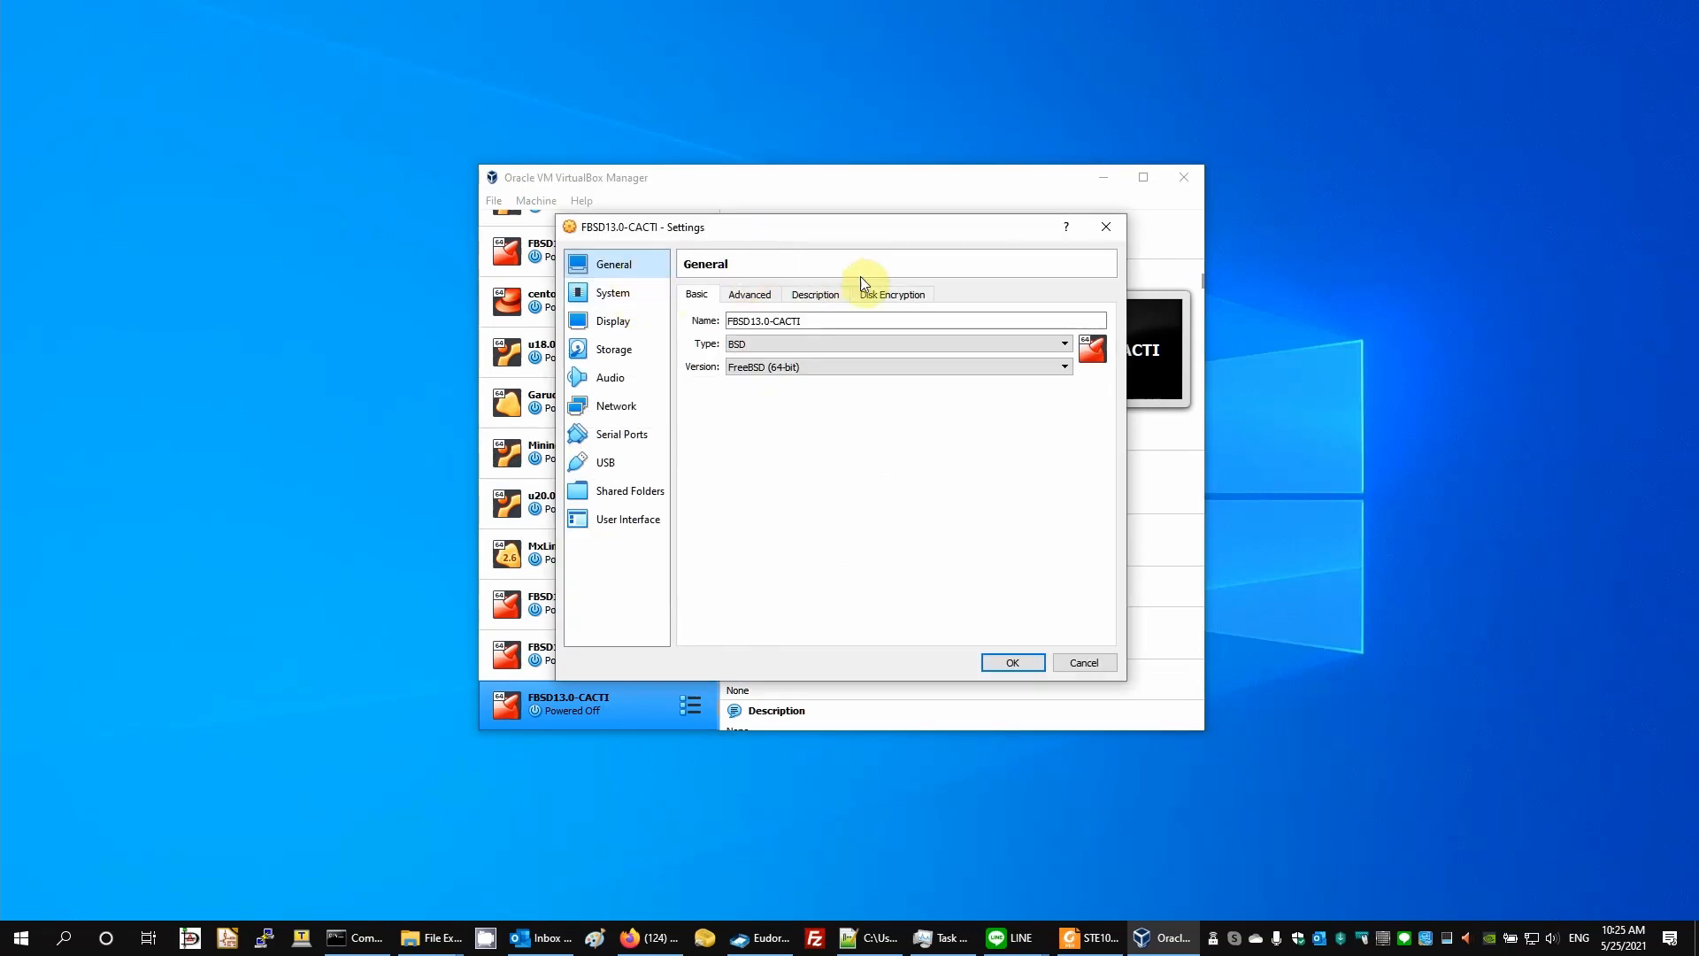
mouse_move(814, 294)
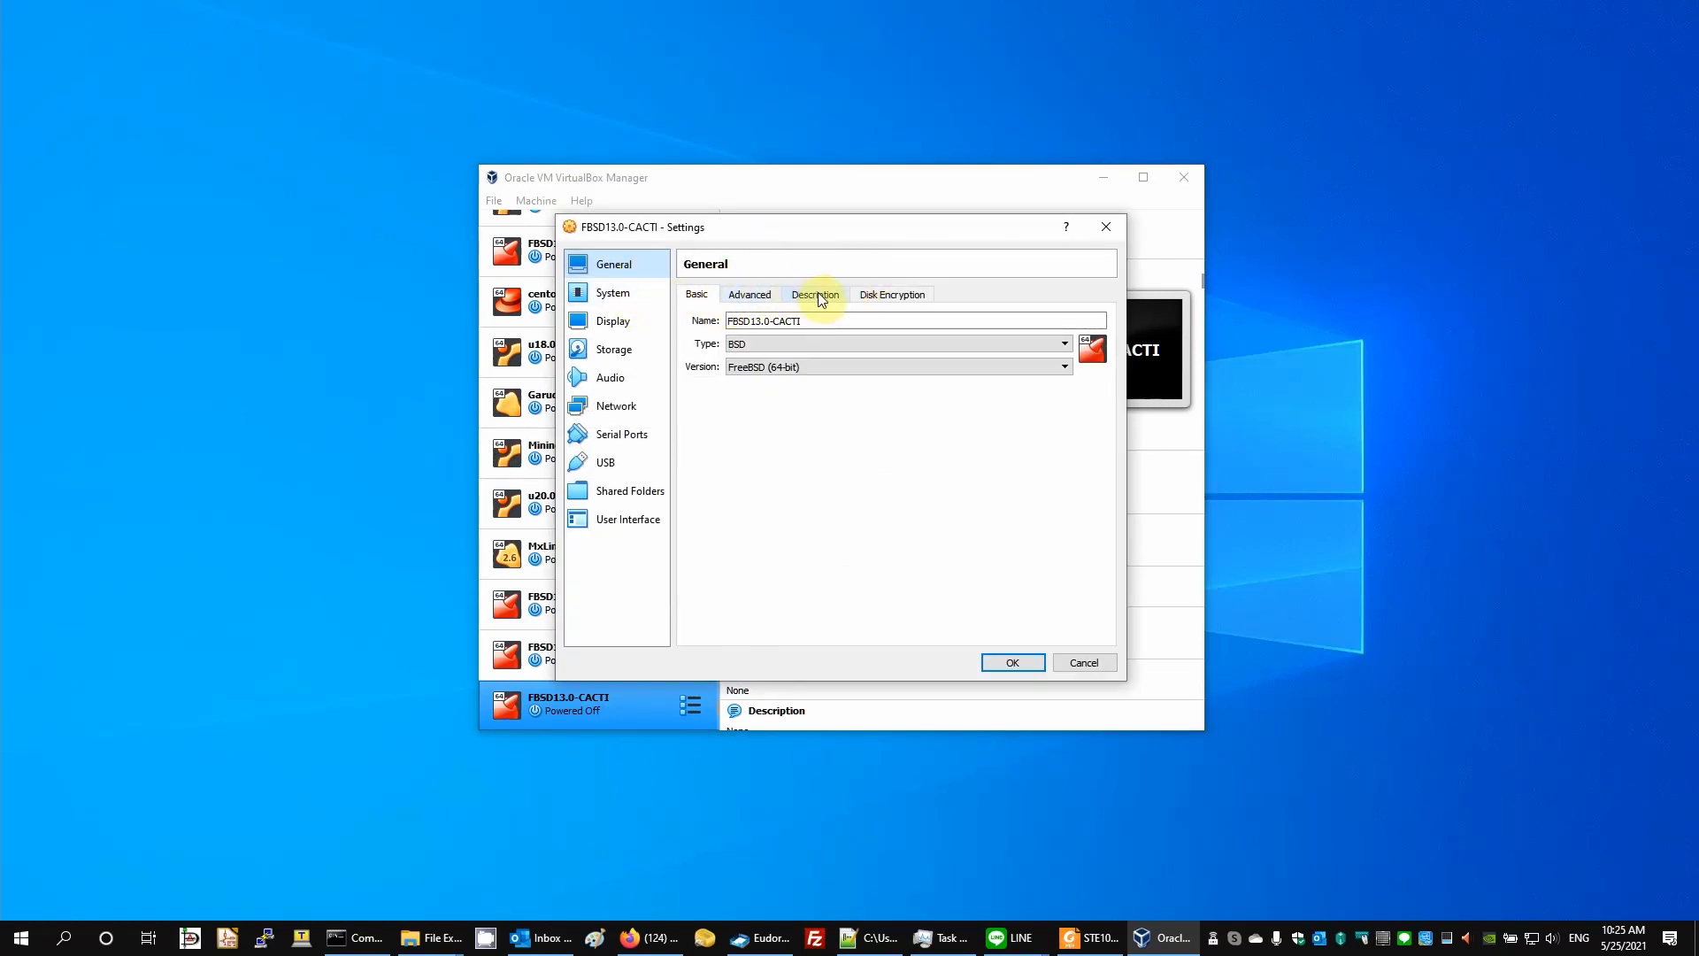
left_click(814, 294)
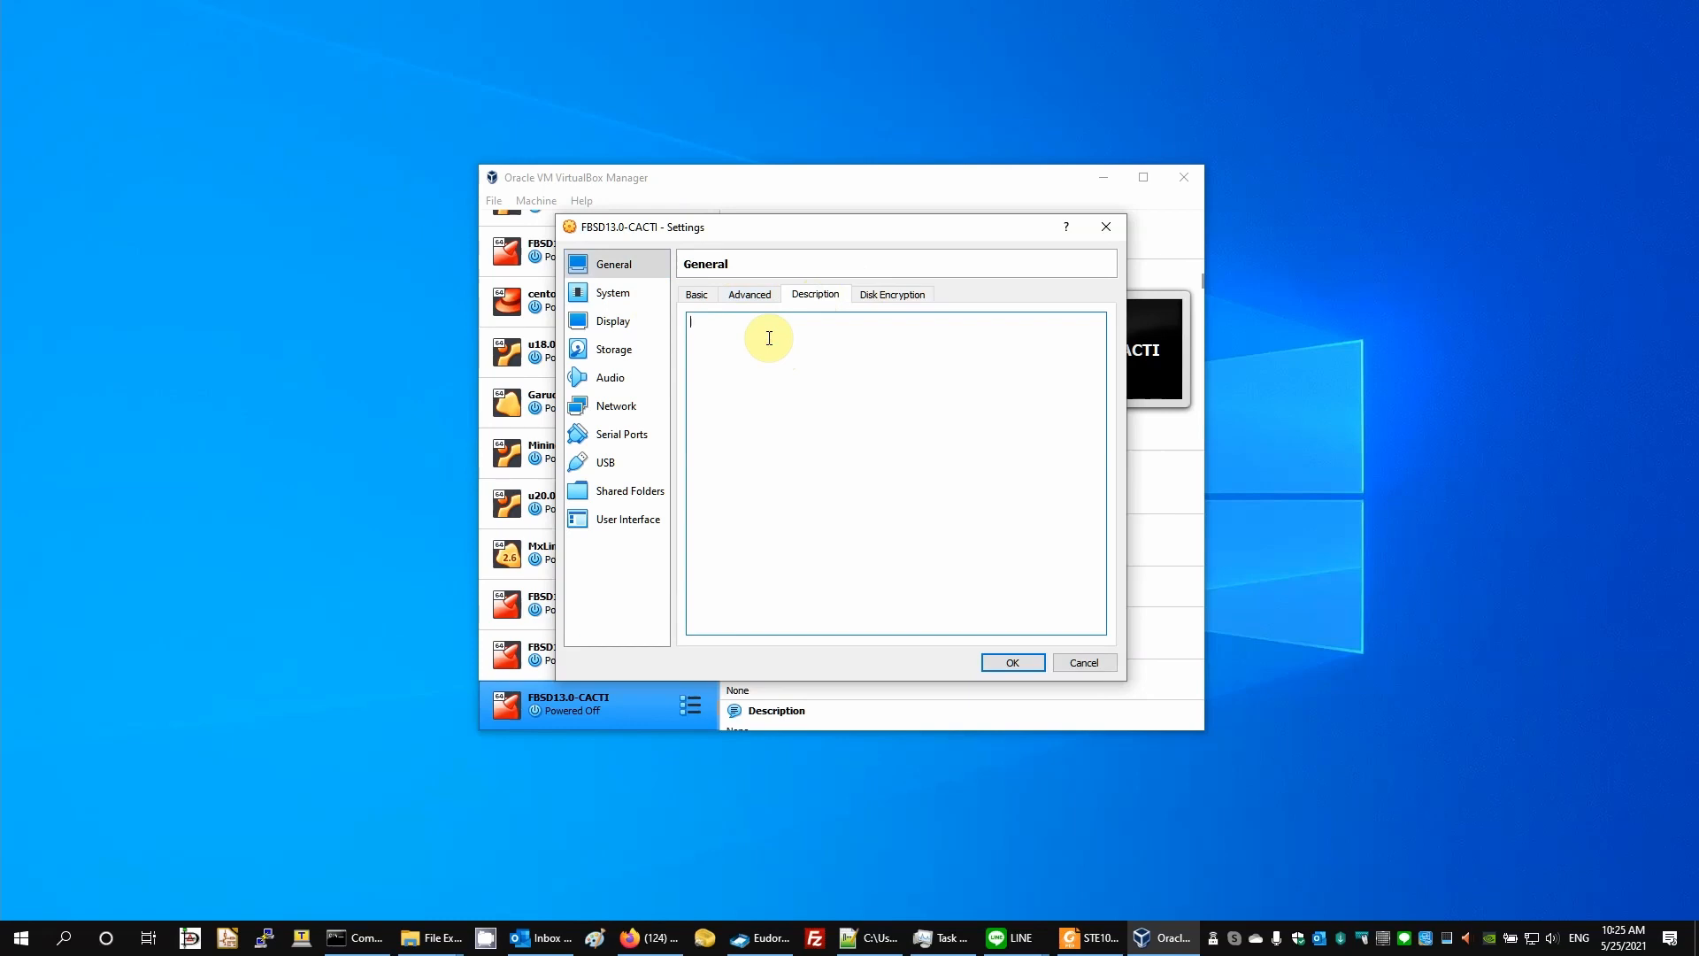
type("FreeBSD")
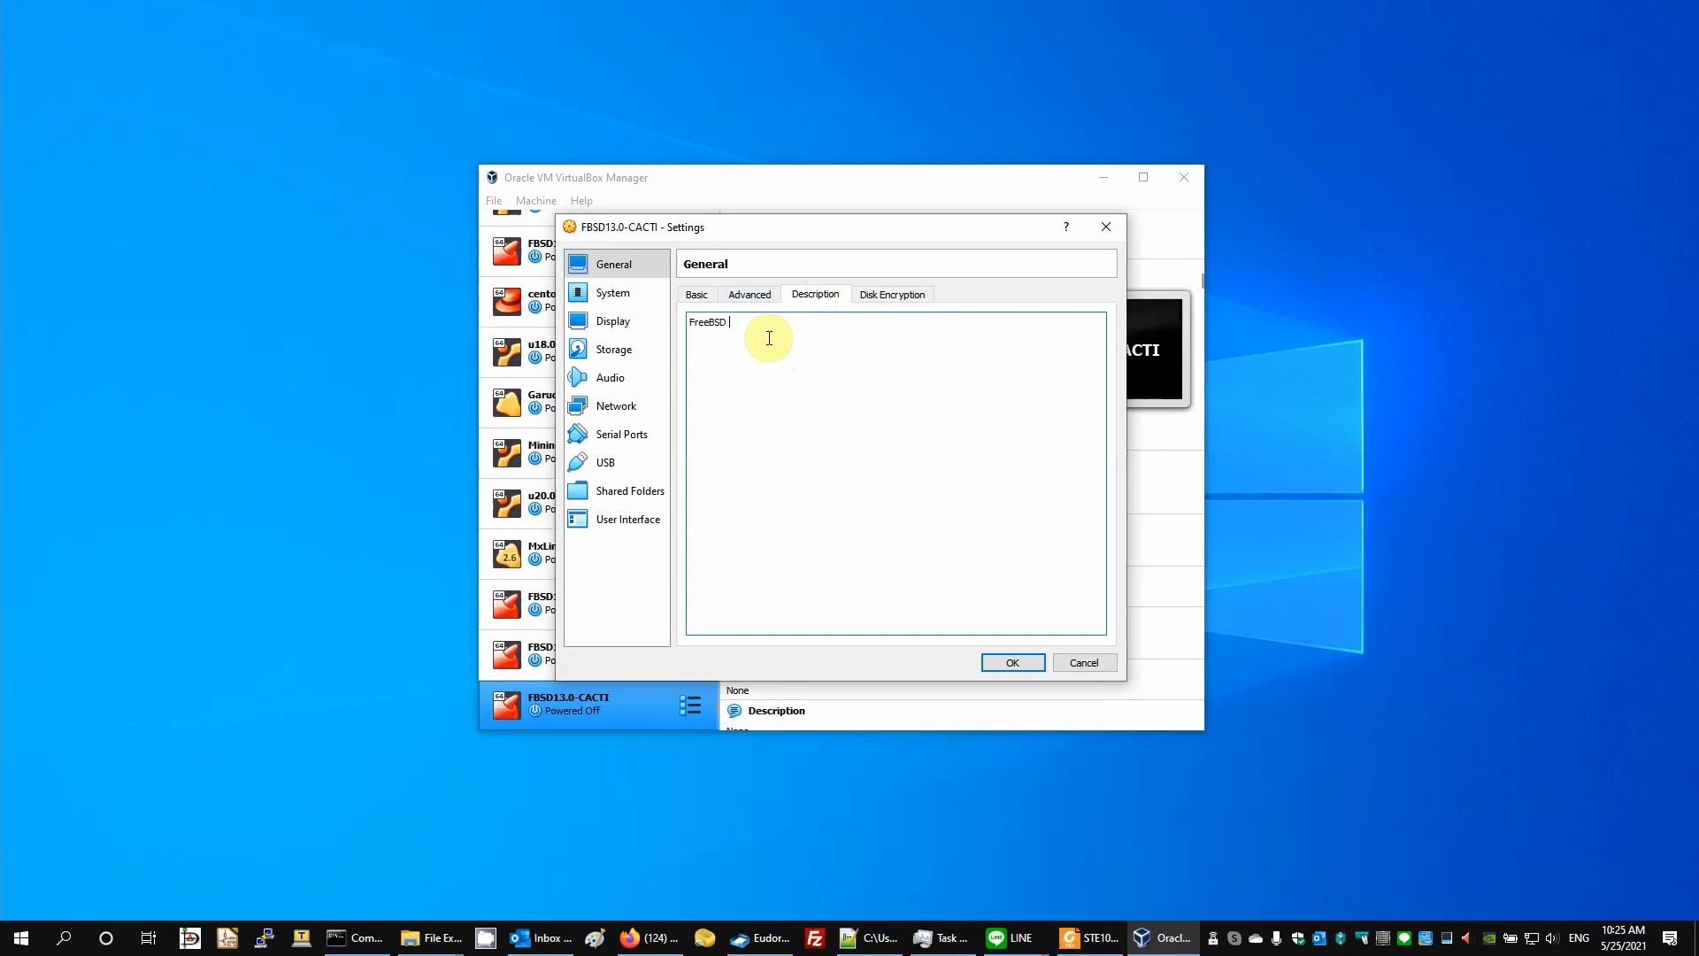
type("for")
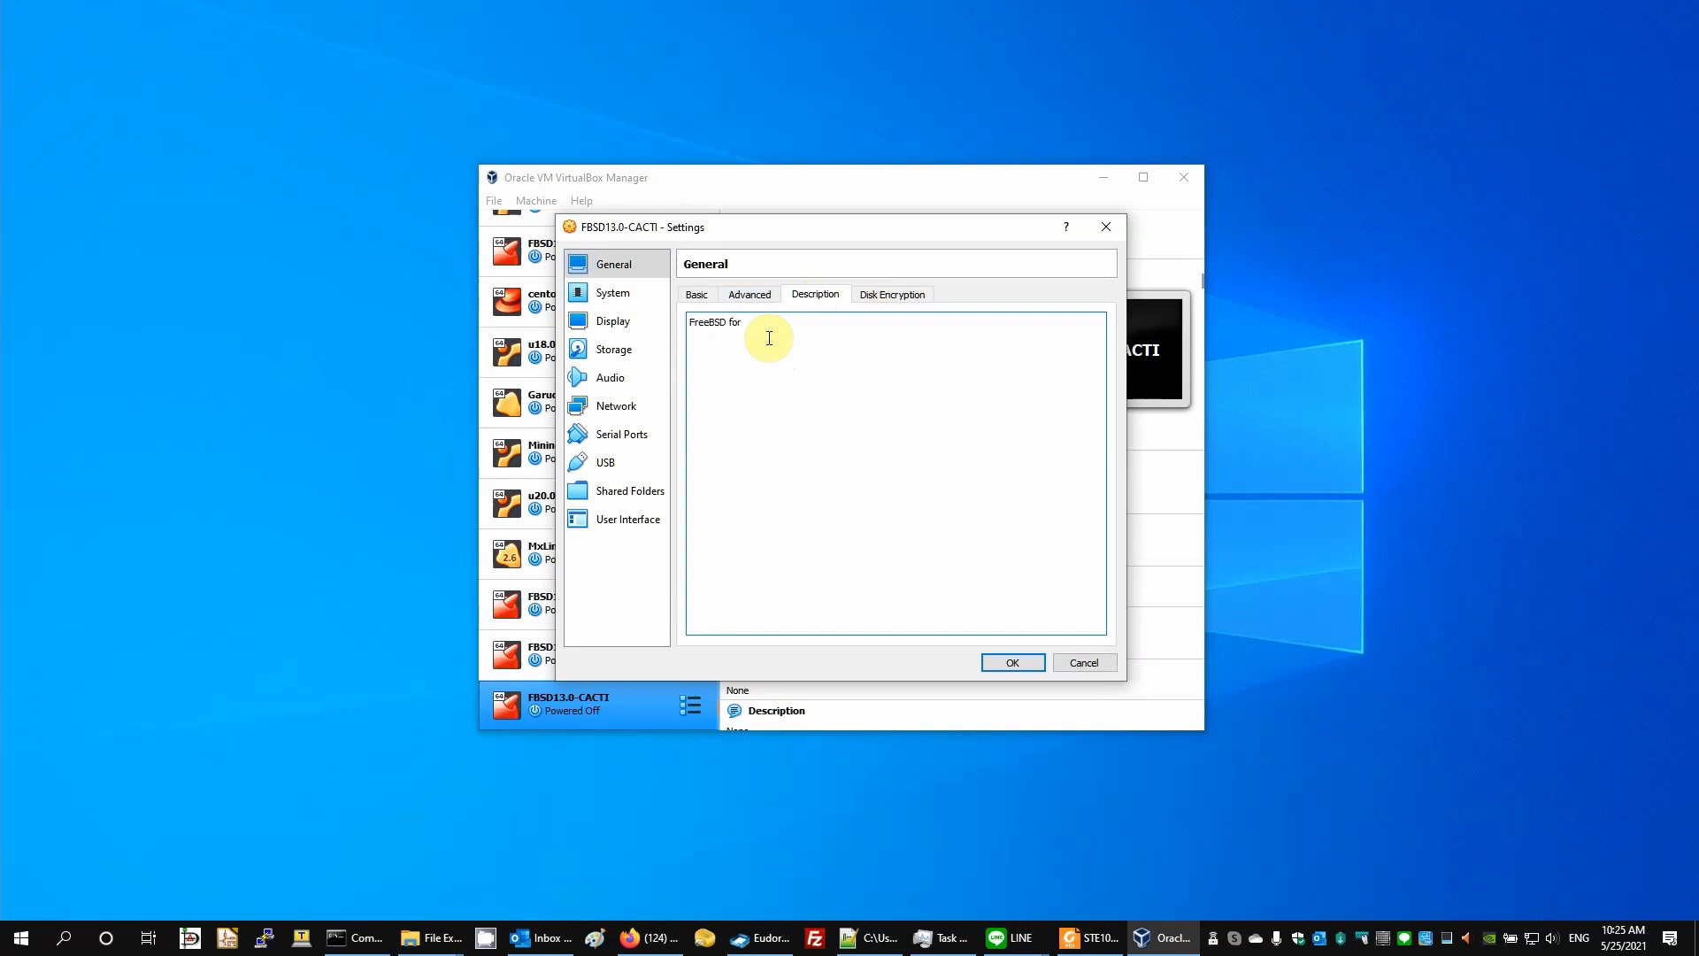
type("CACTI V")
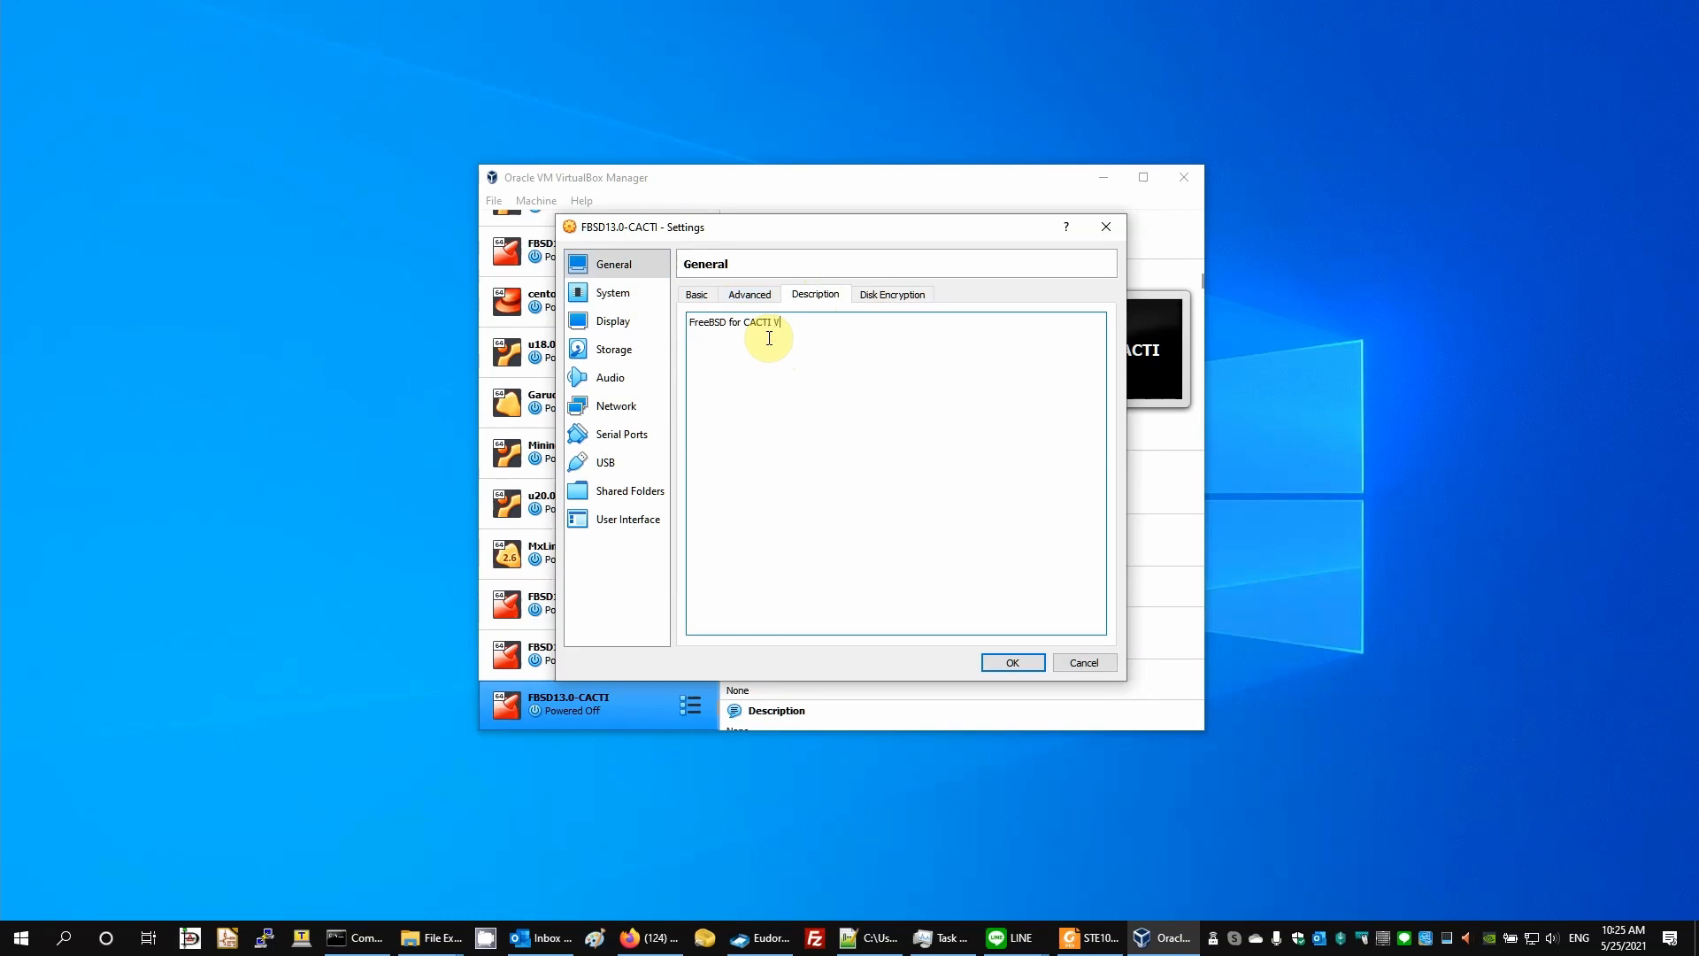
type("M")
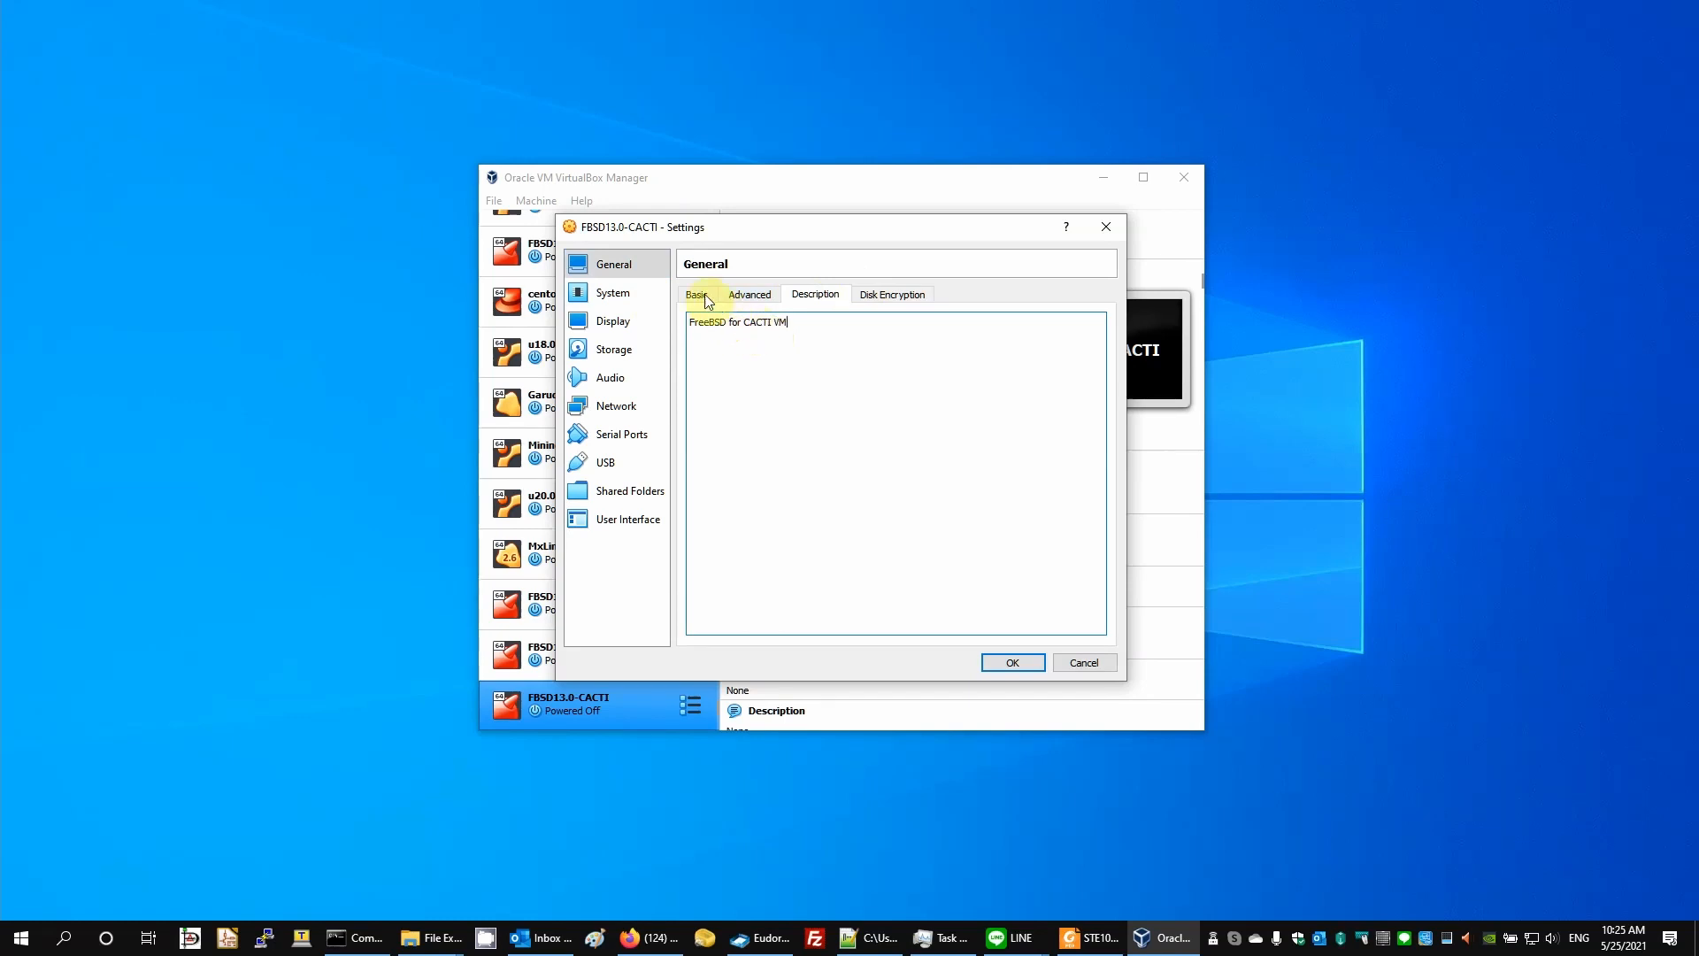
left_click(697, 294)
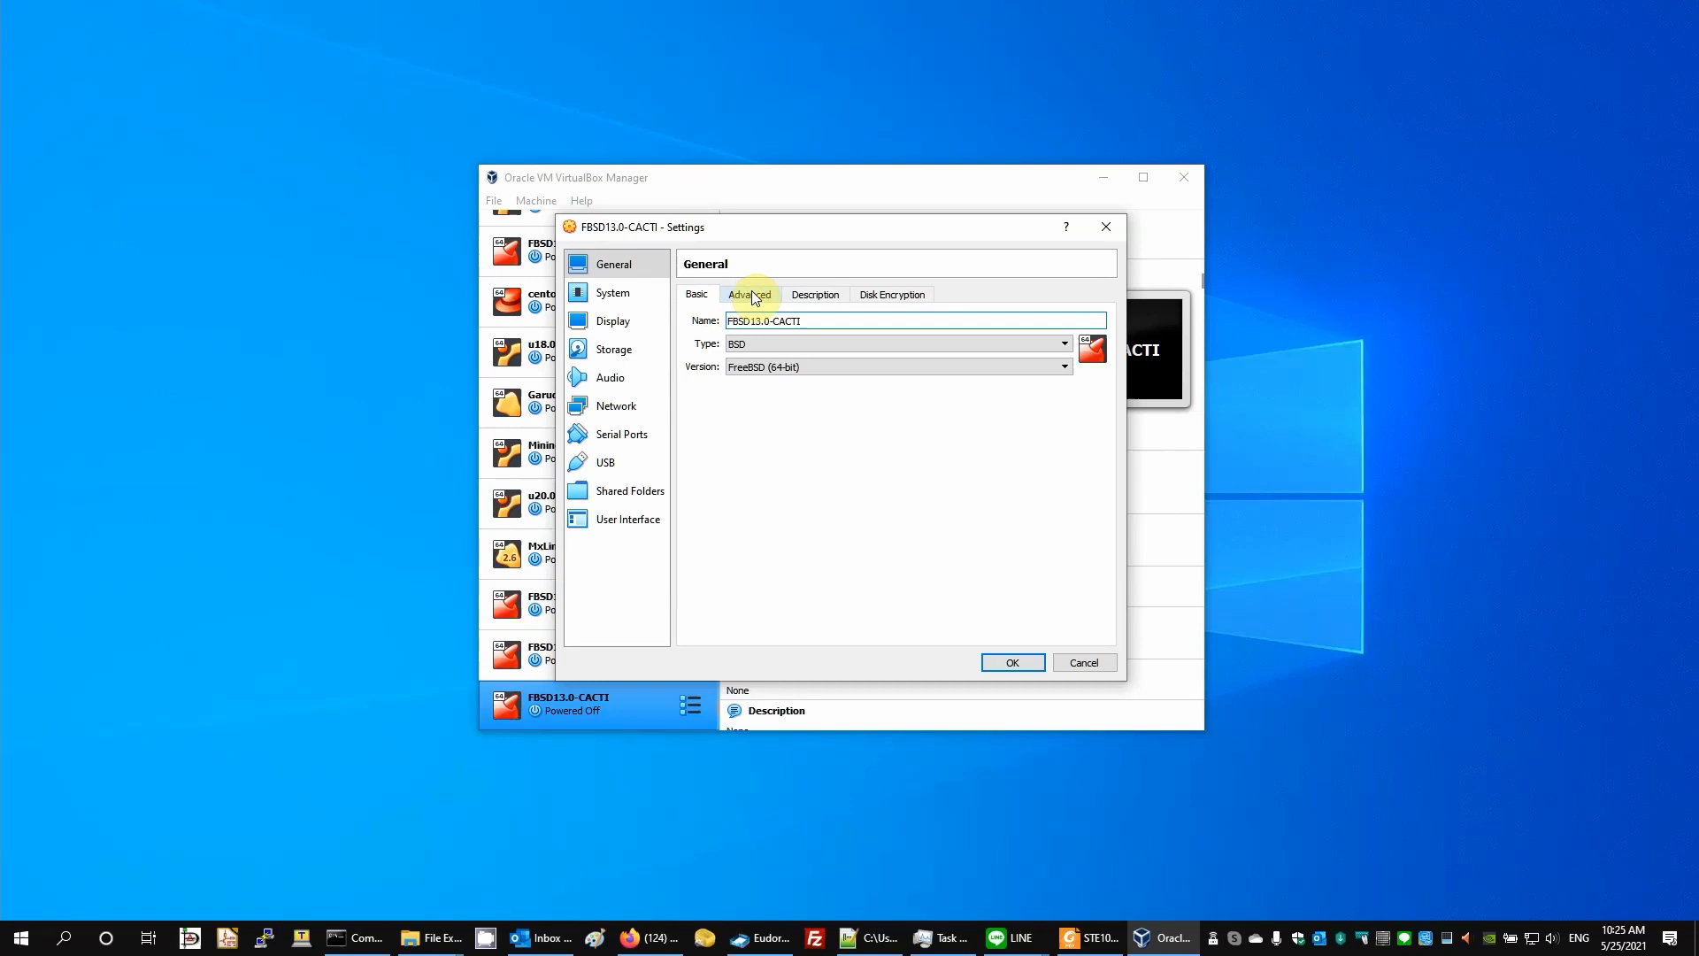
left_click(749, 294)
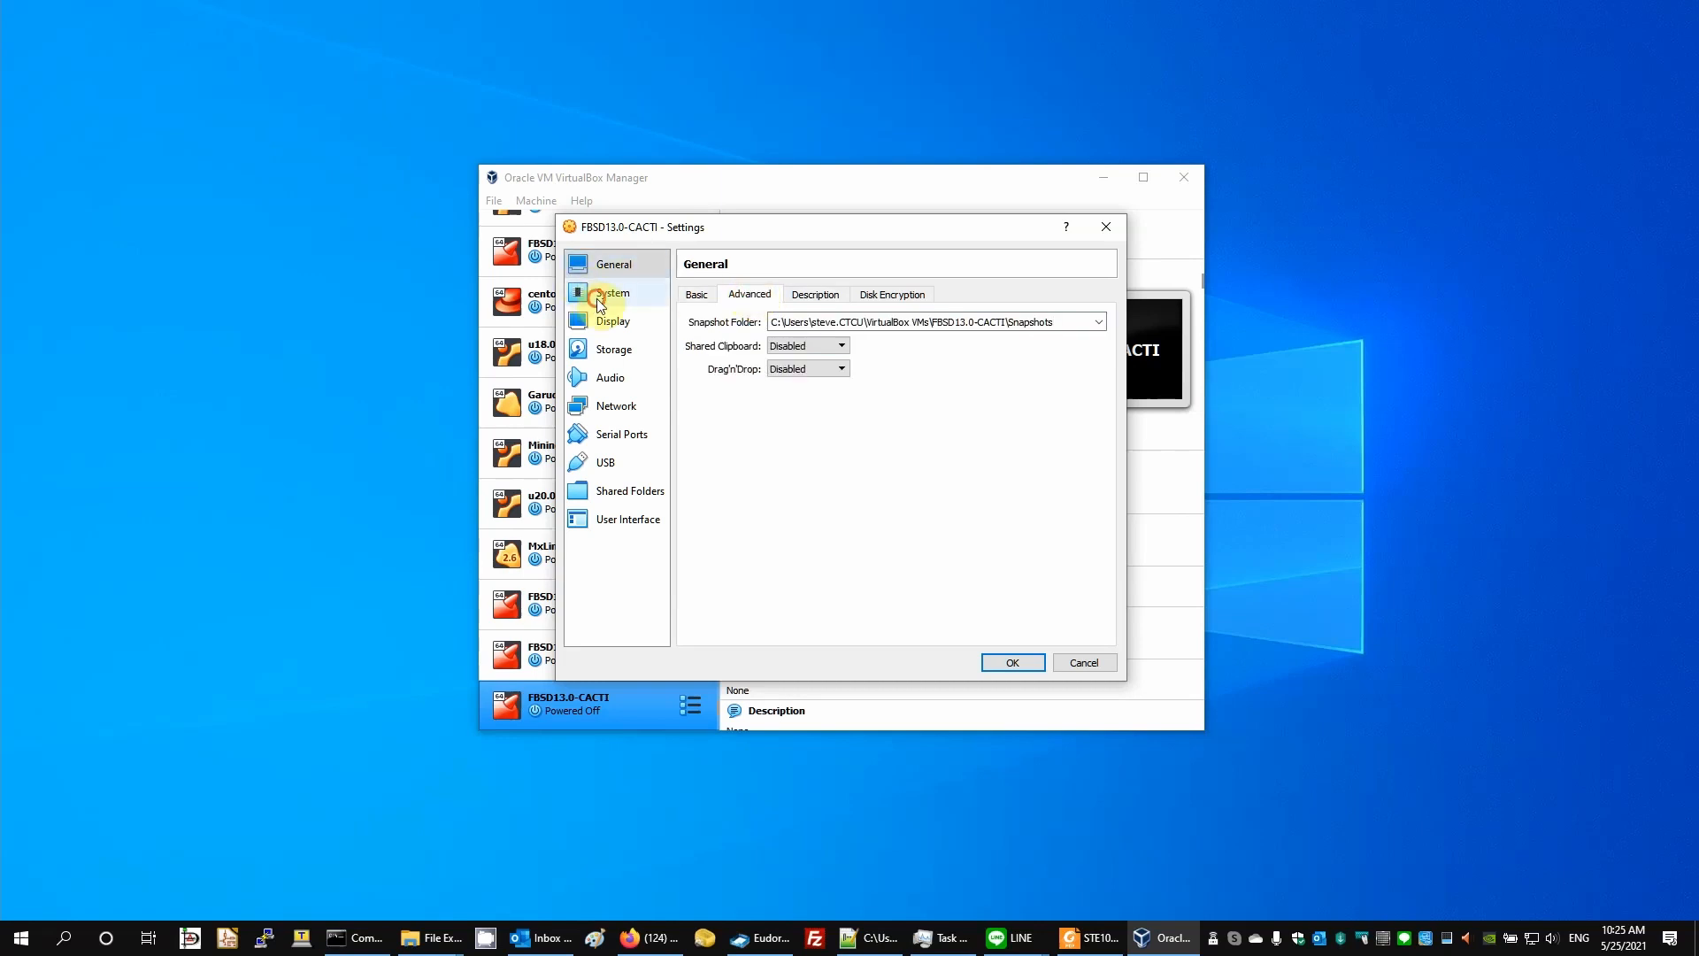
Reorder boot devices to Hard Disk first, with Floppy unchecked and moved to the end
left_click(612, 292)
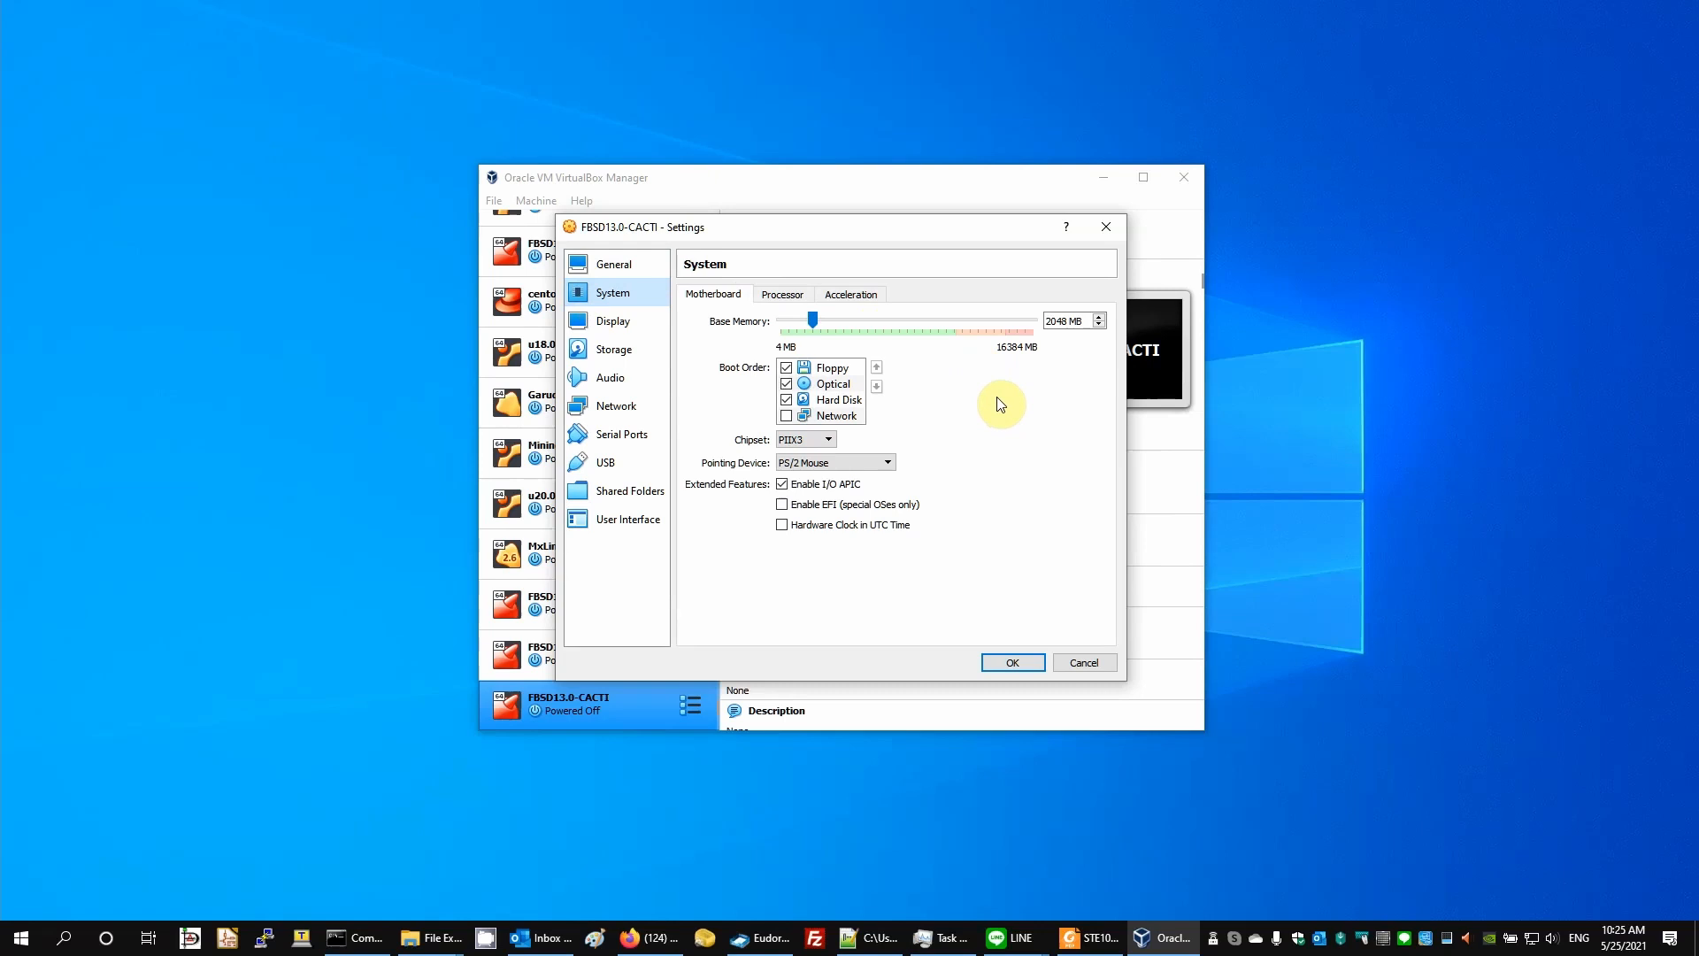
left_click(780, 293)
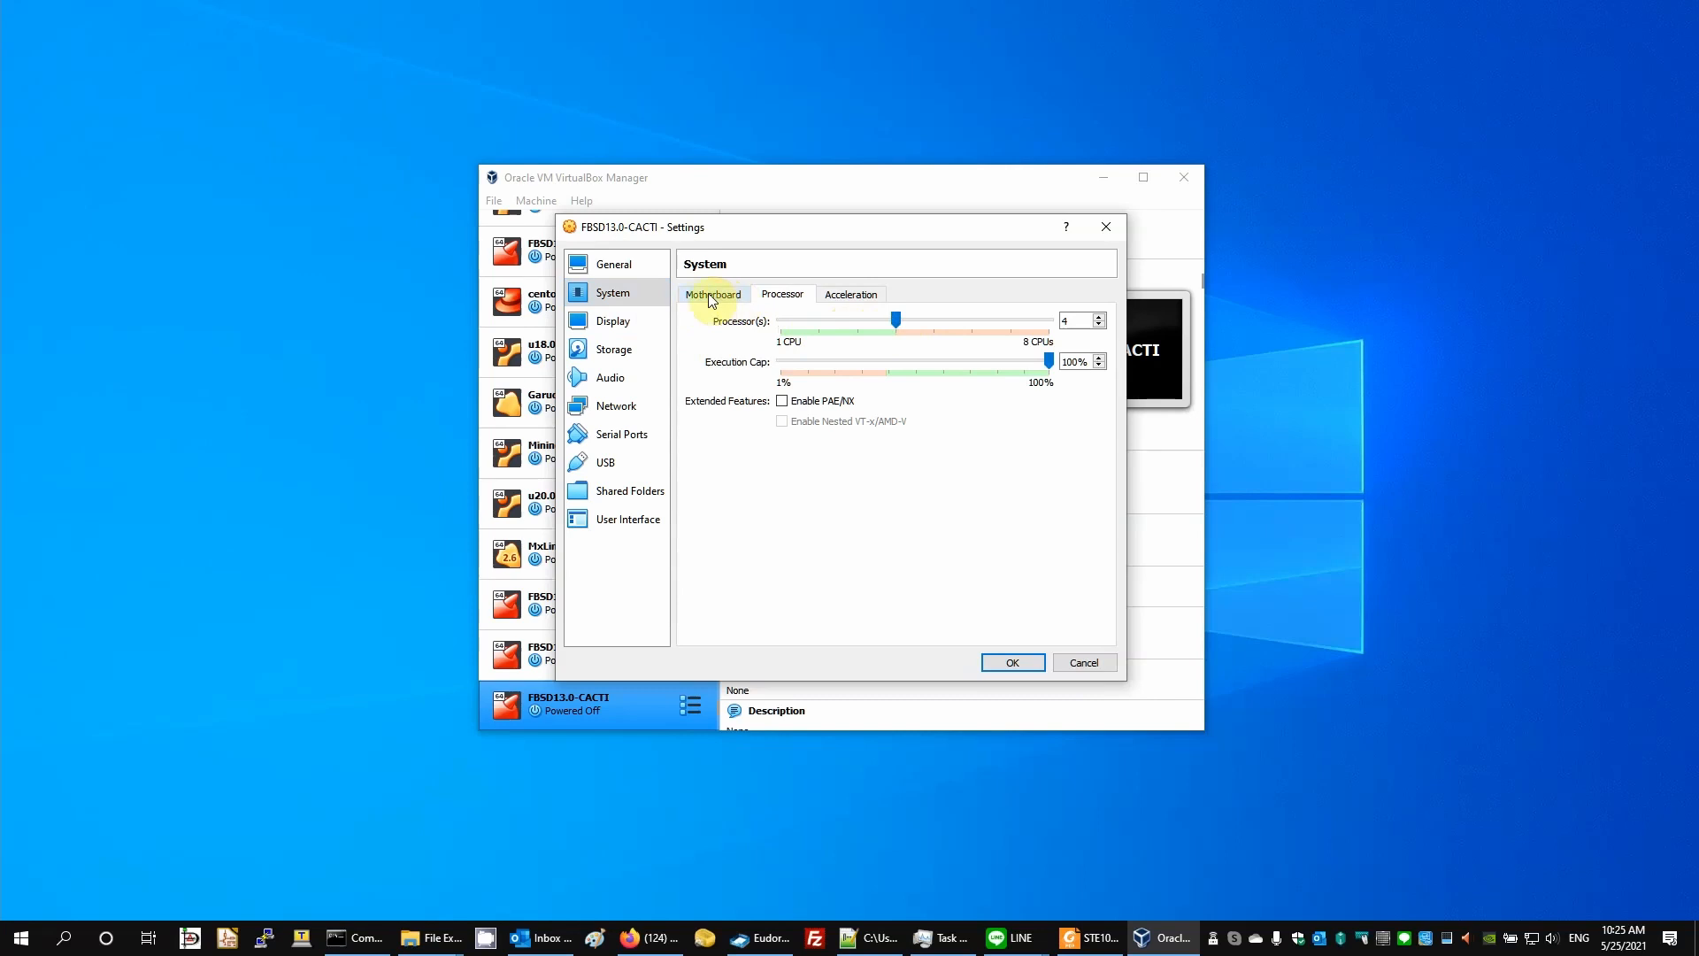
left_click(711, 294)
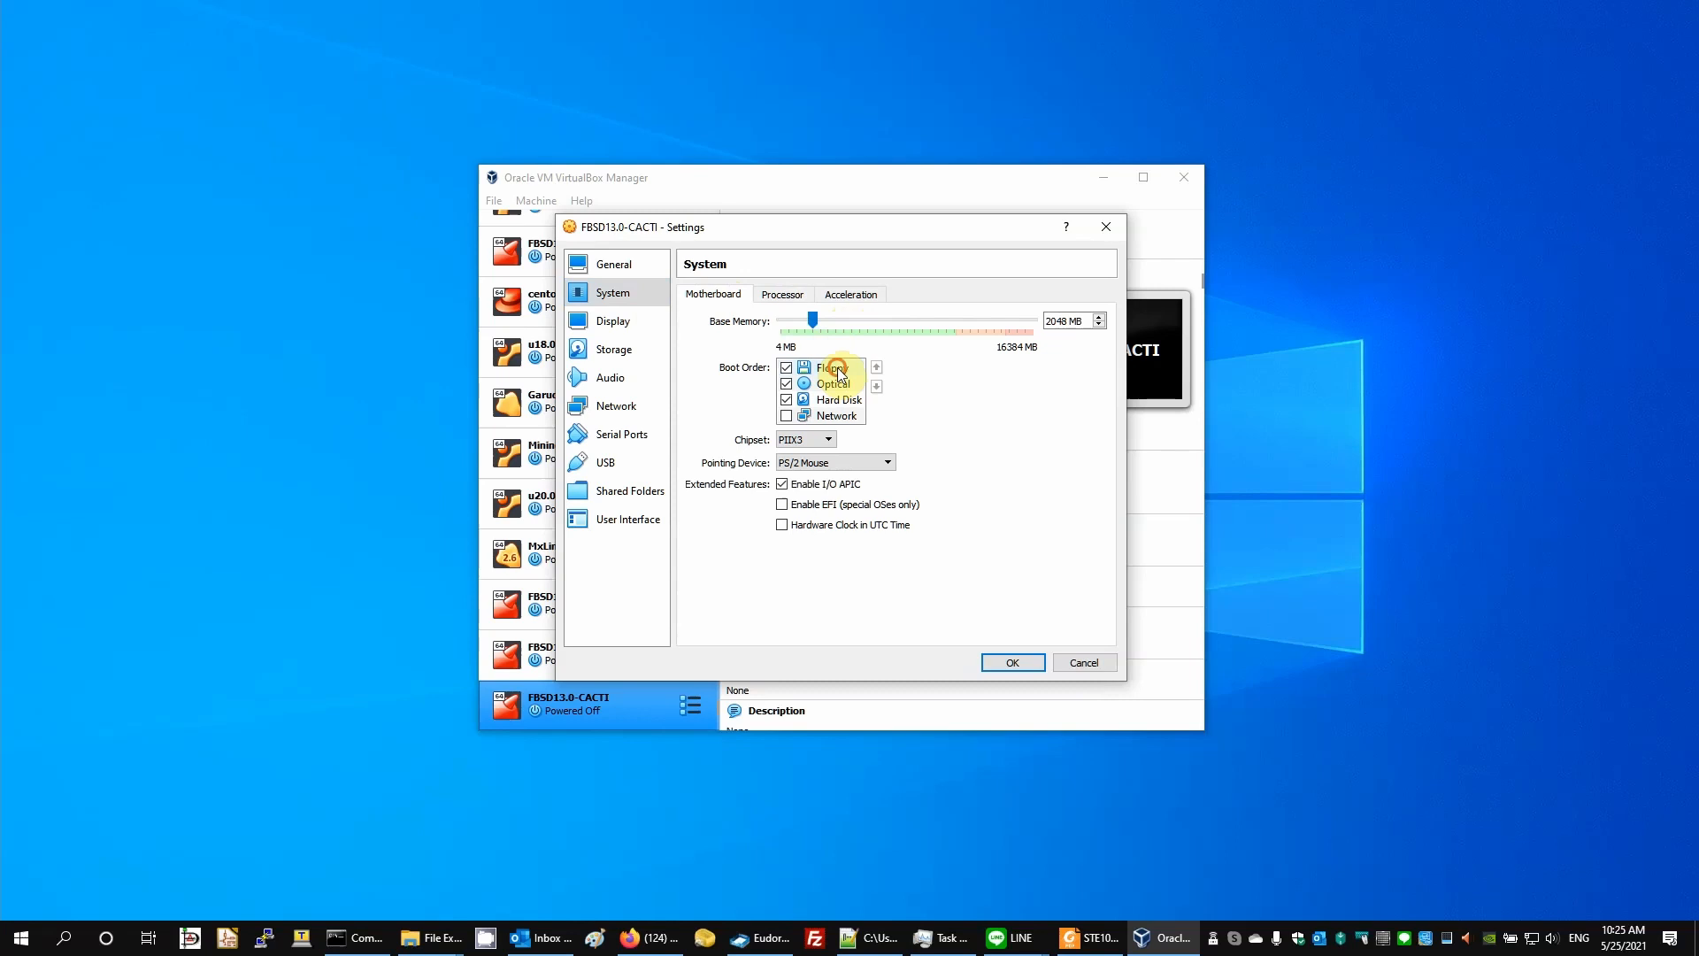
left_click(832, 369)
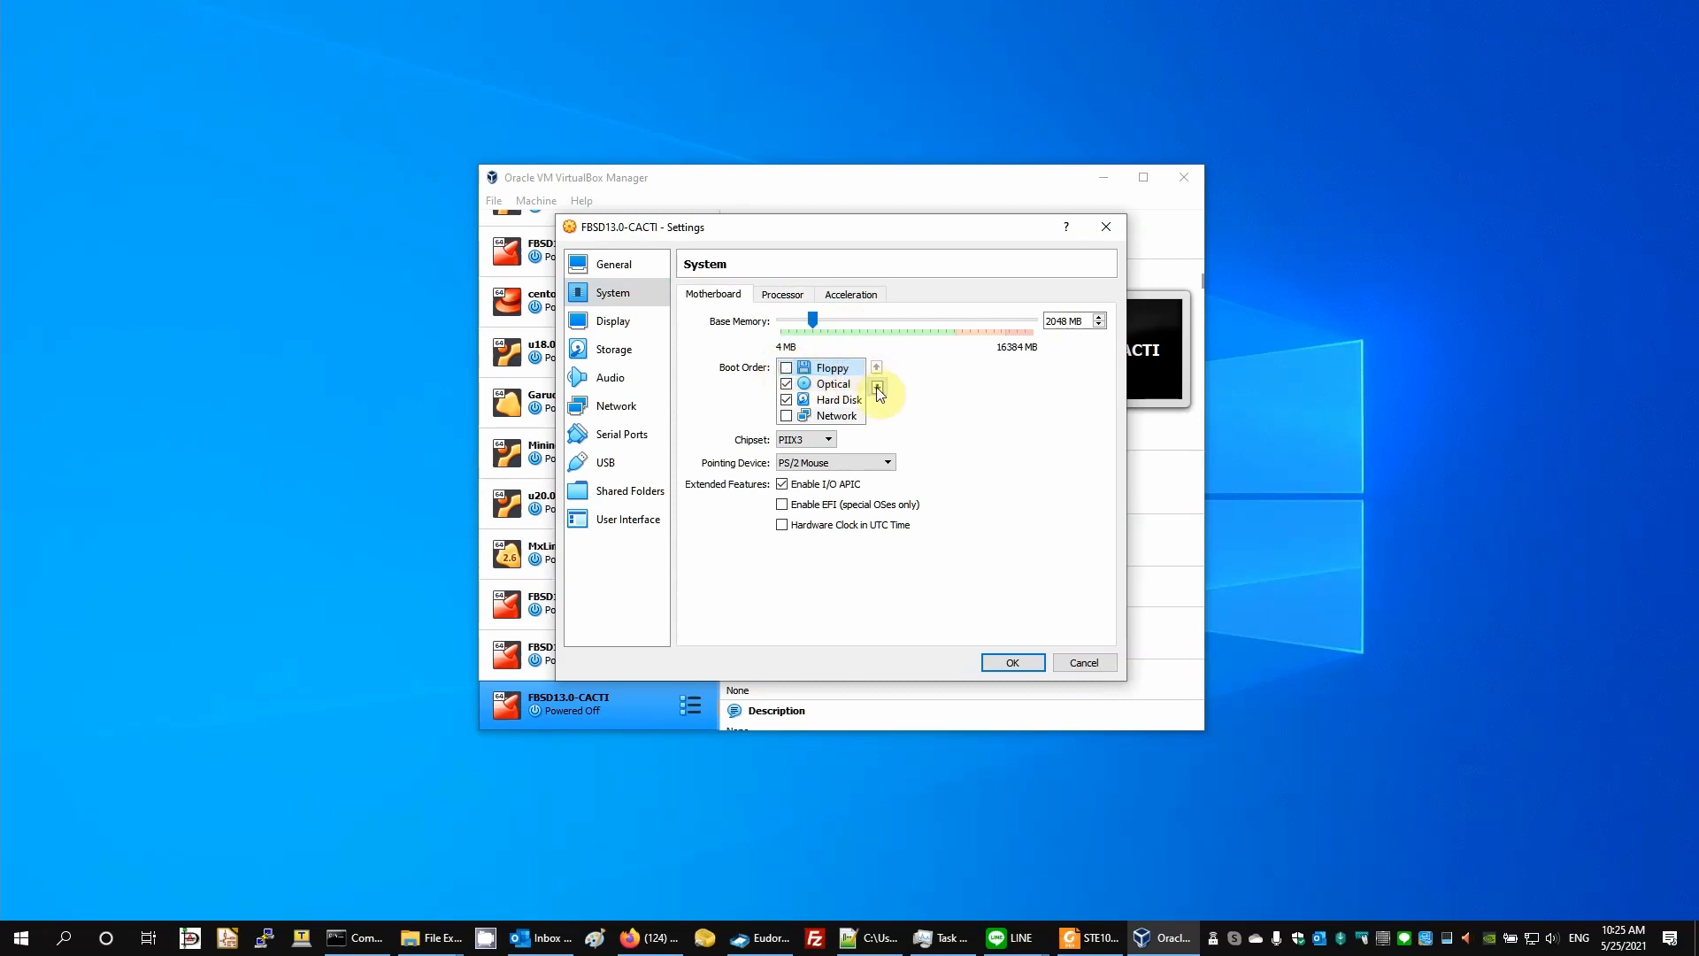
left_click(876, 386)
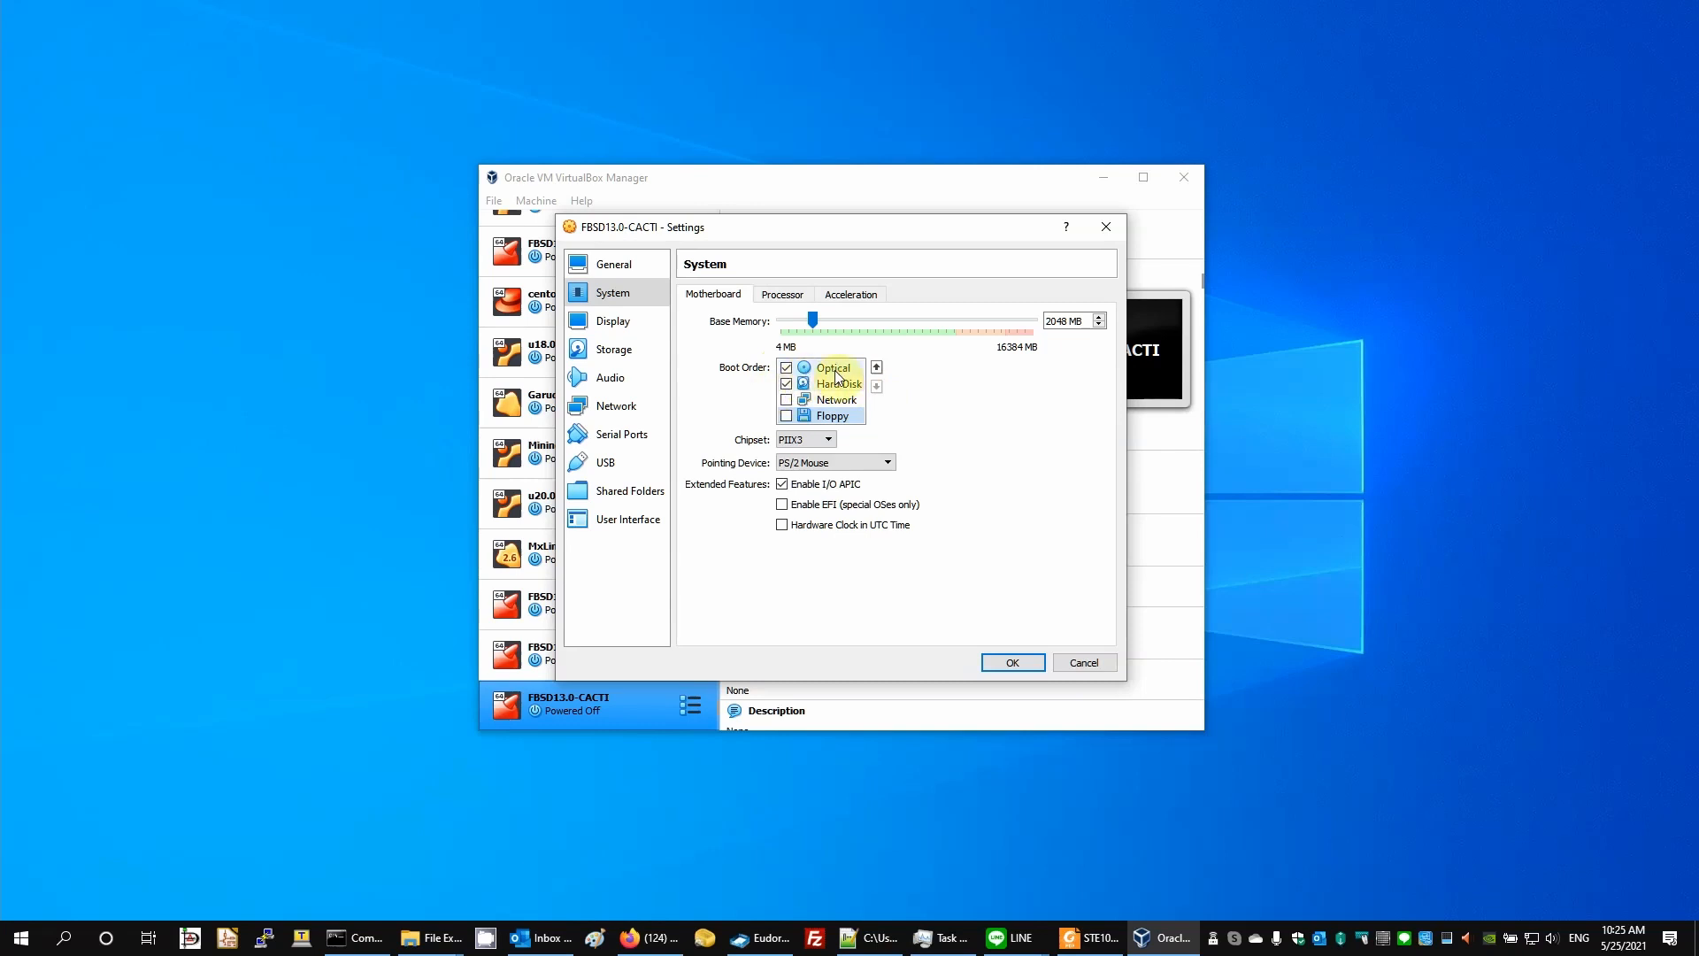
left_click(876, 387)
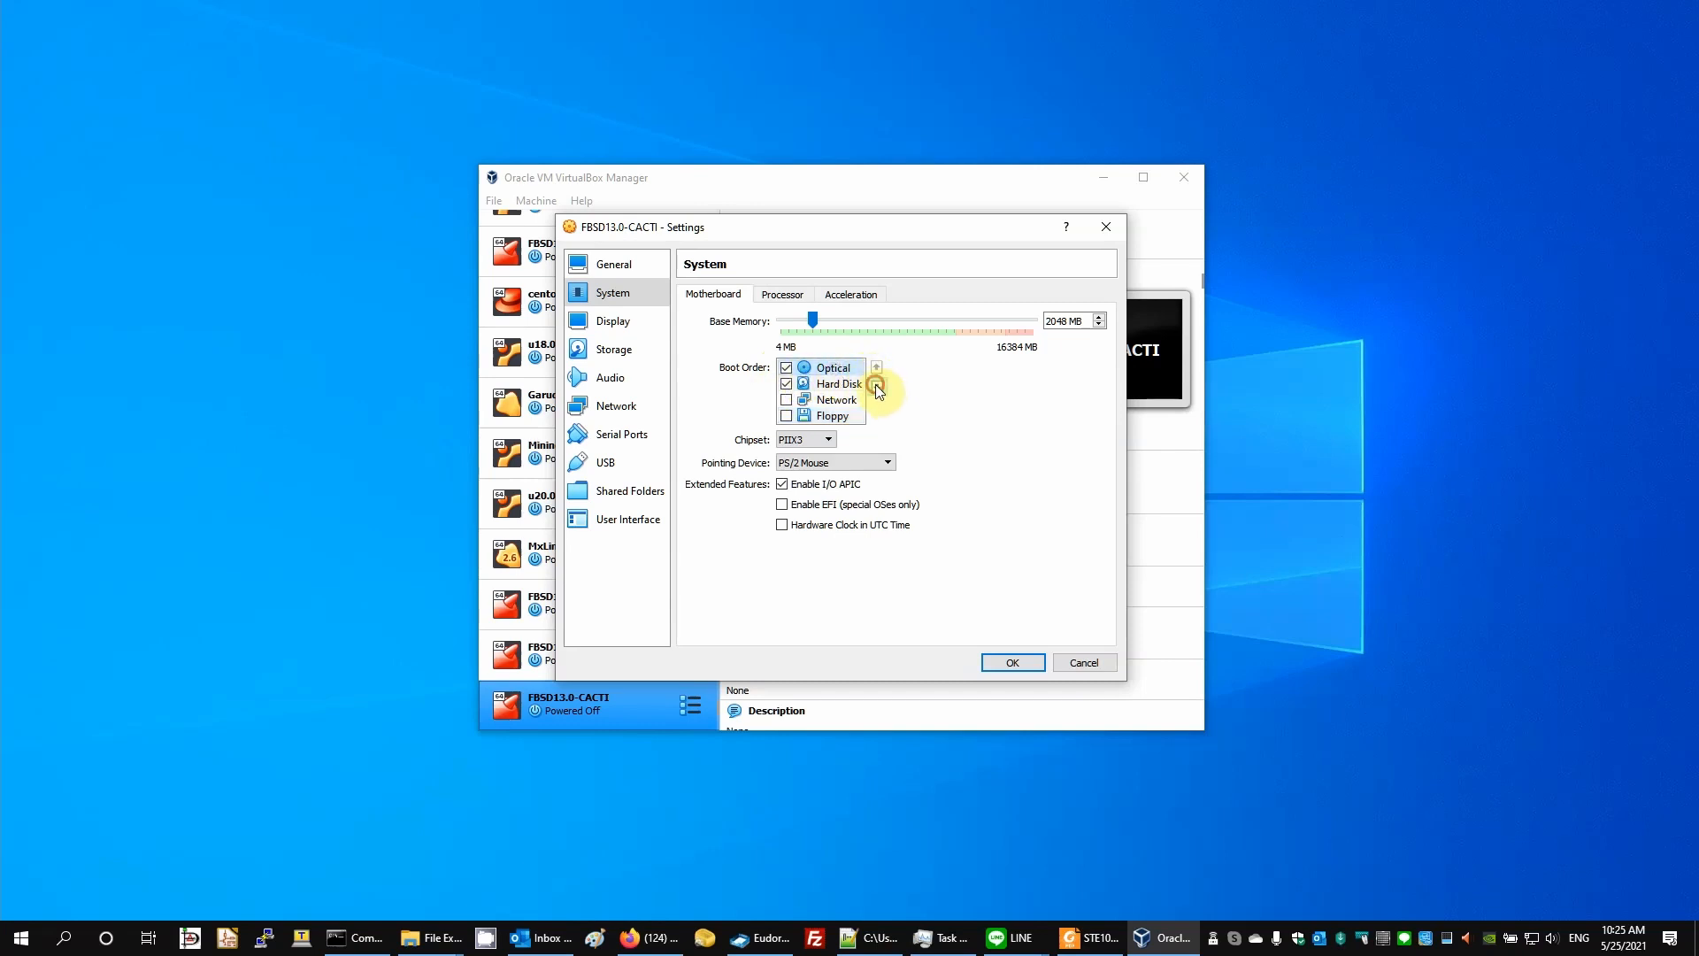
left_click(876, 366)
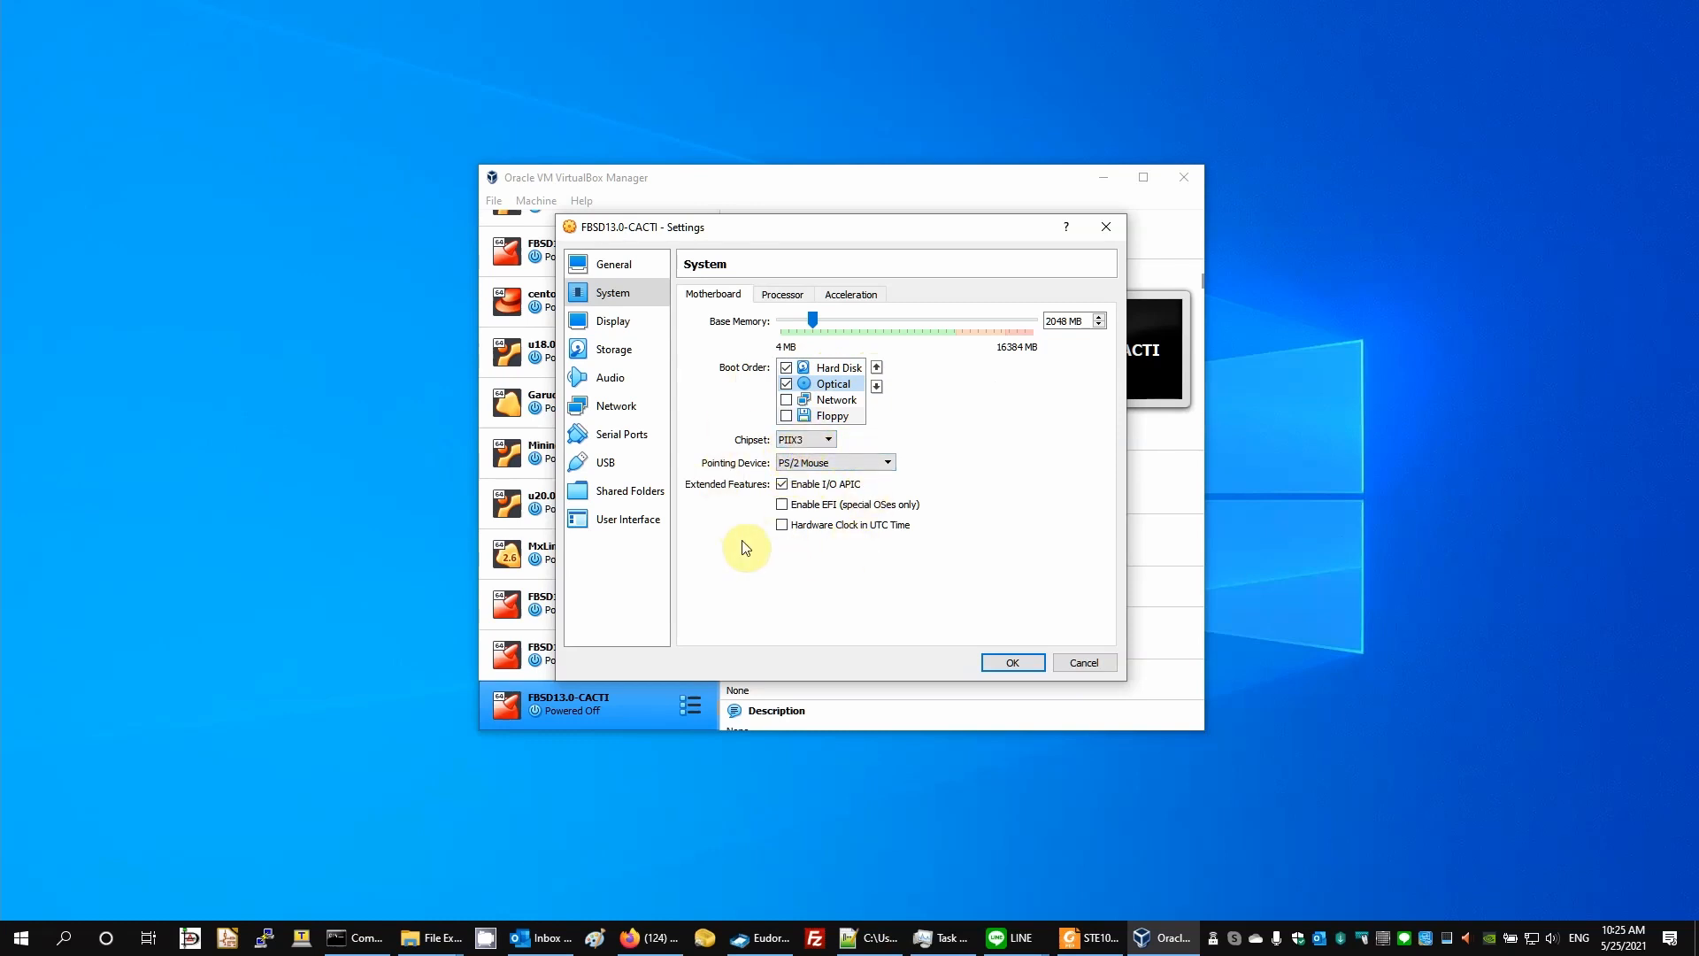
View the Display settings showing 16 MB video memory and the VMSVGA controller
left_click(612, 320)
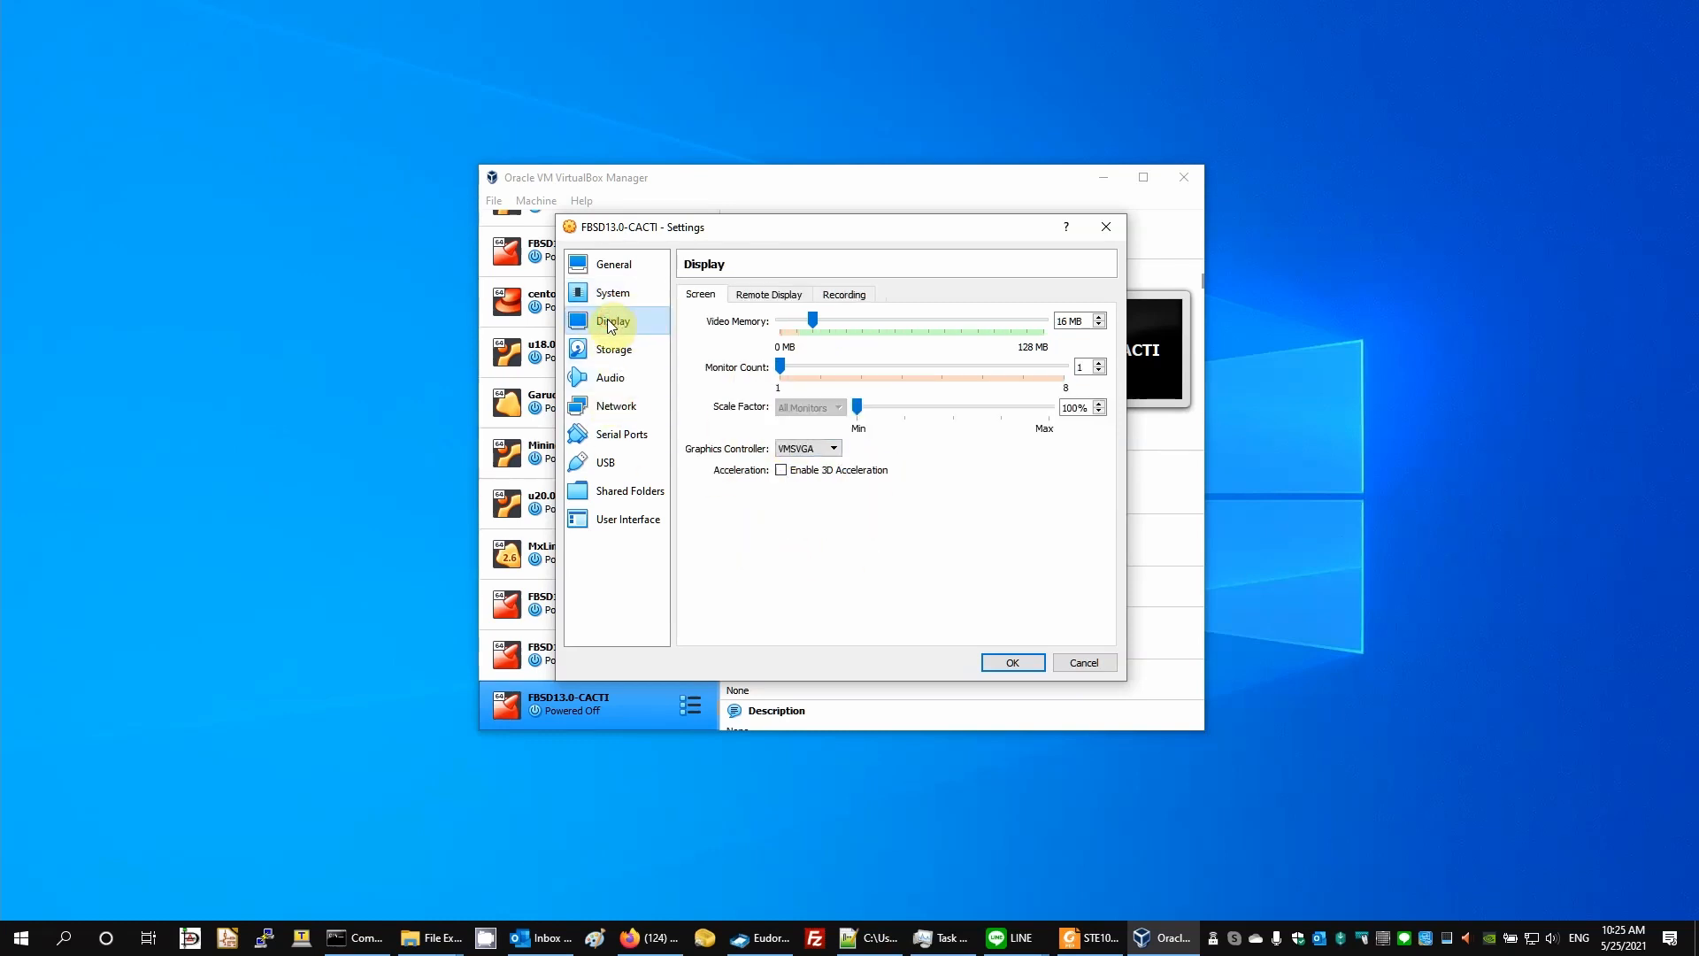
mouse_move(811, 322)
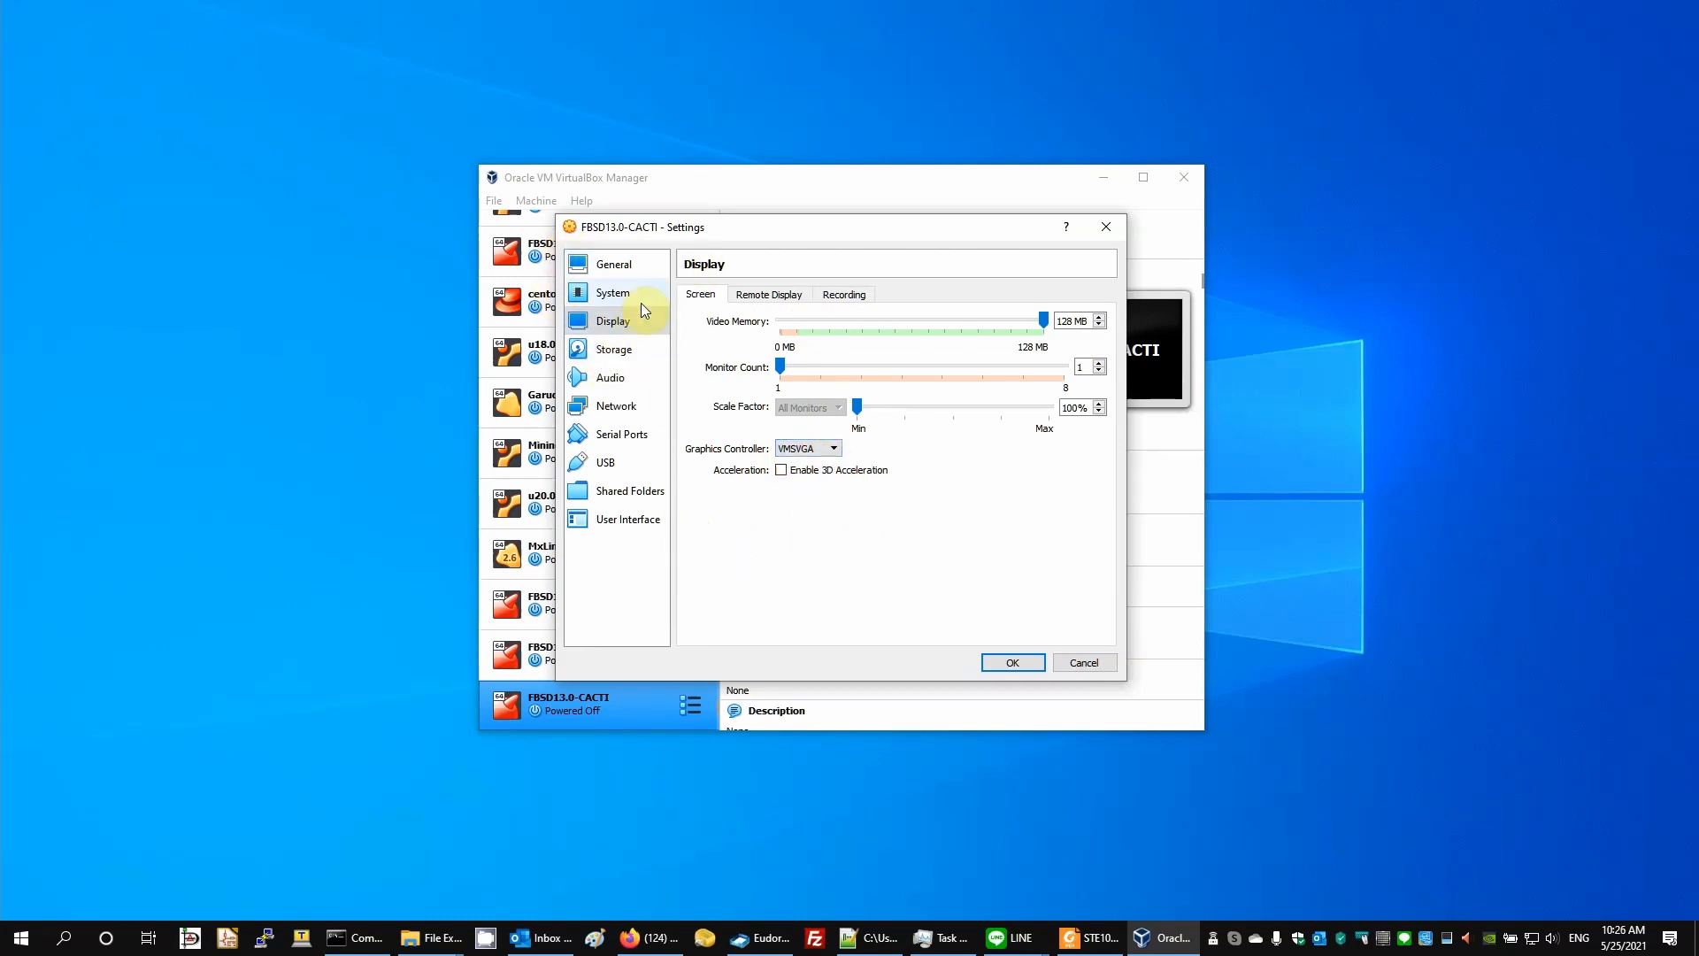
mouse_move(614, 349)
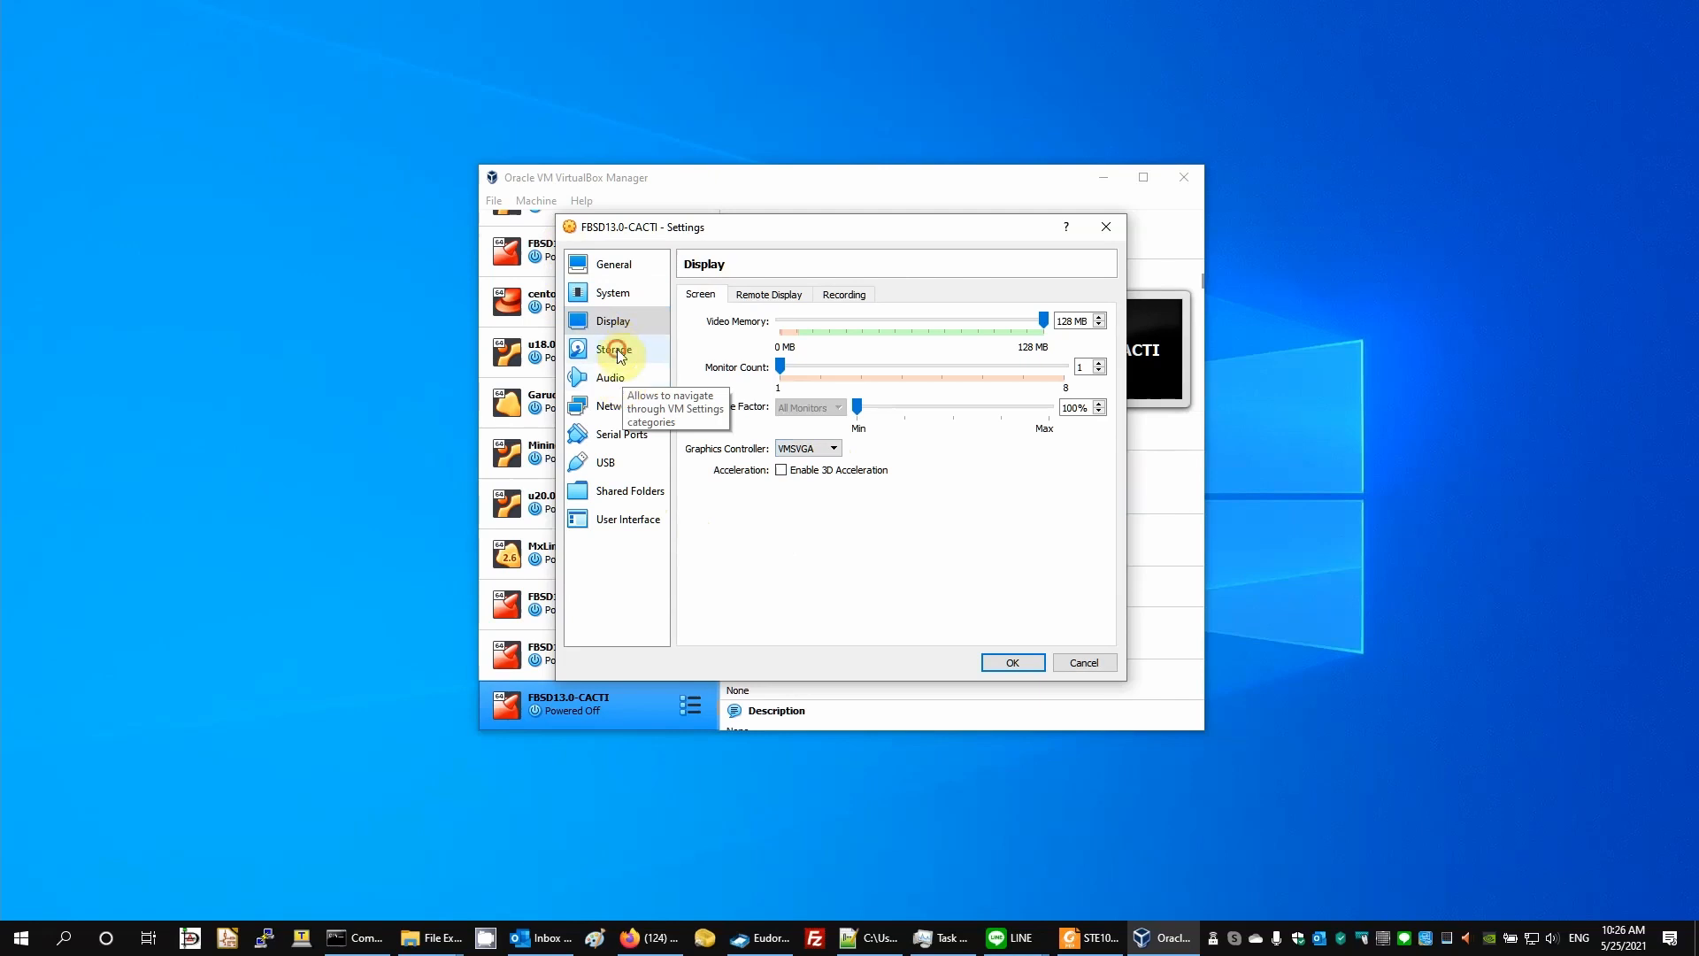
Load FreeBSD-13.0-RELEASE-amd64-disc1.iso into the machine's empty optical drive
left_click(614, 349)
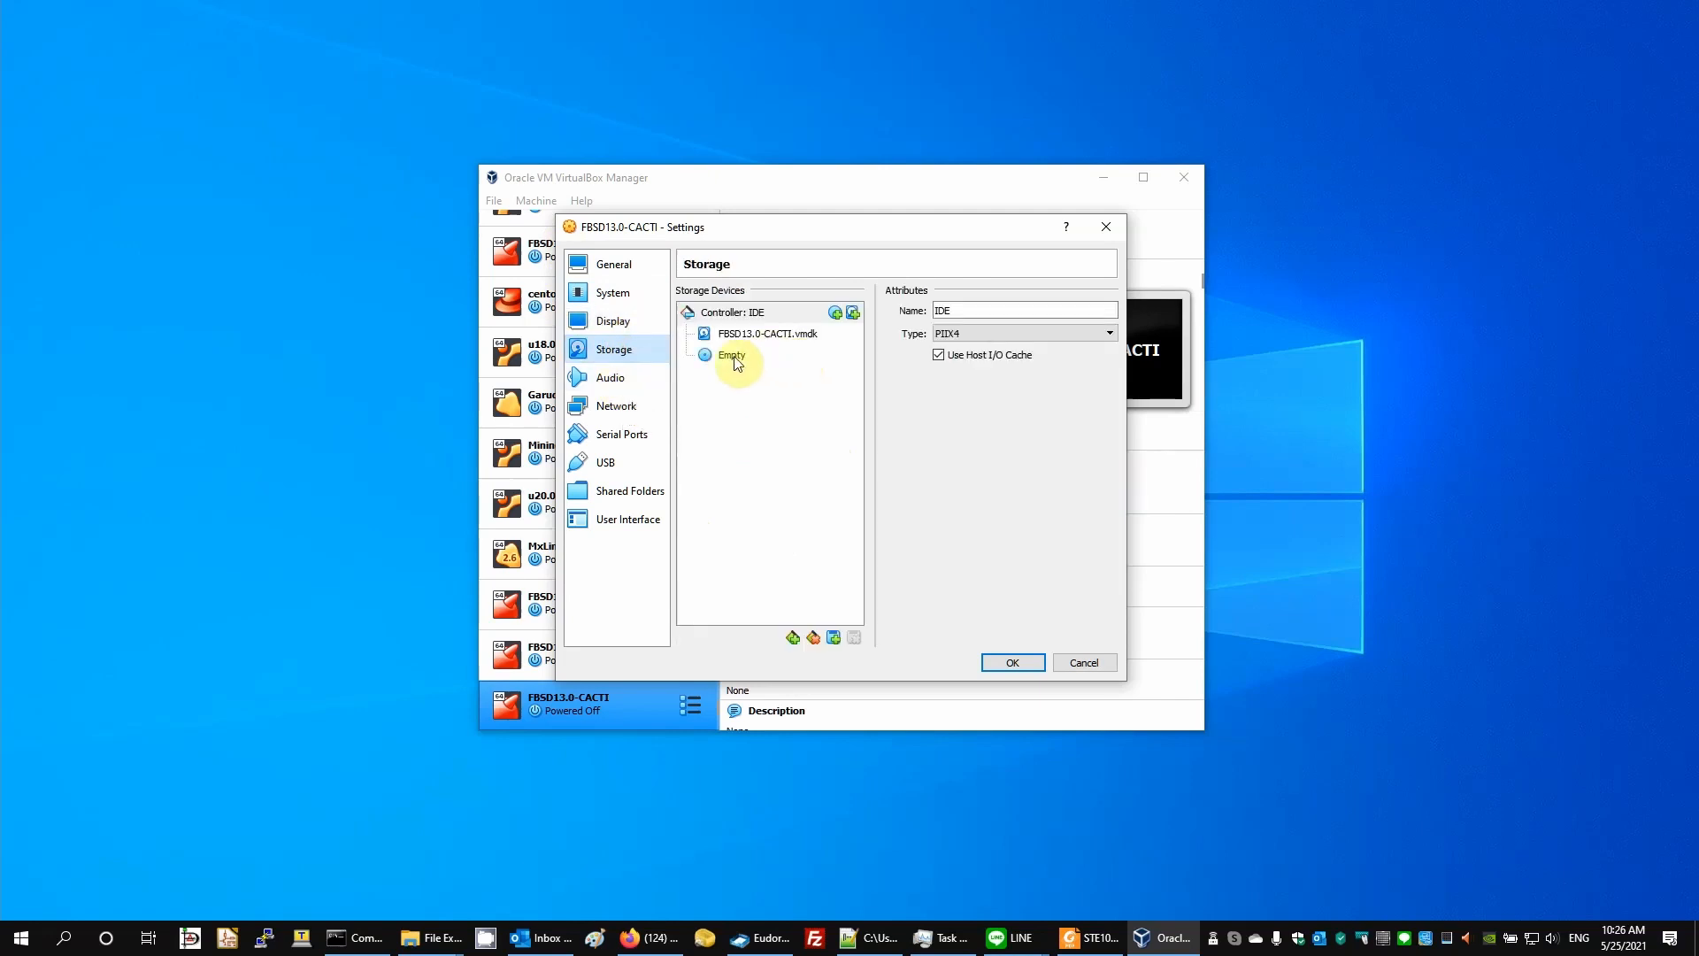
left_click(731, 354)
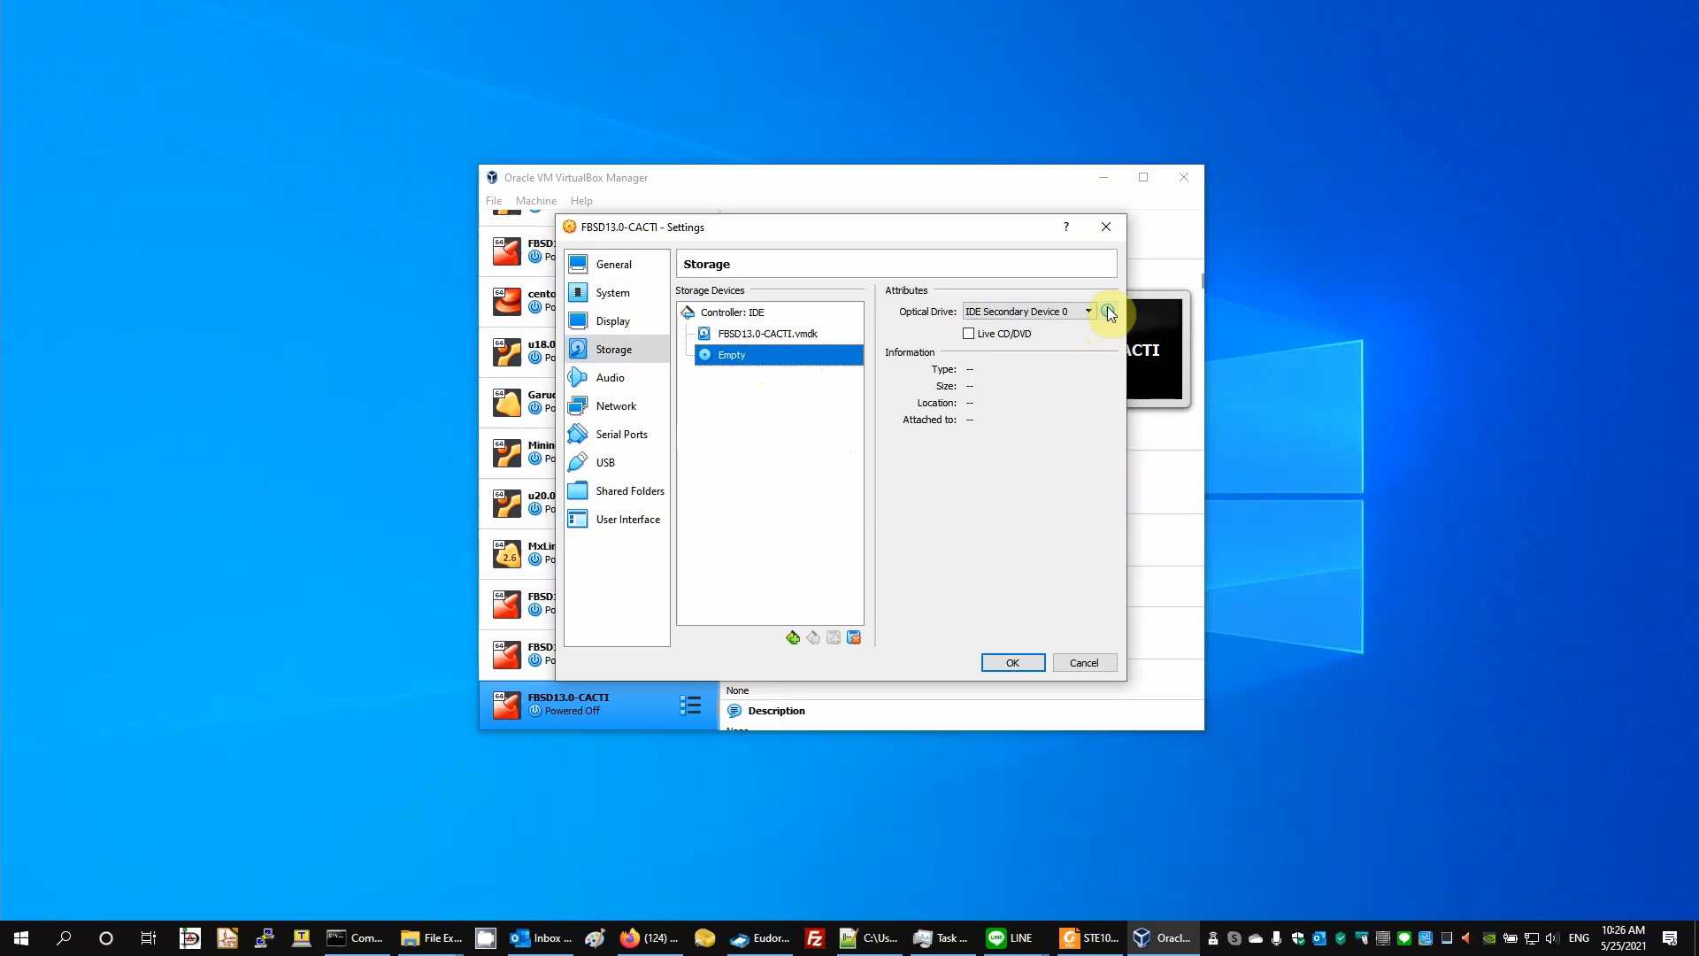
left_click(1108, 312)
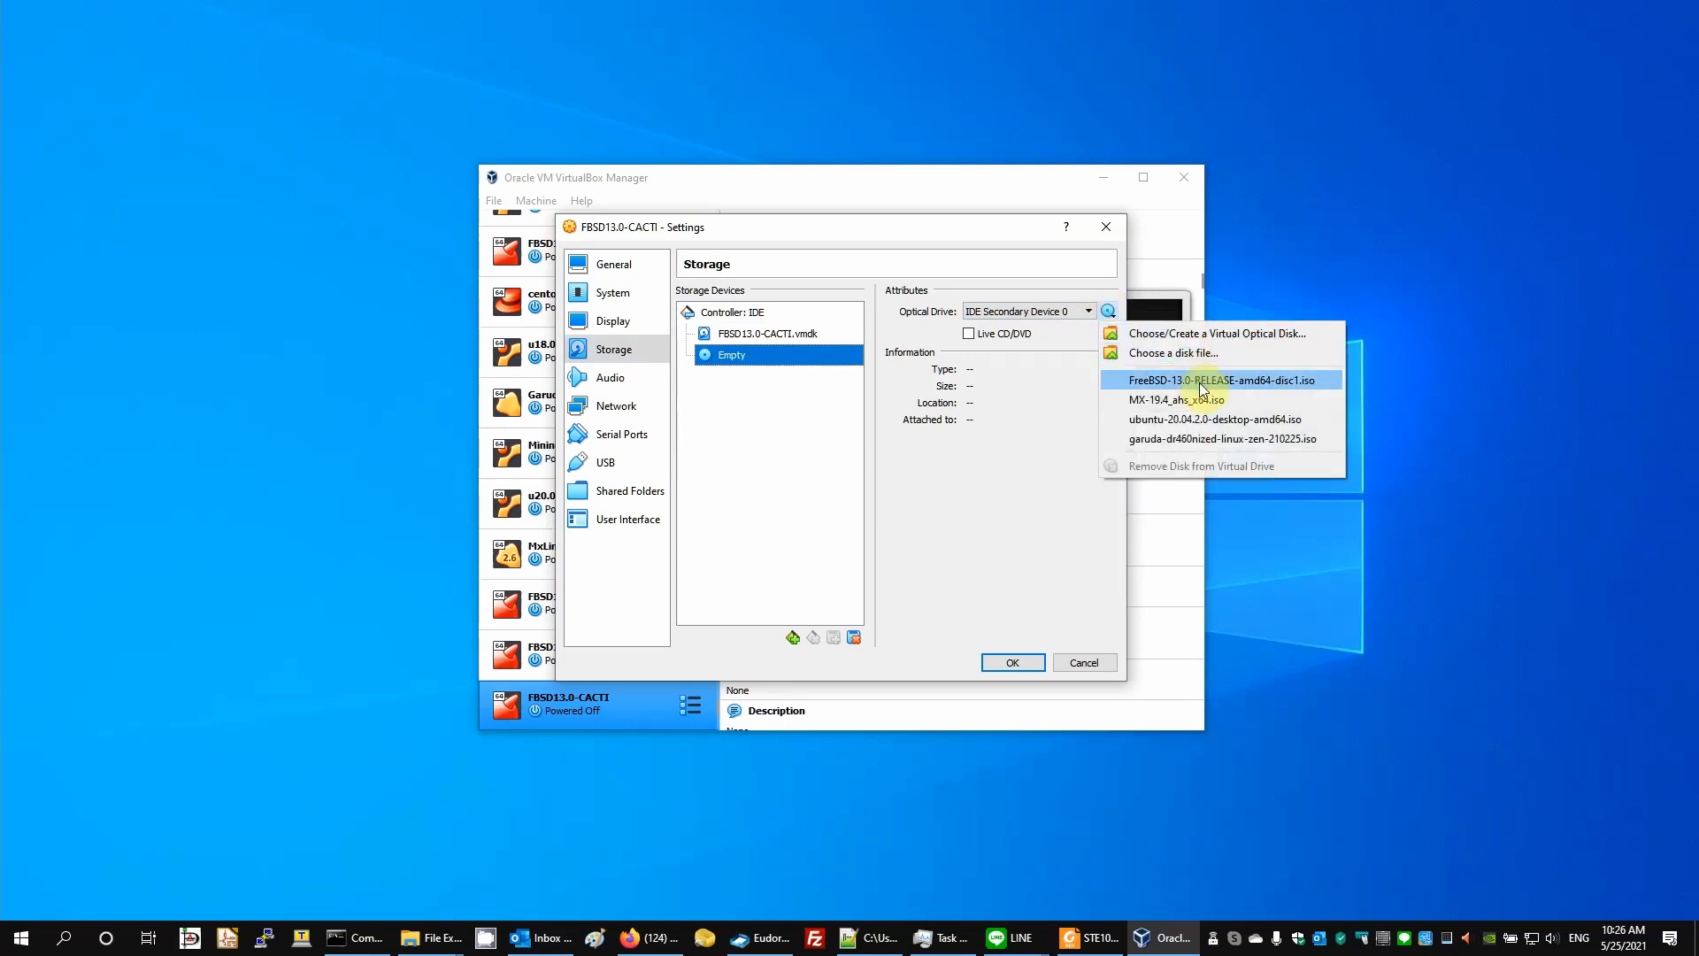
left_click(1221, 379)
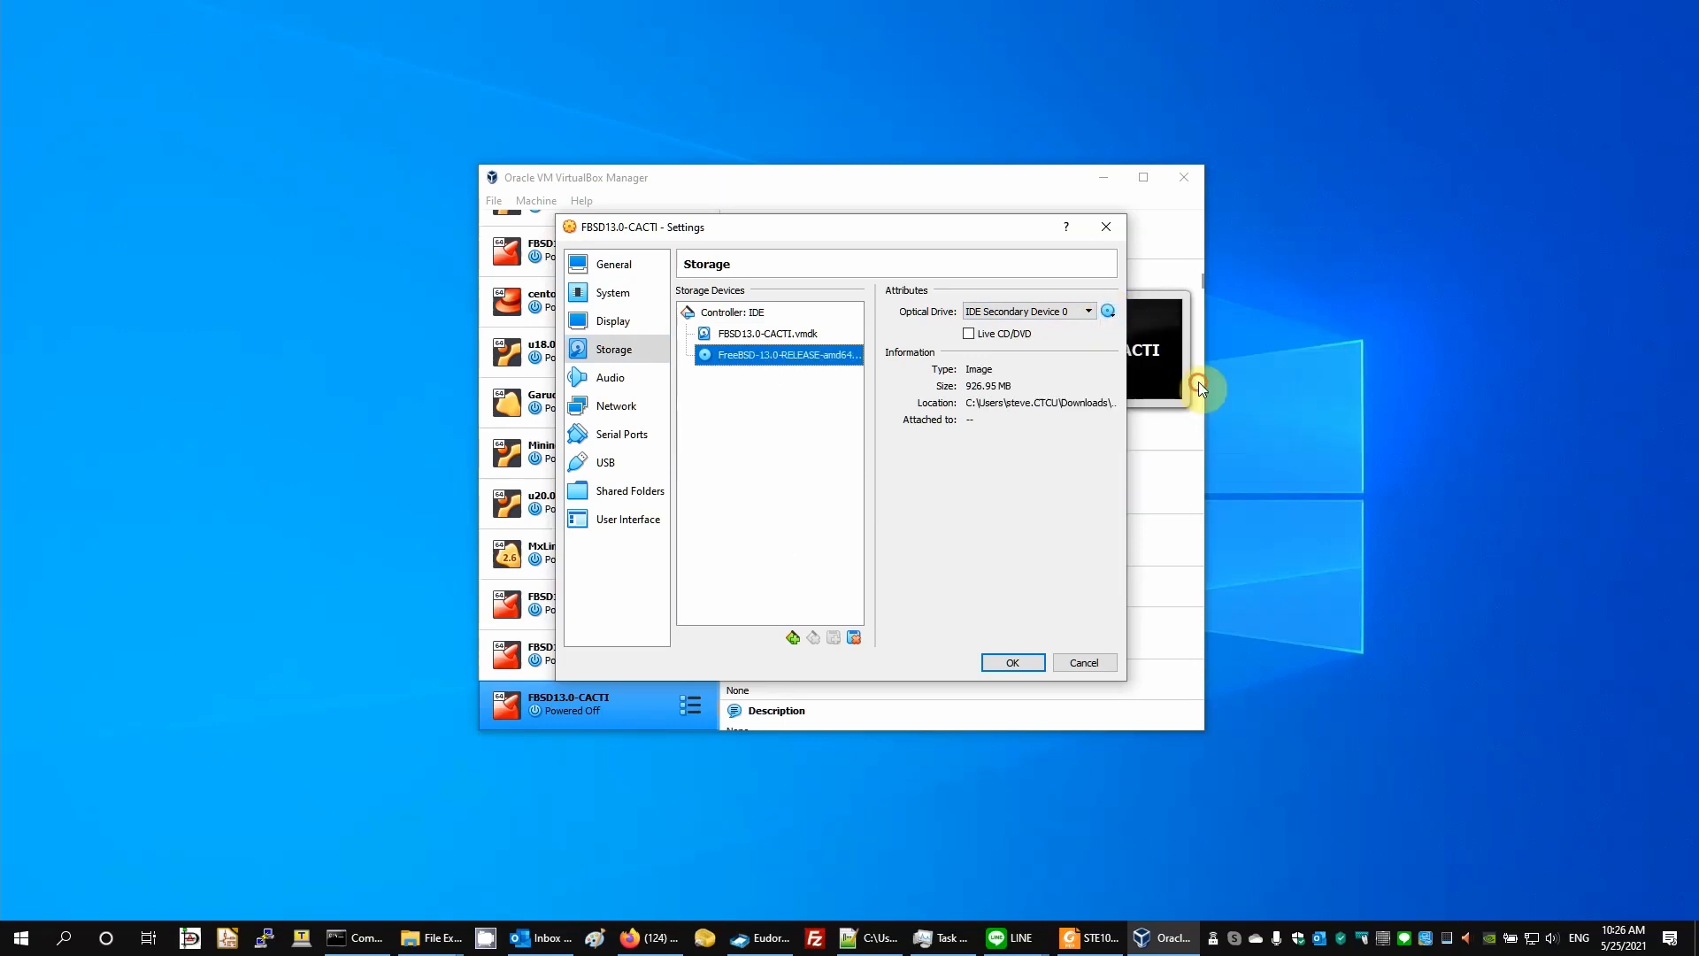
mouse_move(775, 354)
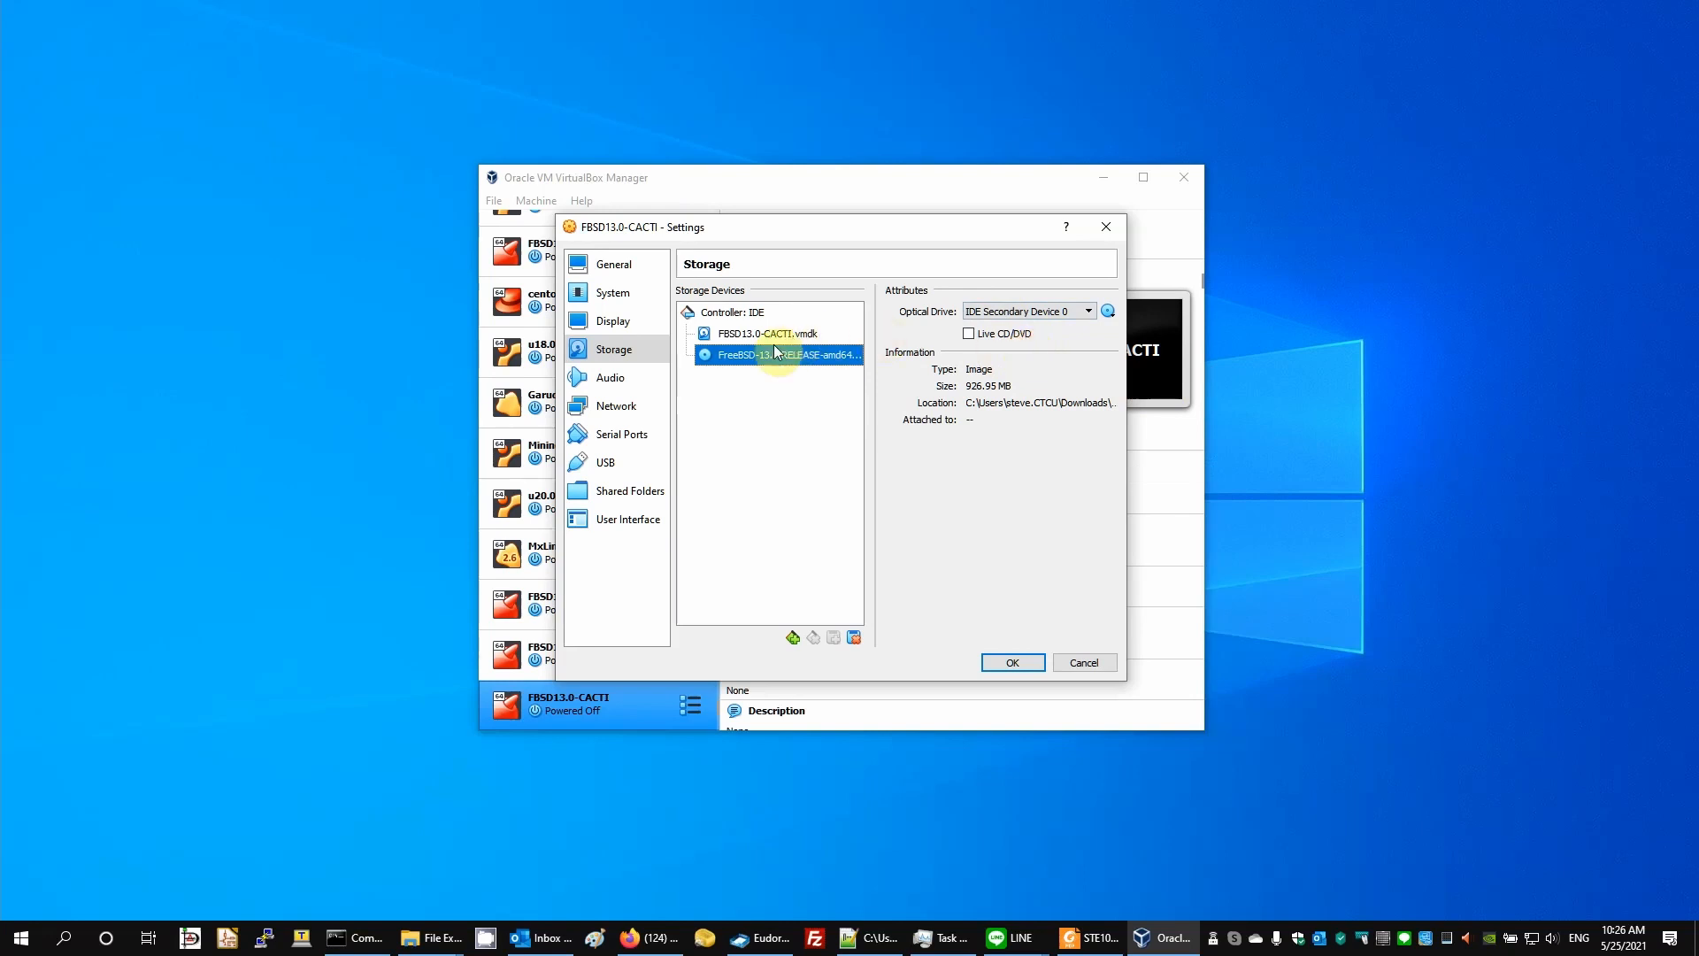
mouse_move(775, 354)
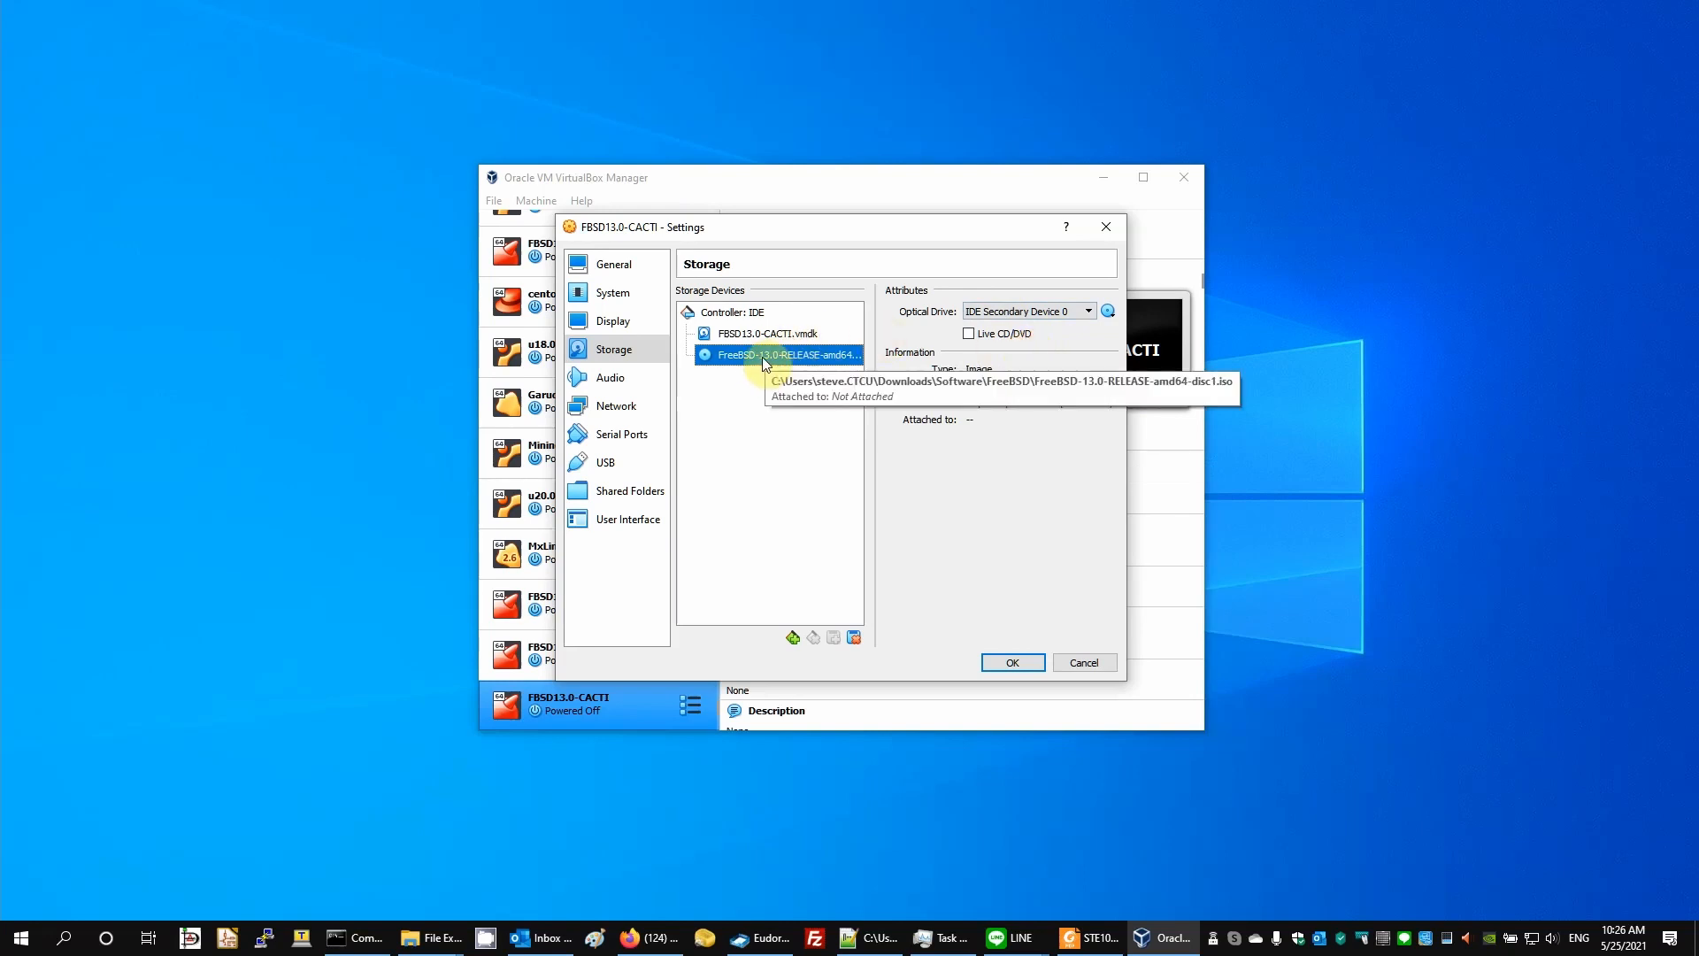
Attach network adapter 1 as a Bridged Adapter, review Audio, Serial, USB and General, and save the settings
left_click(611, 377)
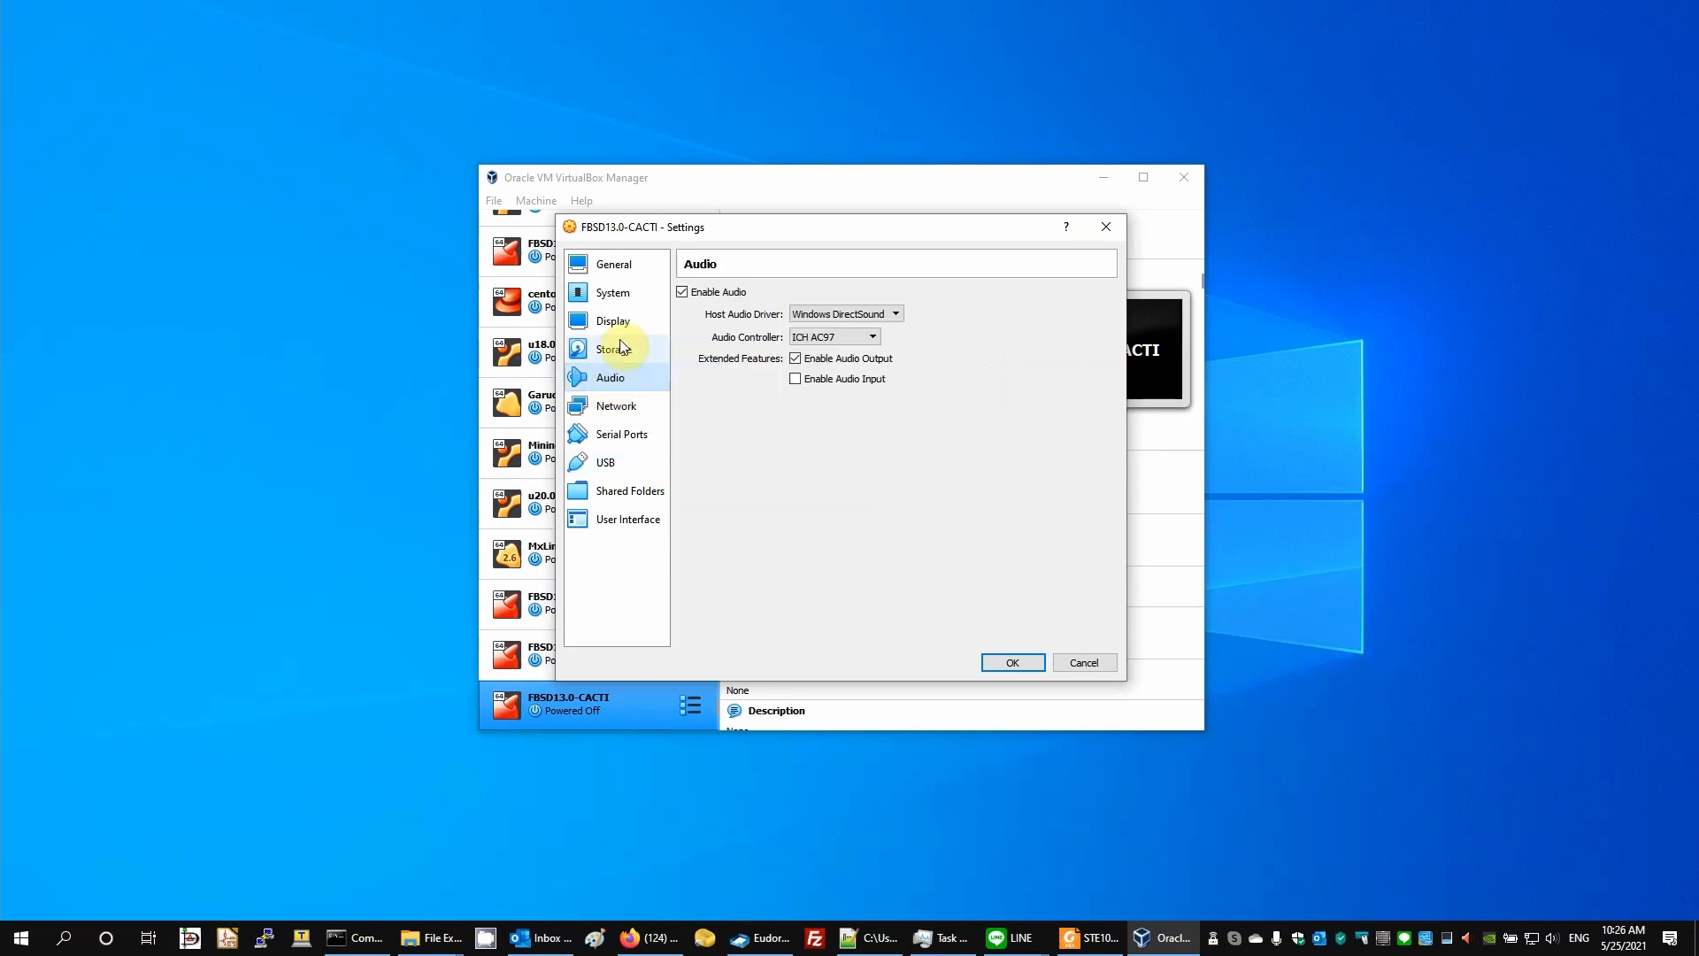
left_click(683, 292)
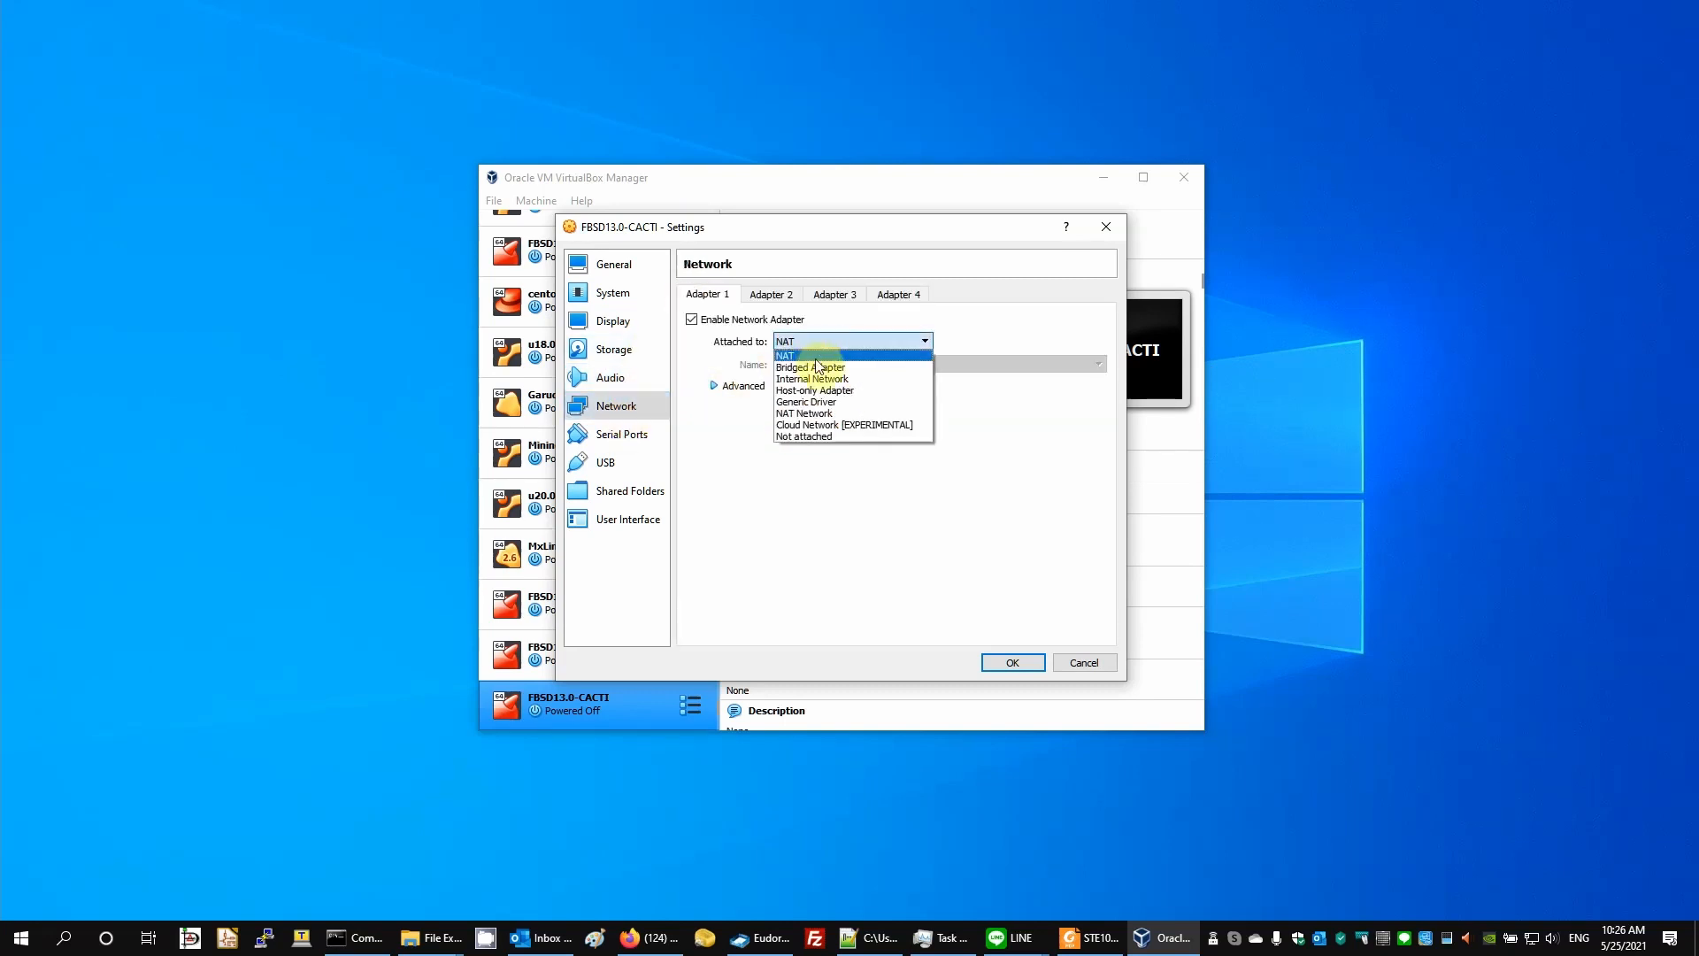
left_click(808, 367)
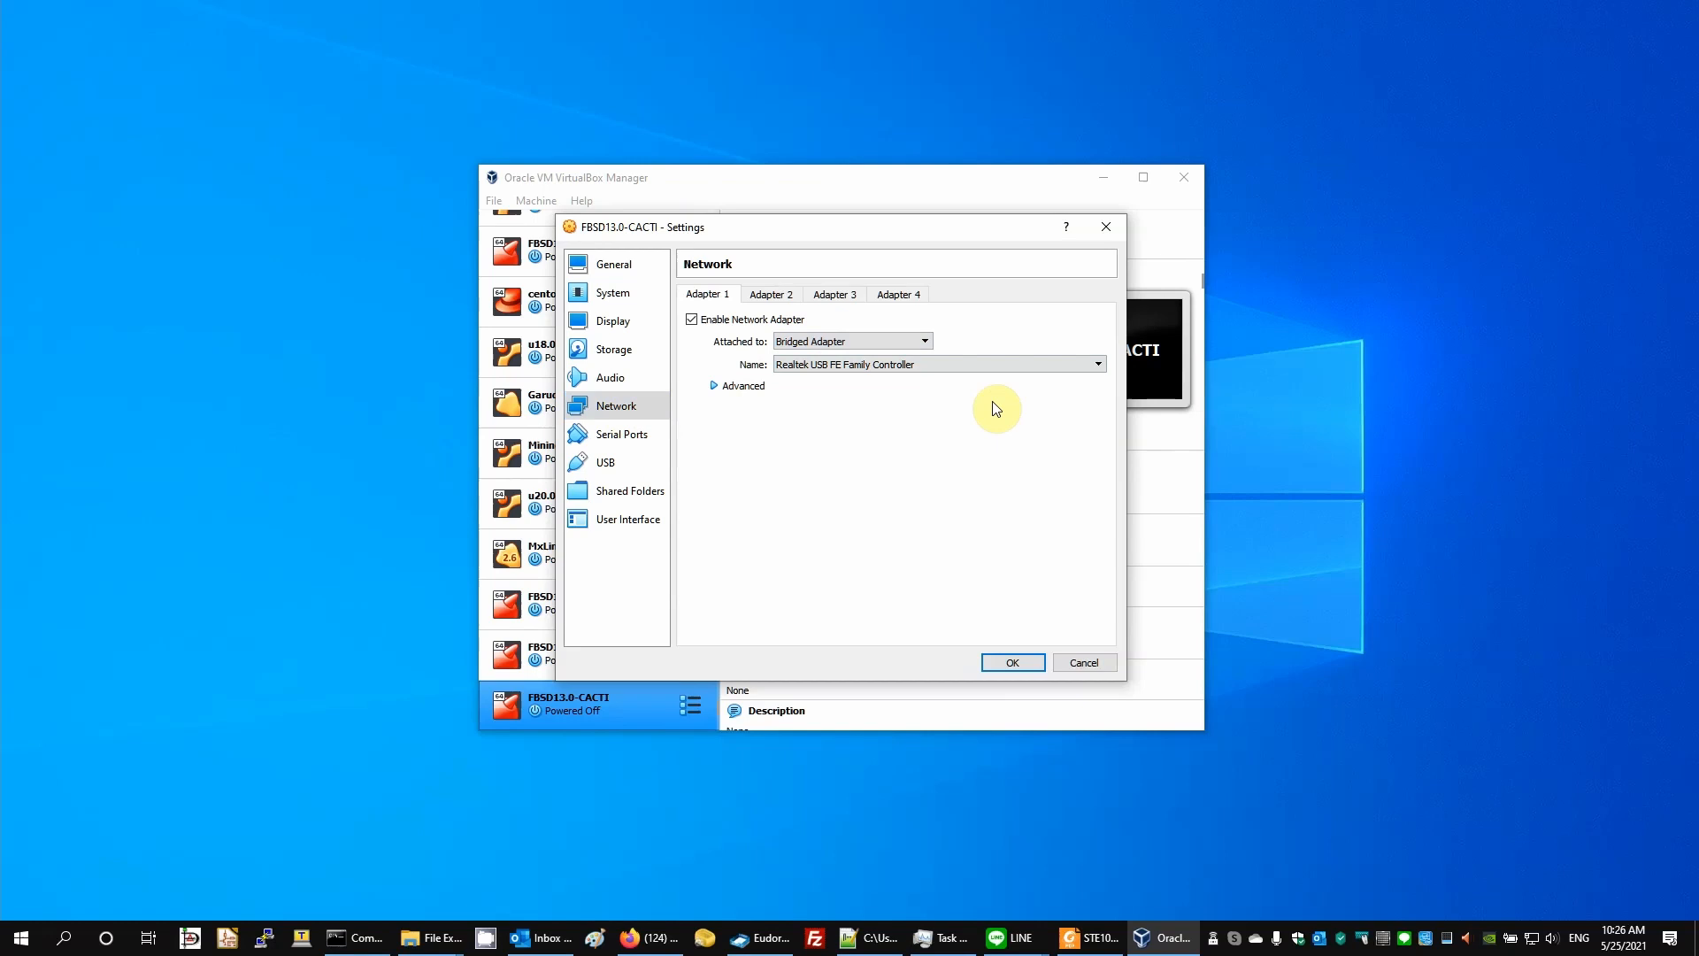
mouse_move(947, 419)
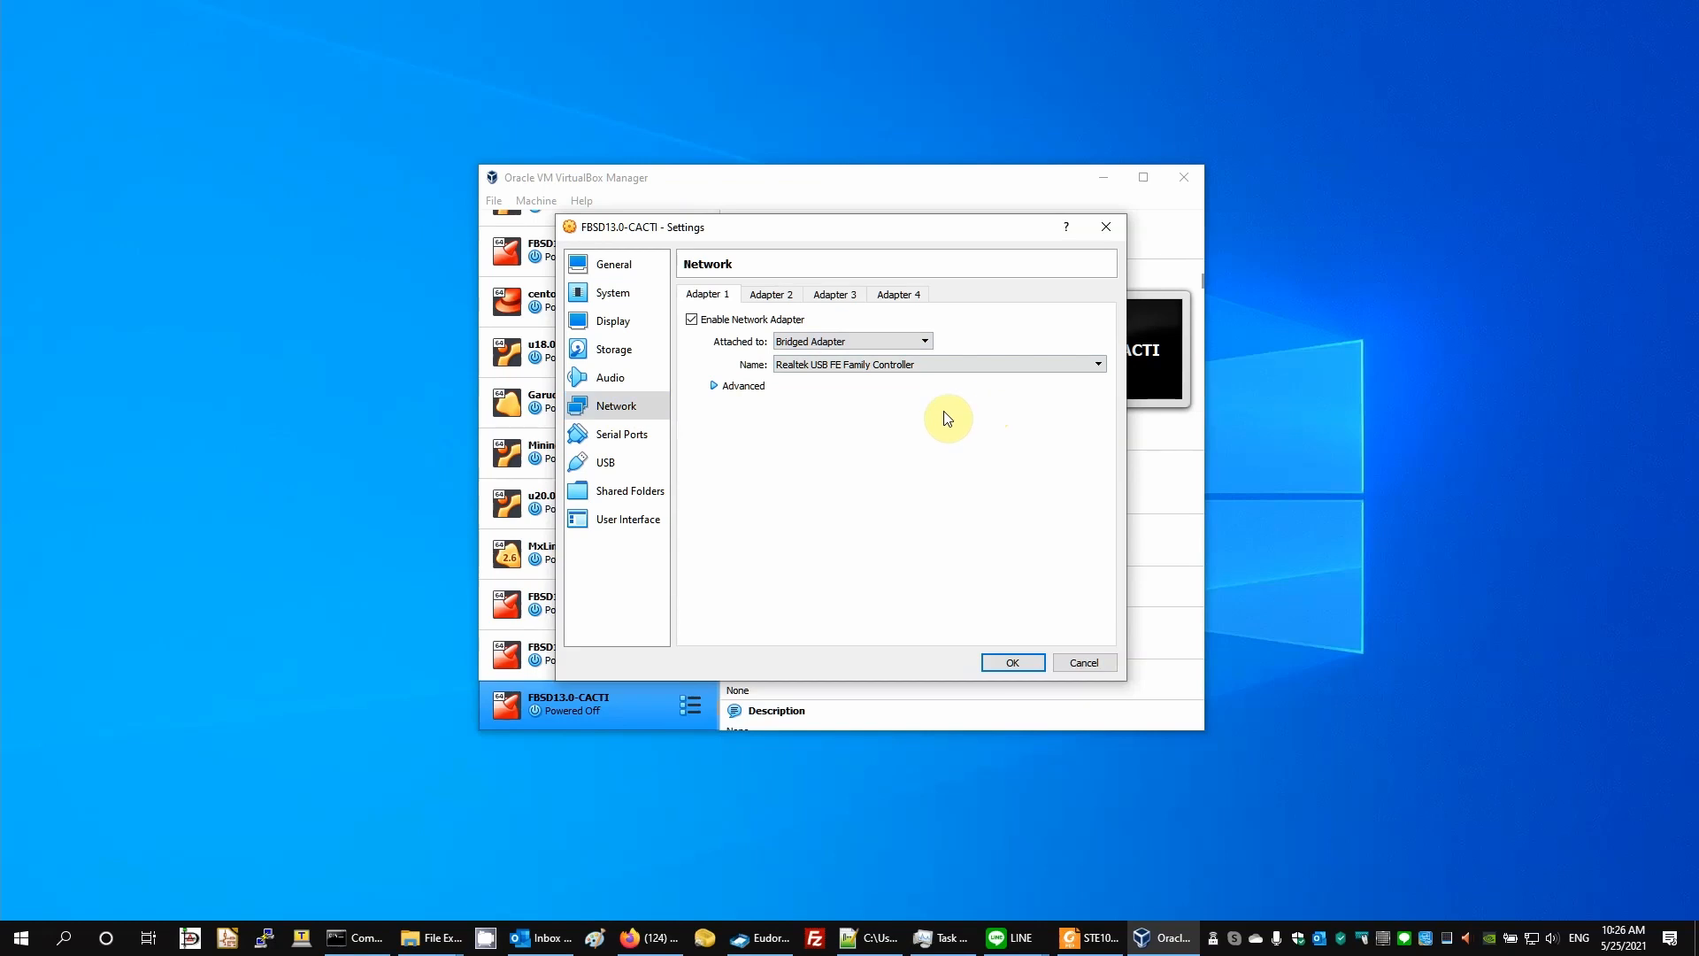
mouse_move(862, 423)
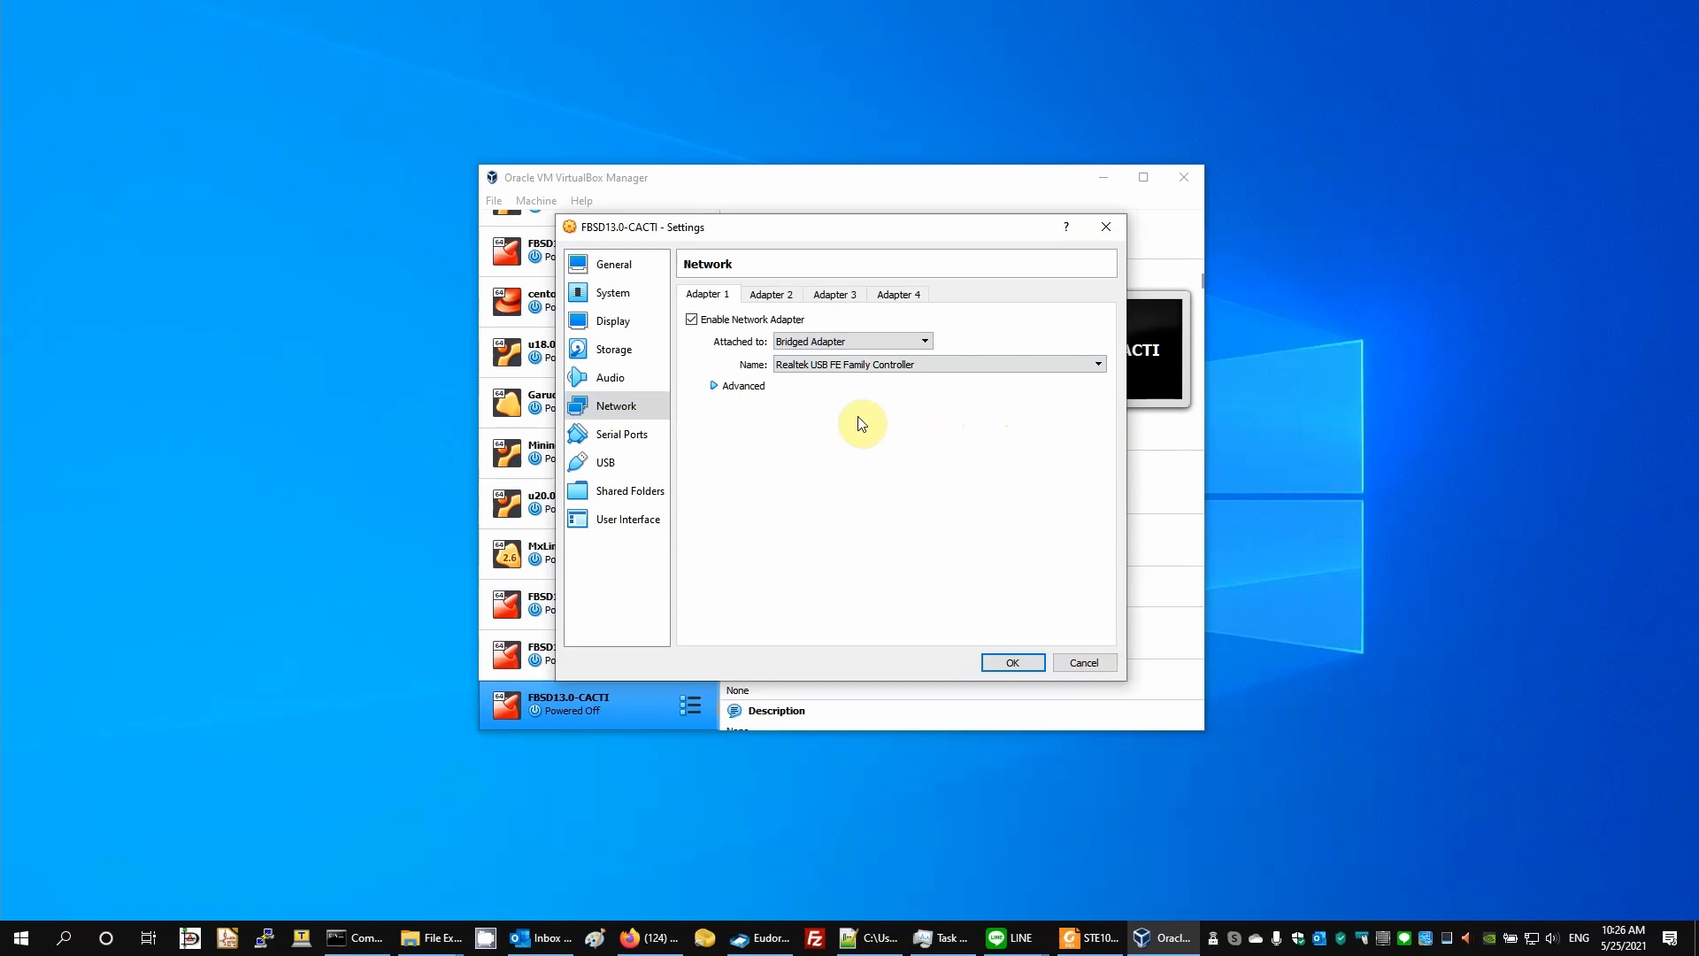
left_click(621, 436)
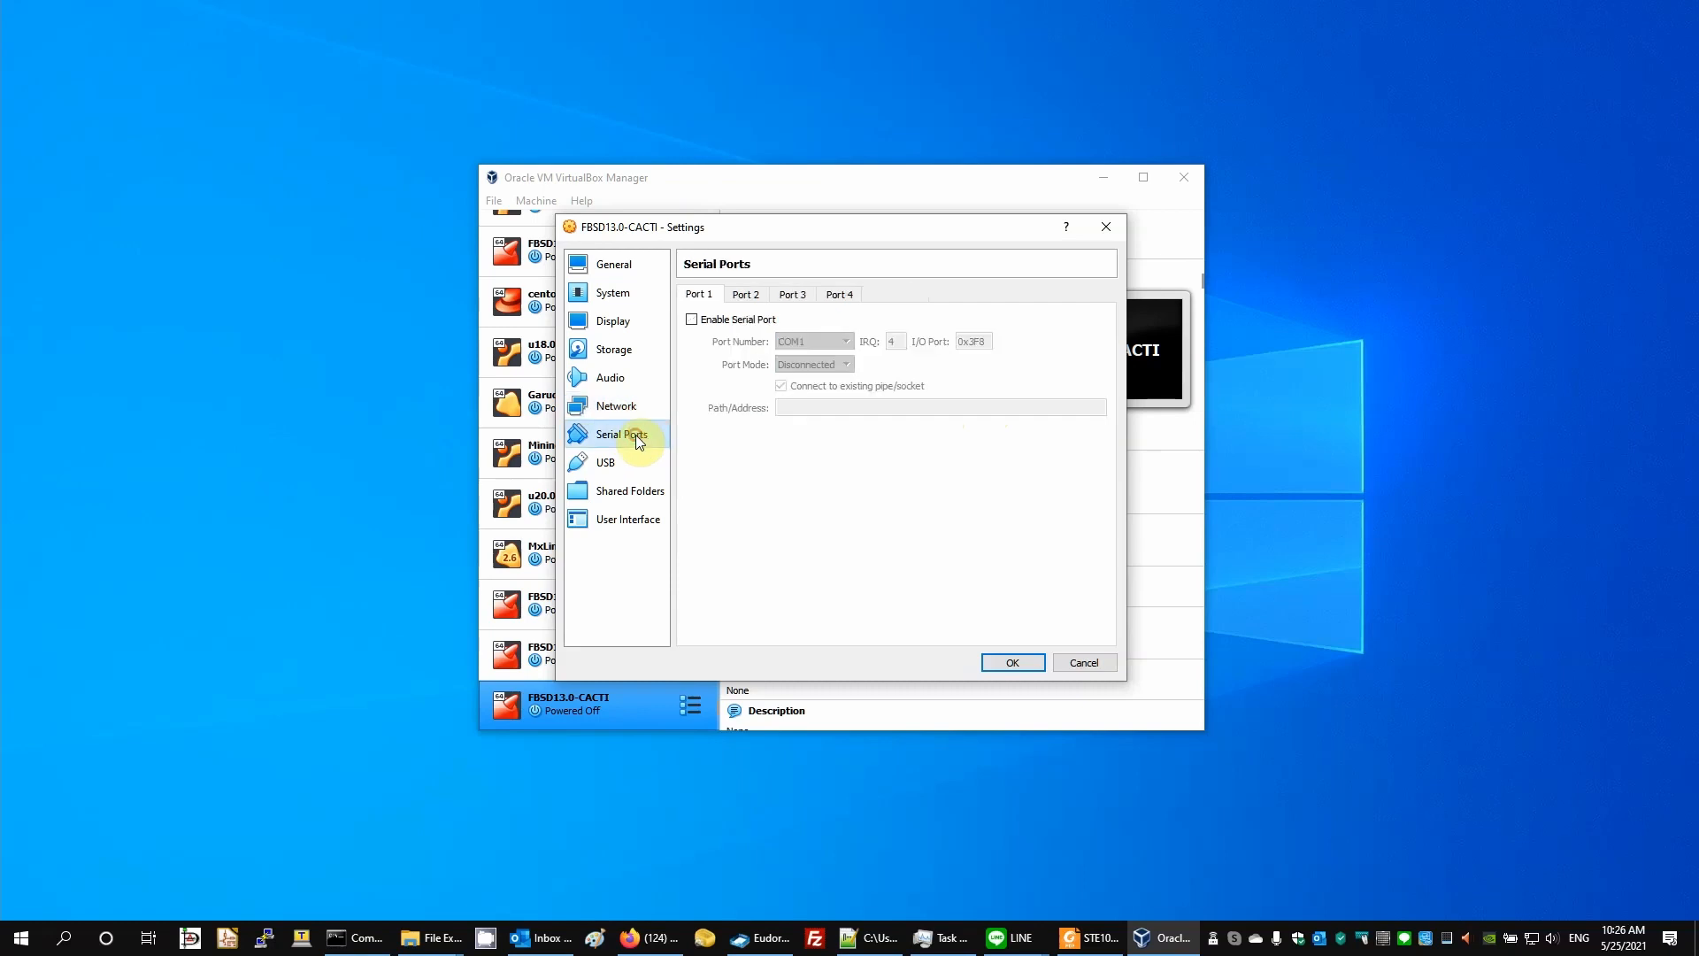
left_click(605, 462)
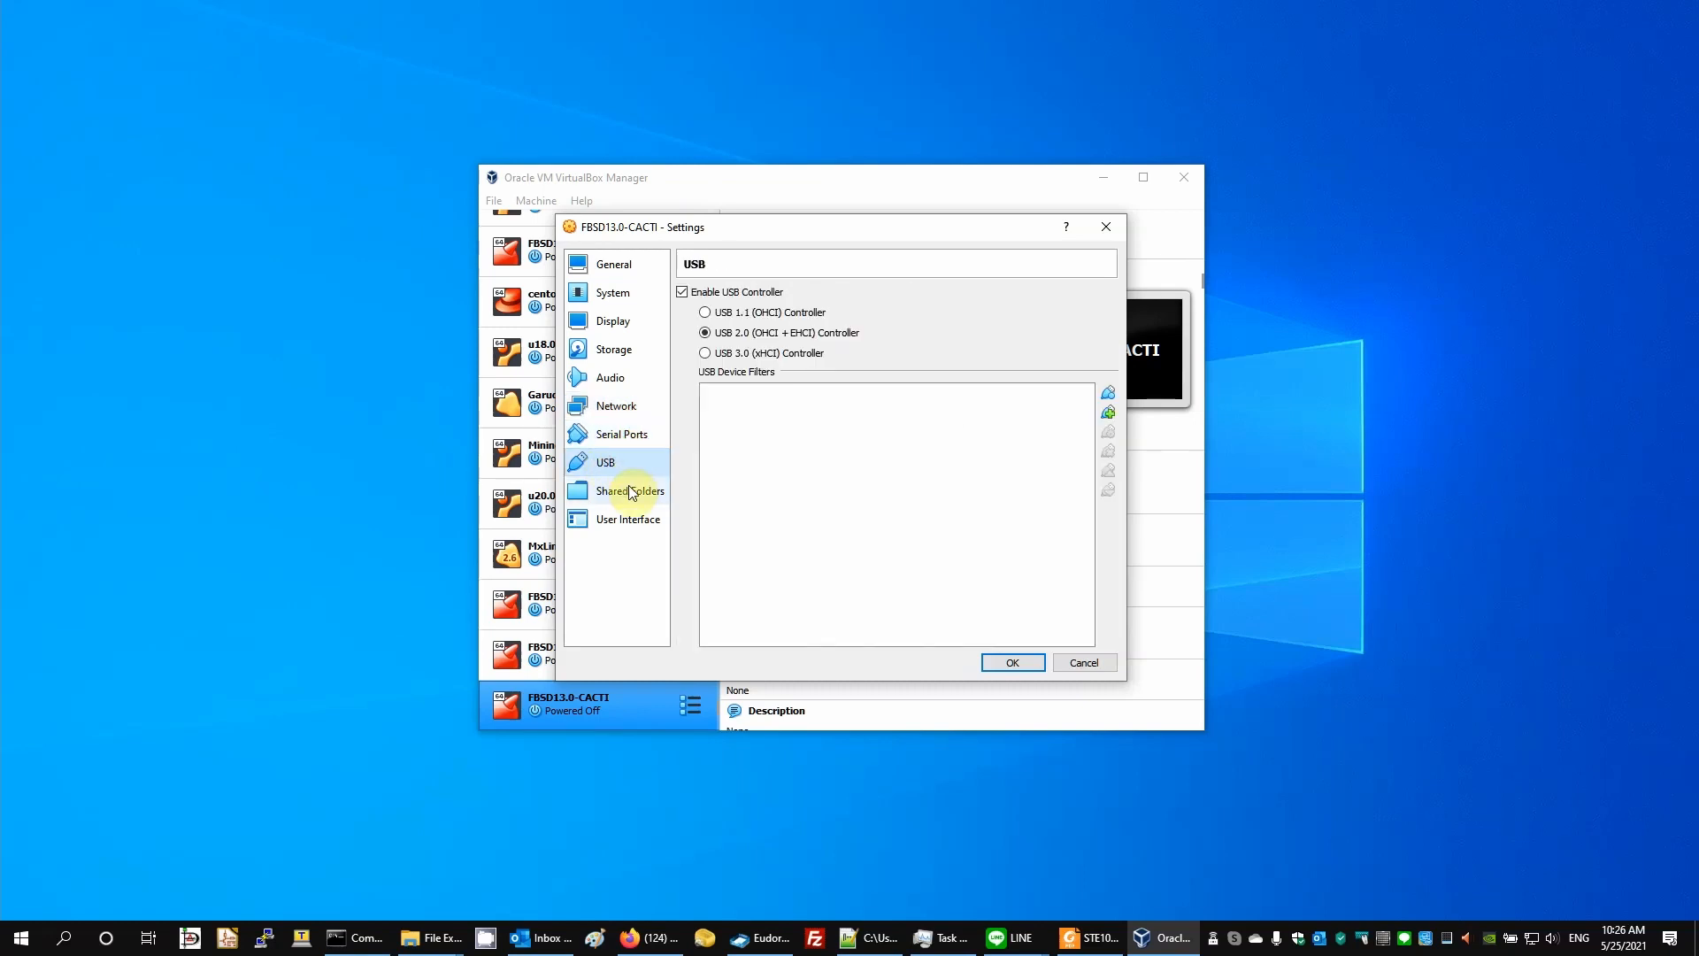
mouse_move(614, 263)
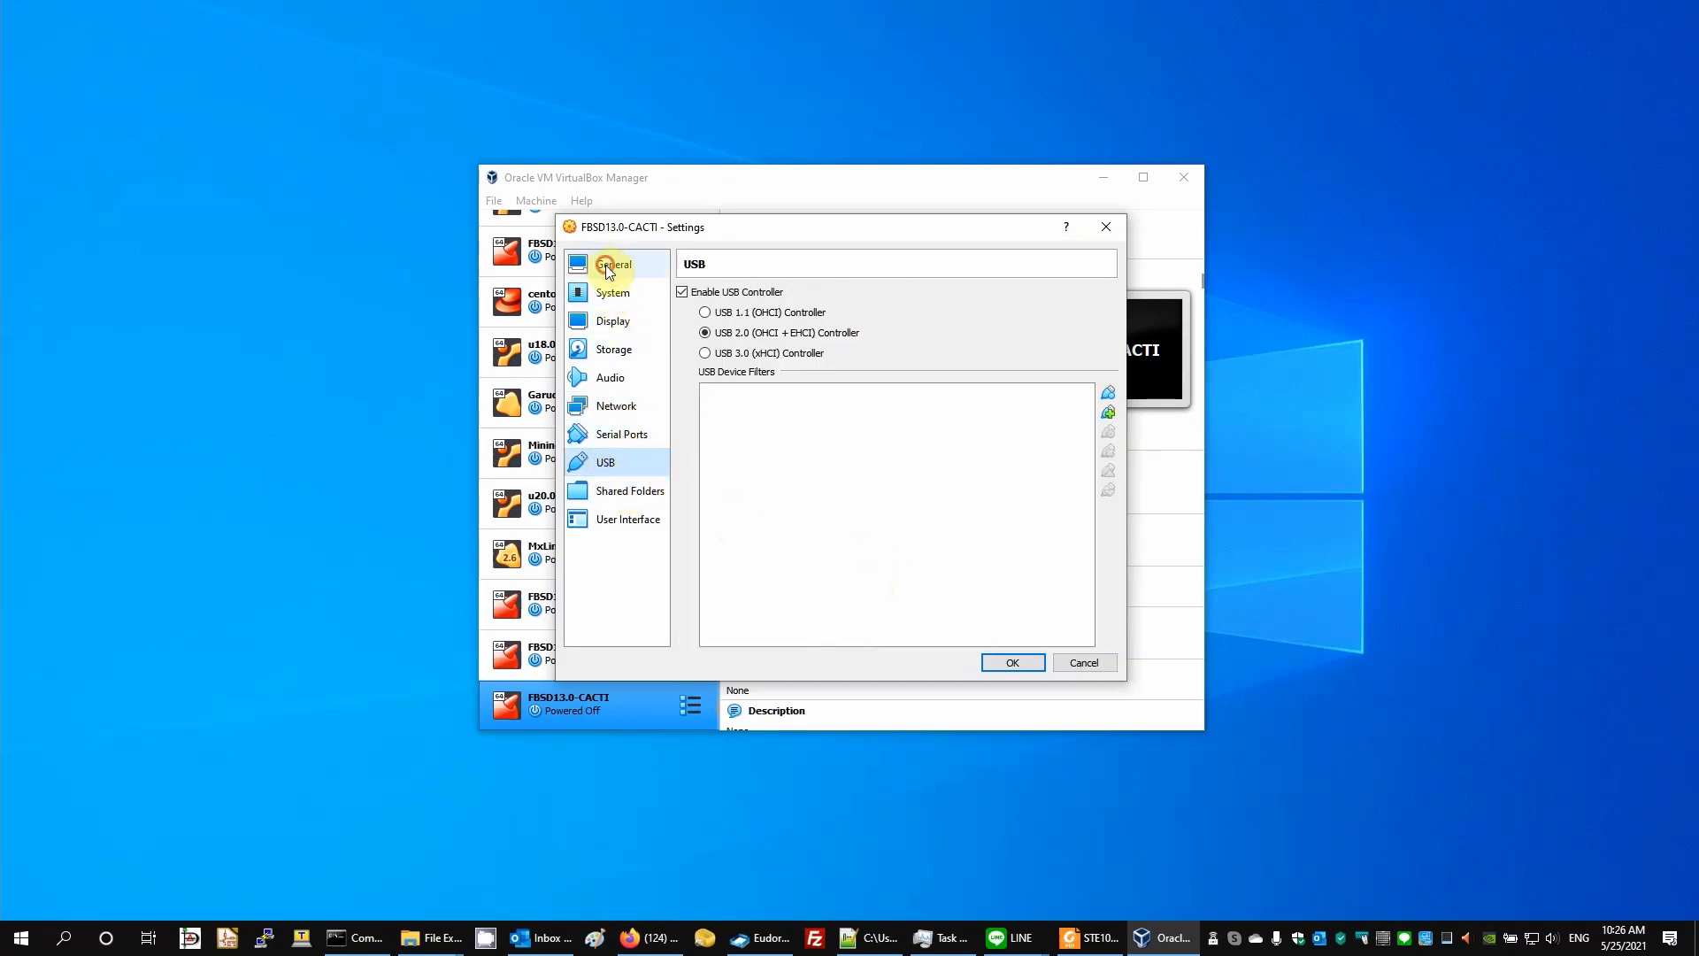
left_click(615, 264)
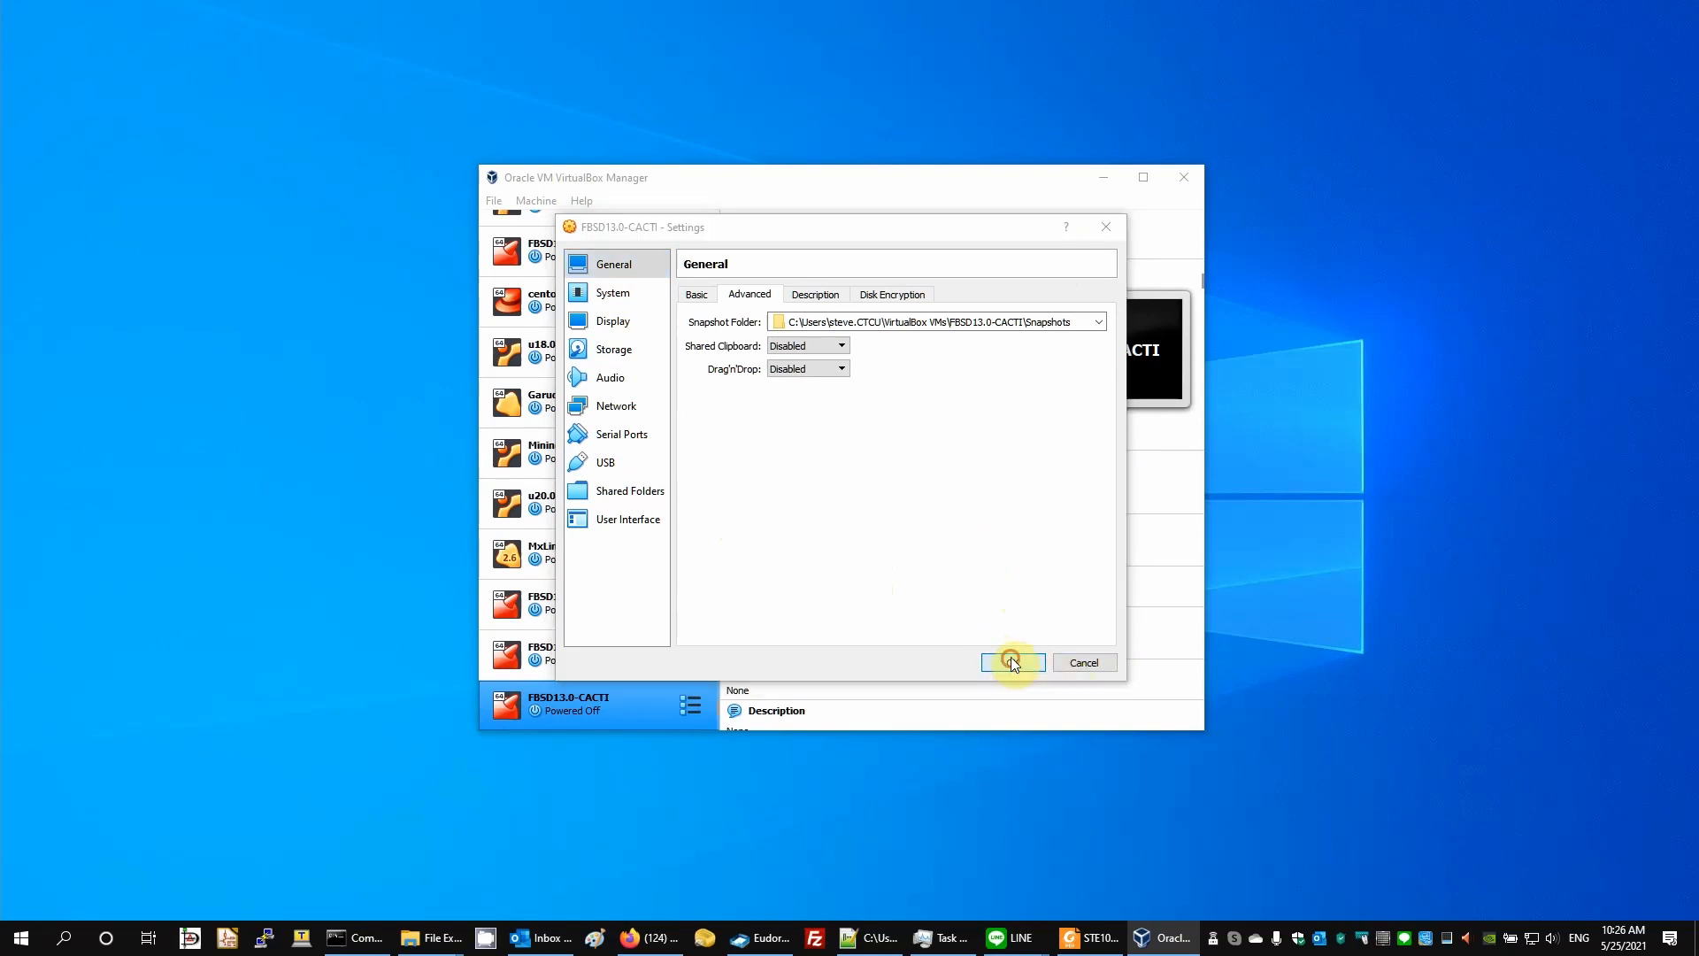
left_click(1011, 662)
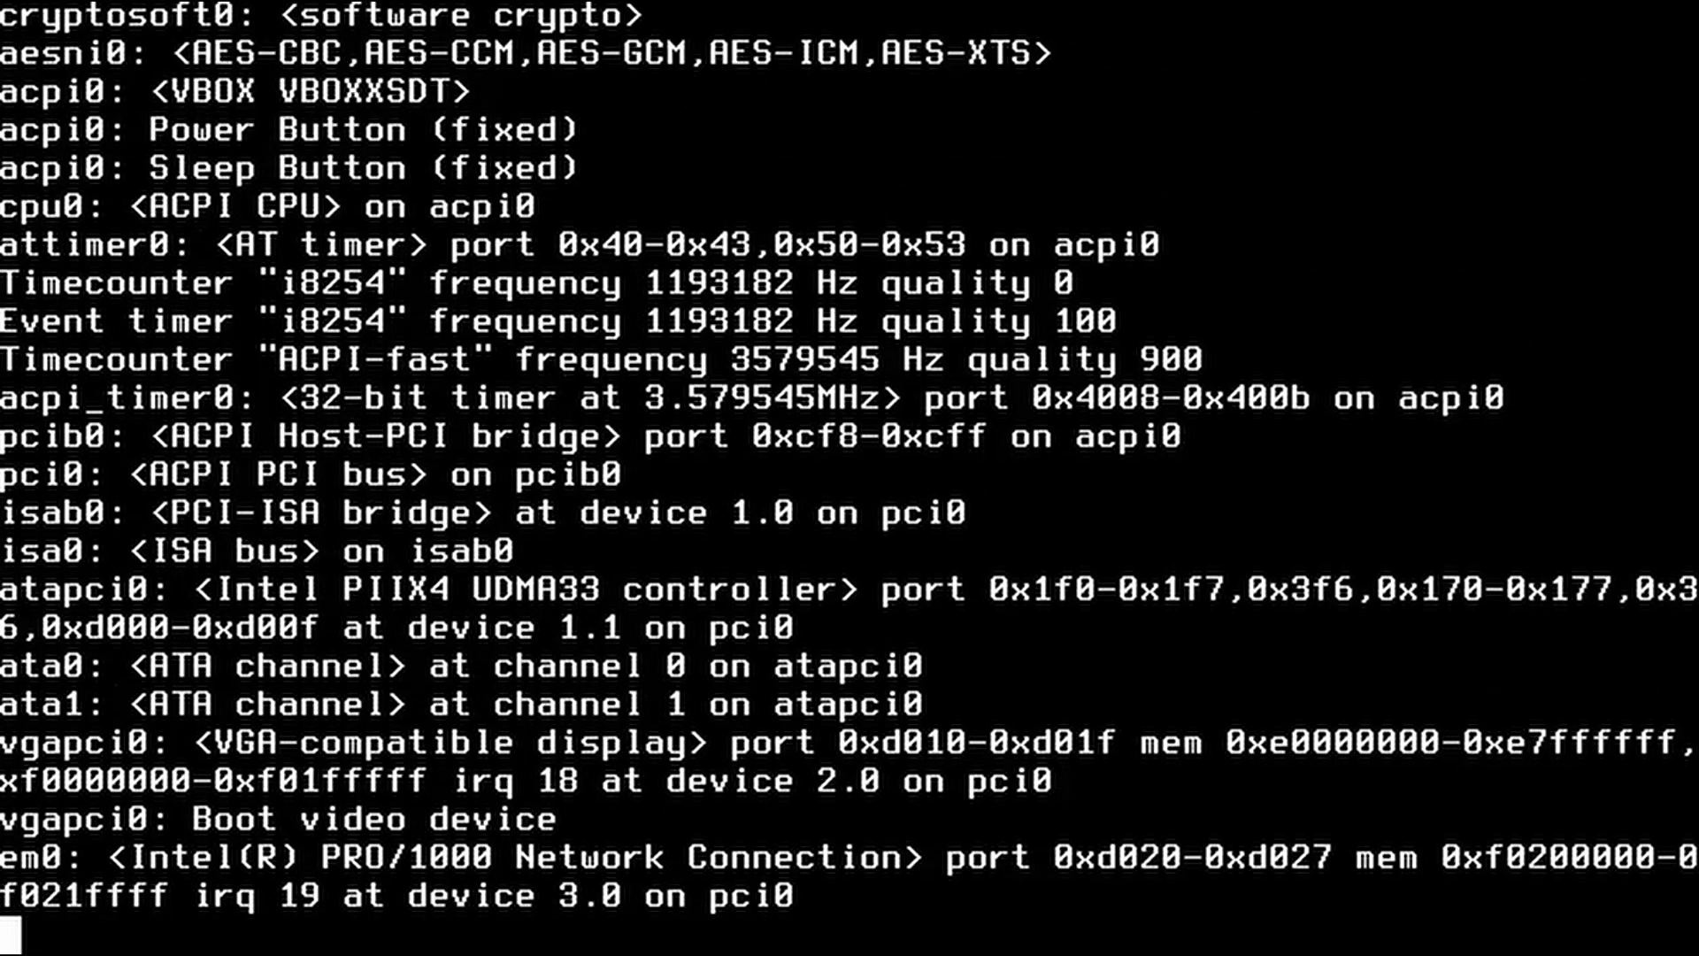
Let FreeBSD boot from the ISO until the installer asks for a hostname
scroll("down", 3)
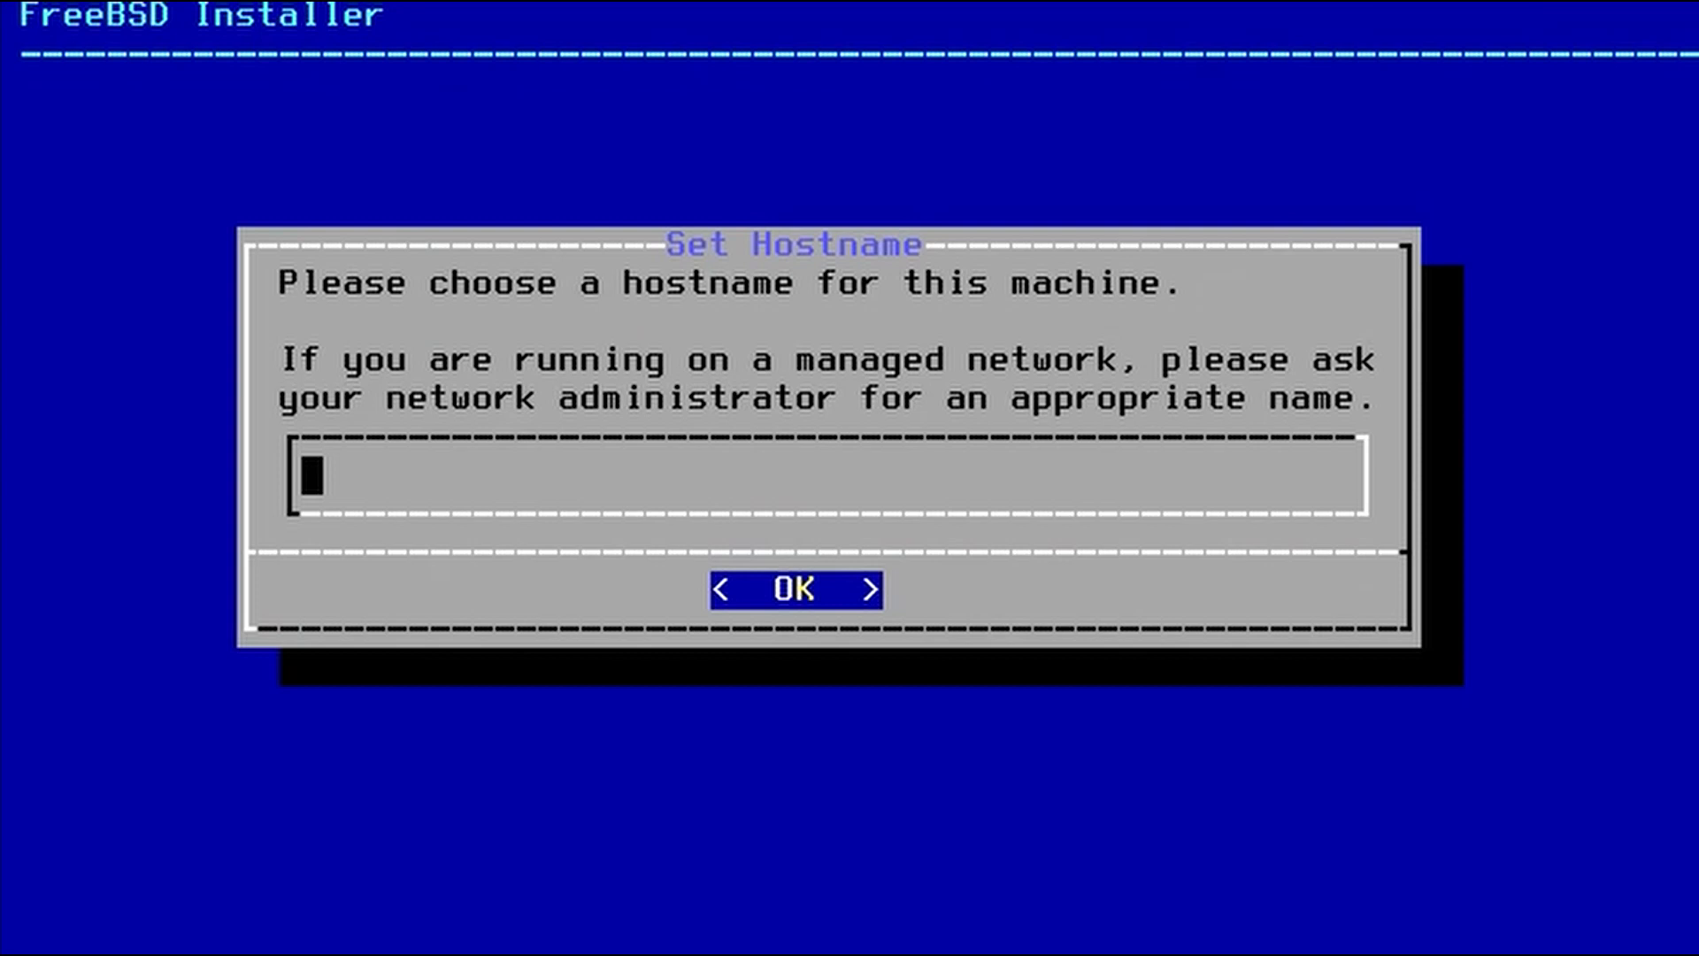
Set the hostname to FBSD13.0-CACTI and continue with no optional system components
type("FBS")
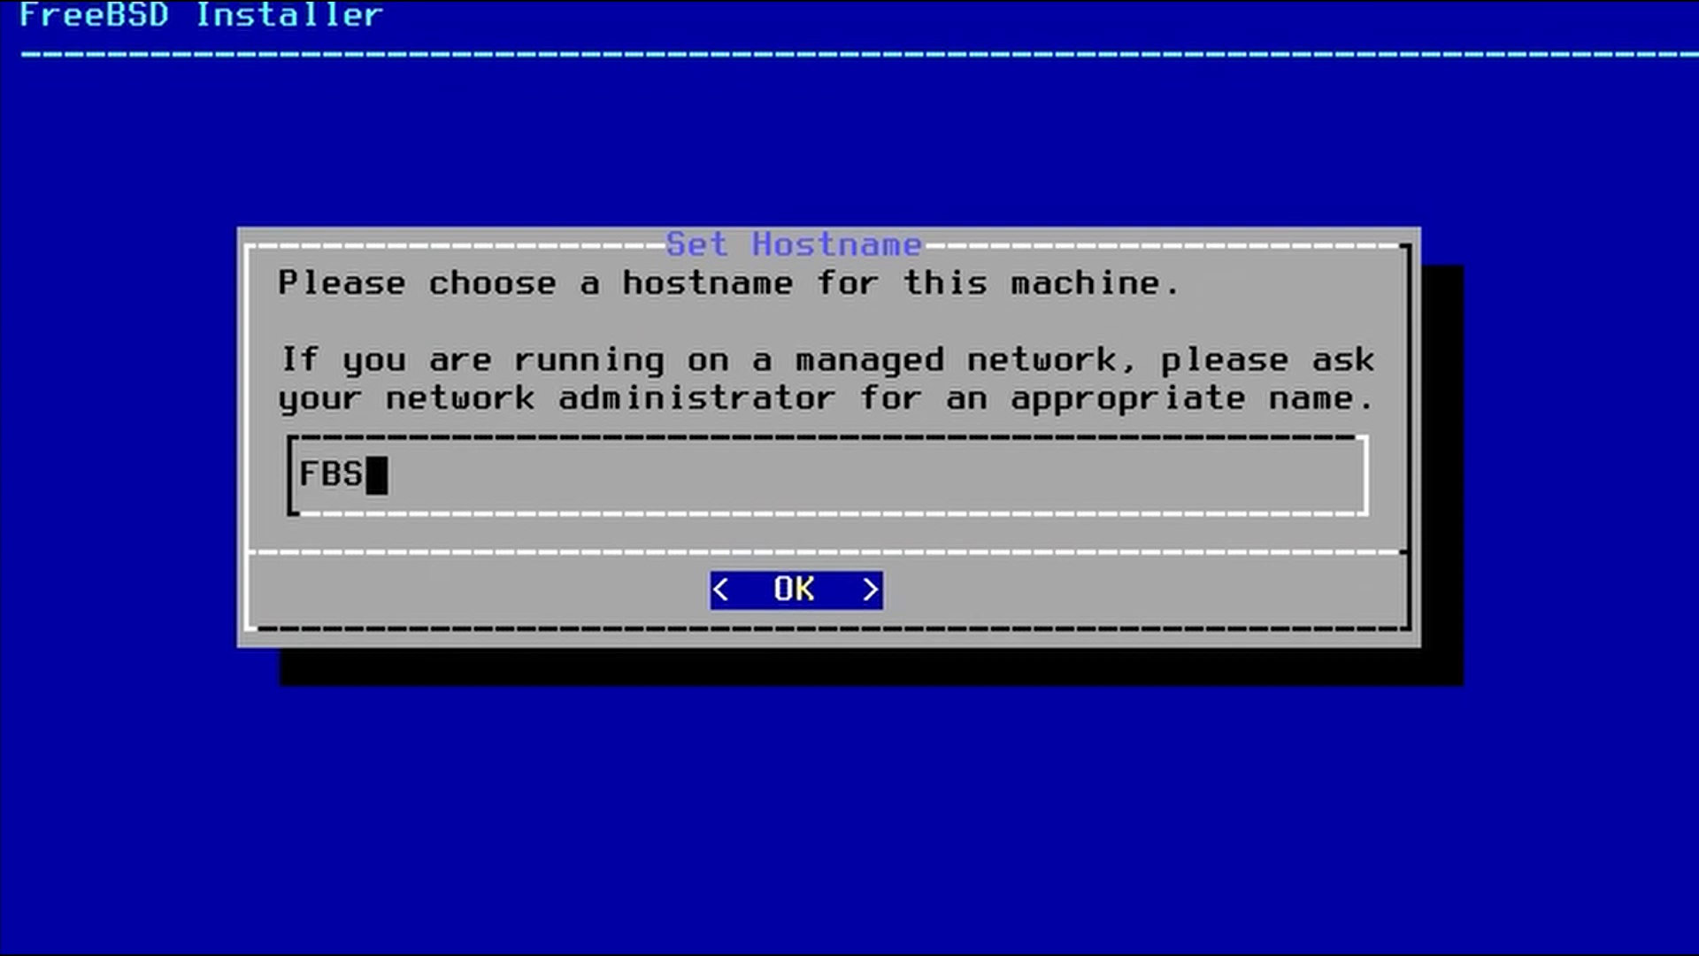
type("D13.")
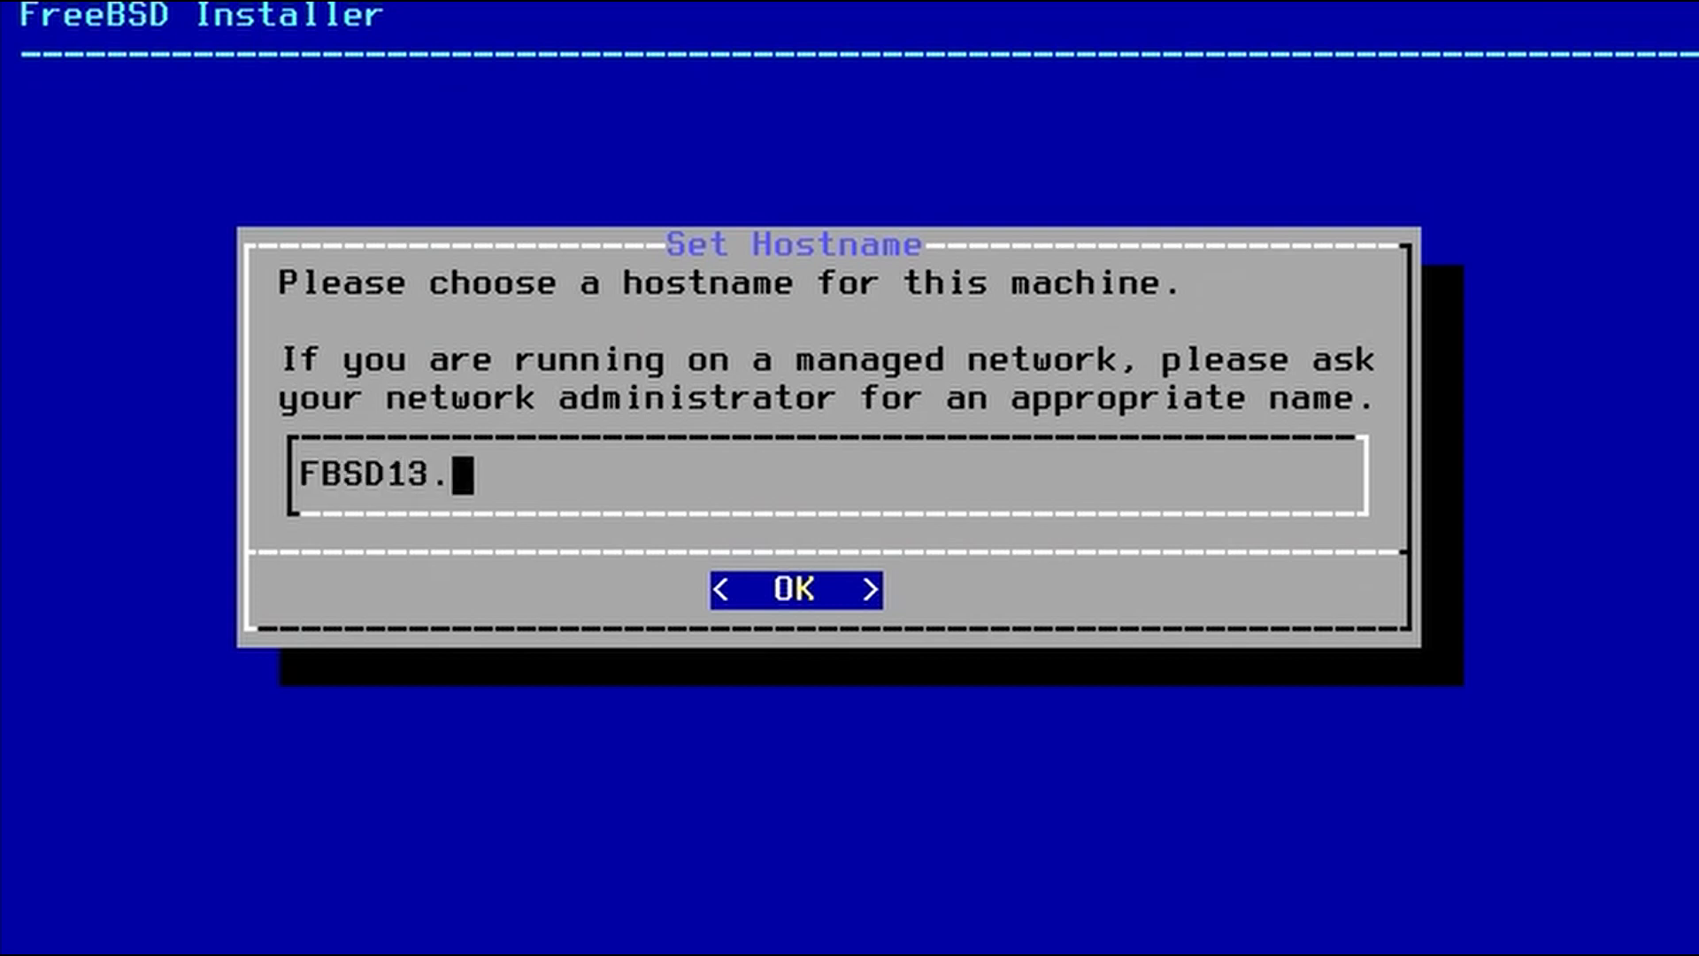
type("0-CACT")
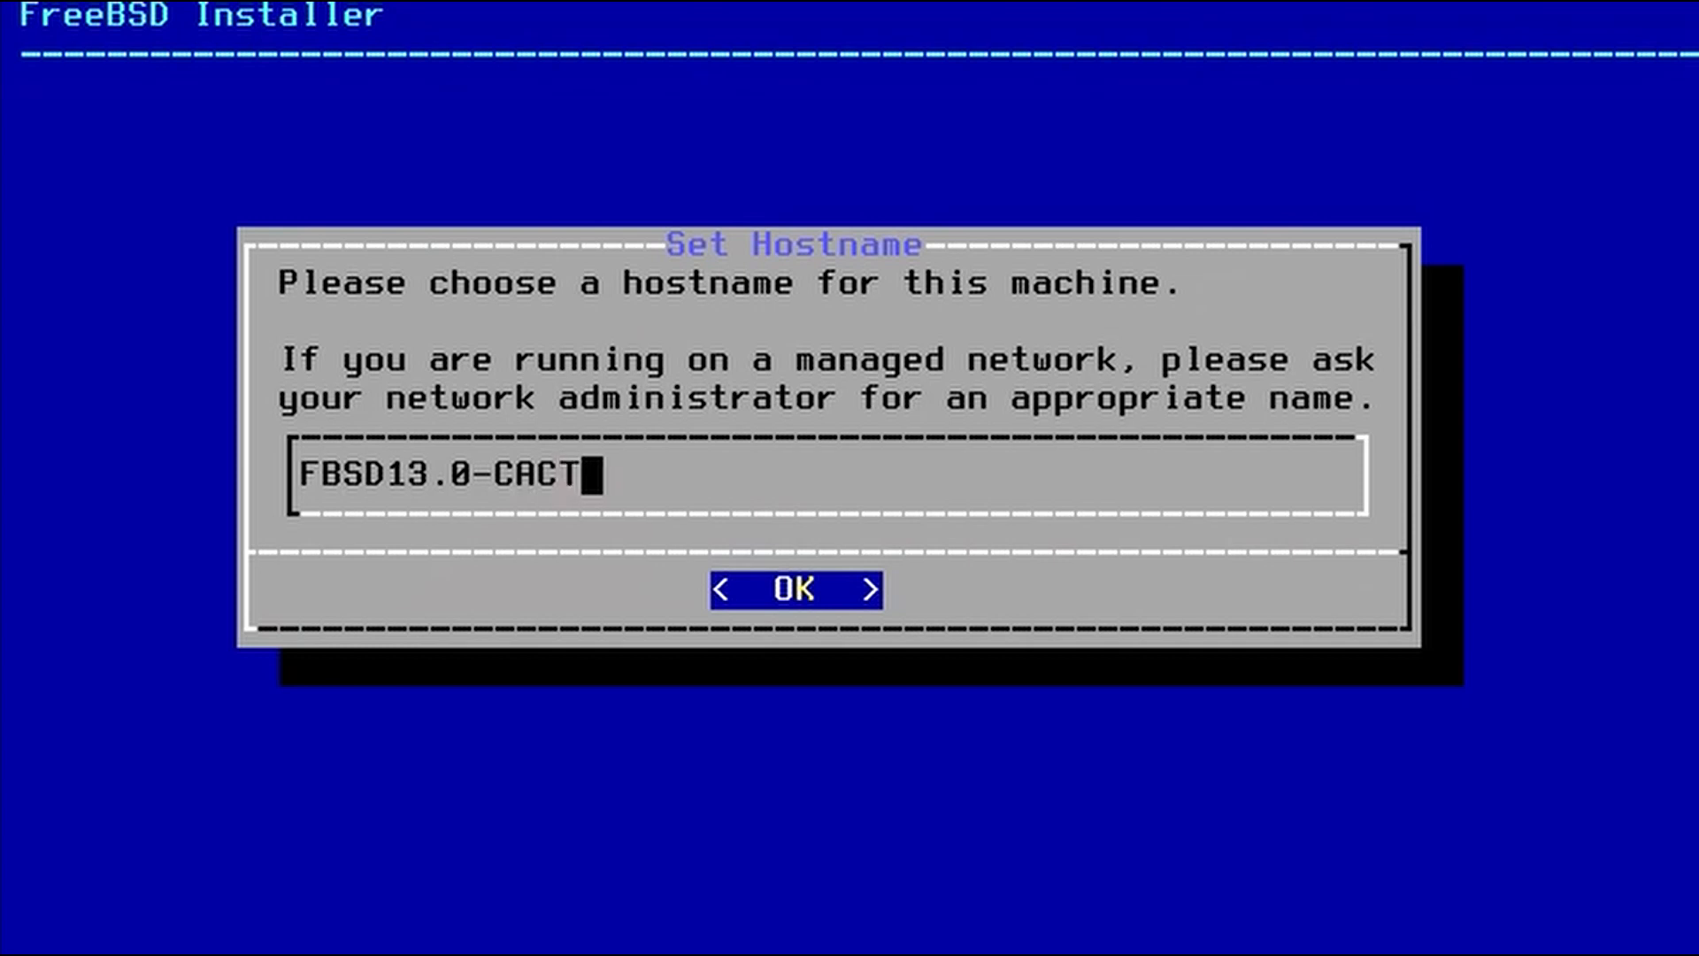
type("I")
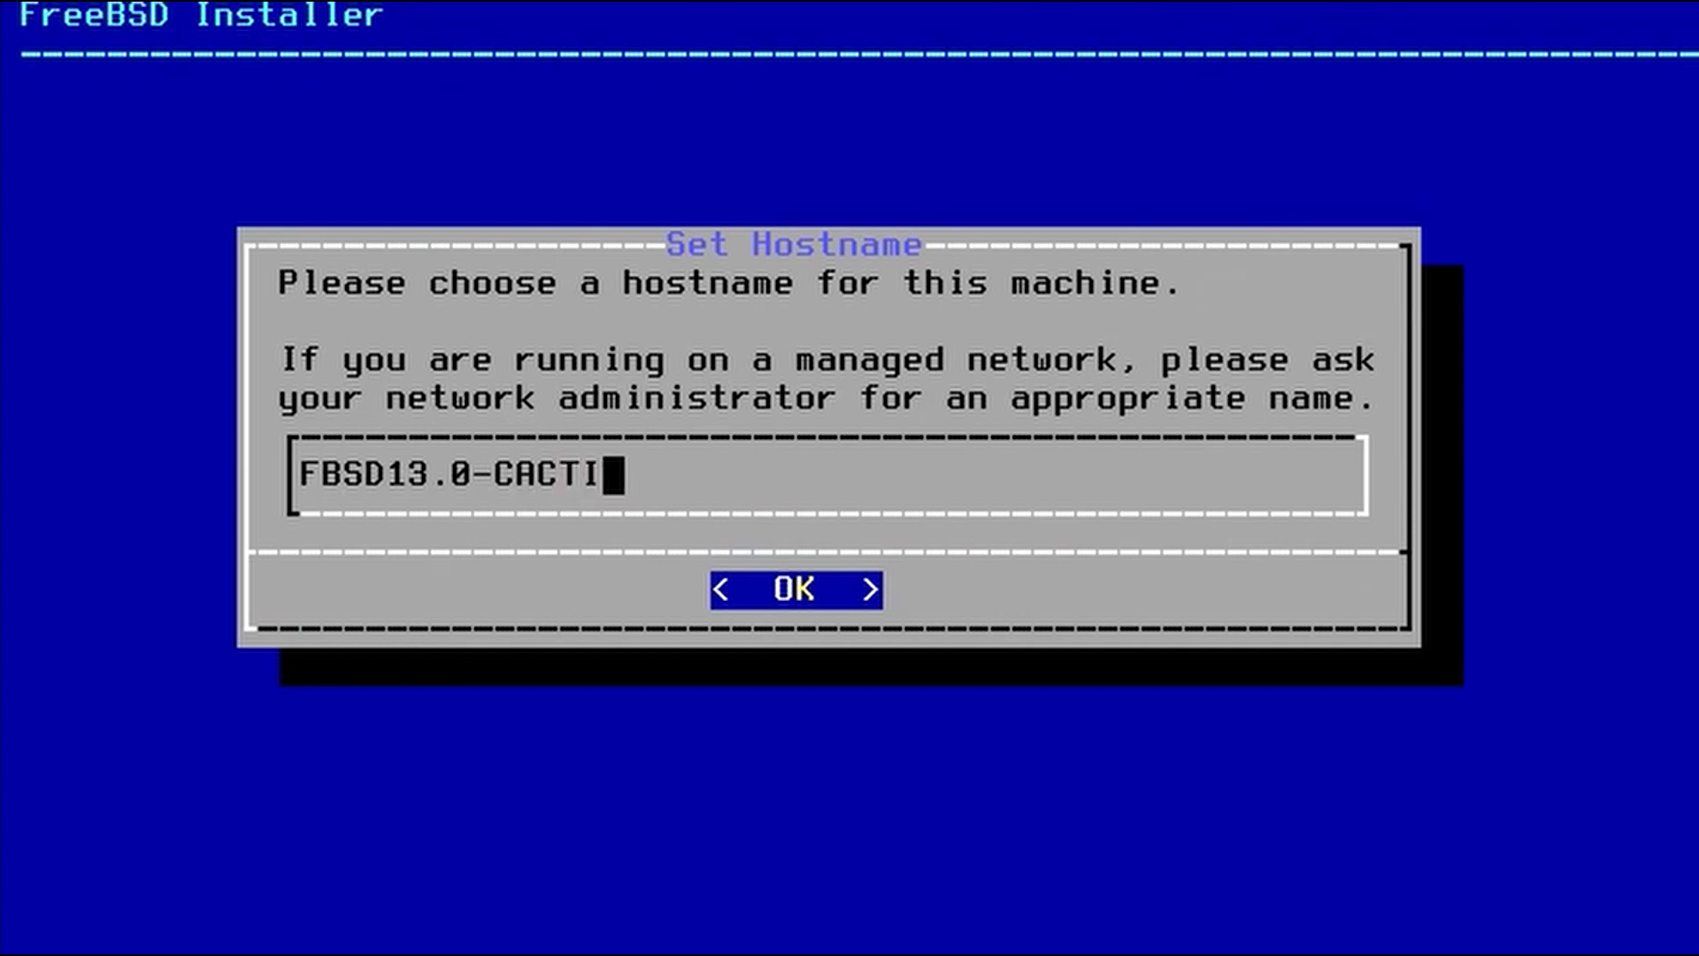
left_click(793, 587)
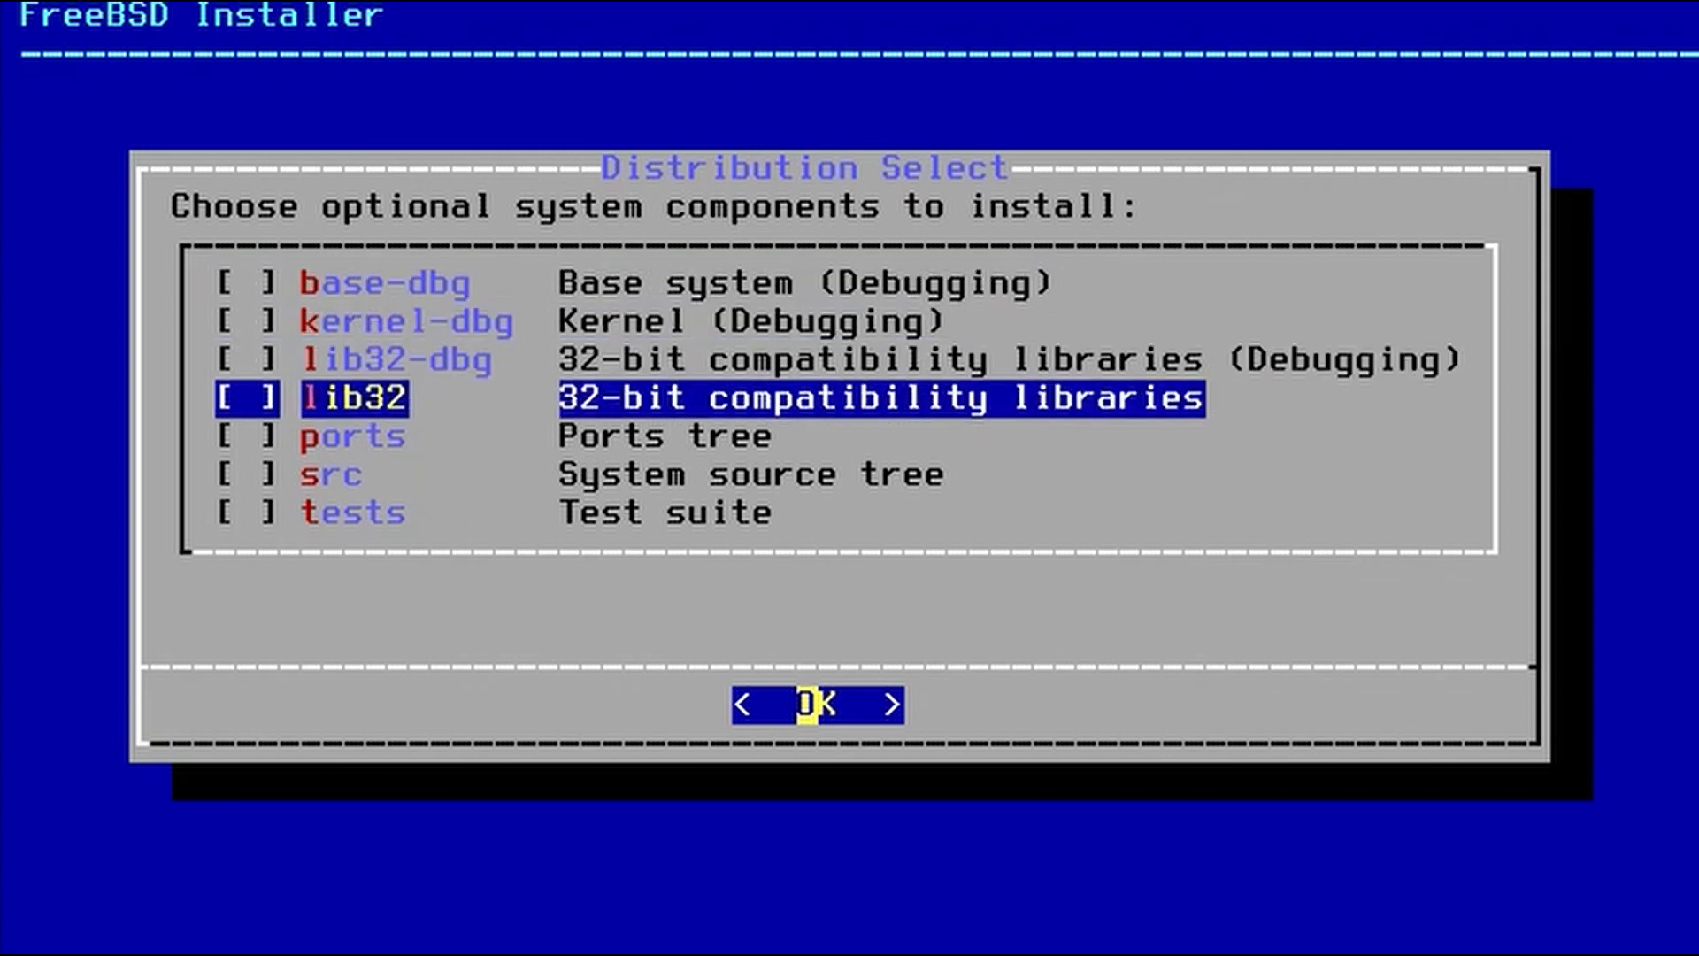
left_click(809, 703)
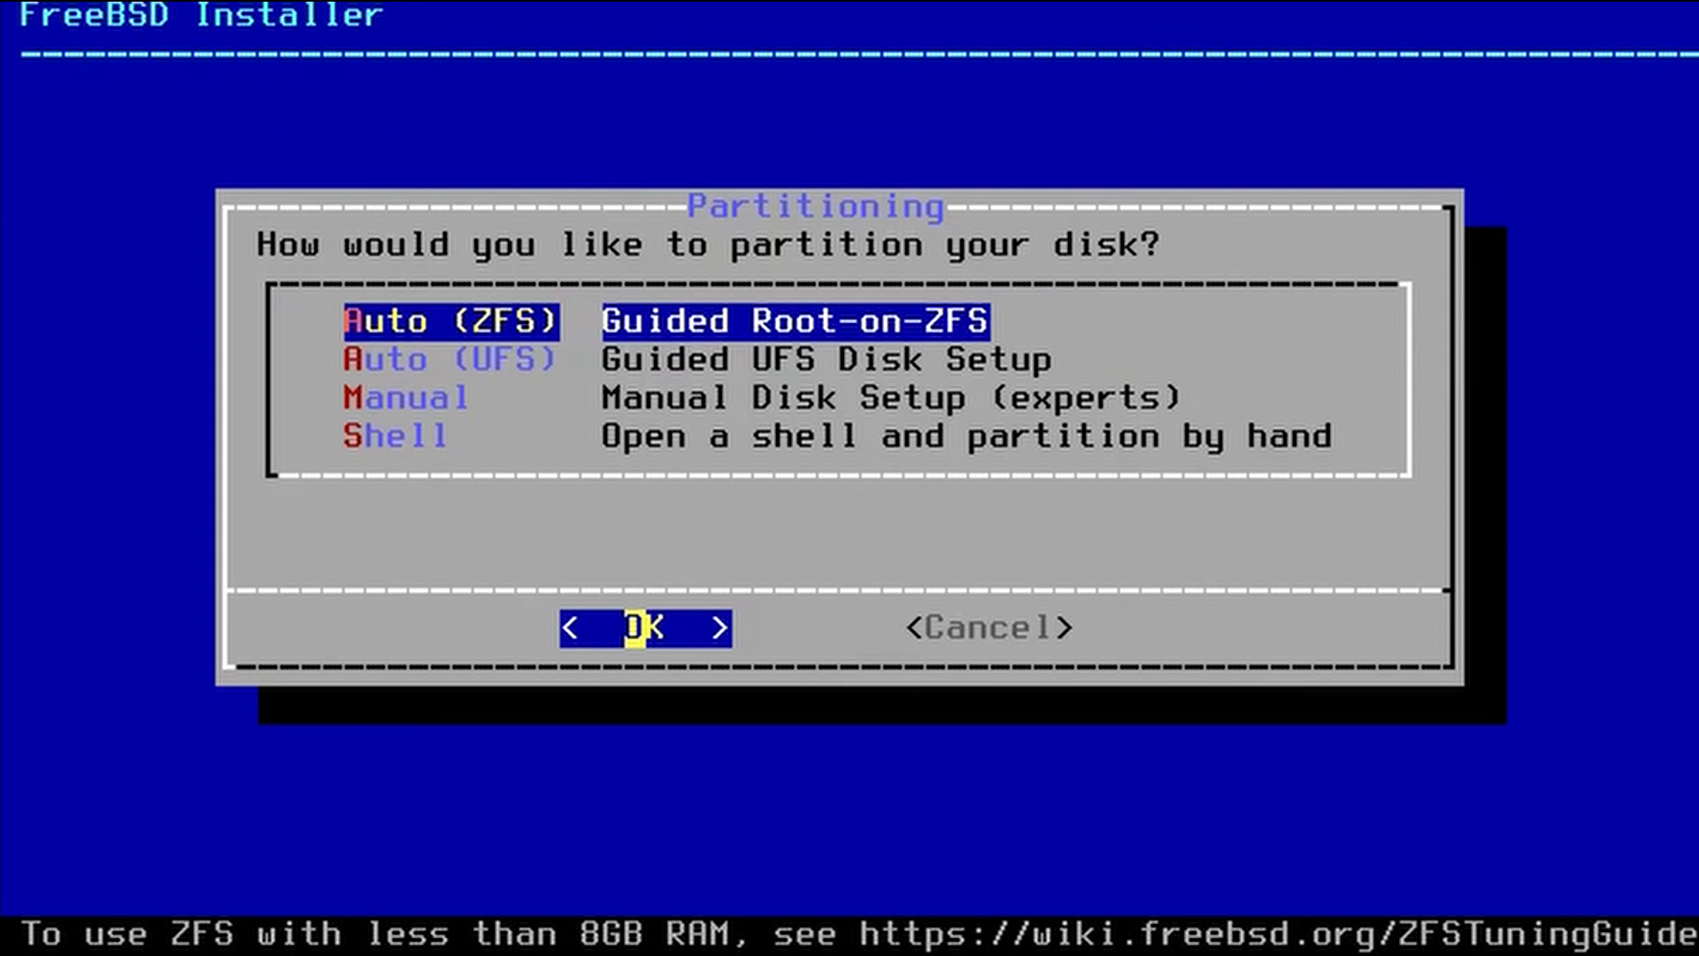
Choose guided Auto (UFS) partitioning on an MBR scheme and commit the layout to disk
key("Down")
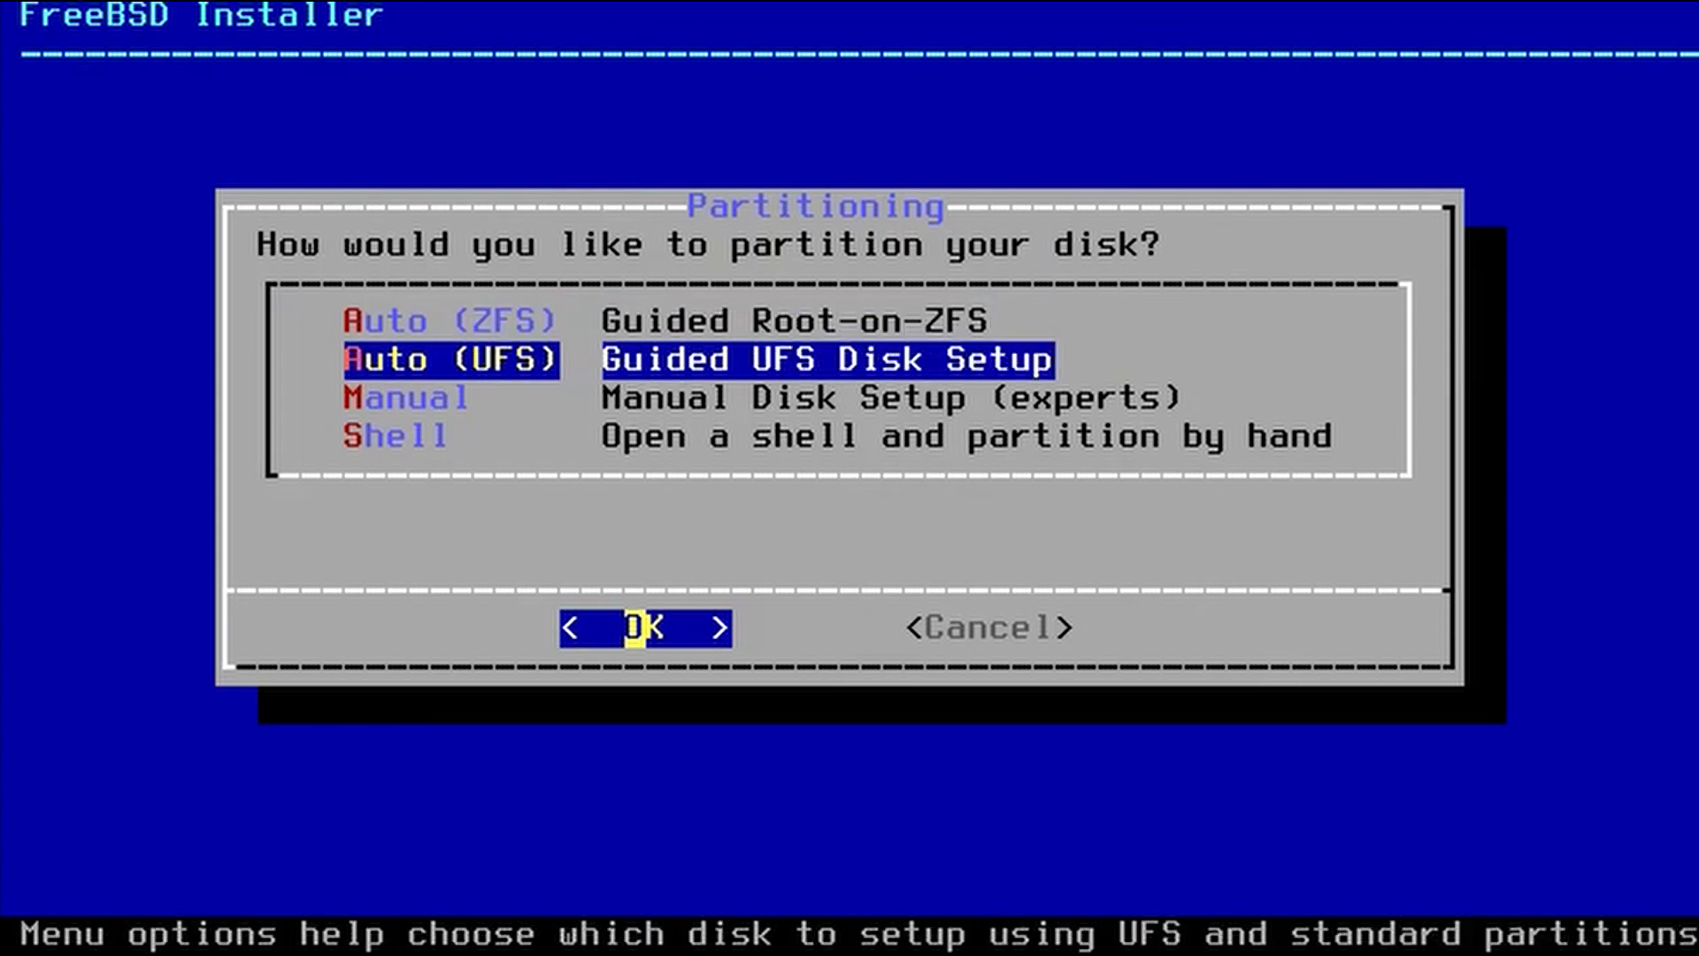
left_click(645, 627)
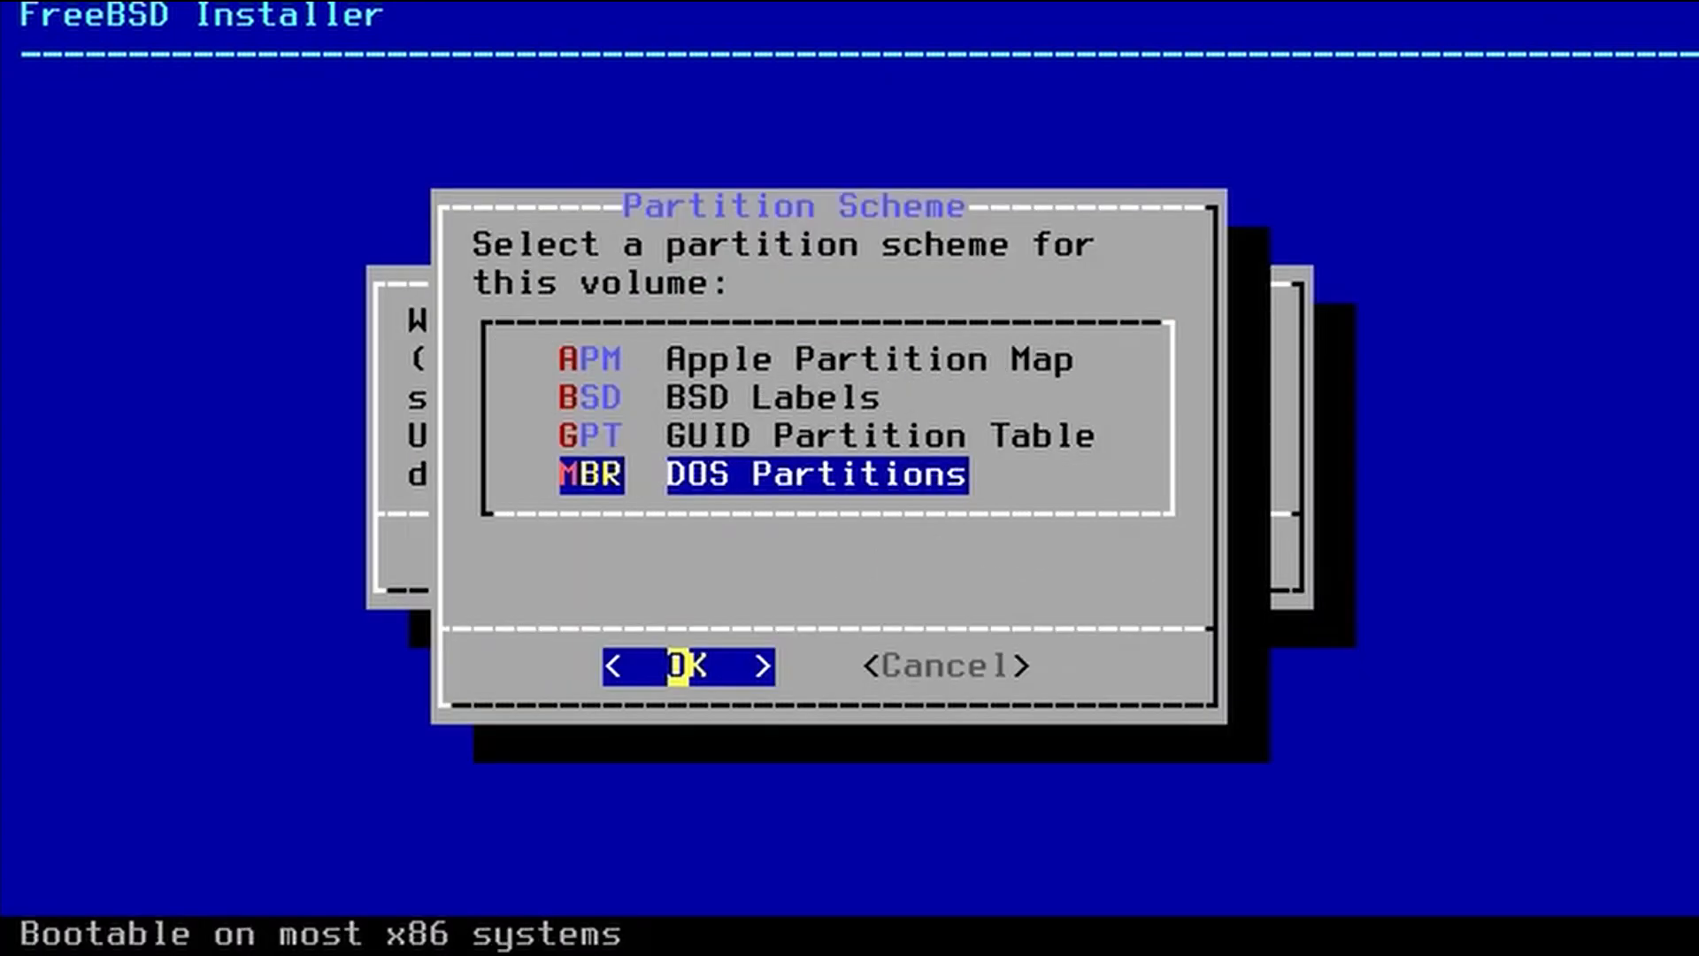
left_click(688, 666)
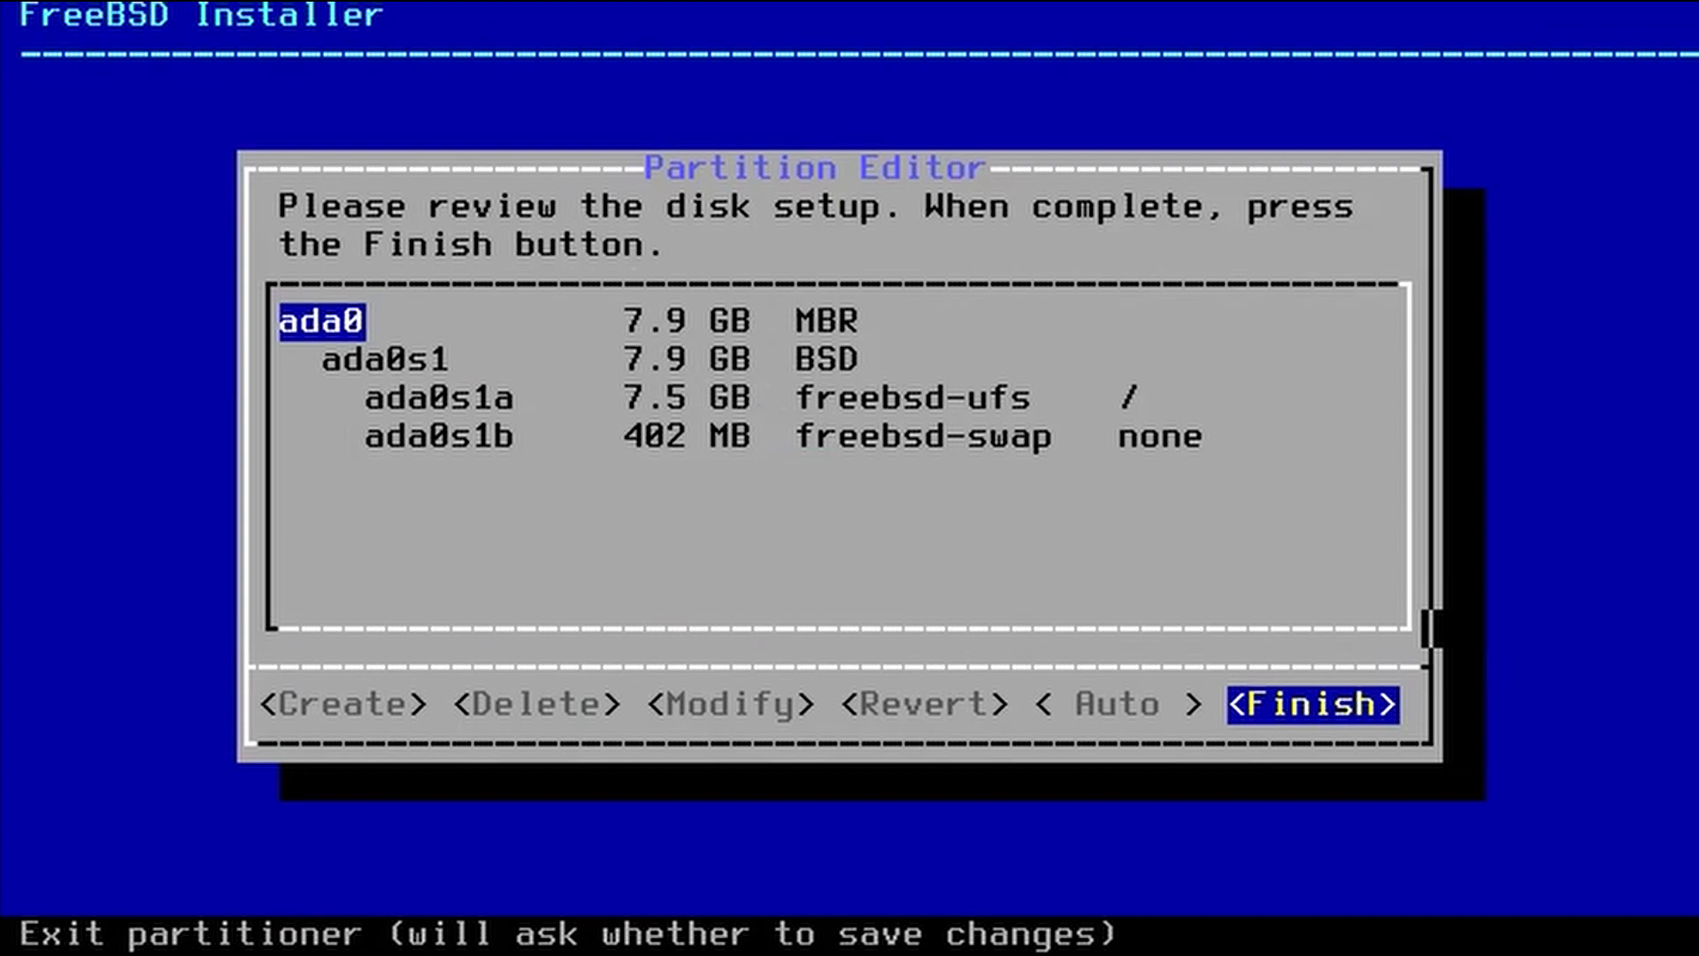
left_click(1311, 703)
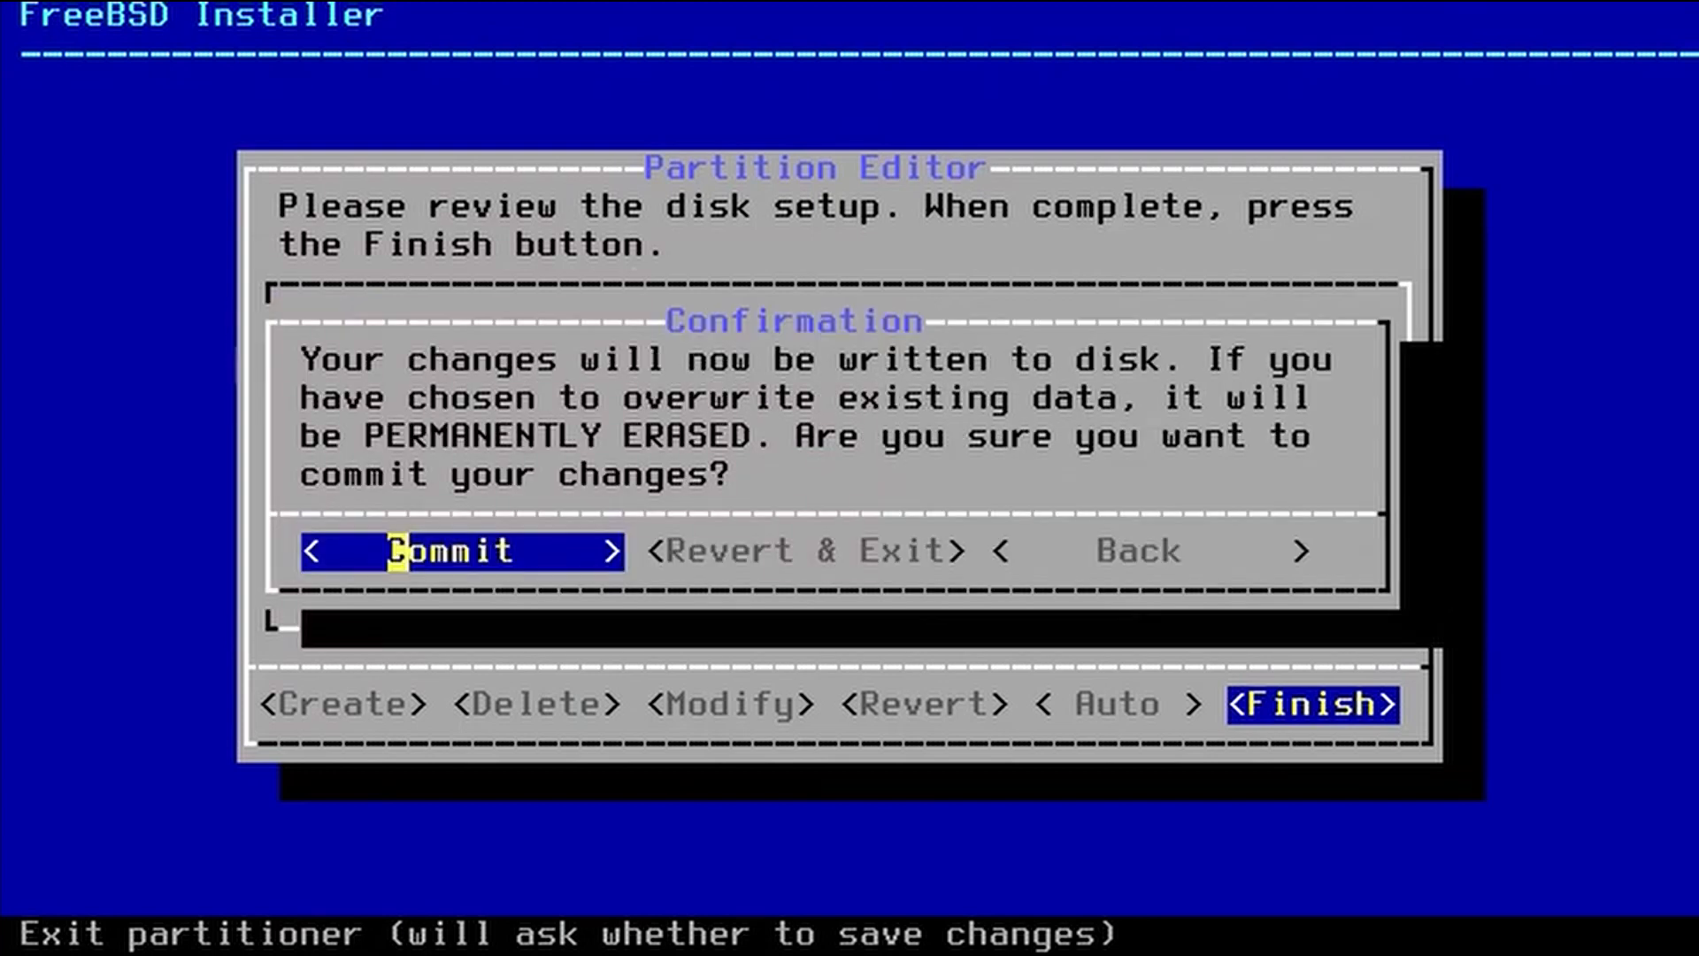
left_click(455, 550)
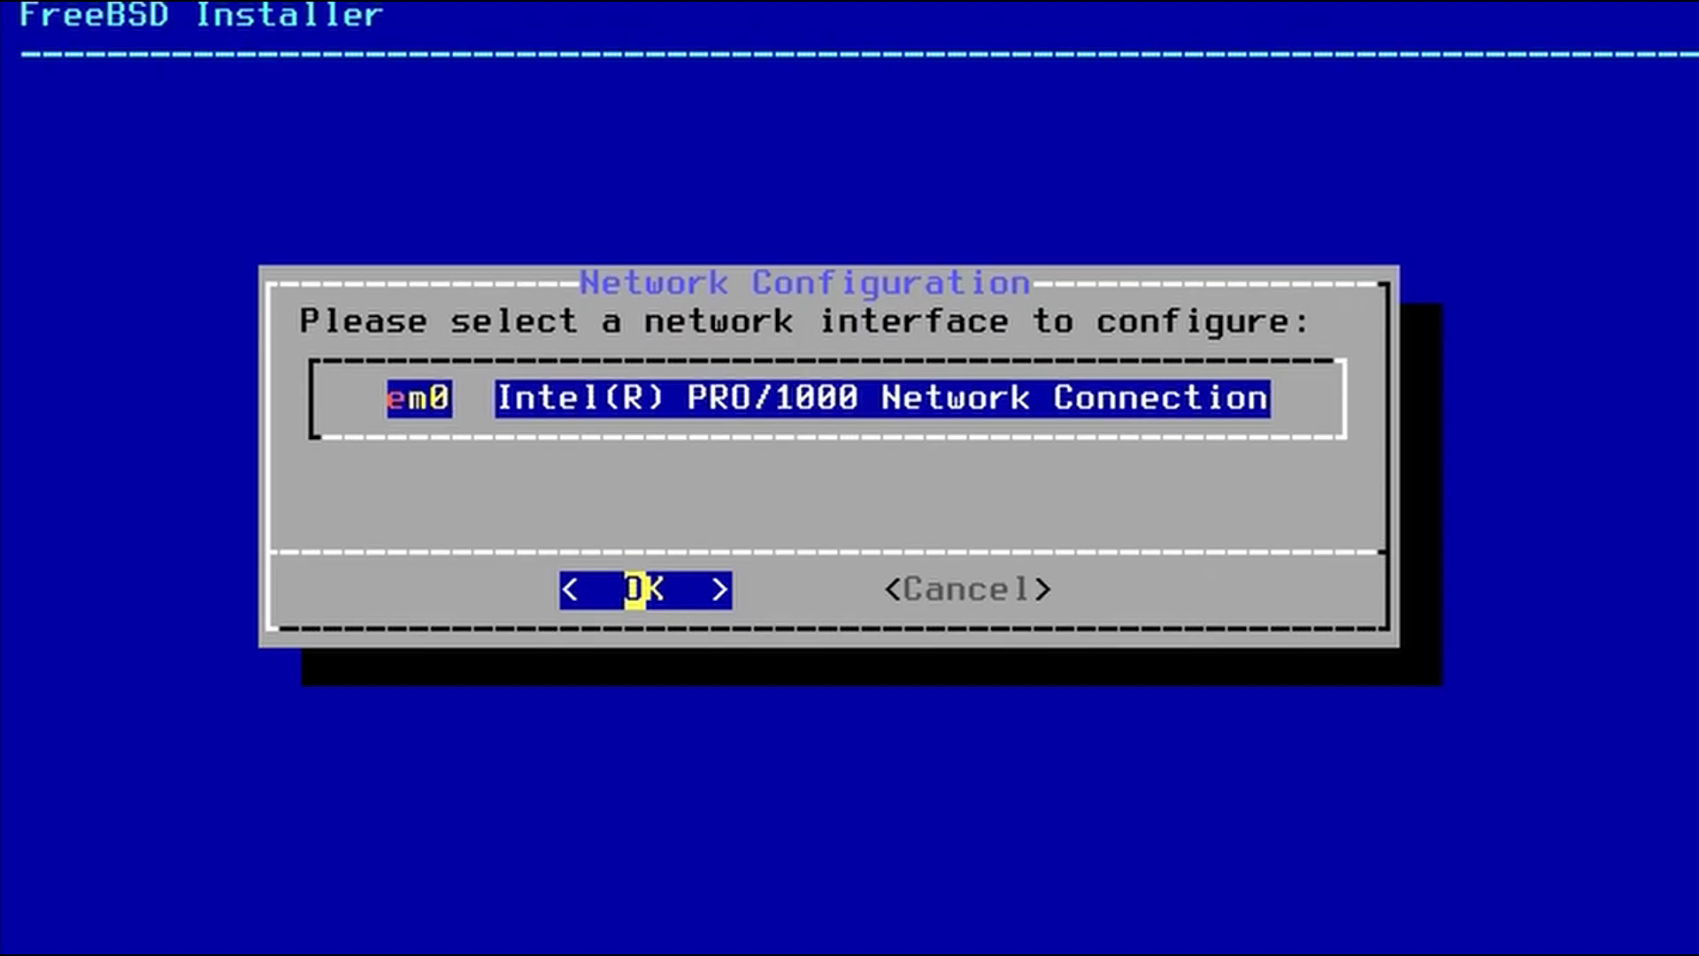
Configure em0 for IPv4 via DHCP and accept search domain ctcu.com.tw with DNS 192.168.0.2
left_click(644, 587)
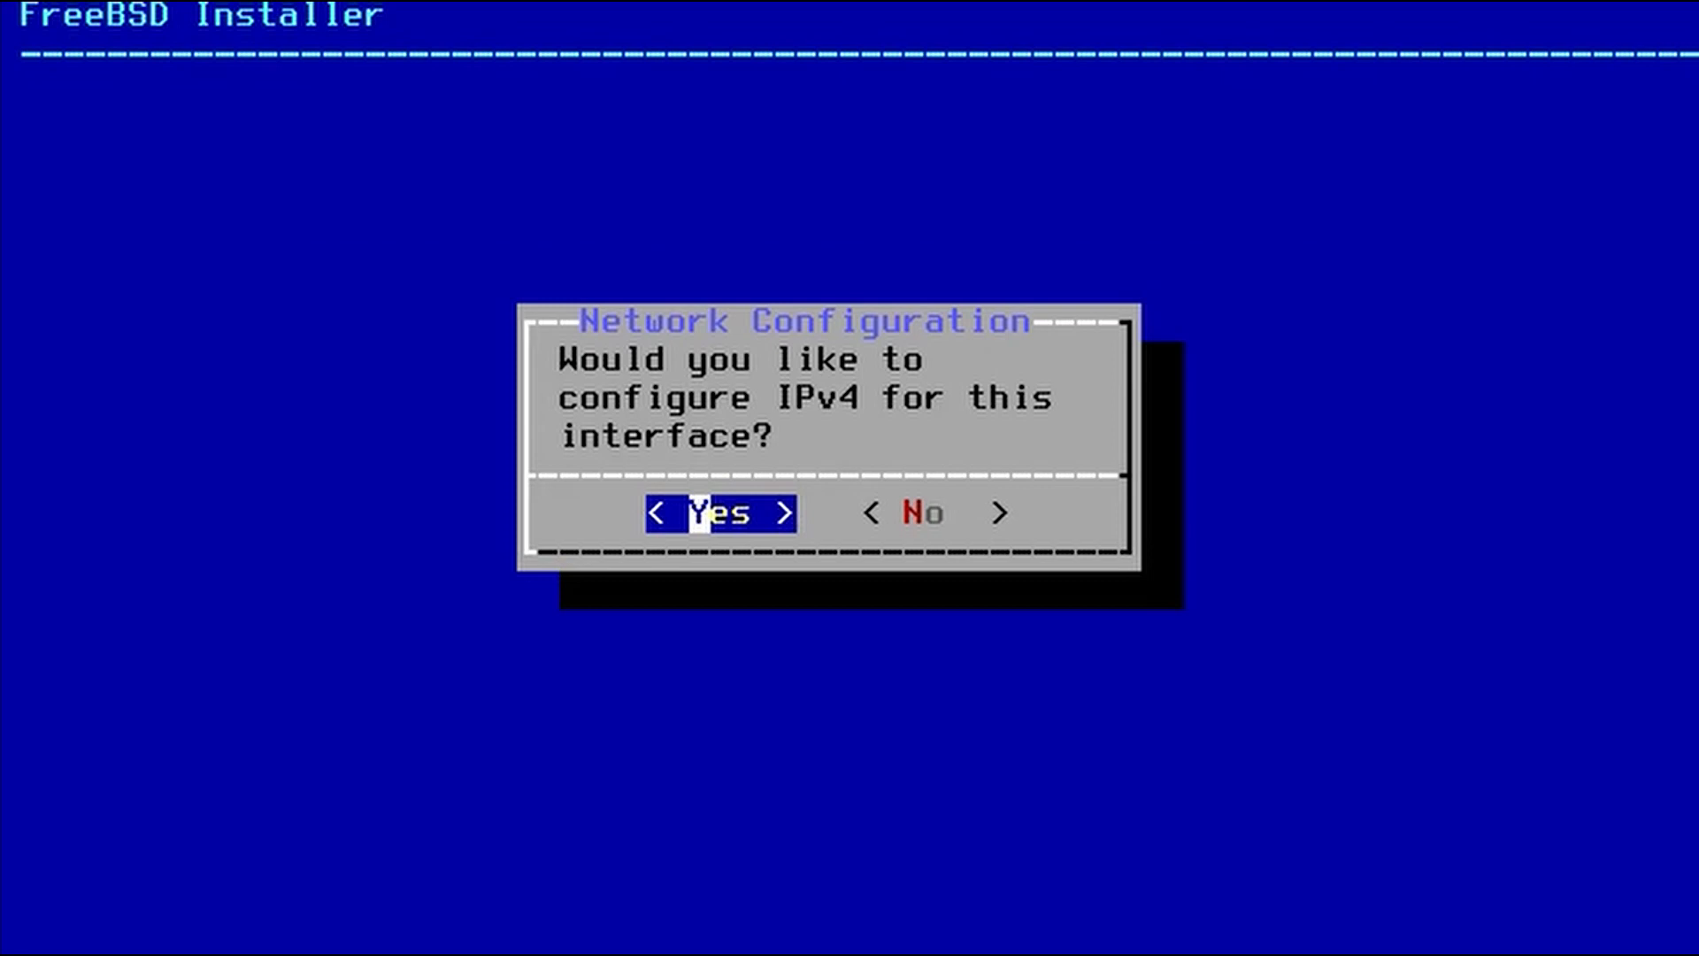
left_click(716, 513)
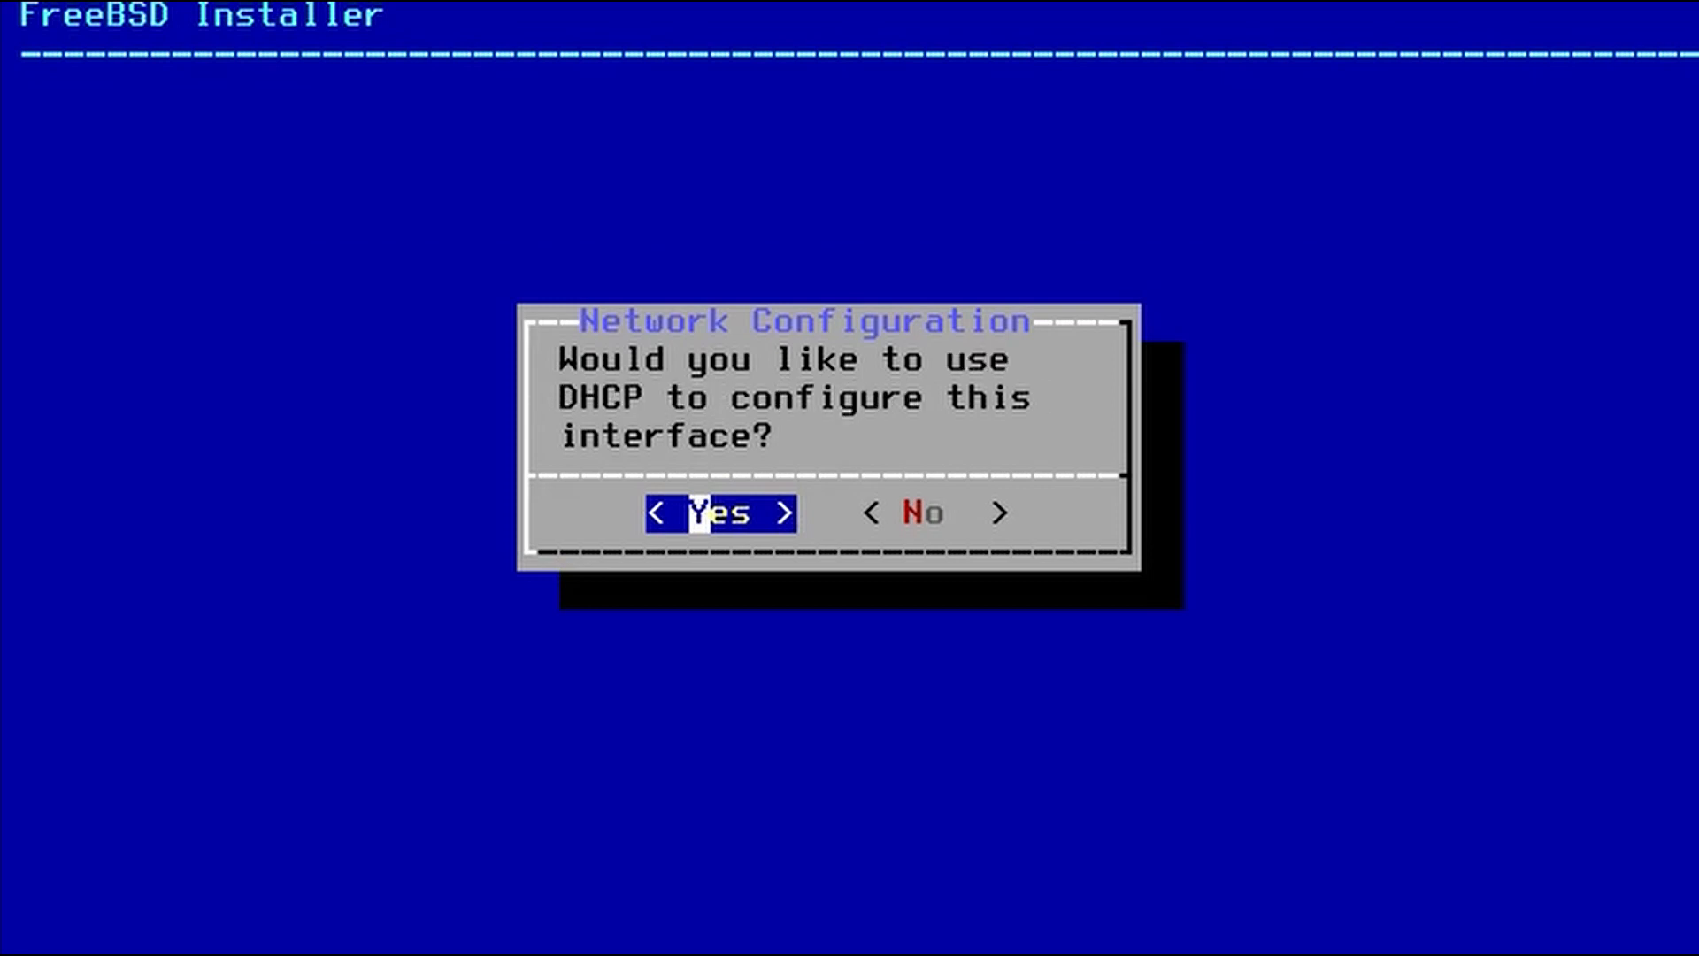
left_click(717, 513)
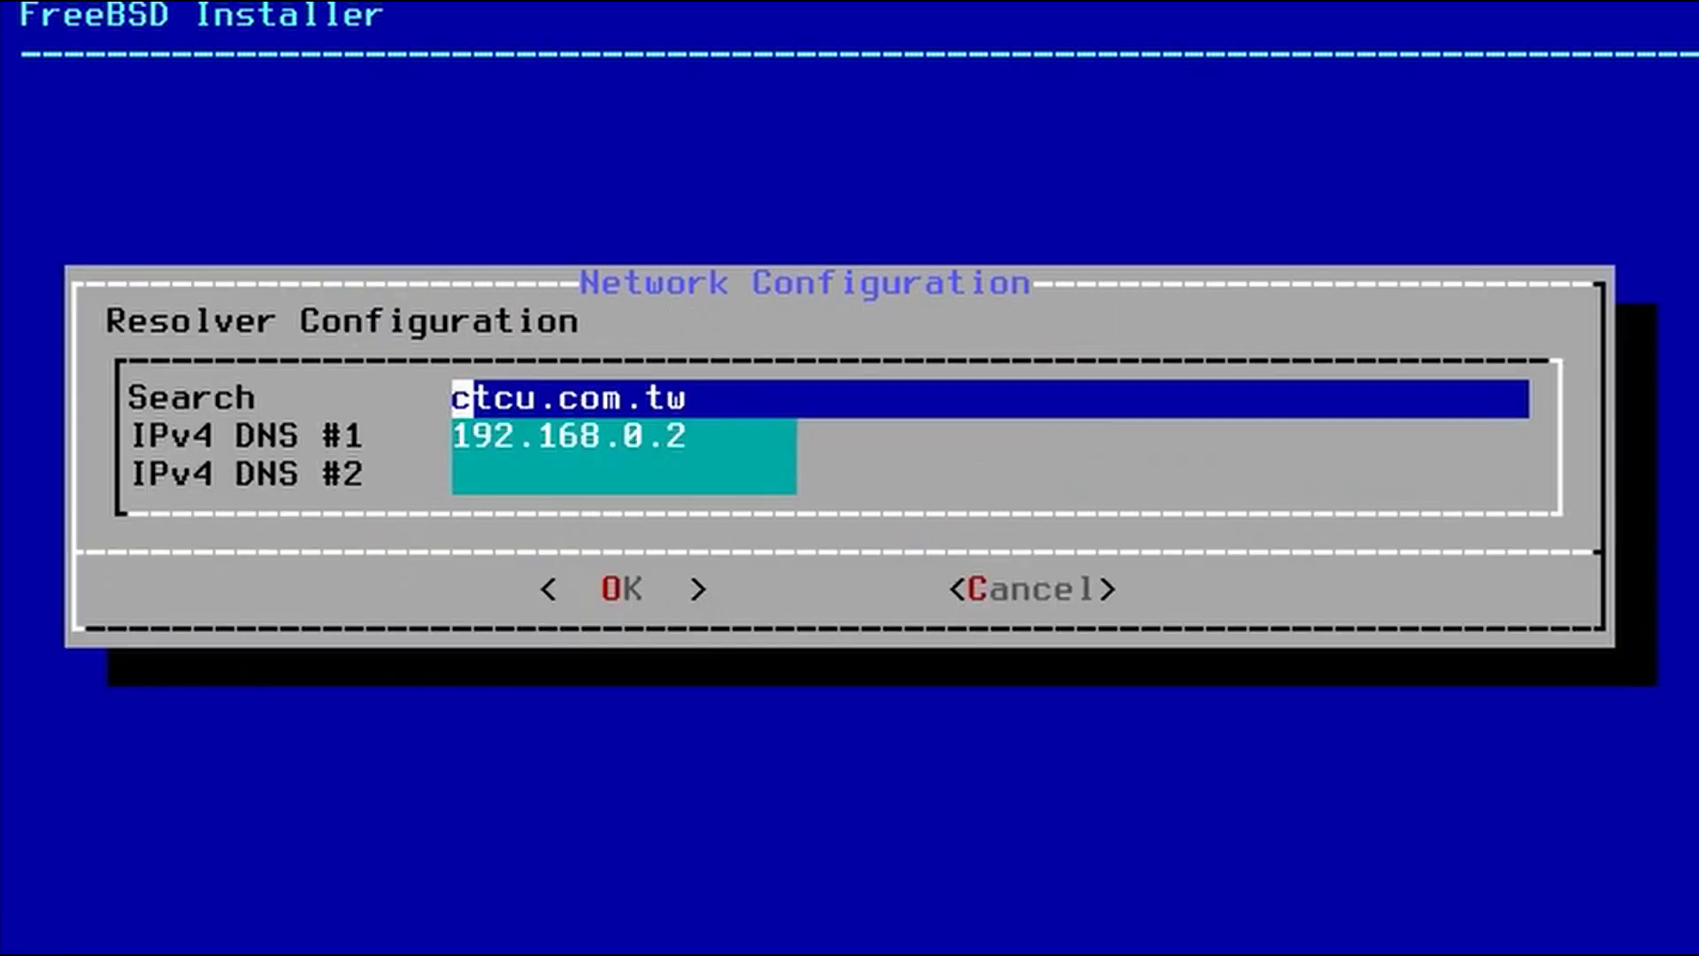
left_click(619, 587)
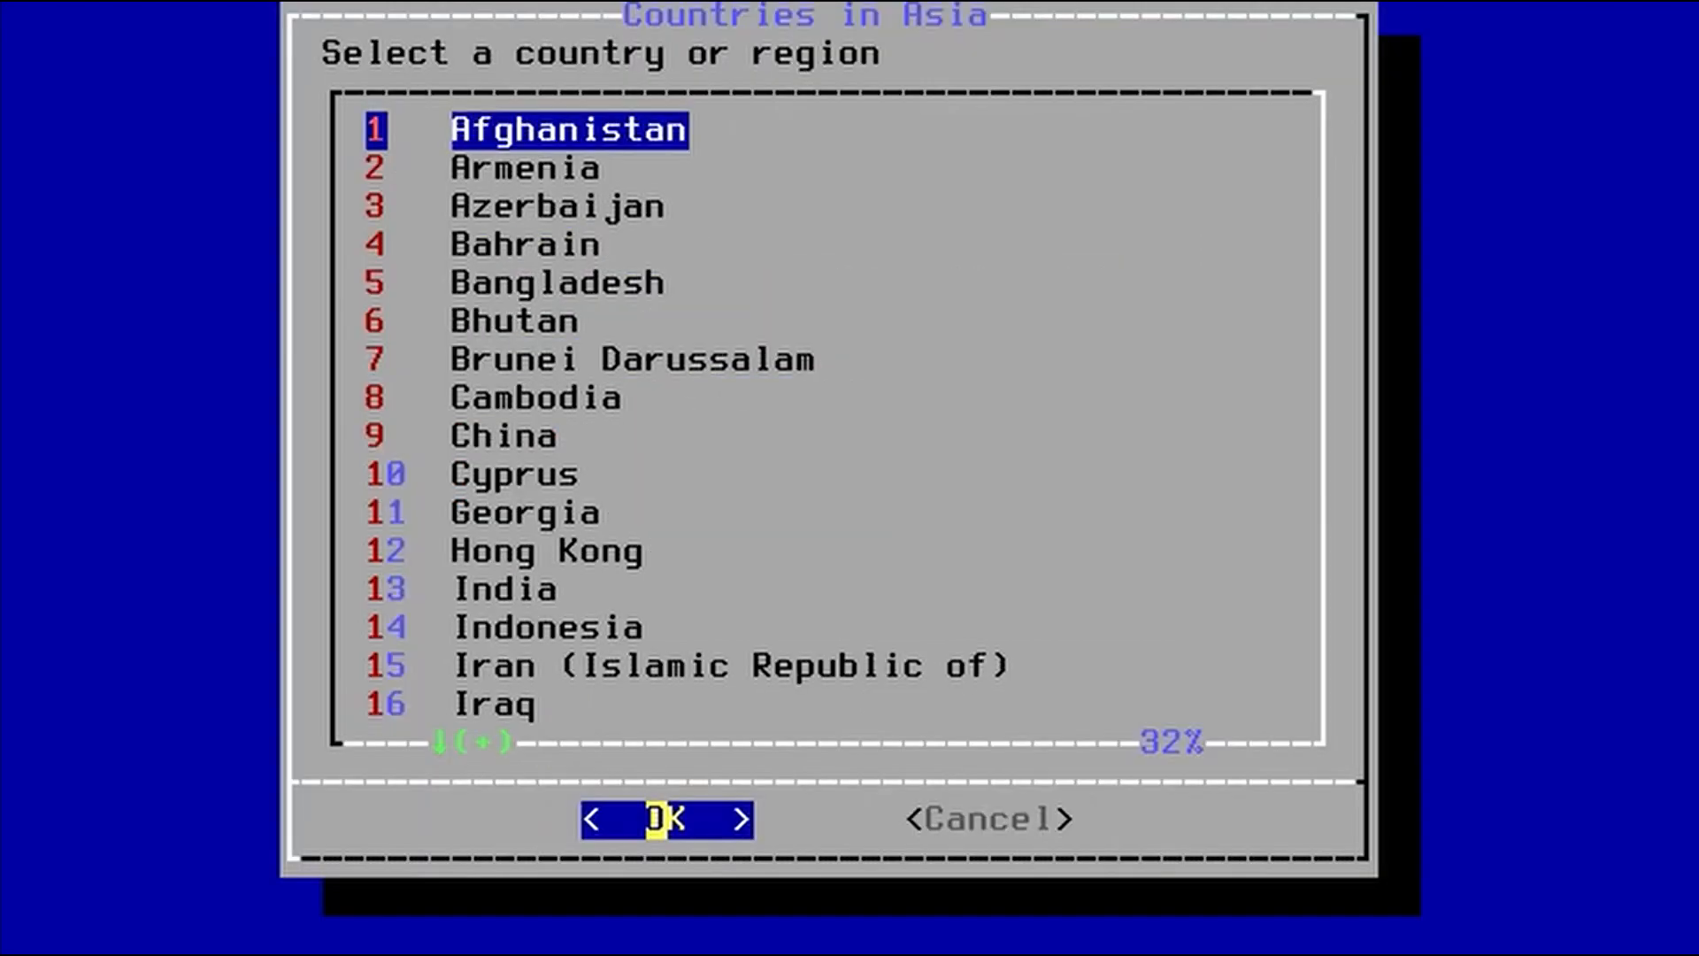
Scroll the Asia country list toward 42 Taiwan for the time zone
scroll("down", 3)
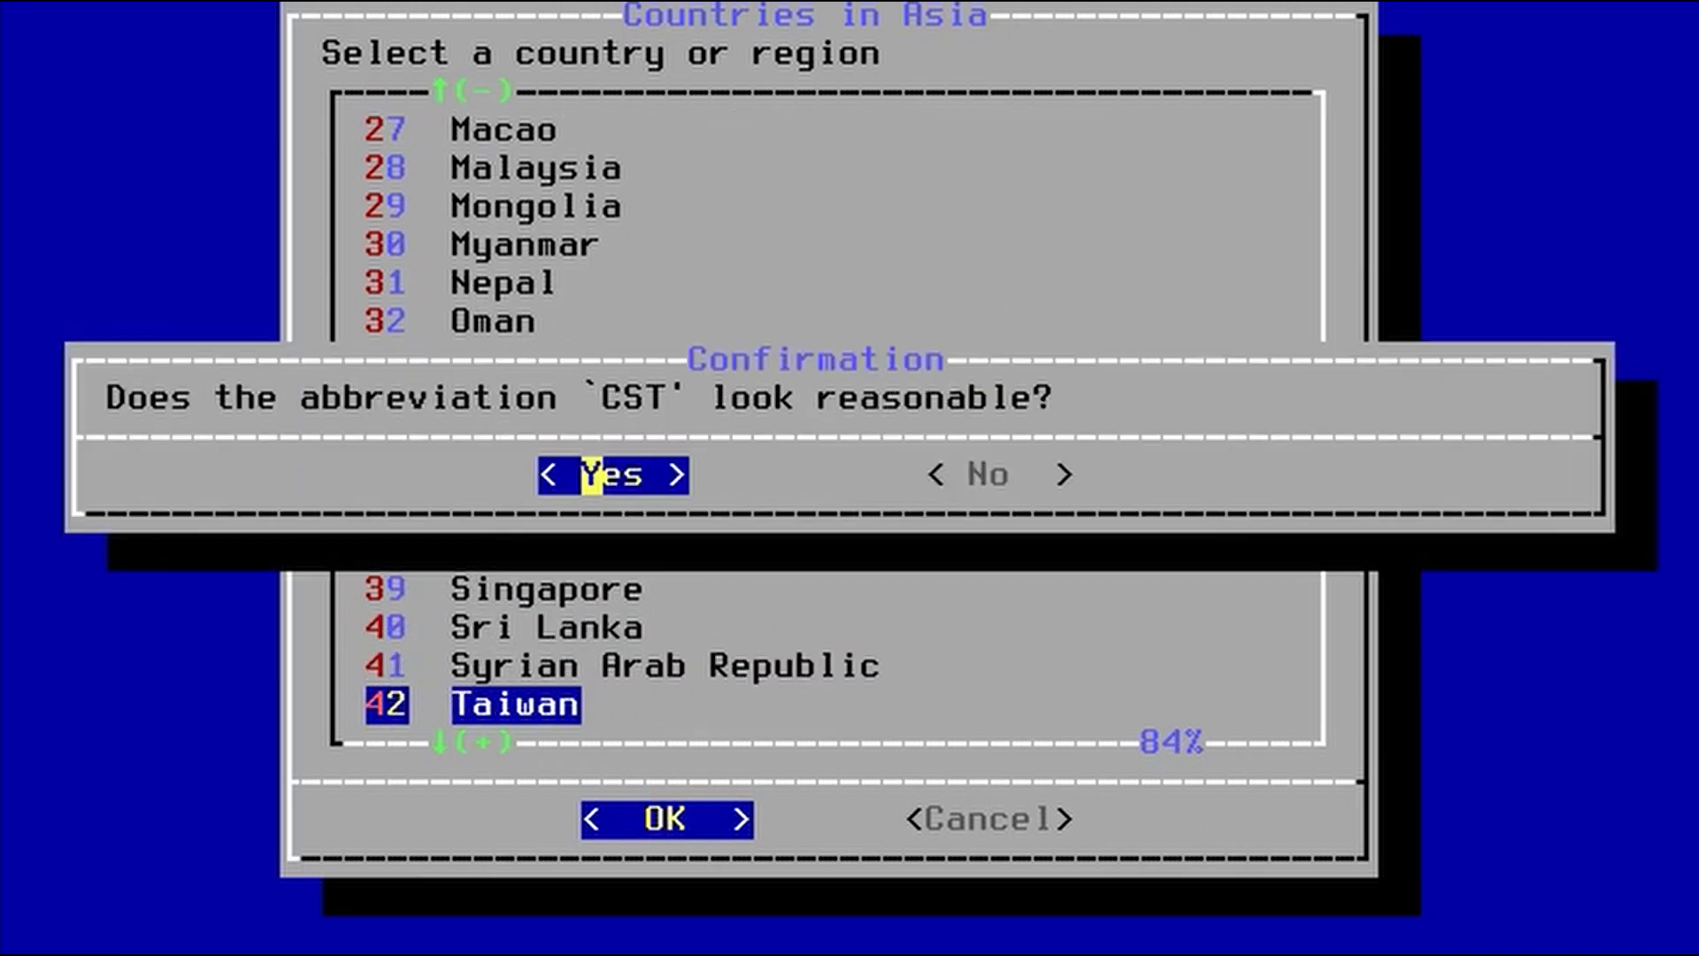
Accept CST, skip setting the clock, enable ntpdate and ntpd without dumpdev, and keep default hardening
left_click(608, 474)
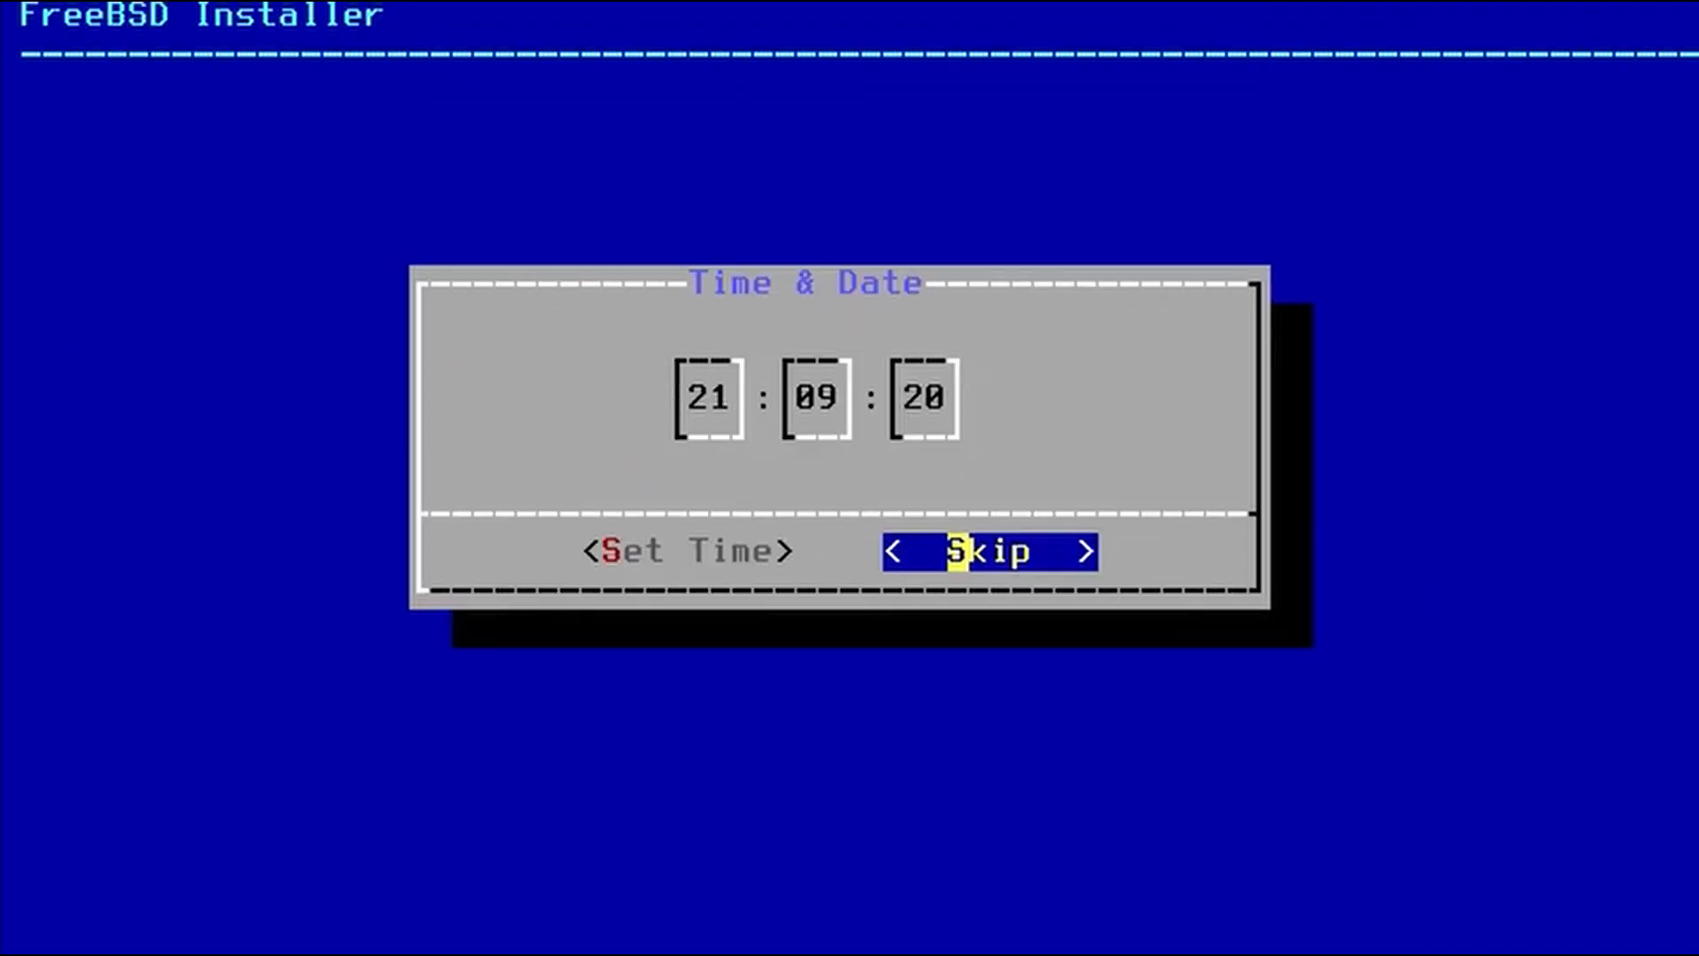
left_click(987, 550)
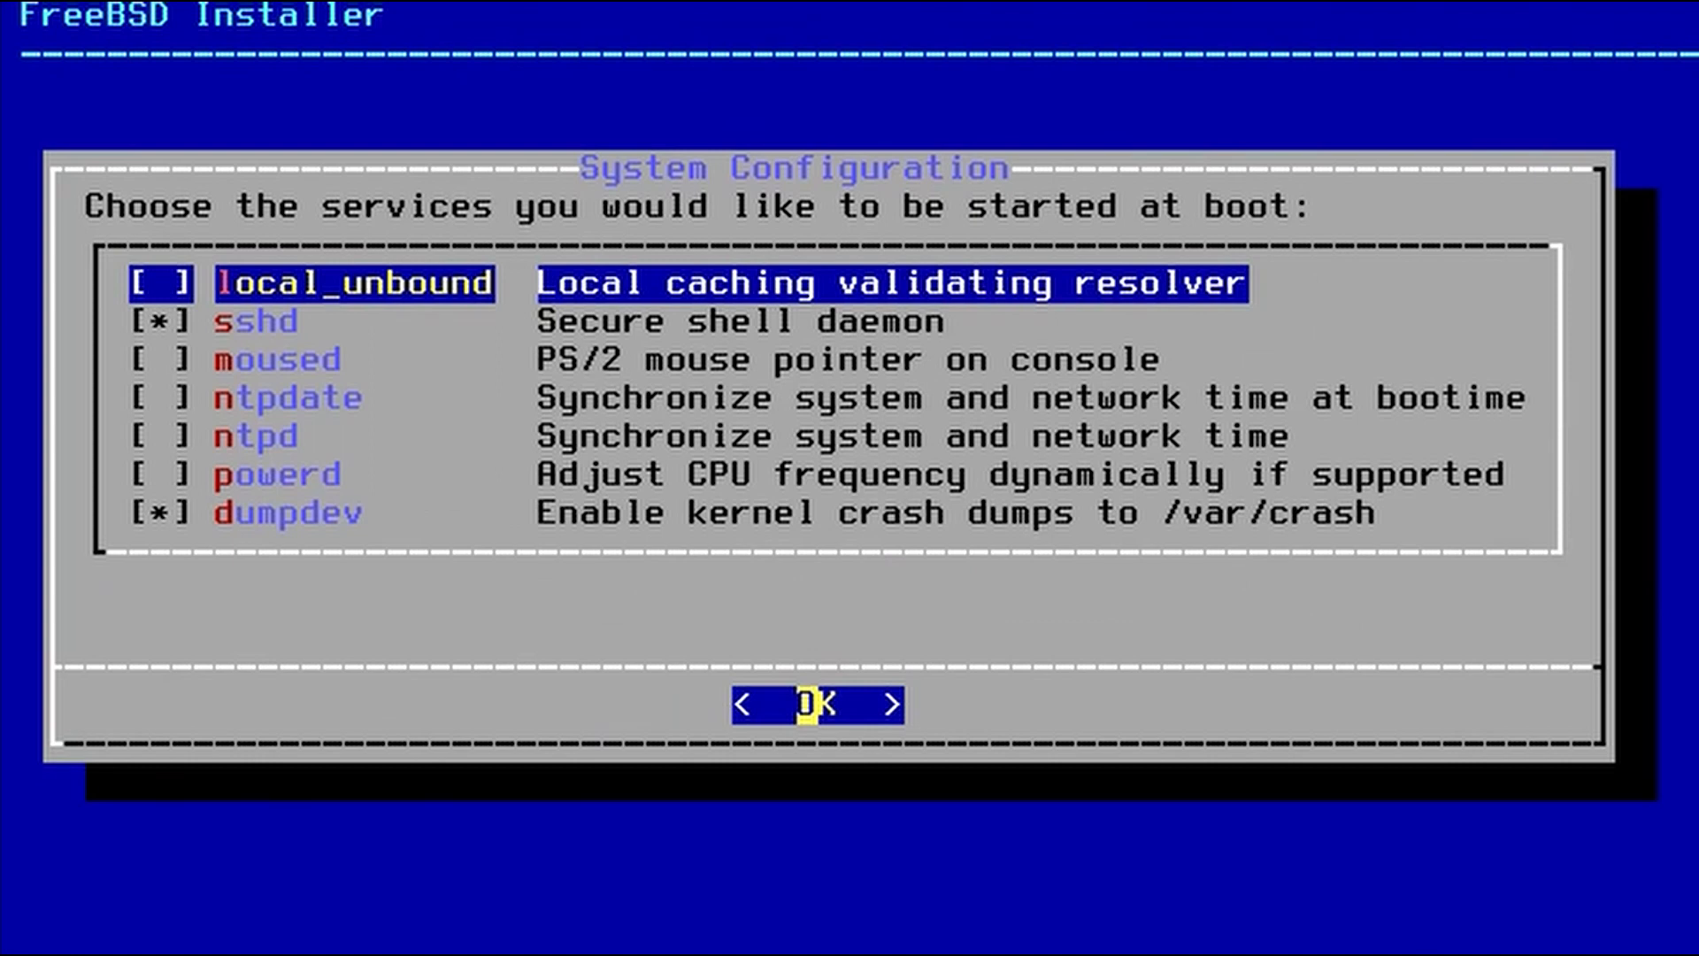
key("Down")
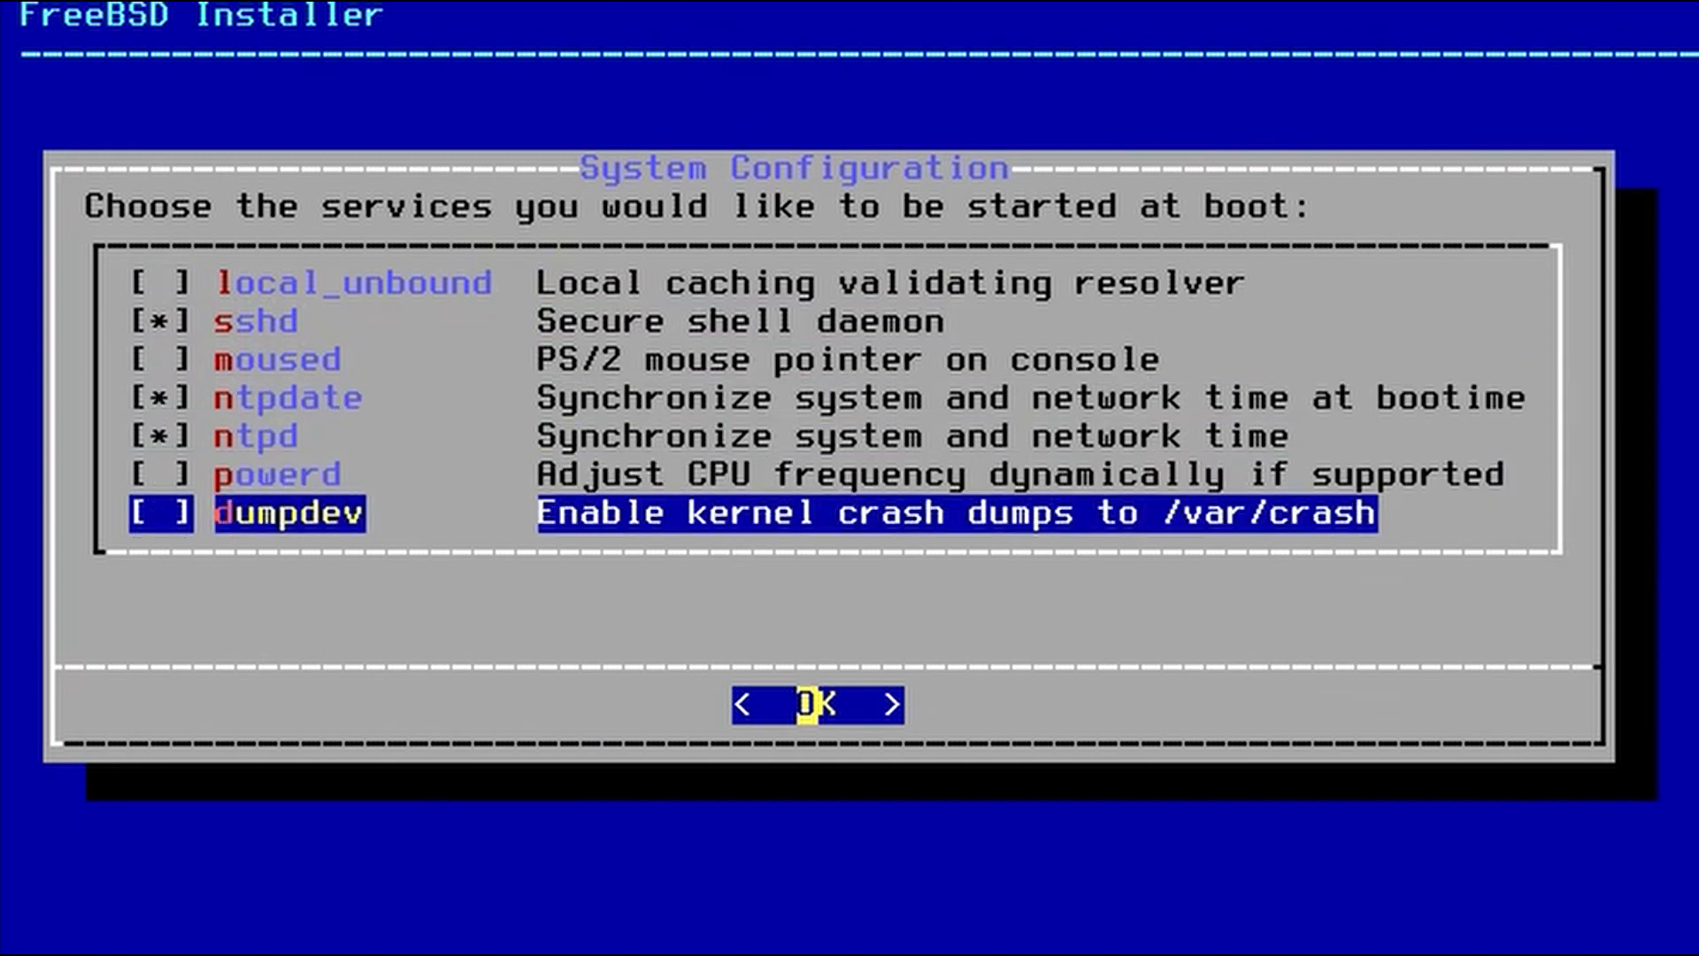
left_click(818, 705)
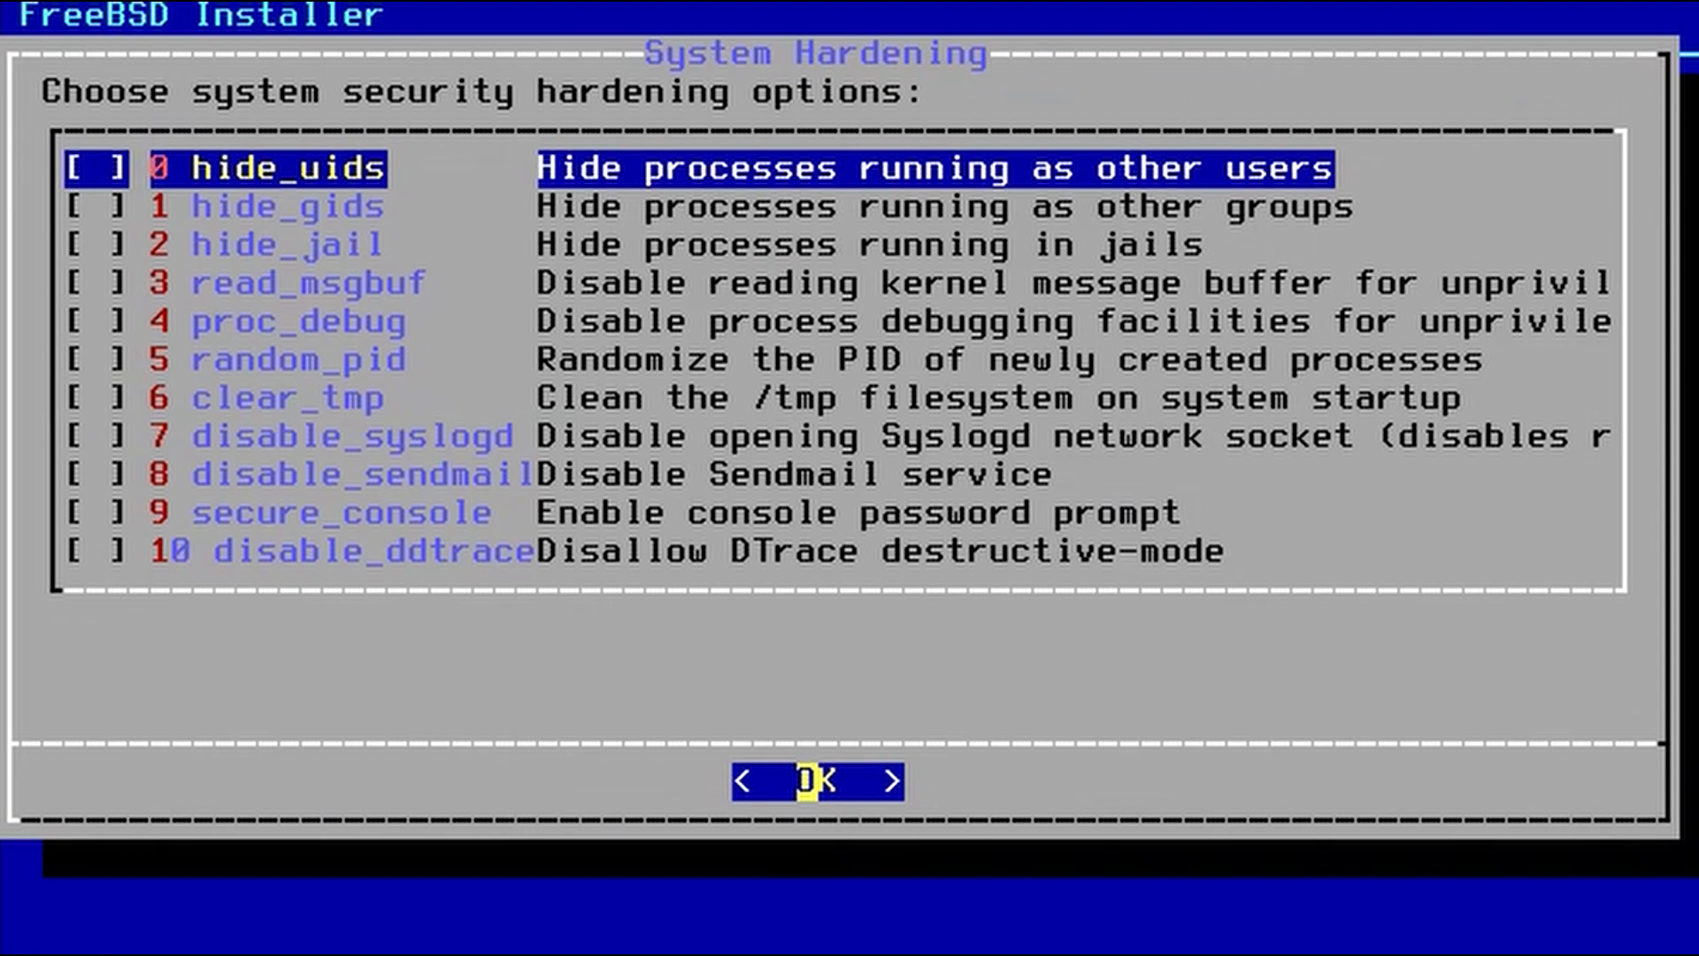
left_click(818, 781)
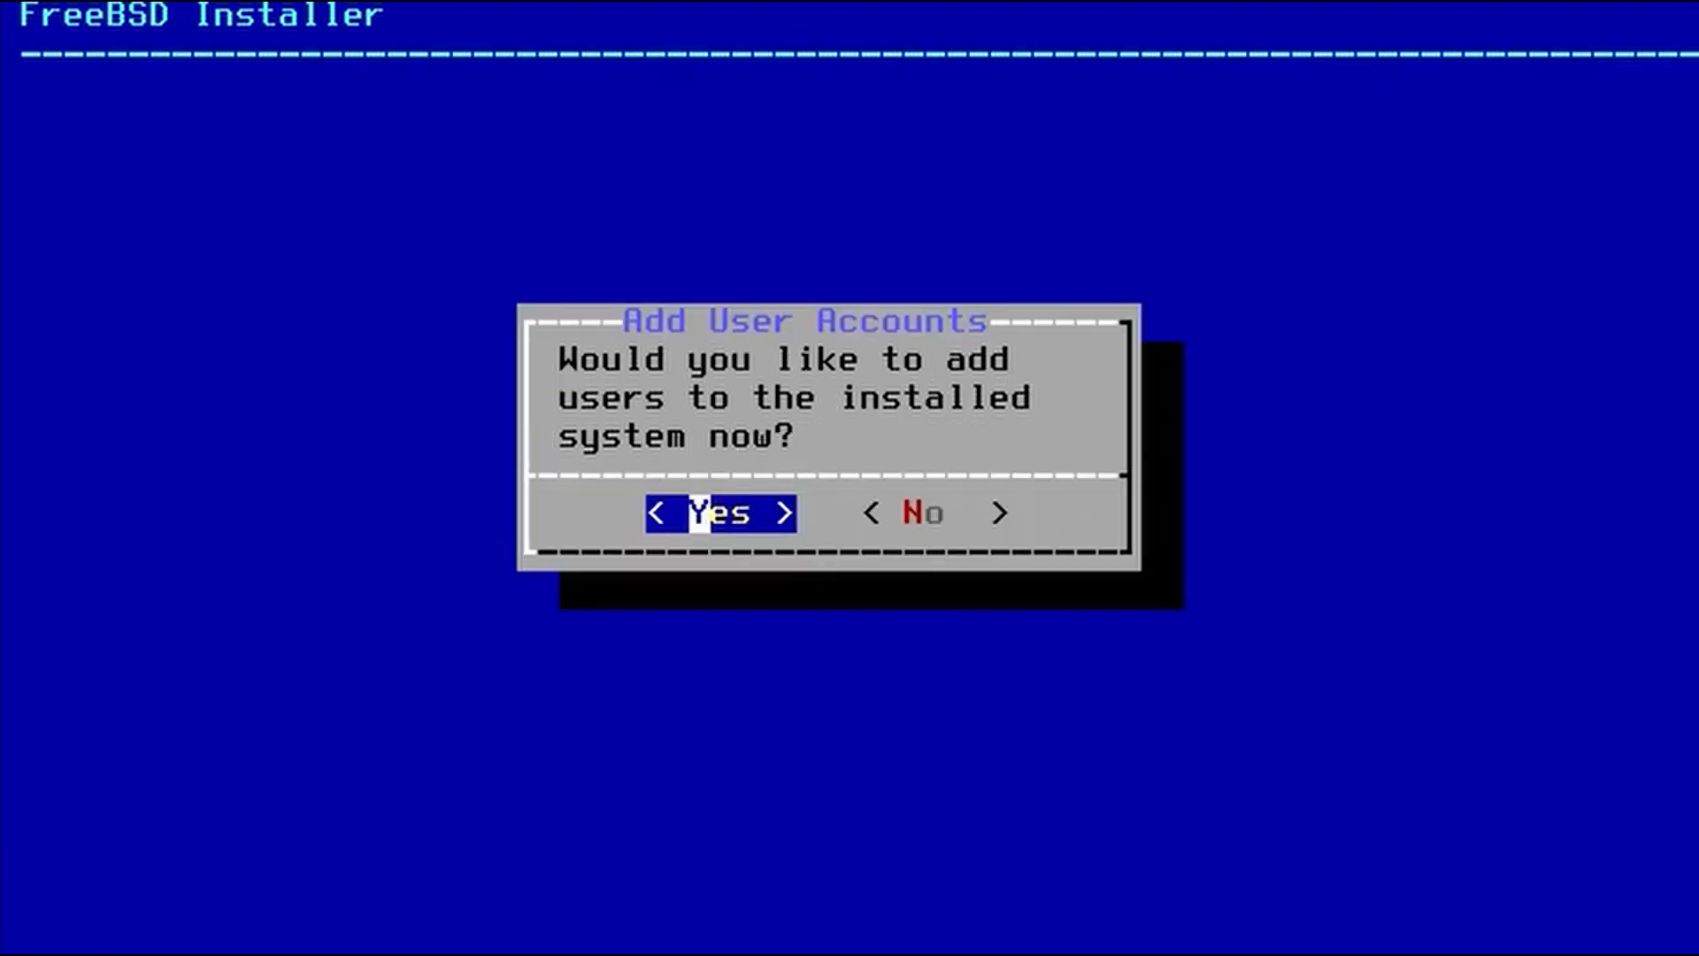
Add user Steve in the wheel group with the default login class and a non-empty password
left_click(718, 513)
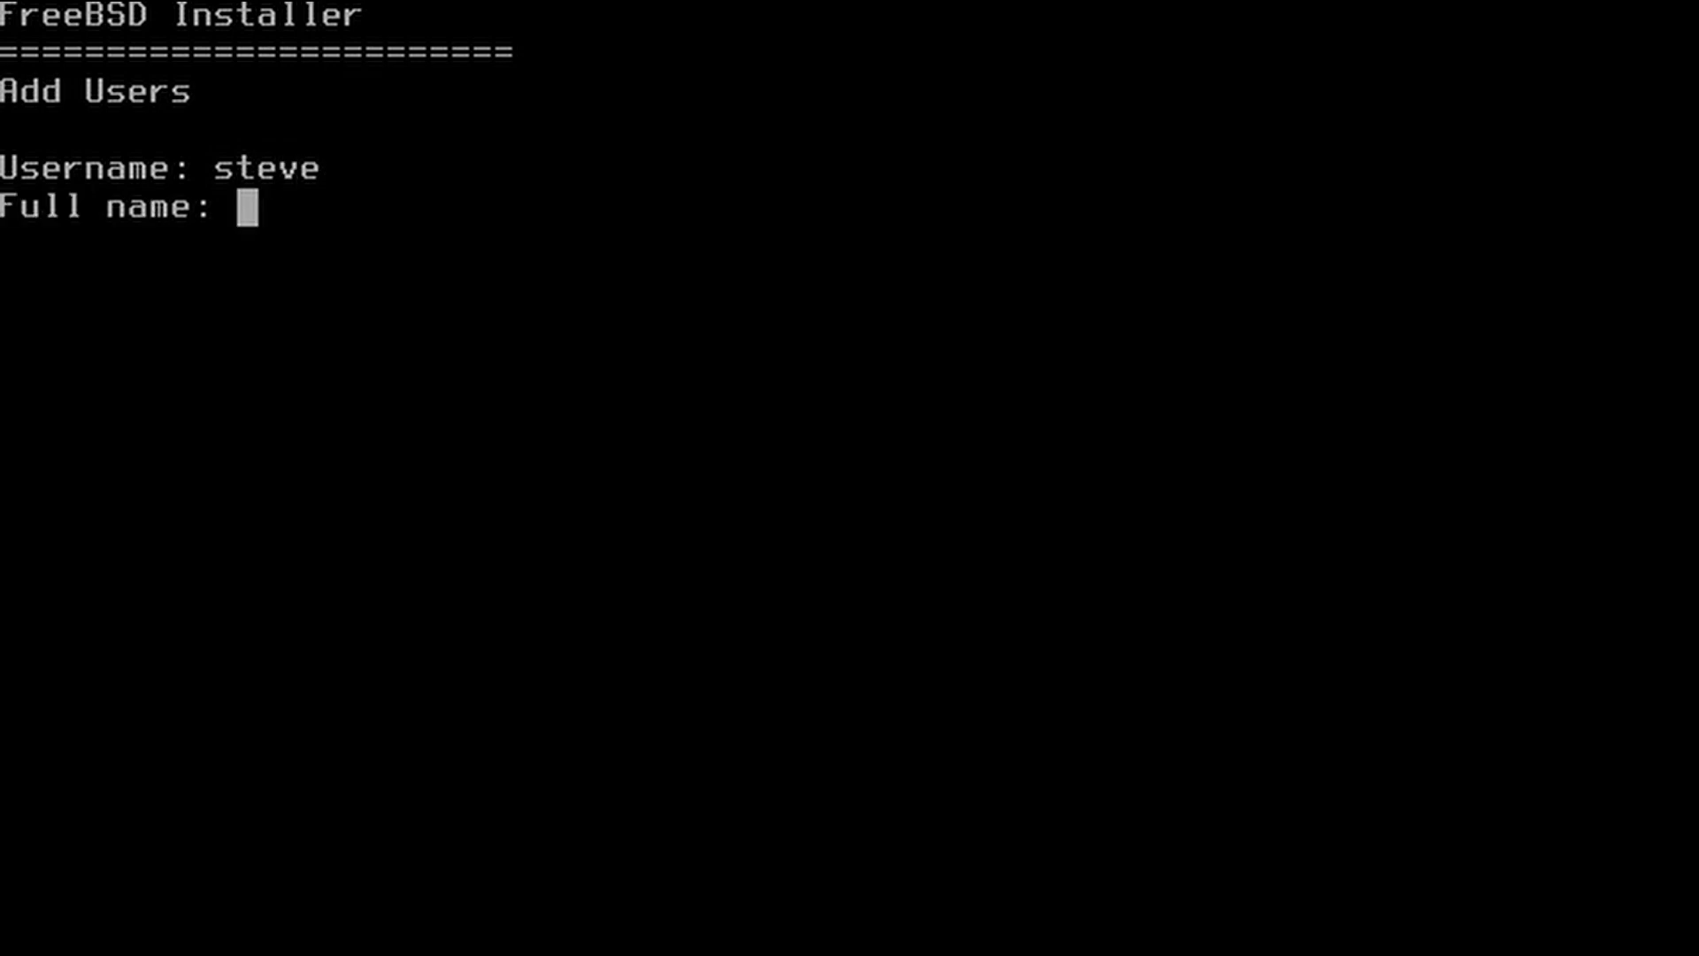
type("Steve")
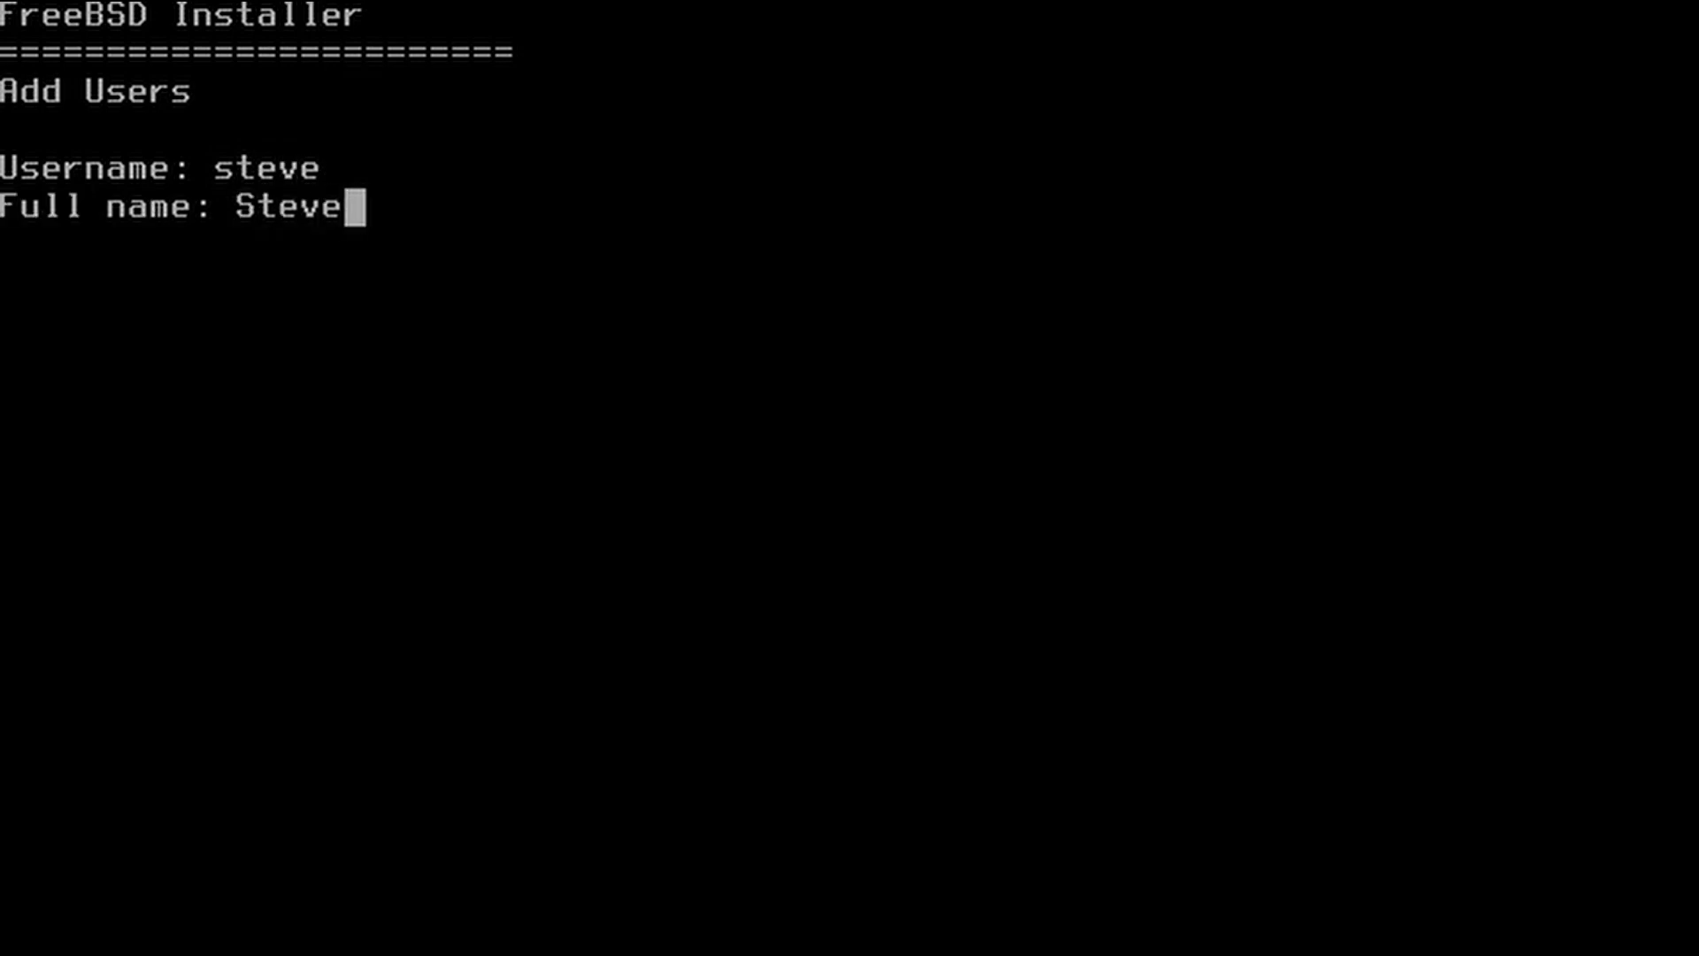
key("Return")
type("wh")
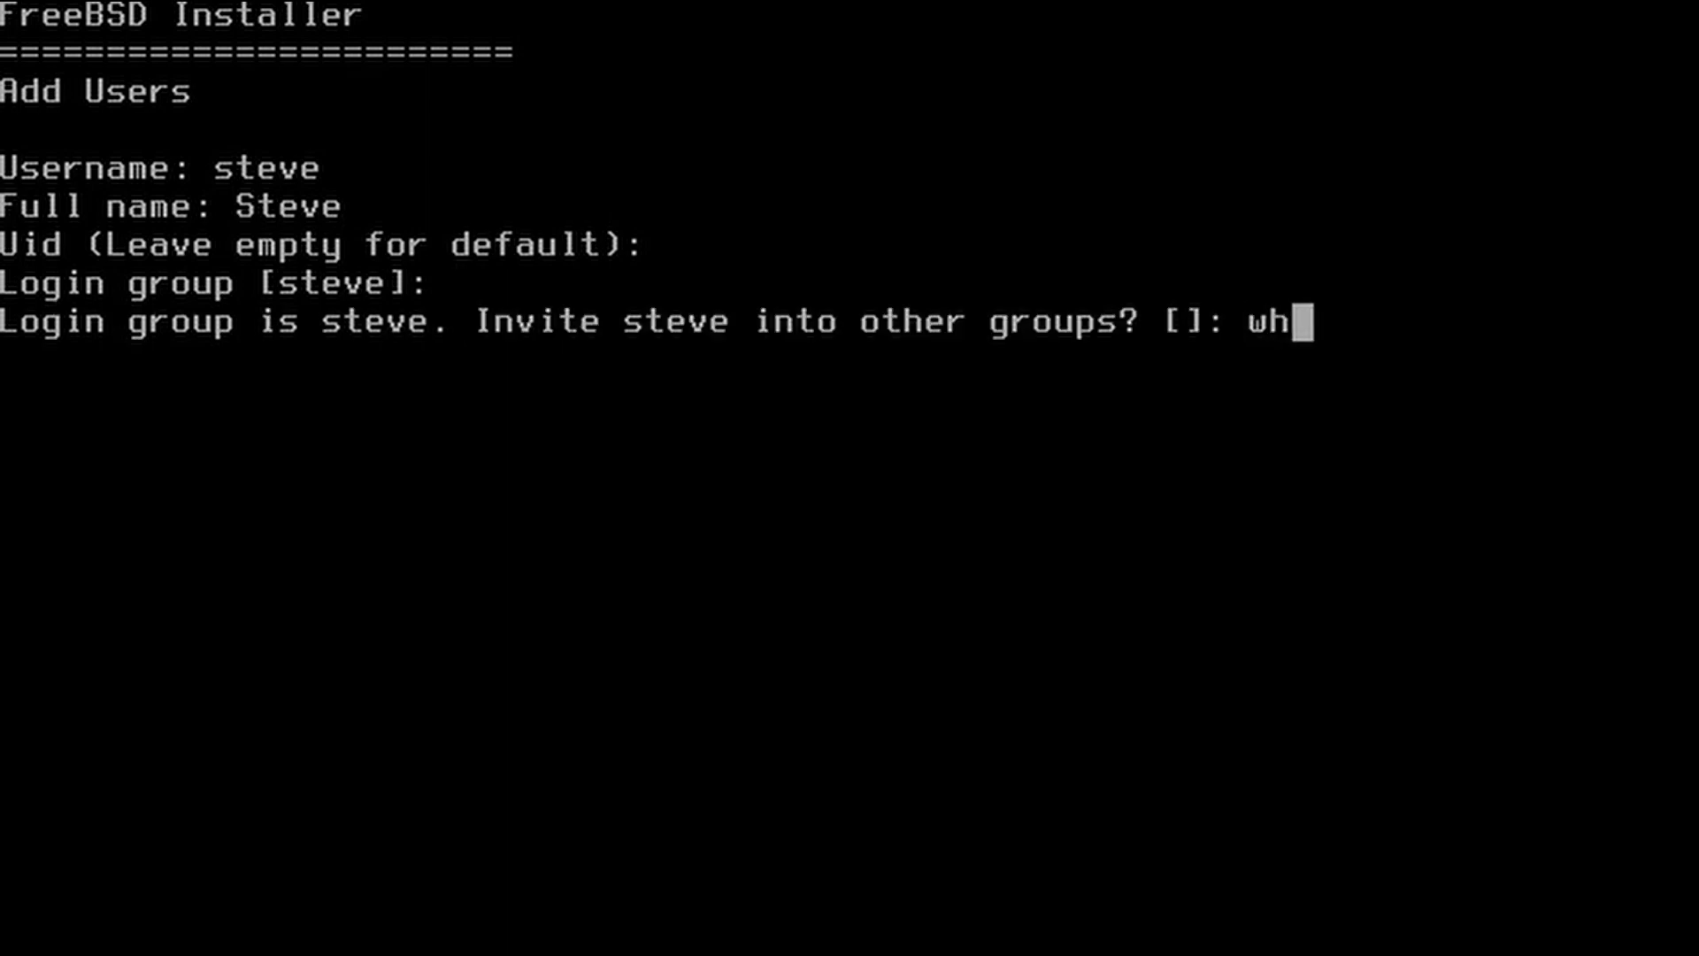
key("Return")
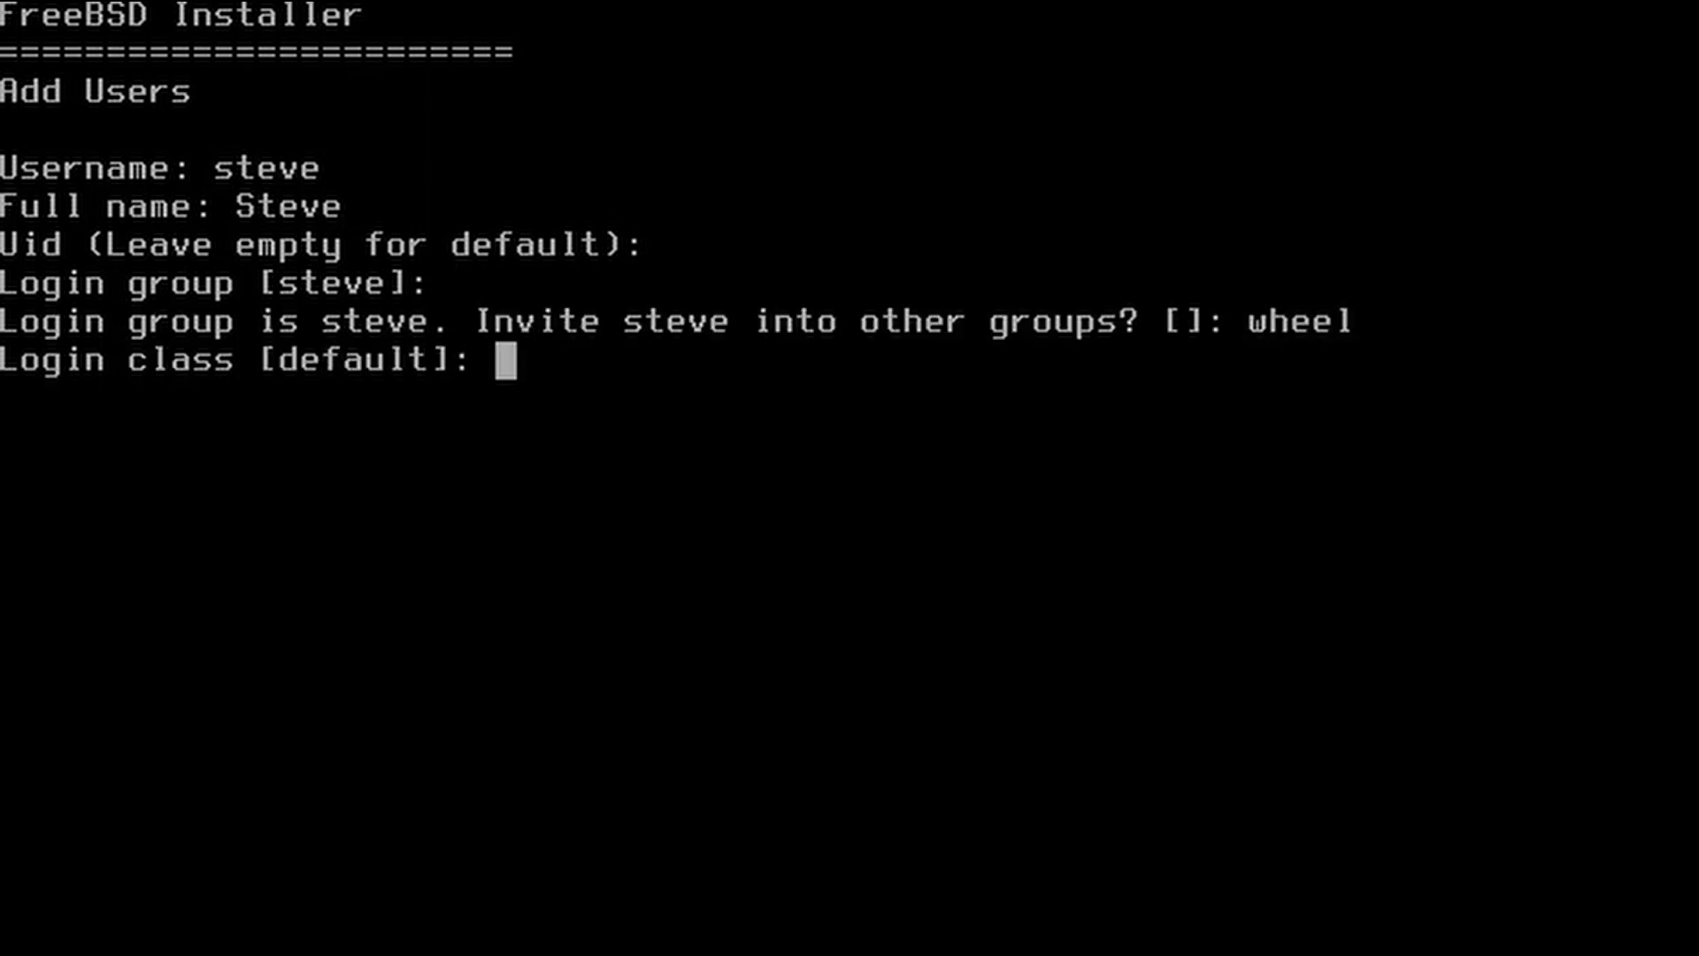
key("Return")
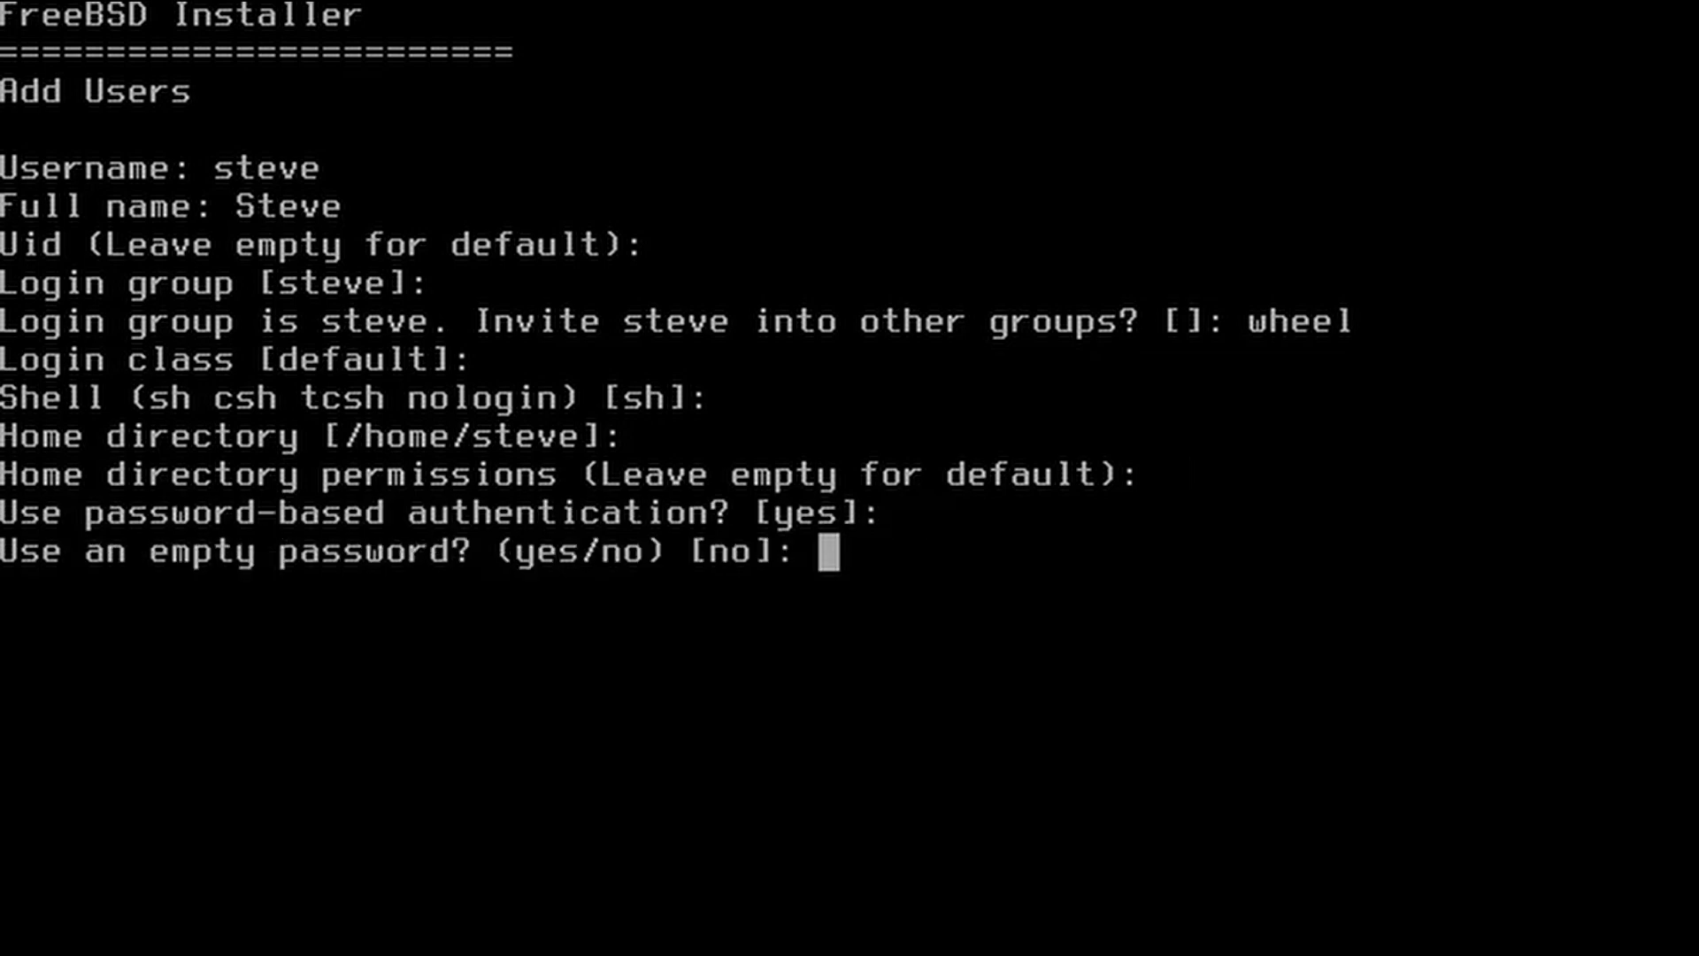
key("Return")
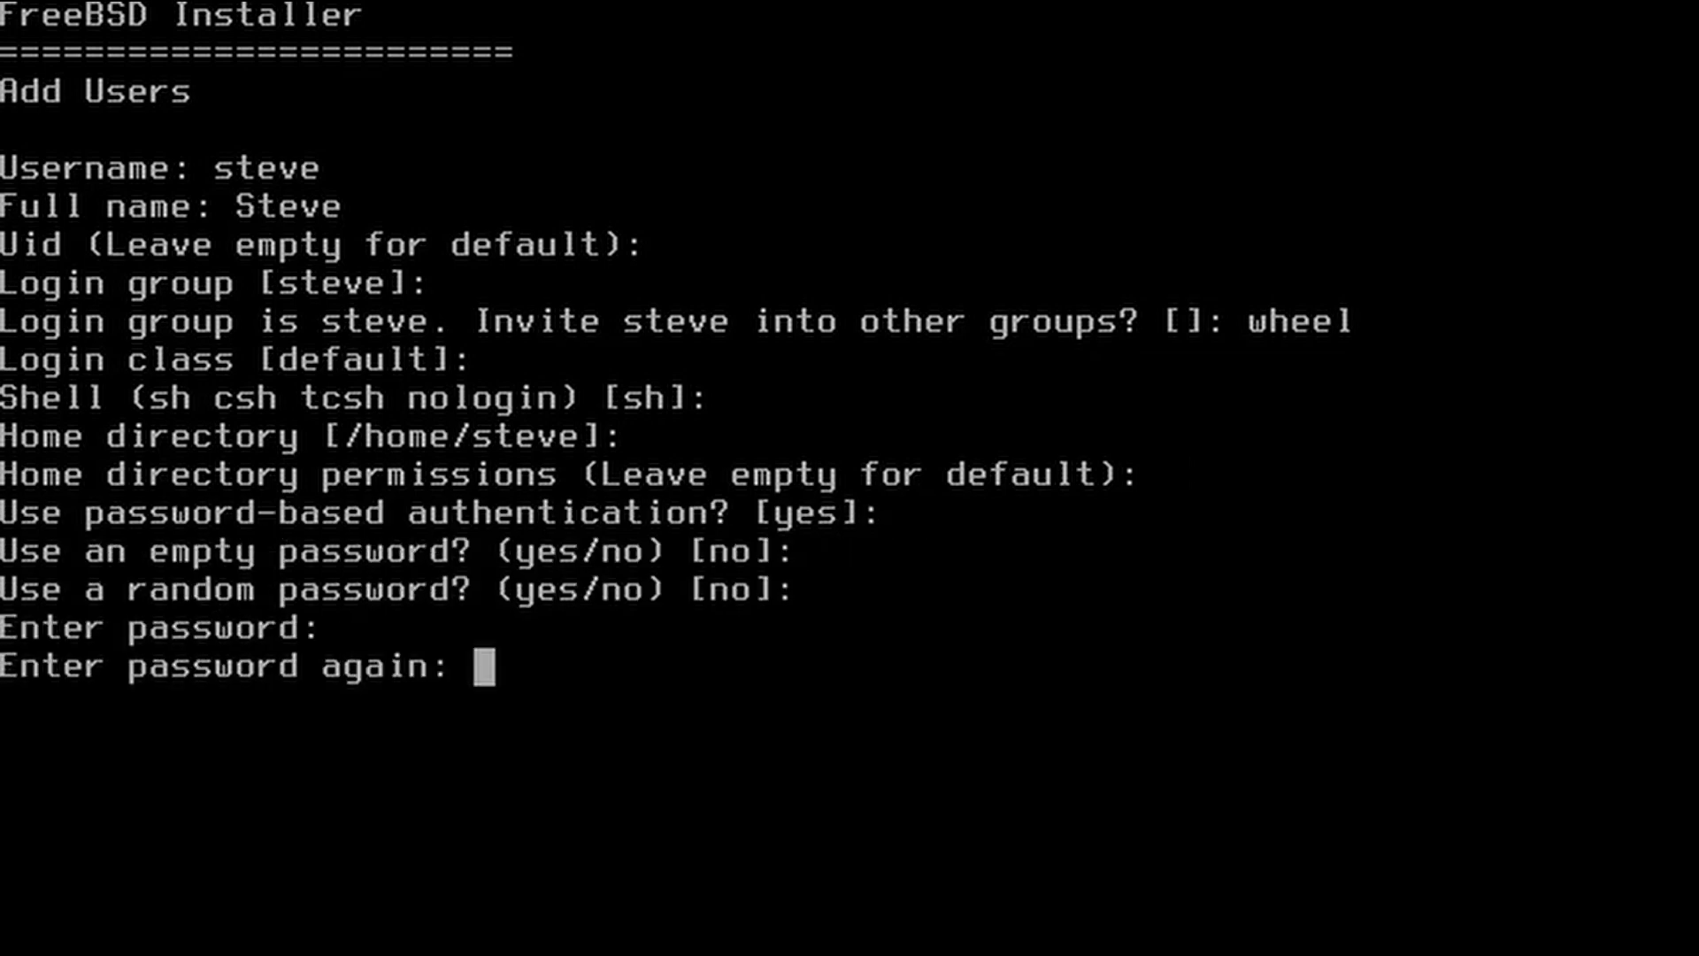
key("Return")
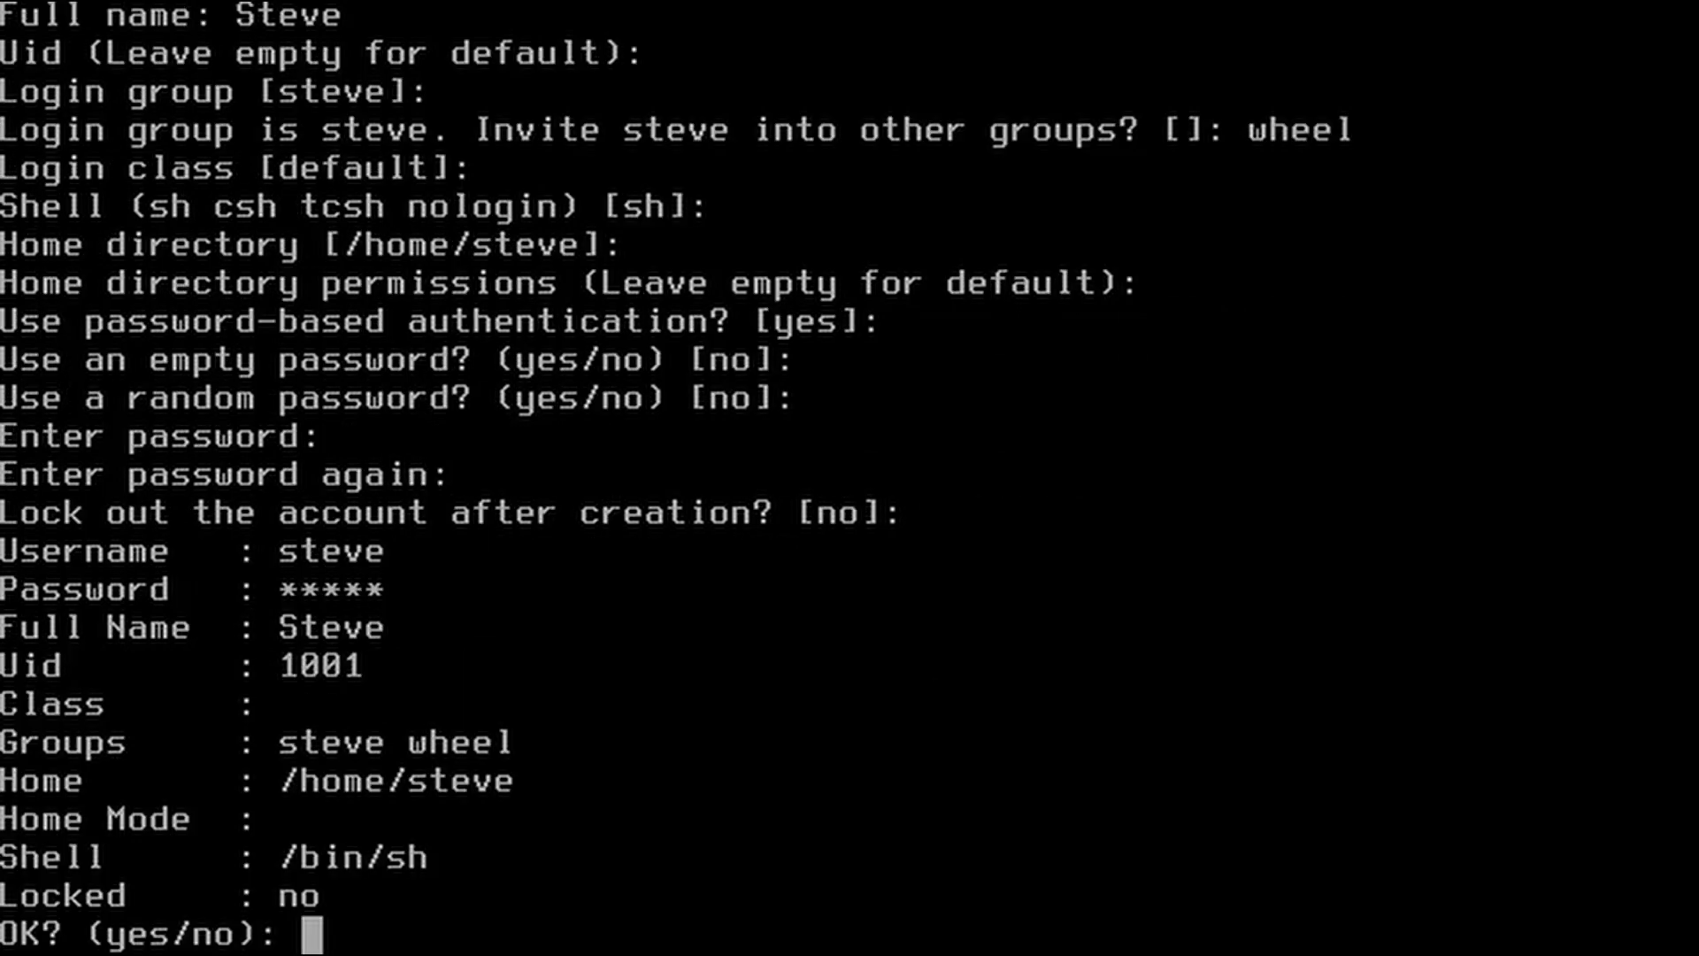
Confirm the user details, decline adding another user, and return to Final Configuration
type("y")
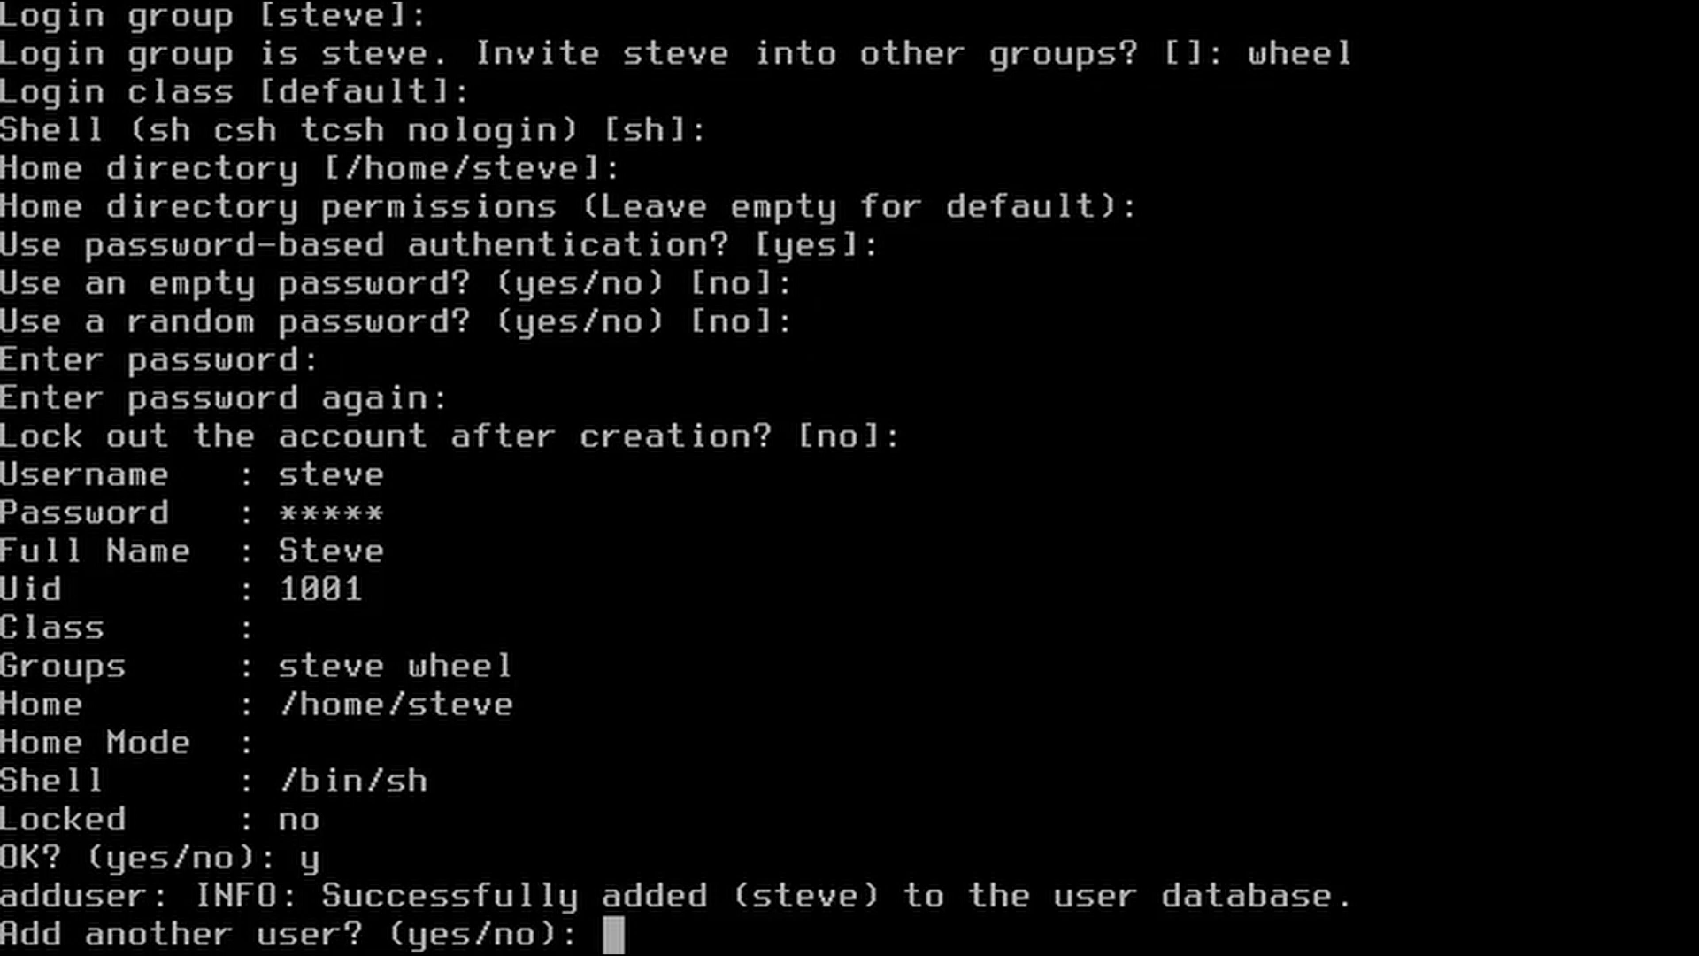
type("n")
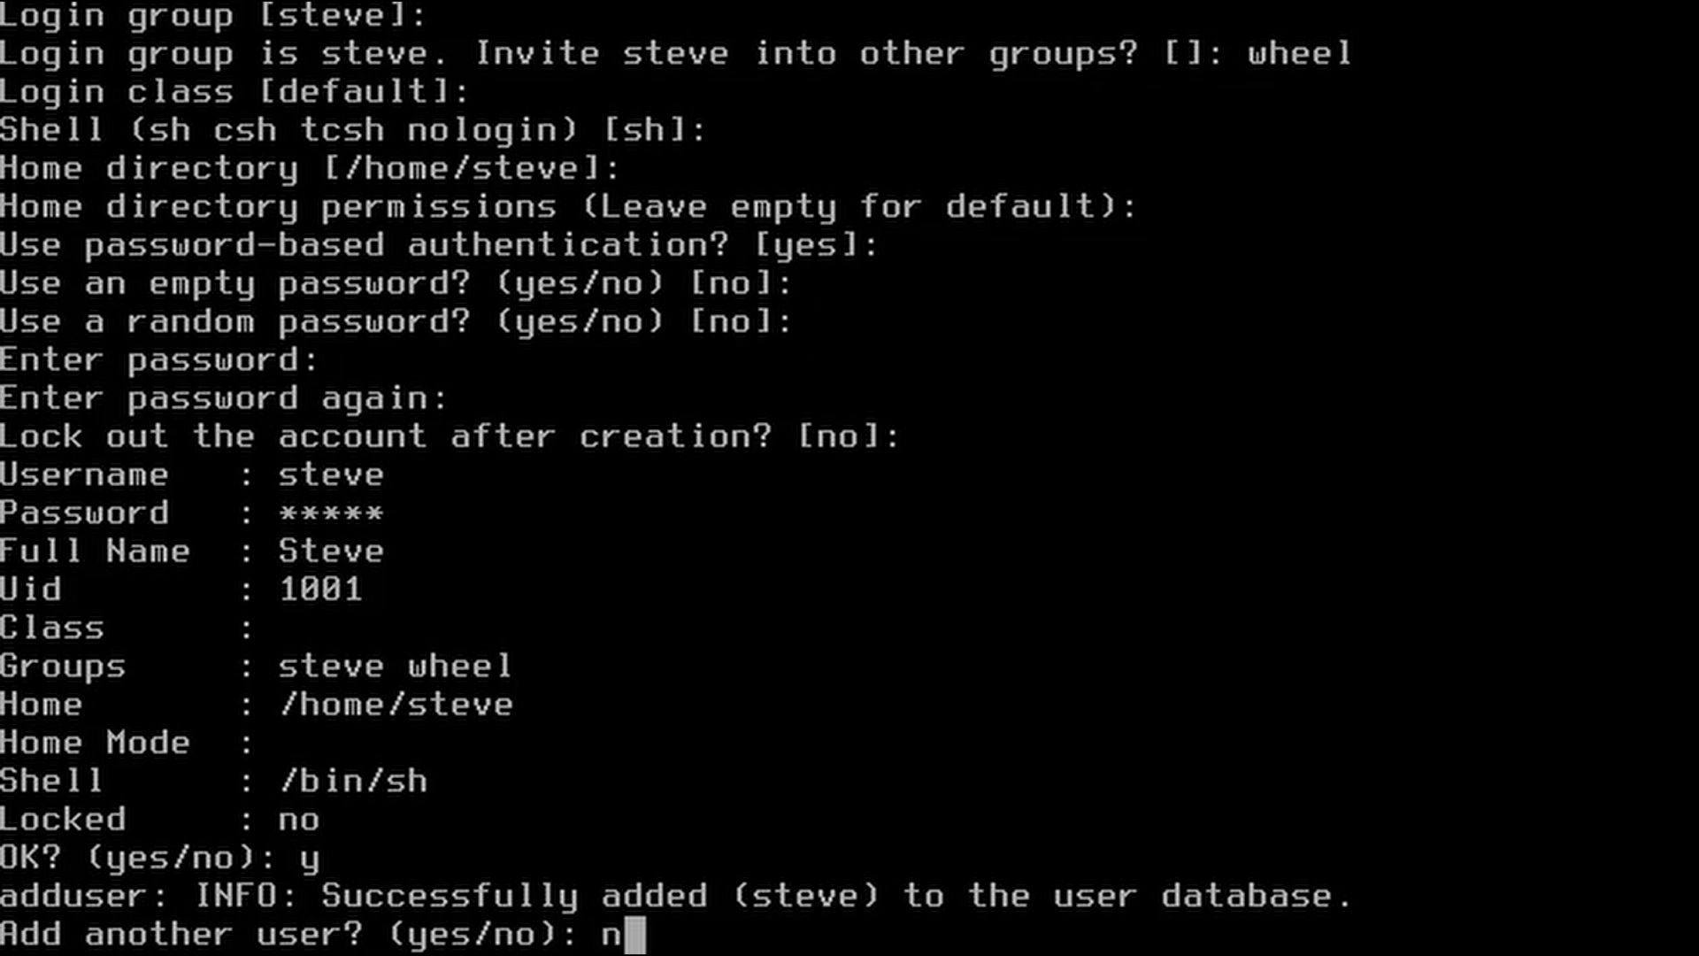
key("Return")
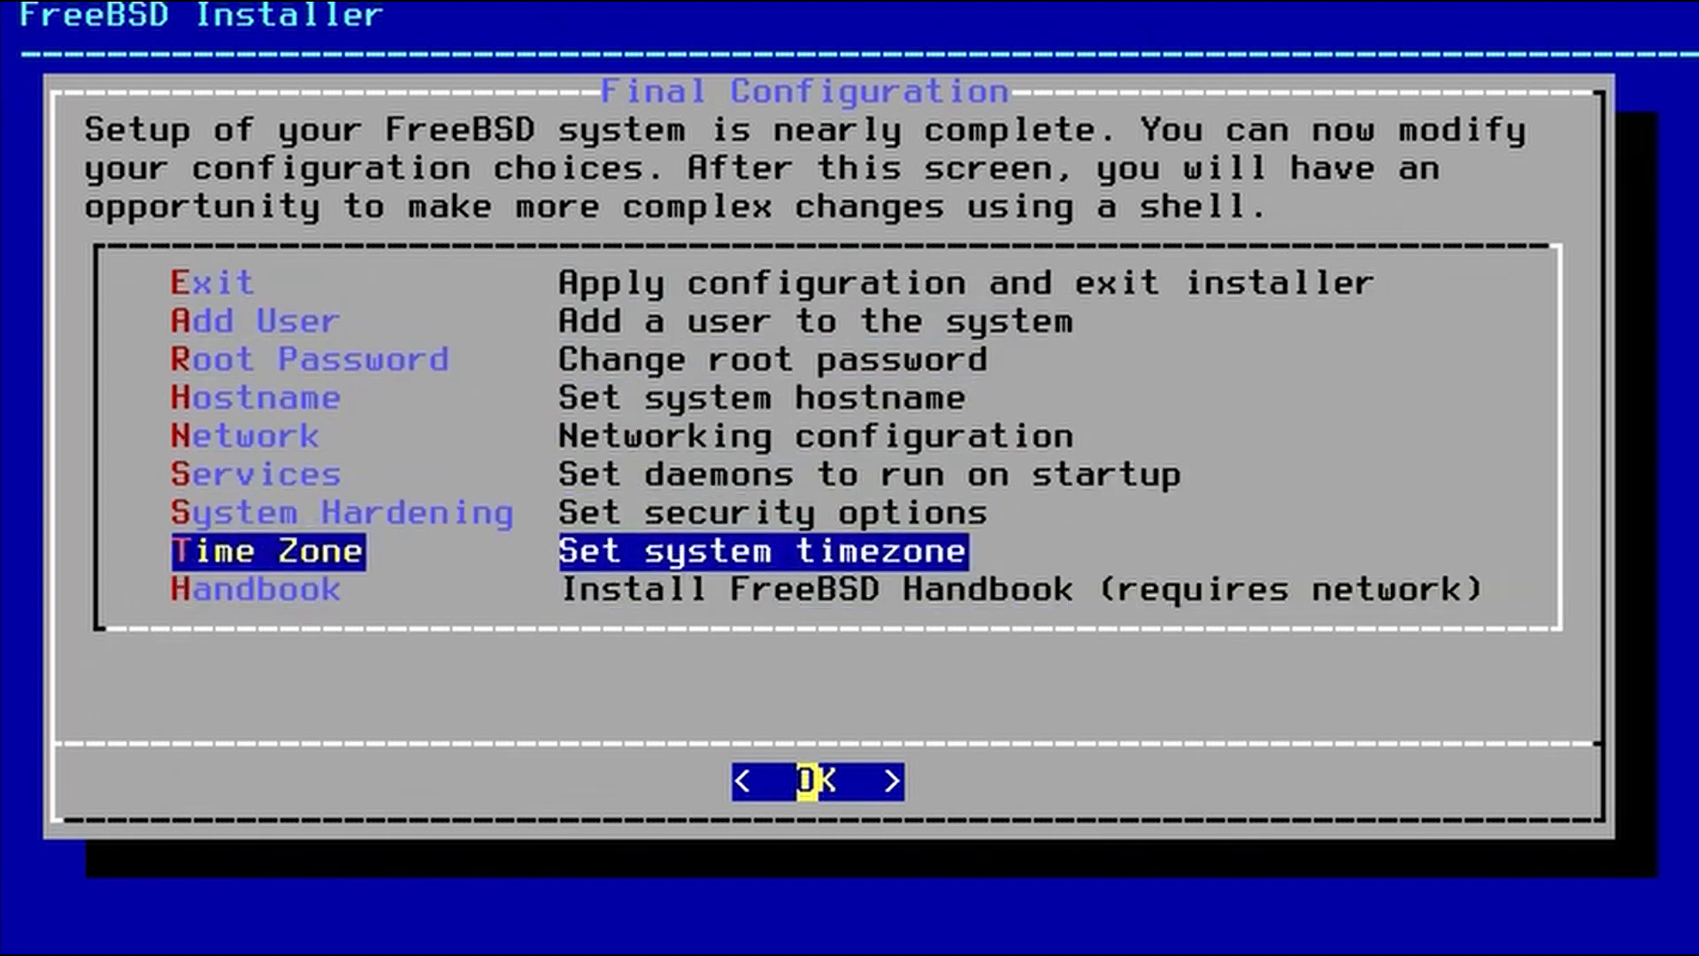
Exit the installer applying the configuration, skip the manual shell, and reboot into the installed system
key("Home")
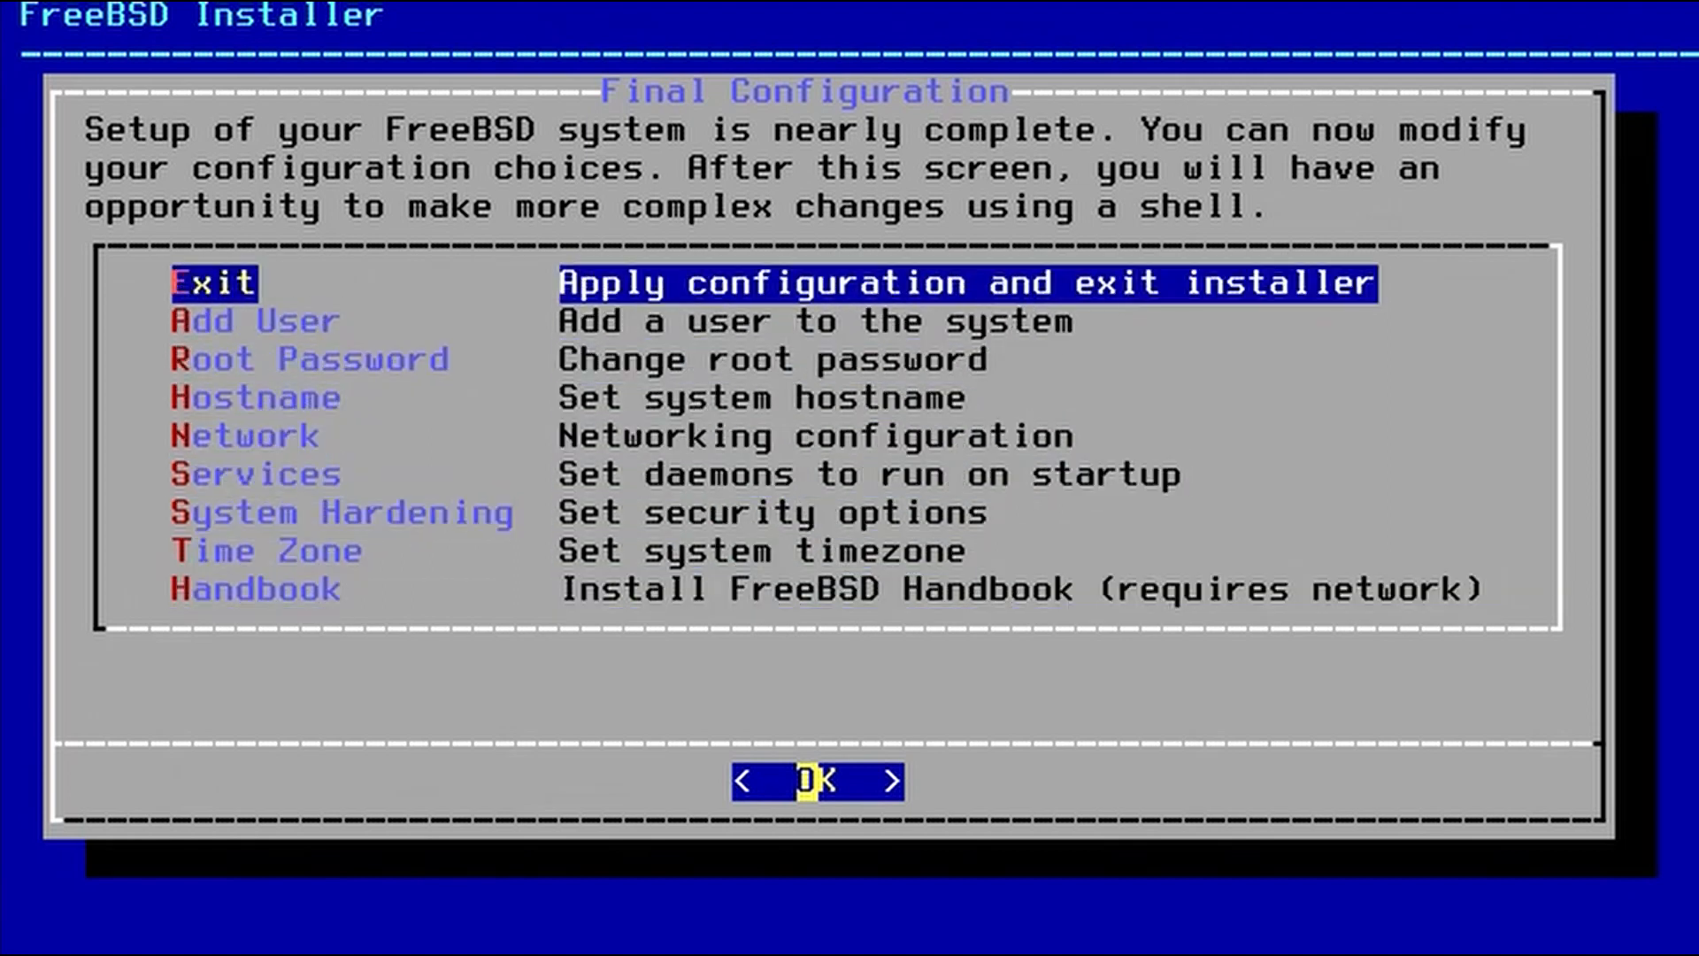
left_click(818, 780)
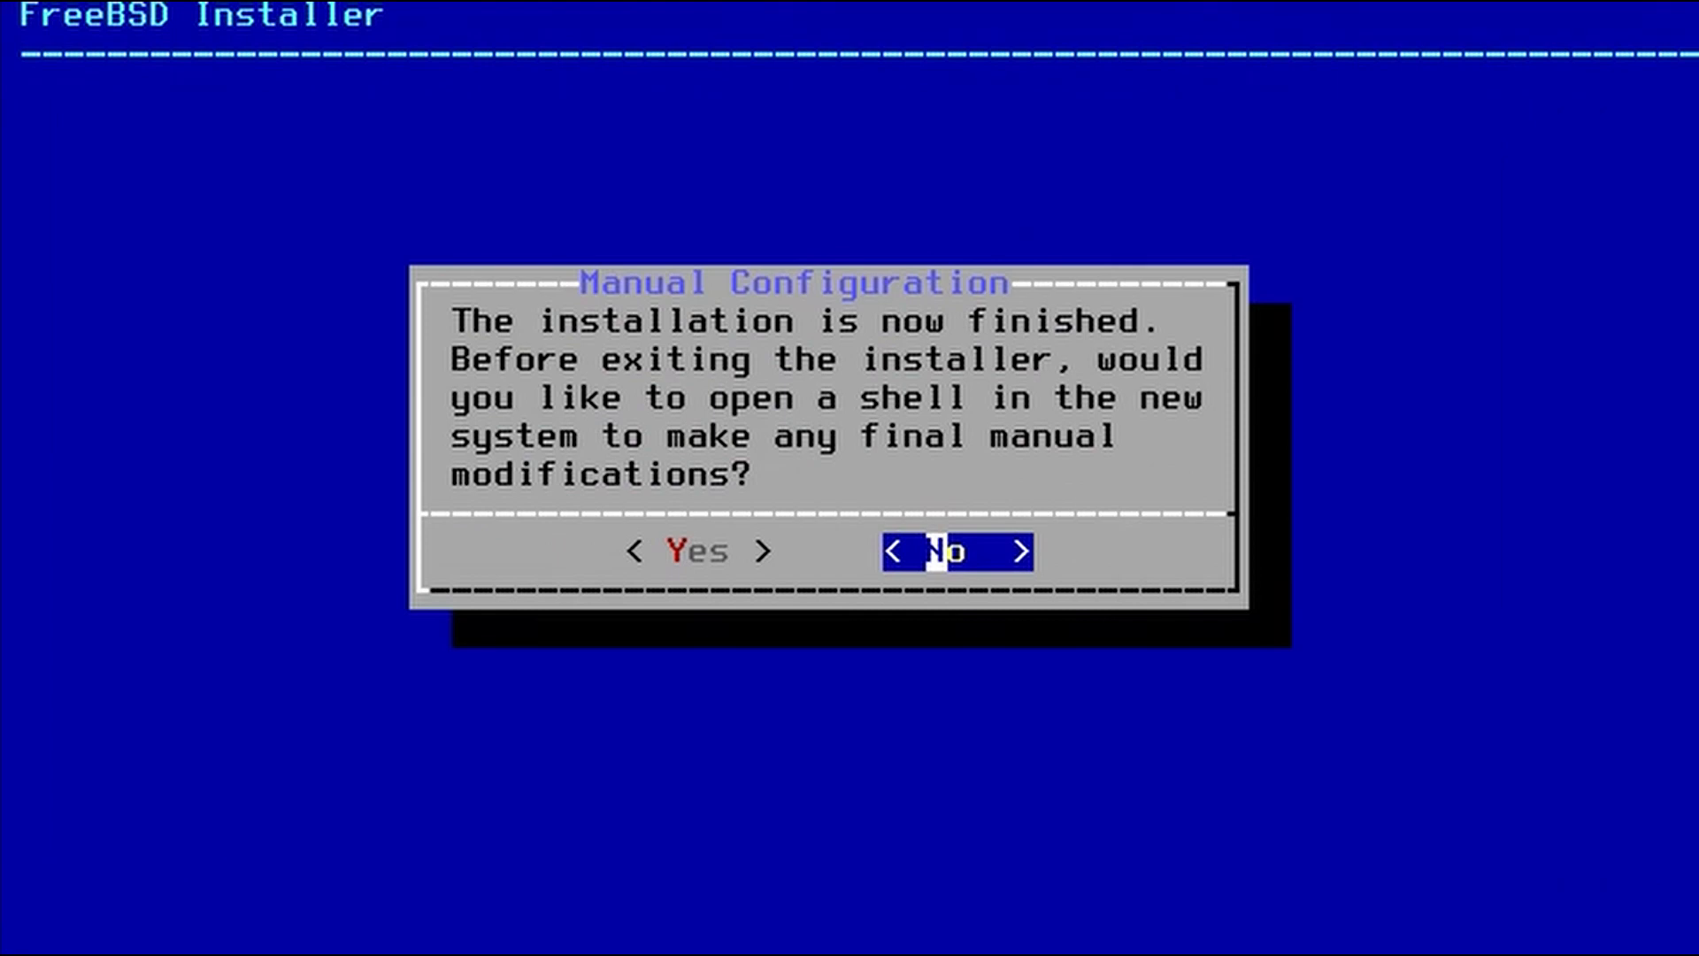
left_click(954, 551)
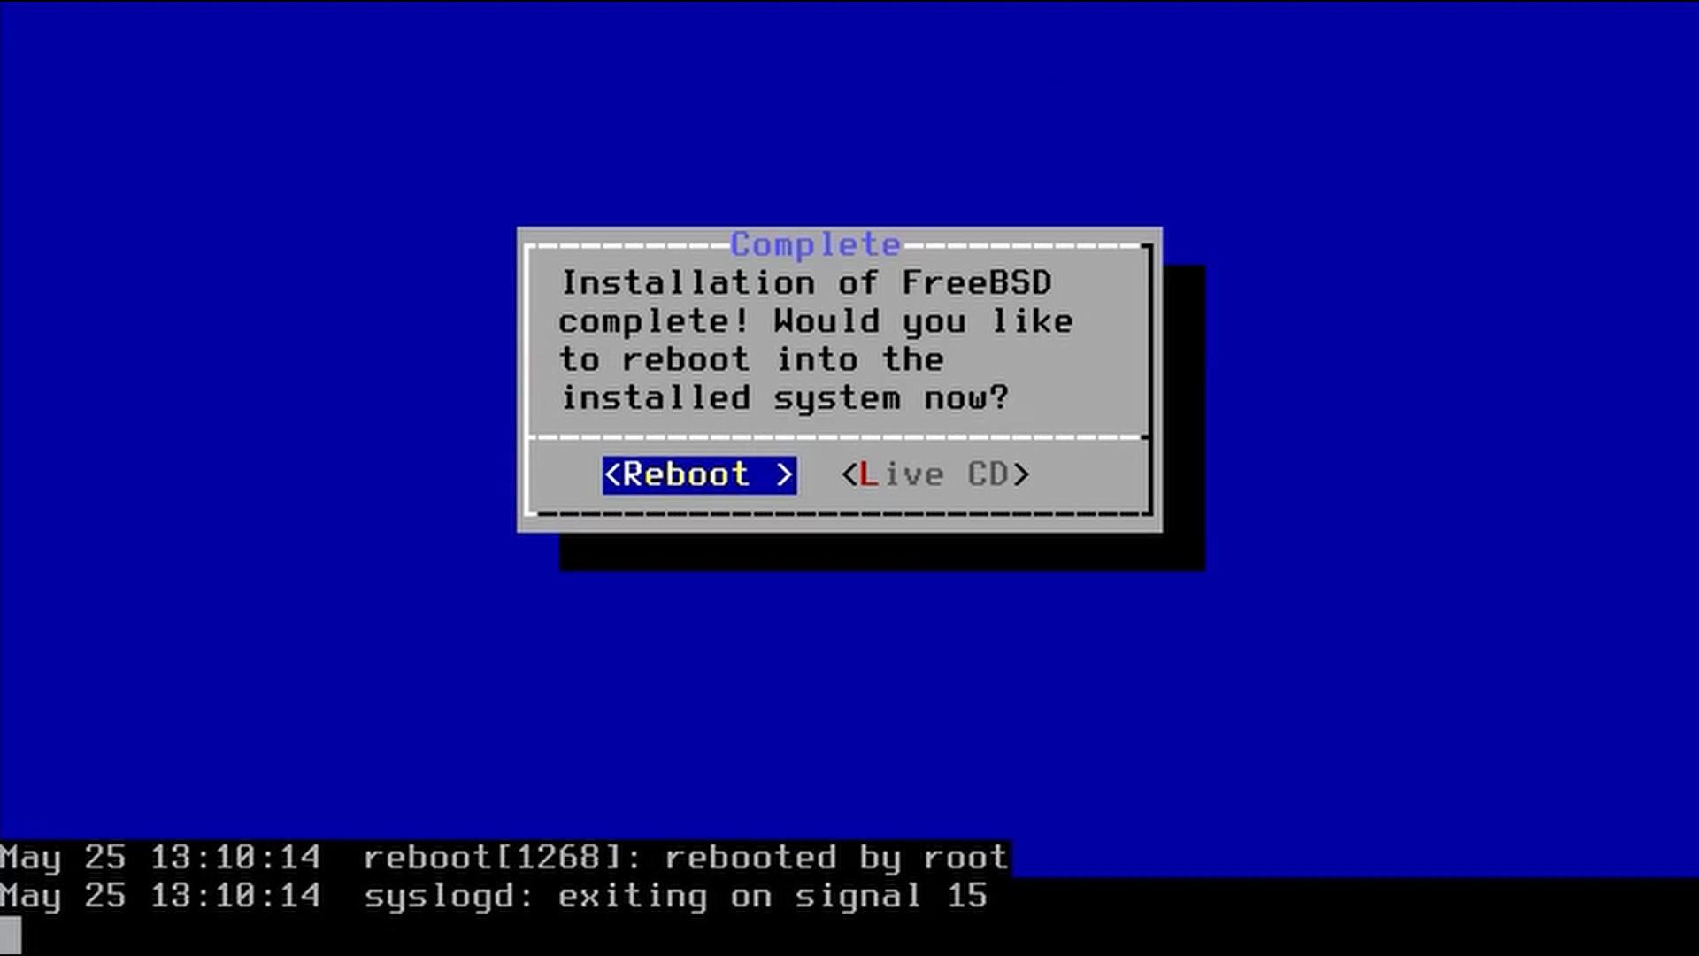
left_click(697, 475)
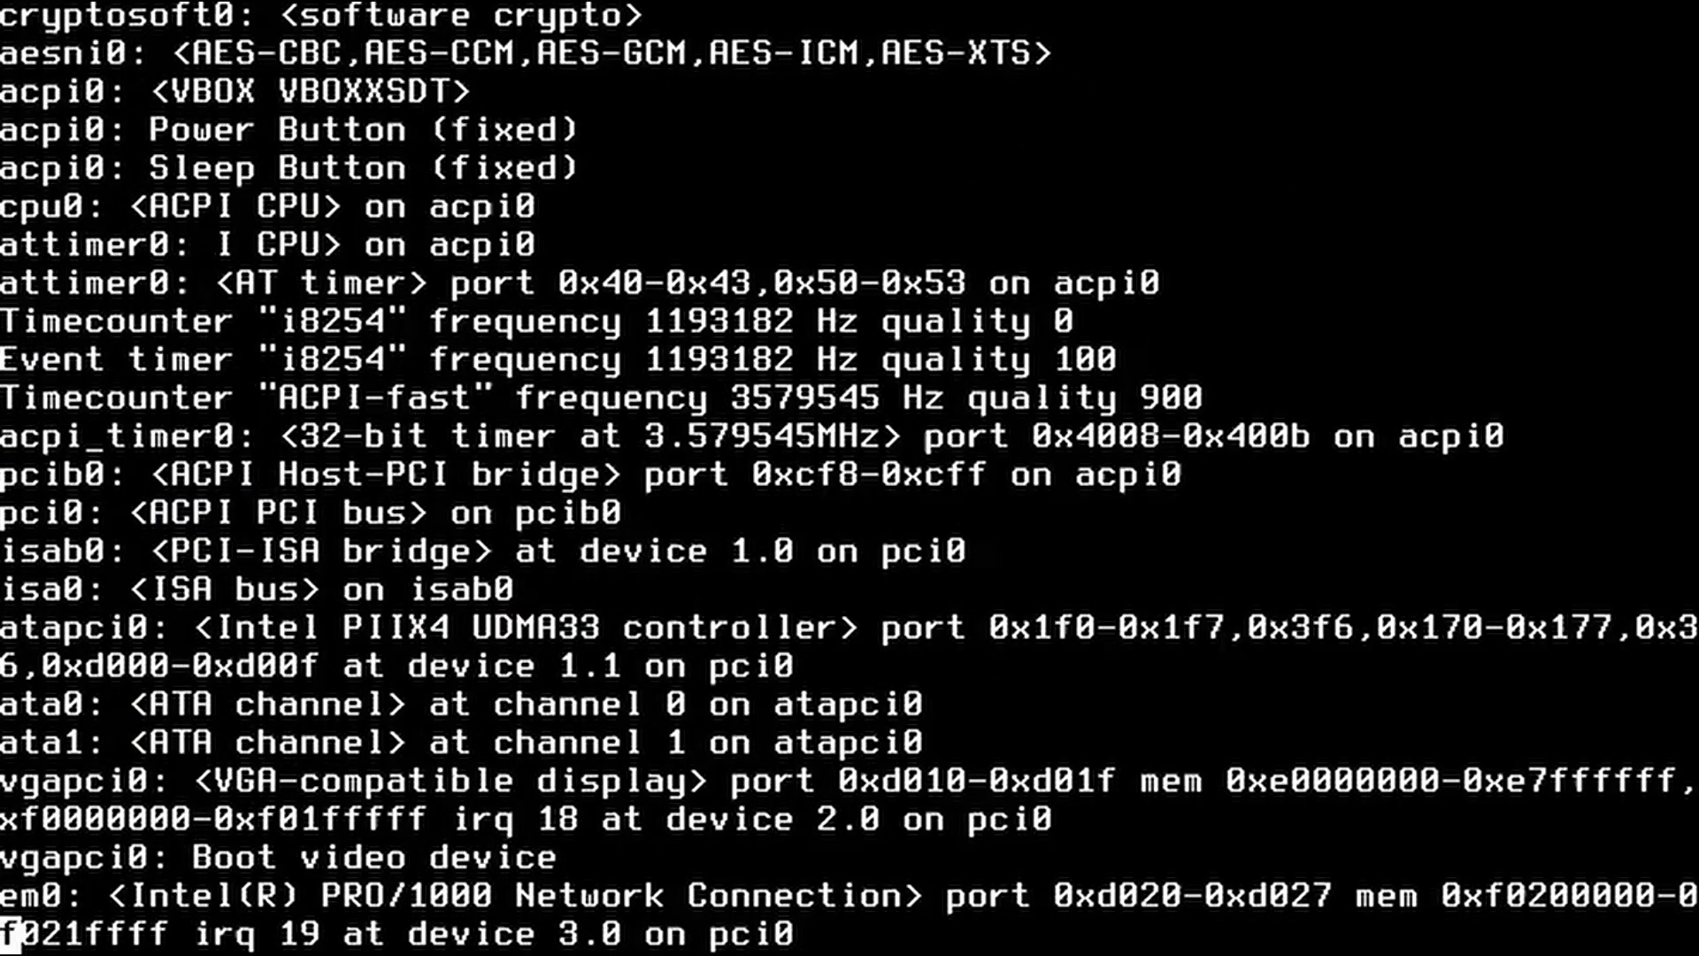
Scroll the VM console while FreeBSD boots to its login prompt
scroll("down", 3)
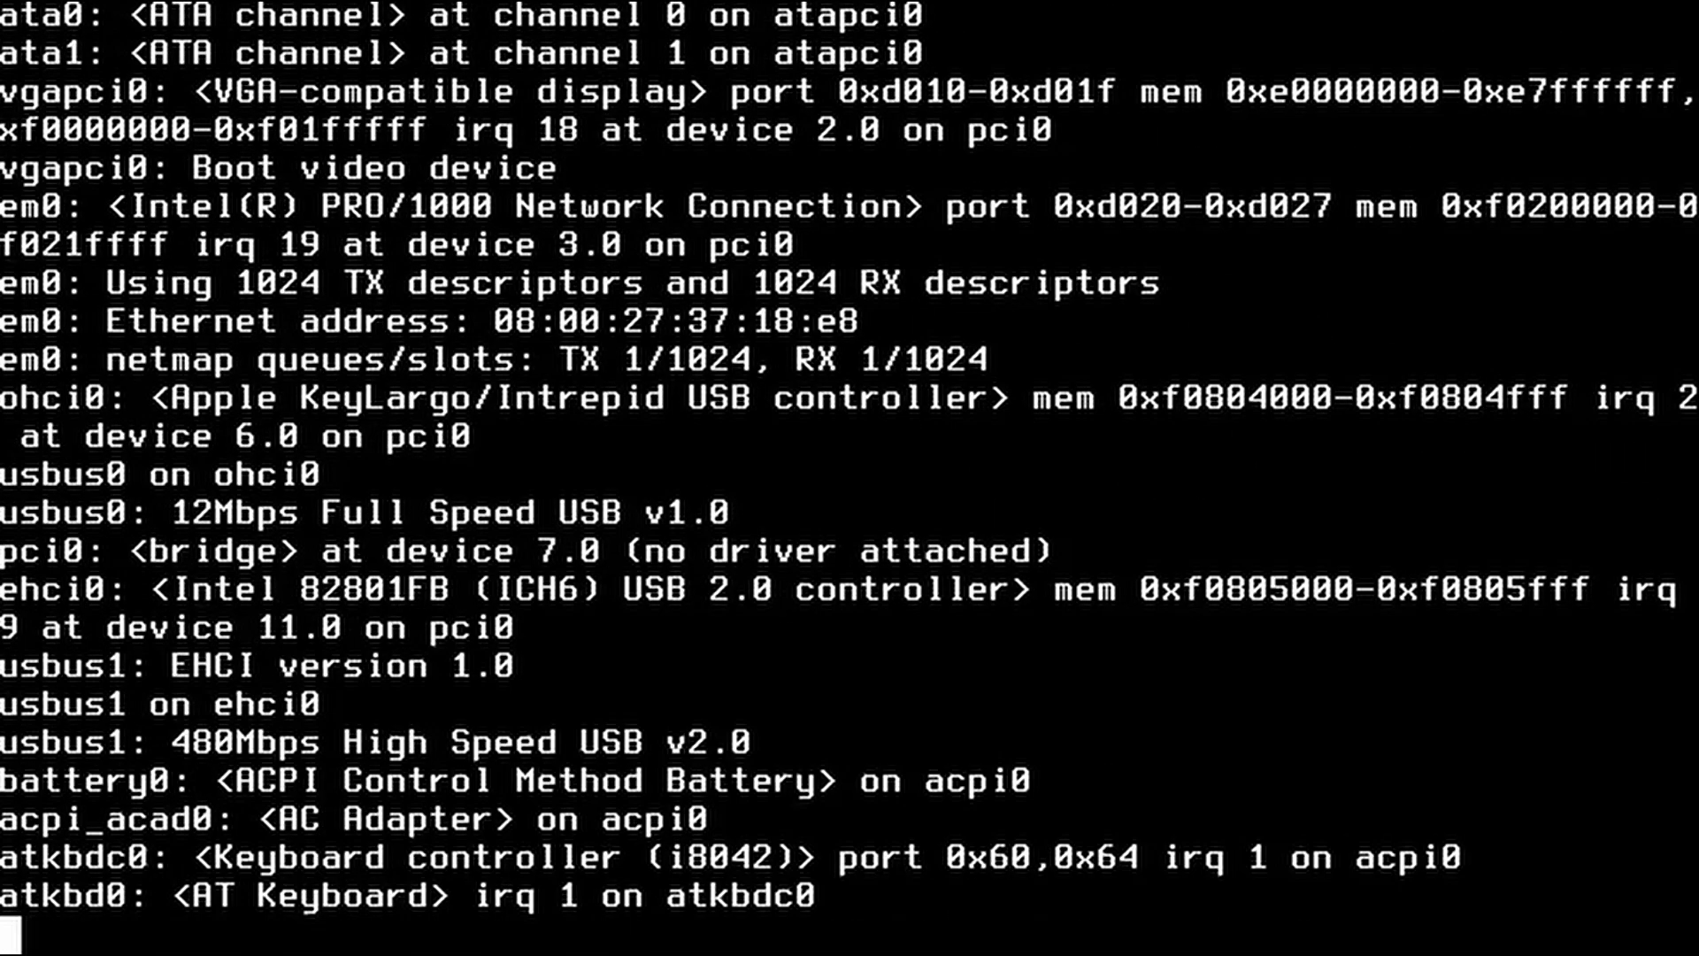
scroll("down", 3)
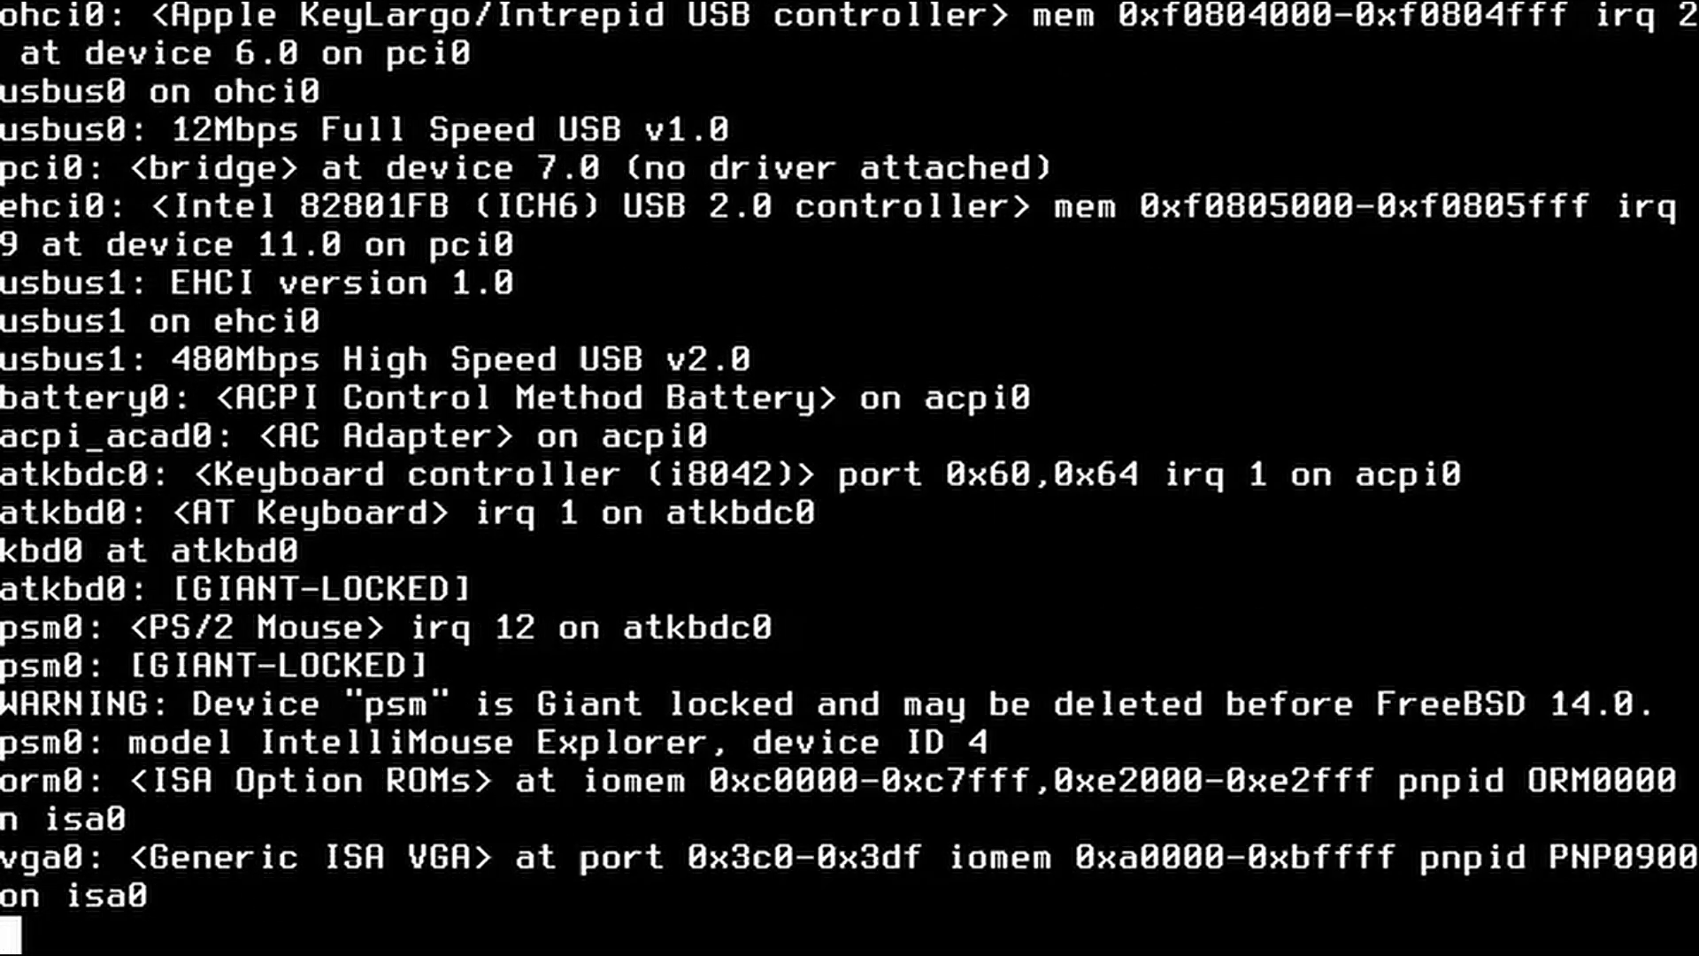
scroll("down", 3)
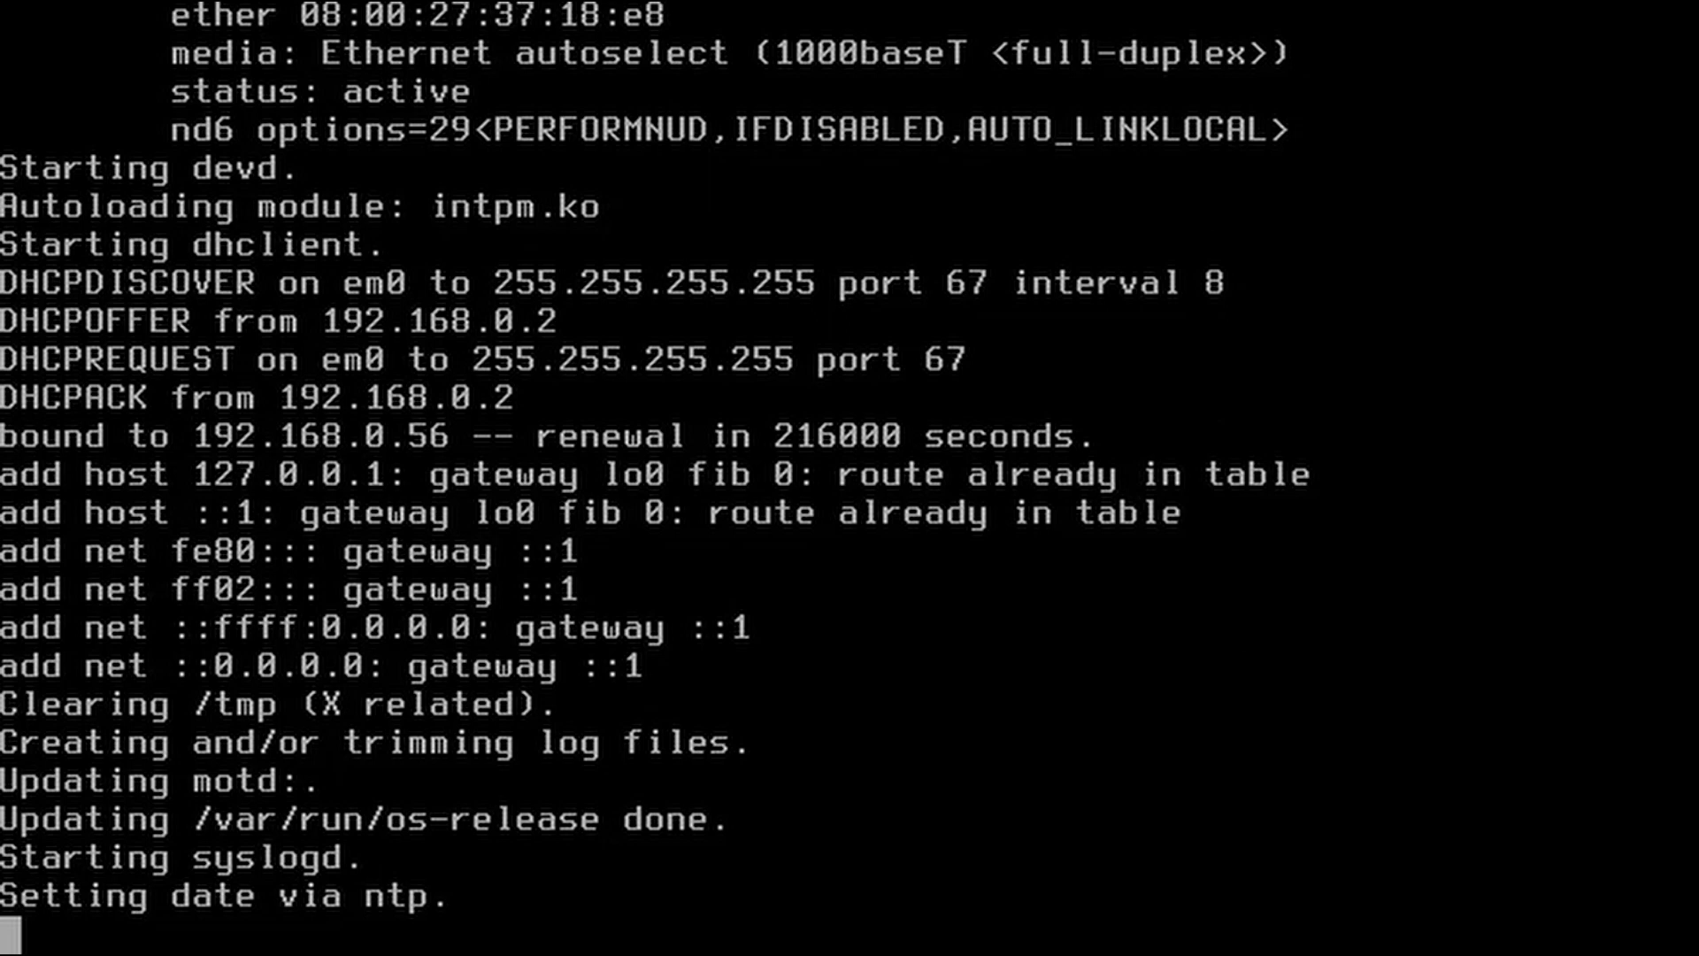
scroll("down", 3)
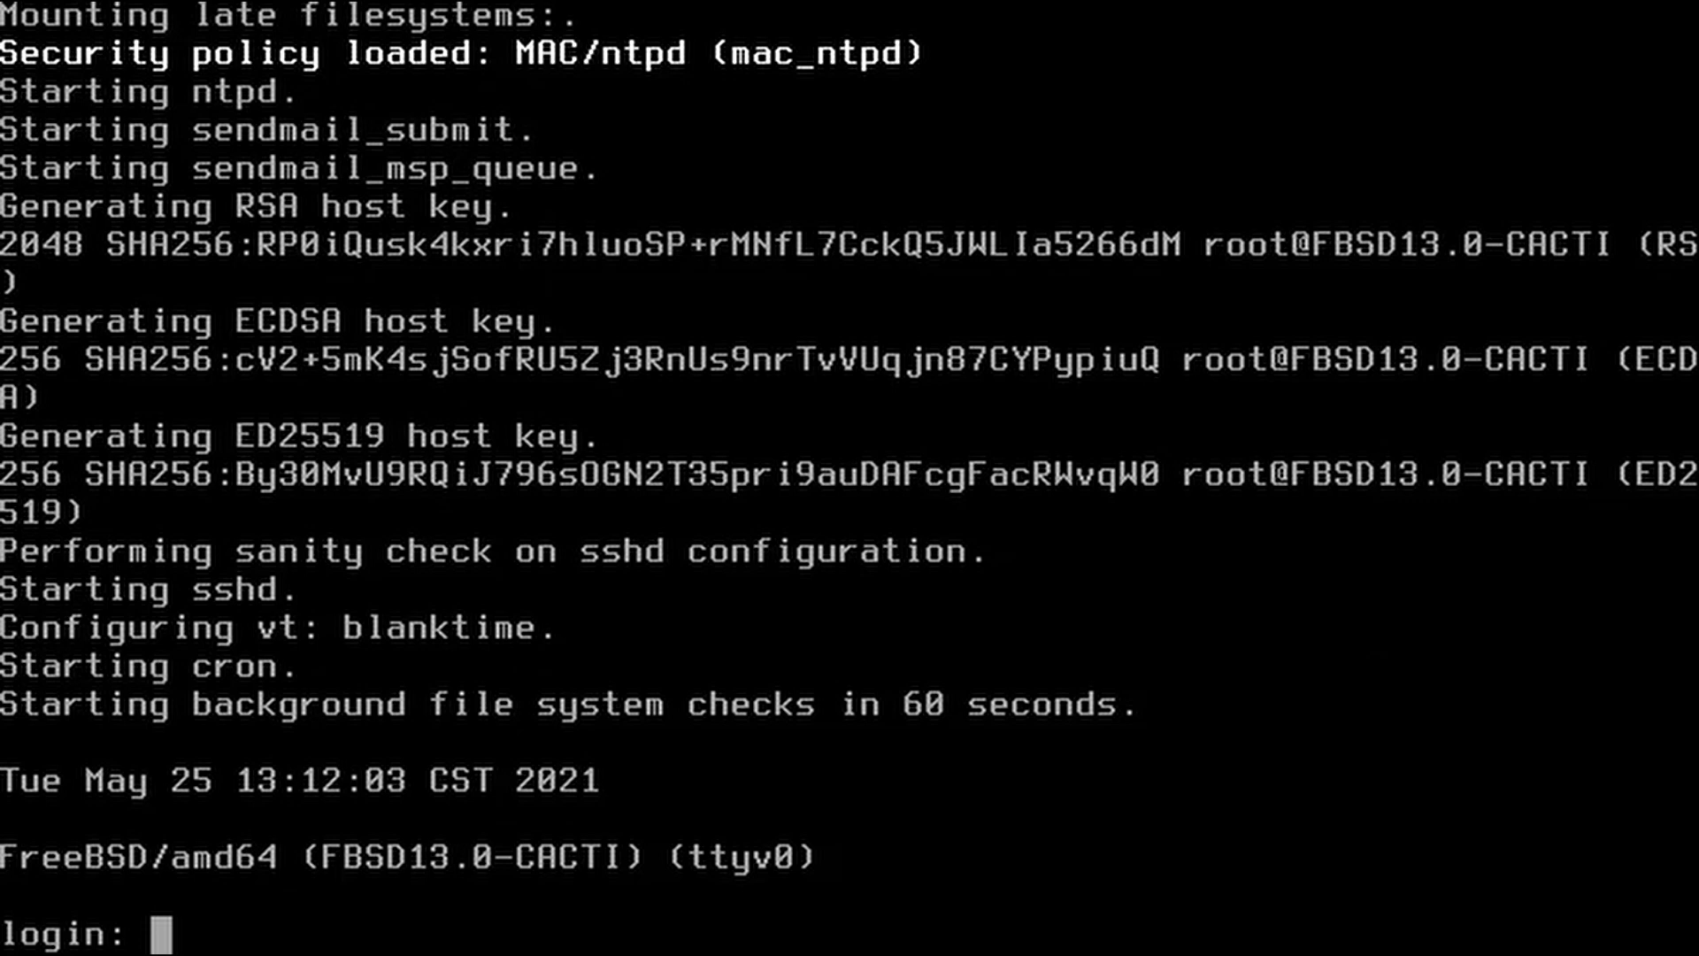
Log in as root with the password on the FreeBSD console
type("roo")
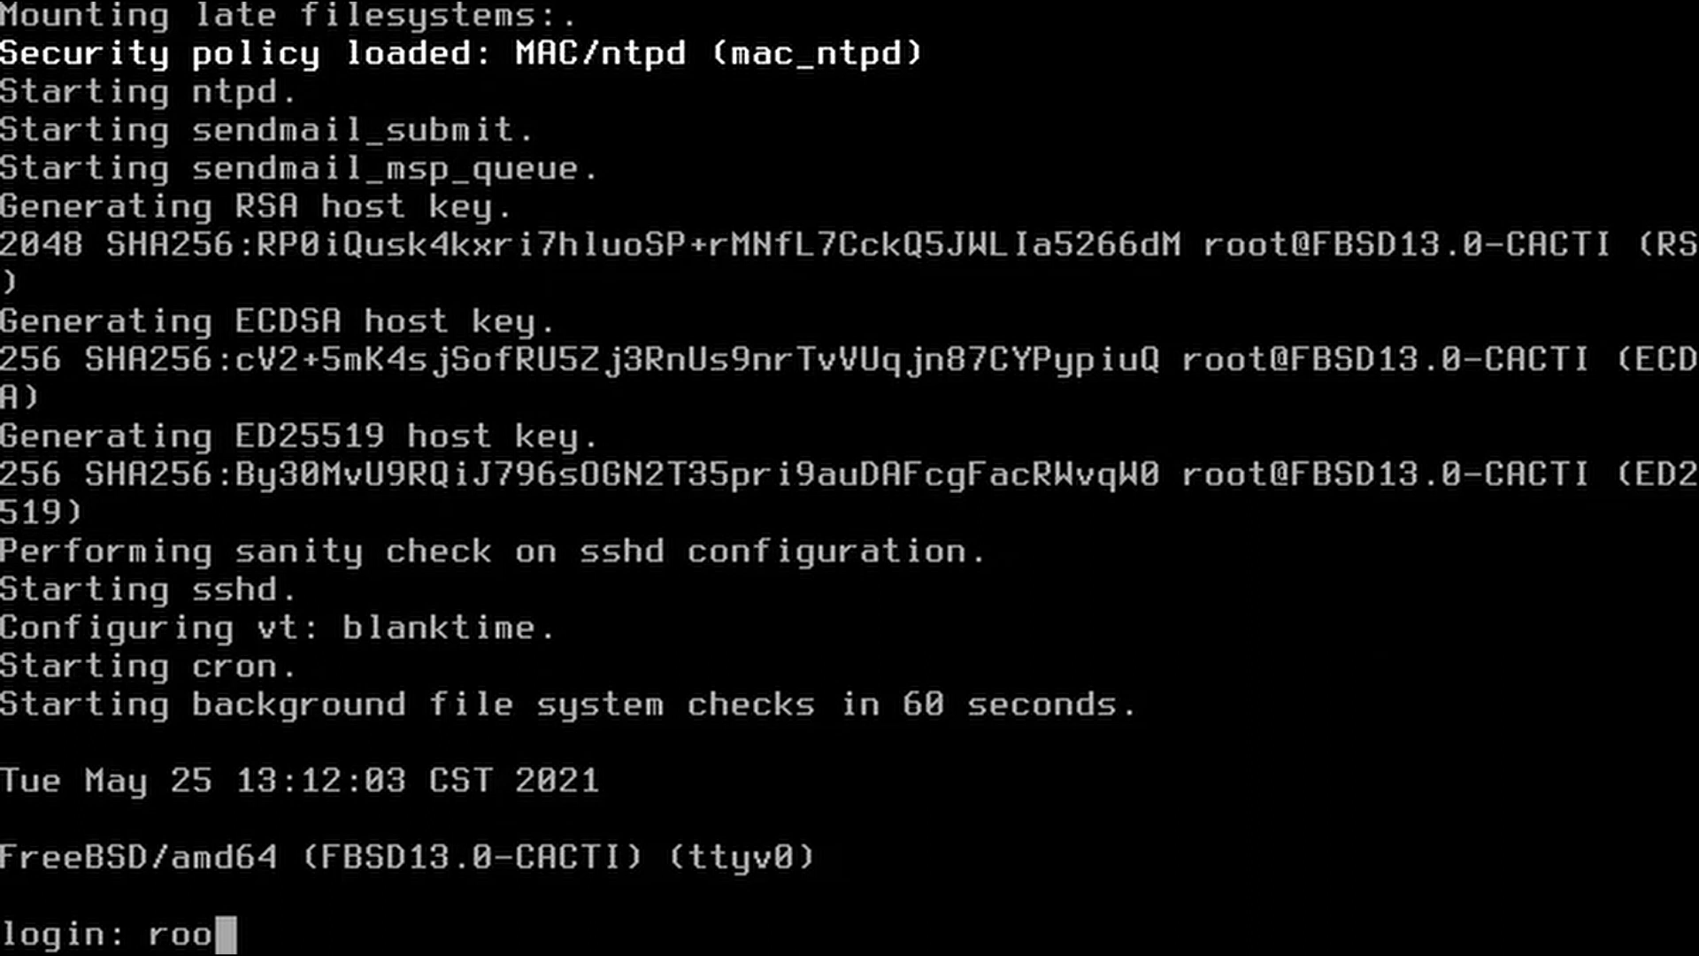
key("Return")
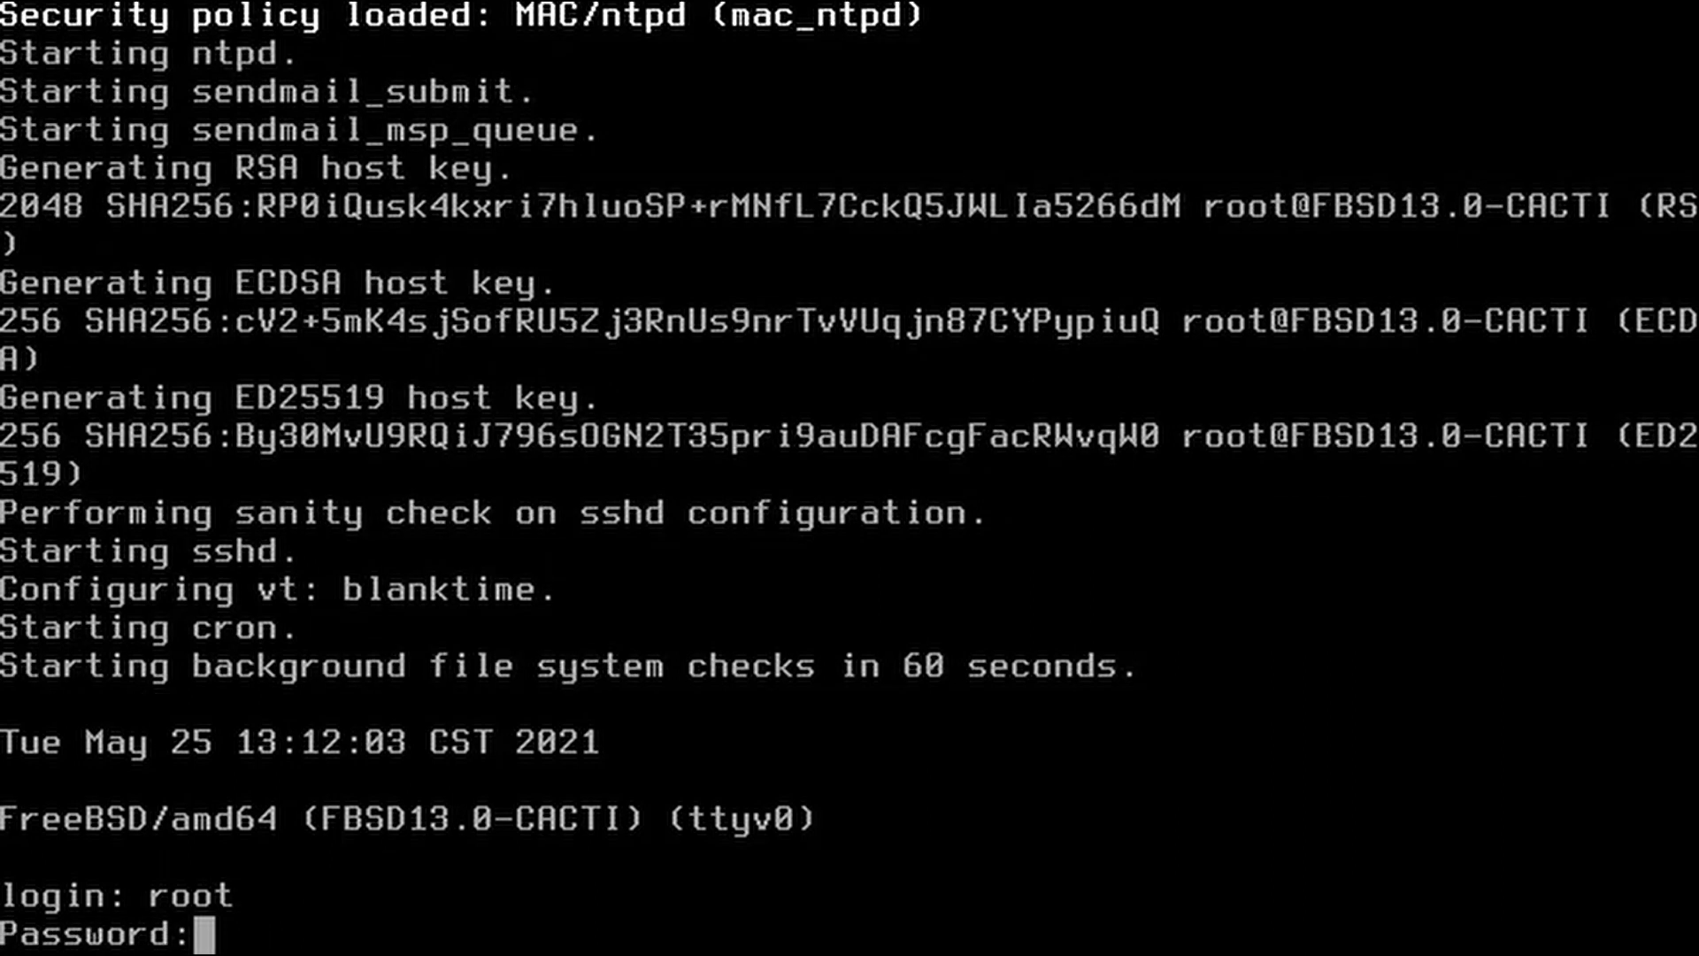
key("Return")
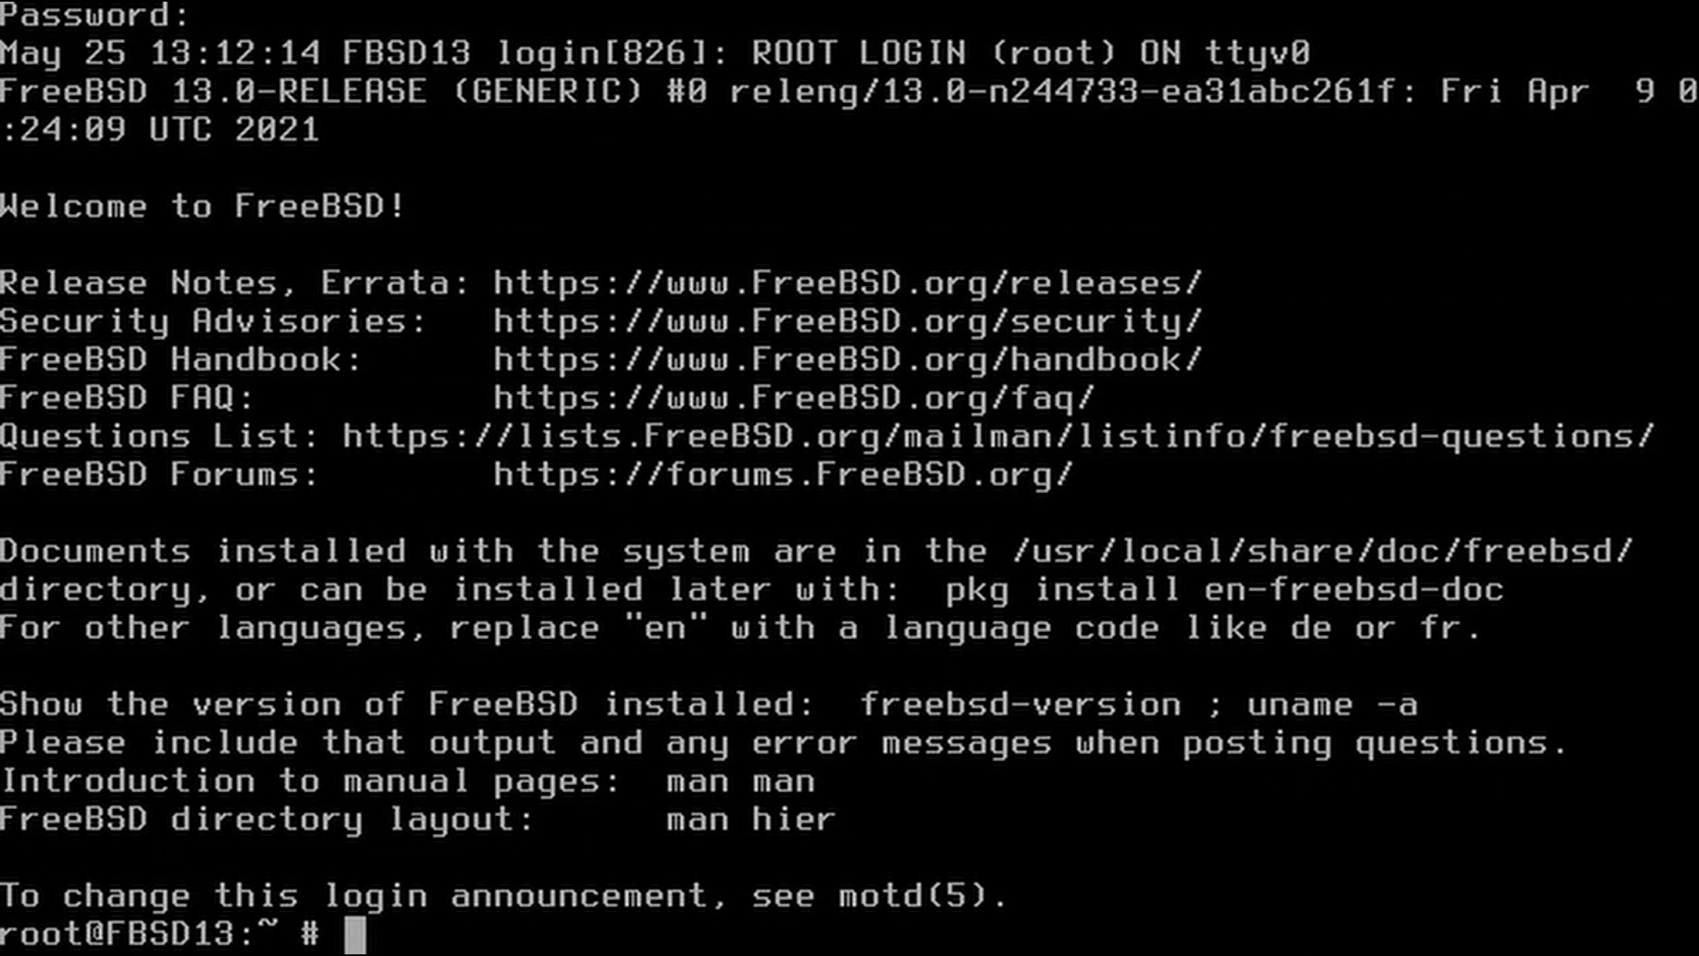
type("ping")
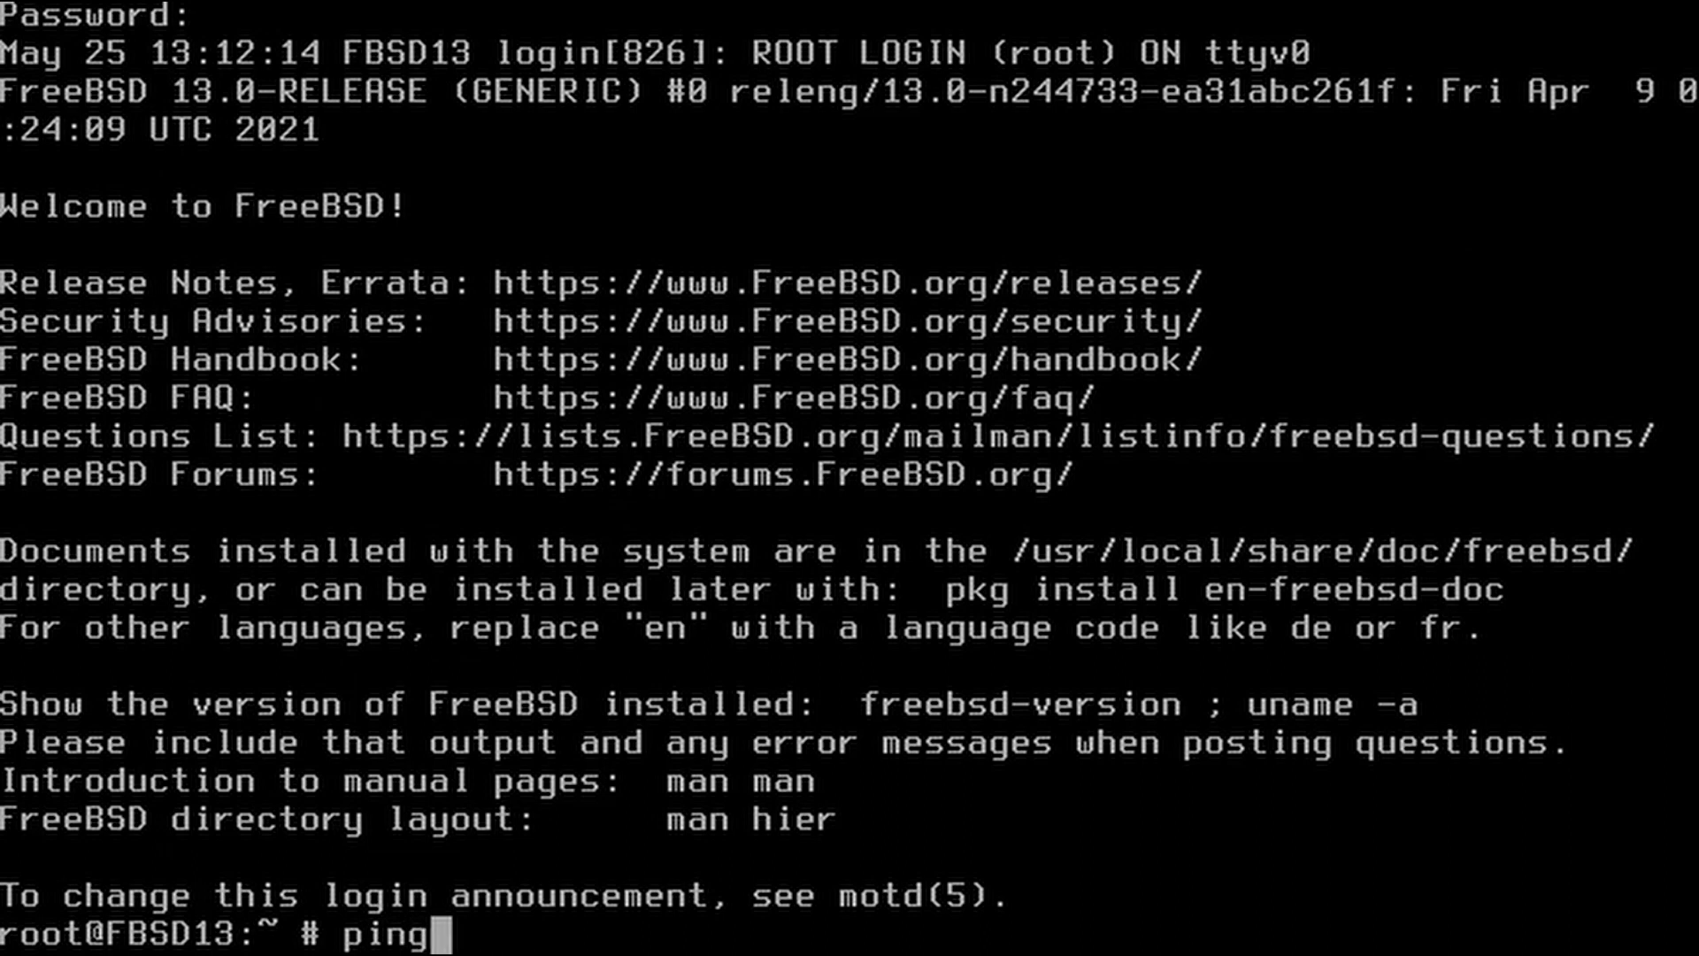
type("www.")
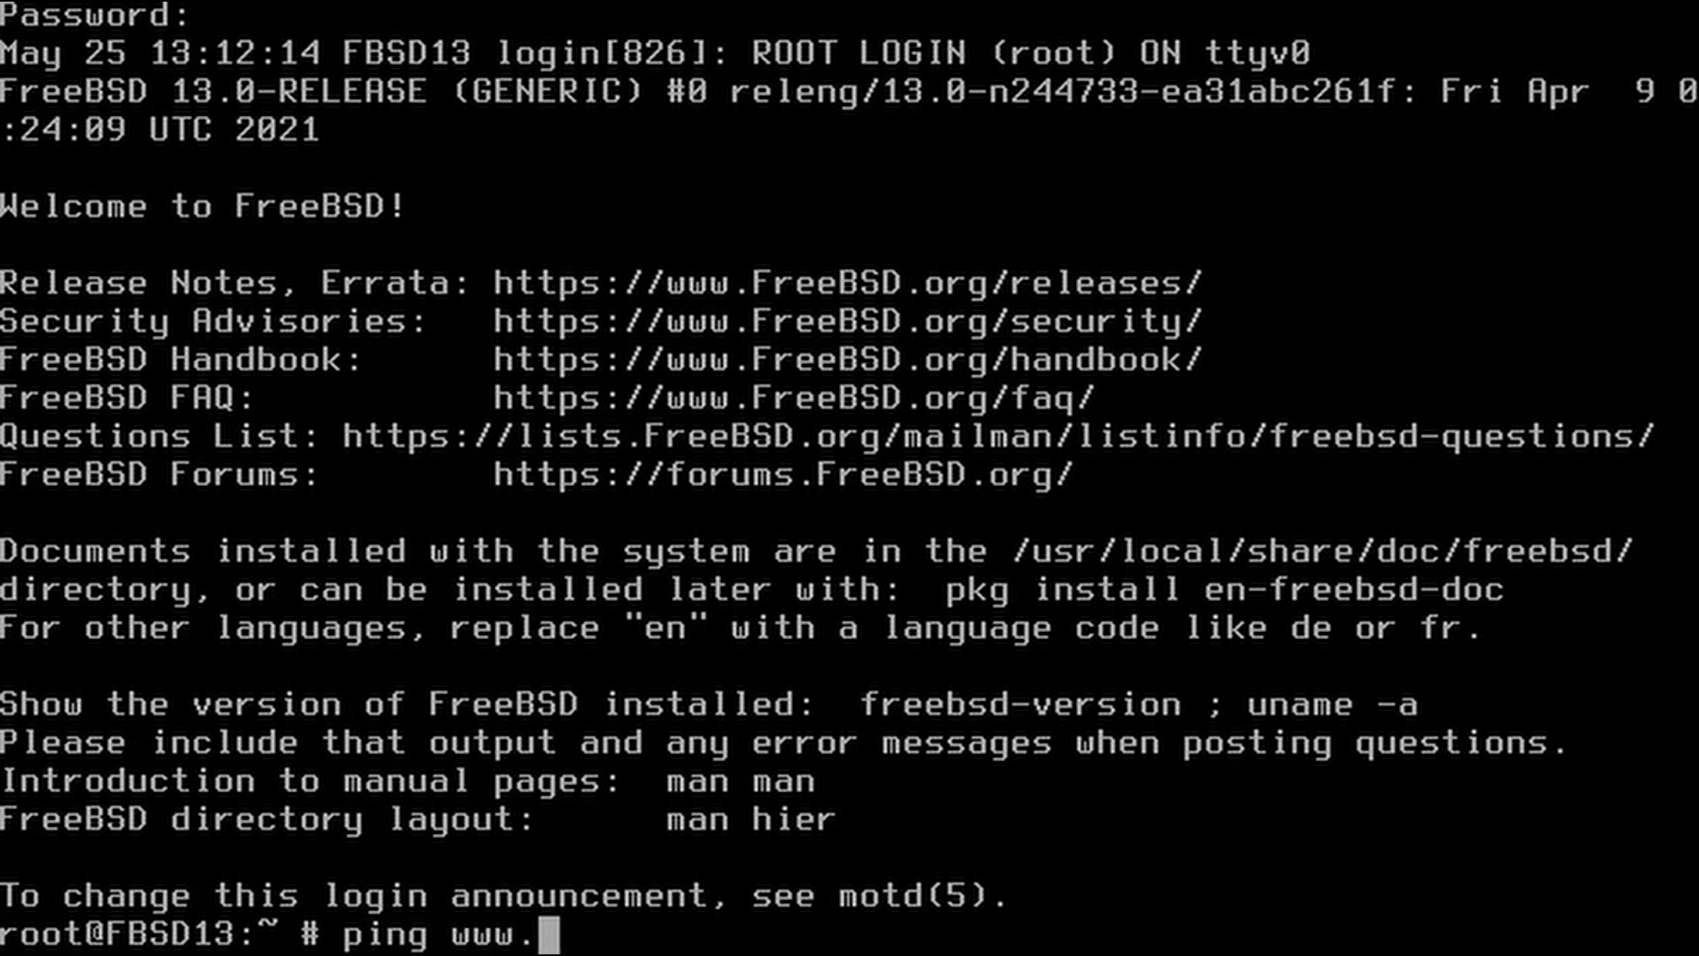
type("google")
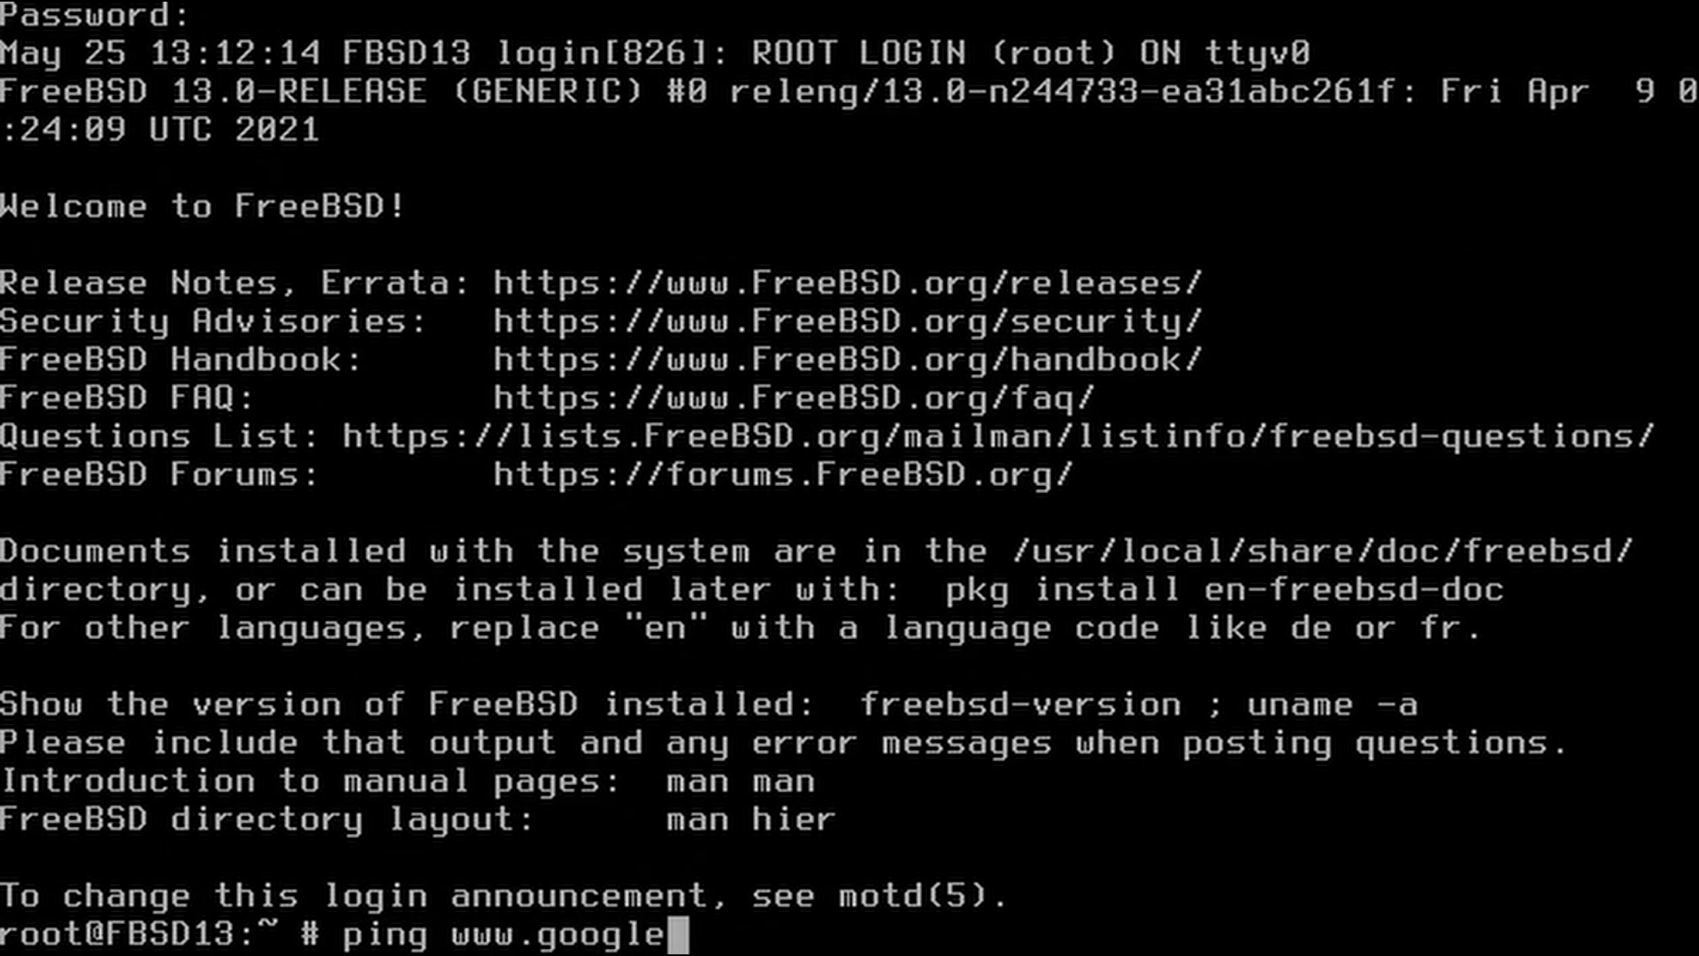
key("Return")
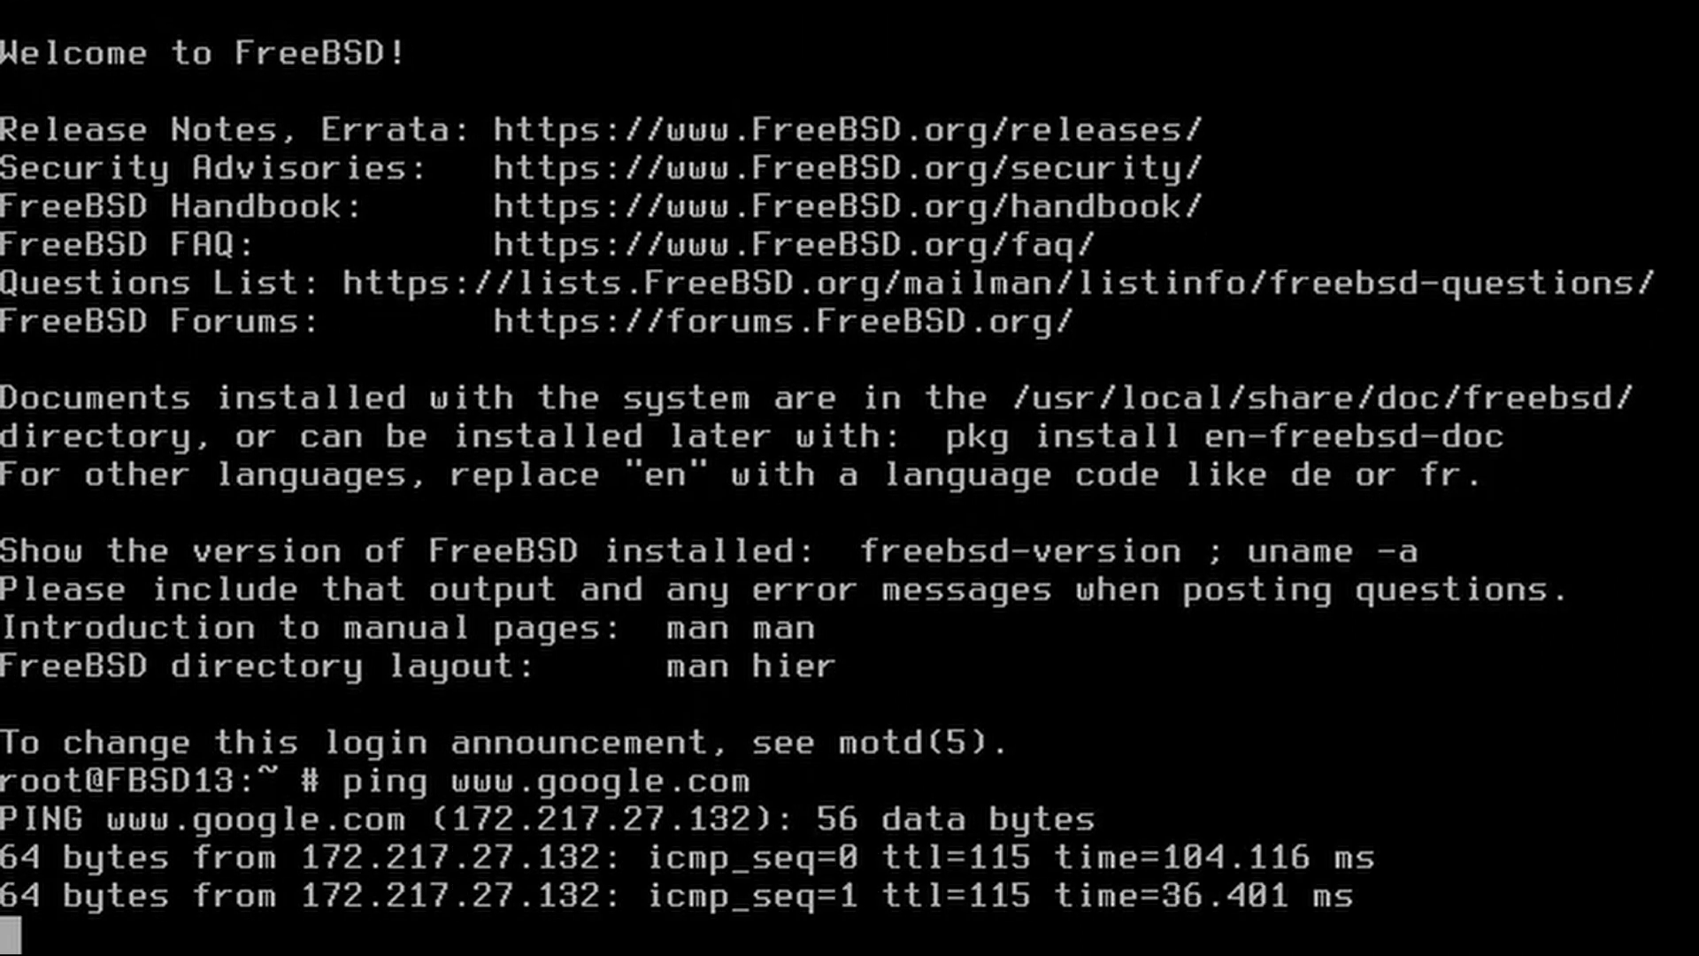
key("ctrl+c")
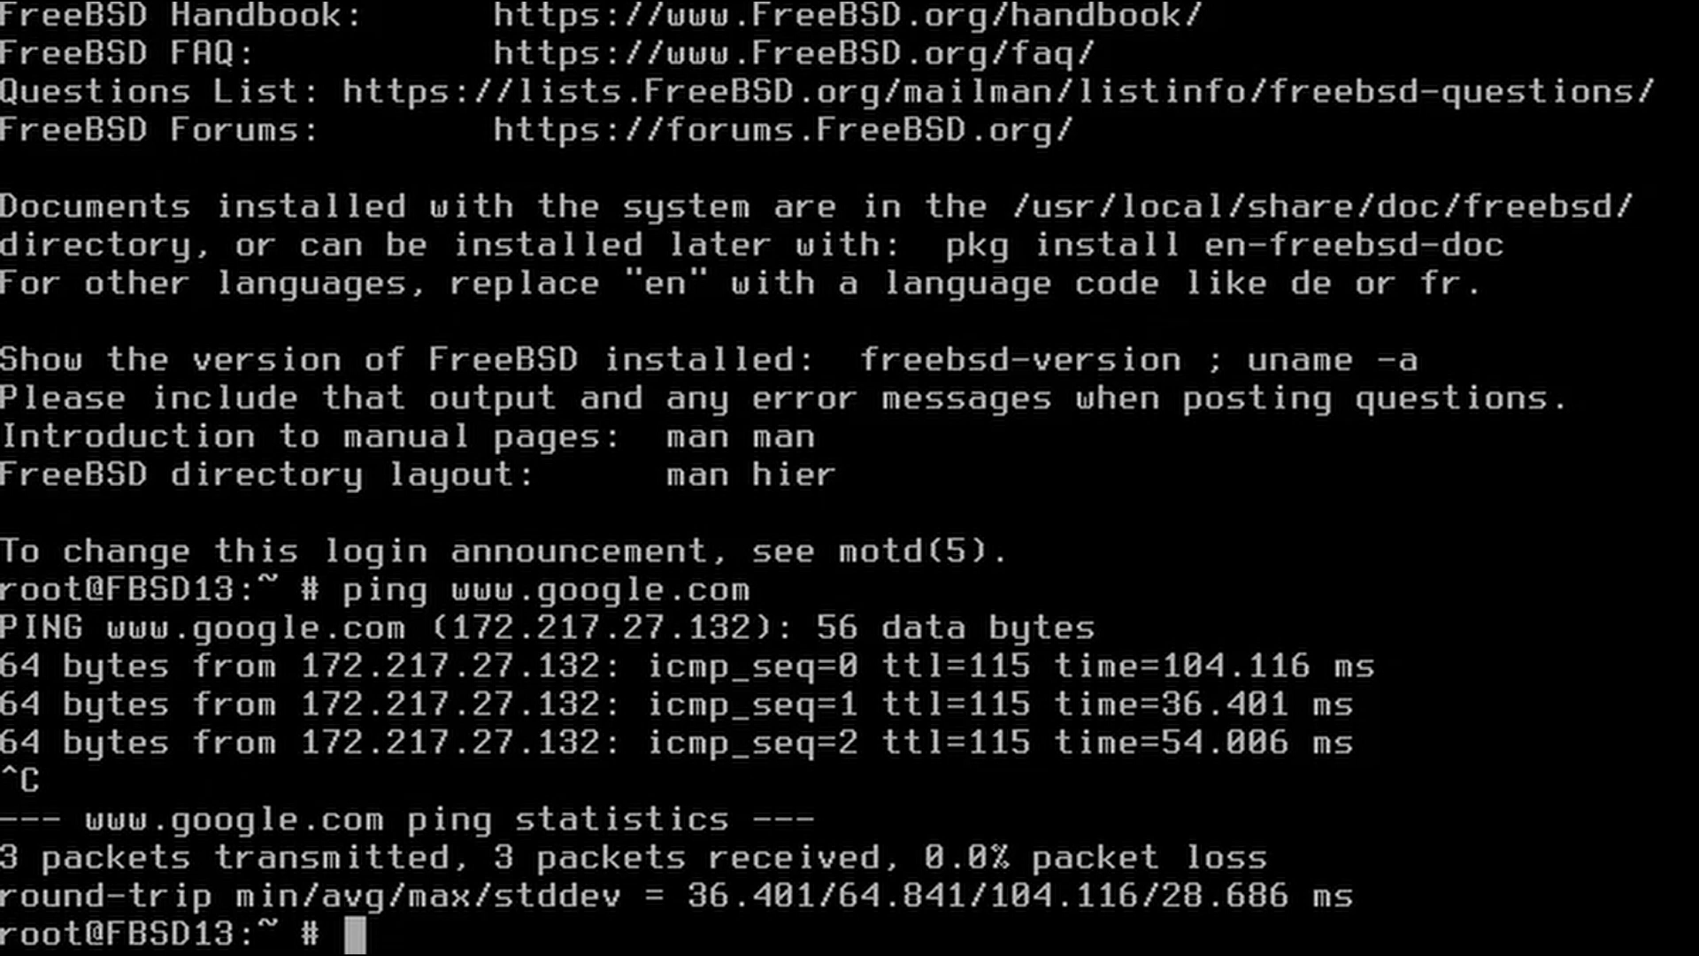
Run shutdown -p now to power off the FreeBSD system
type("shutd")
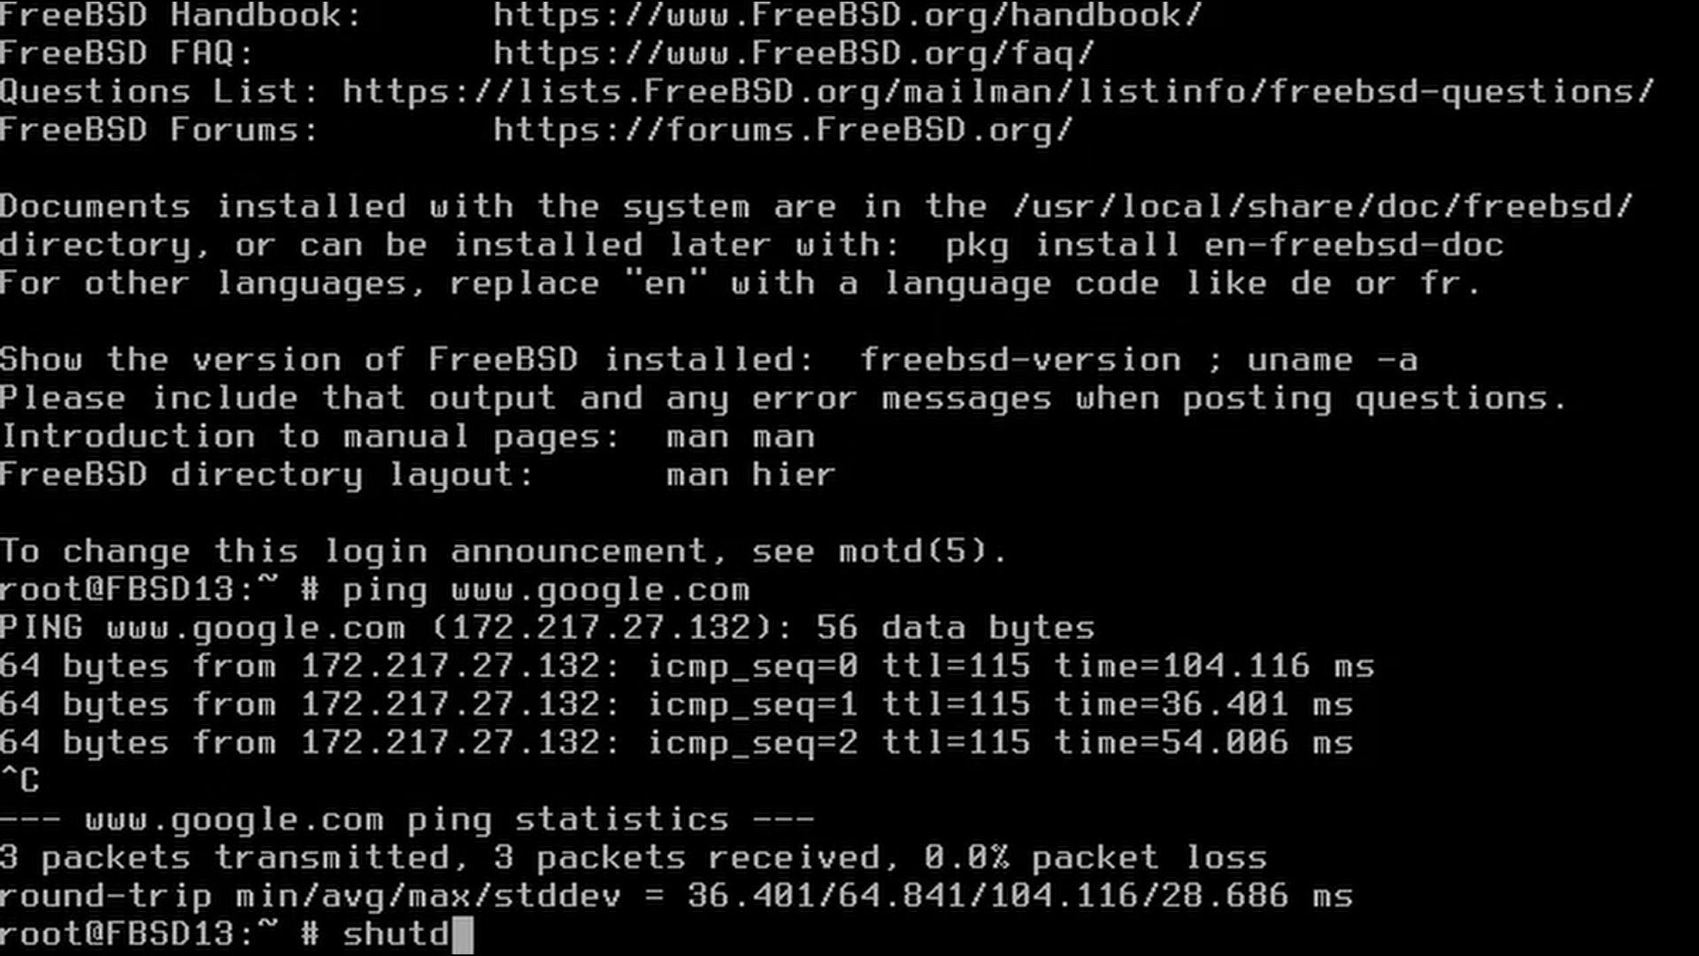
type("own -p n")
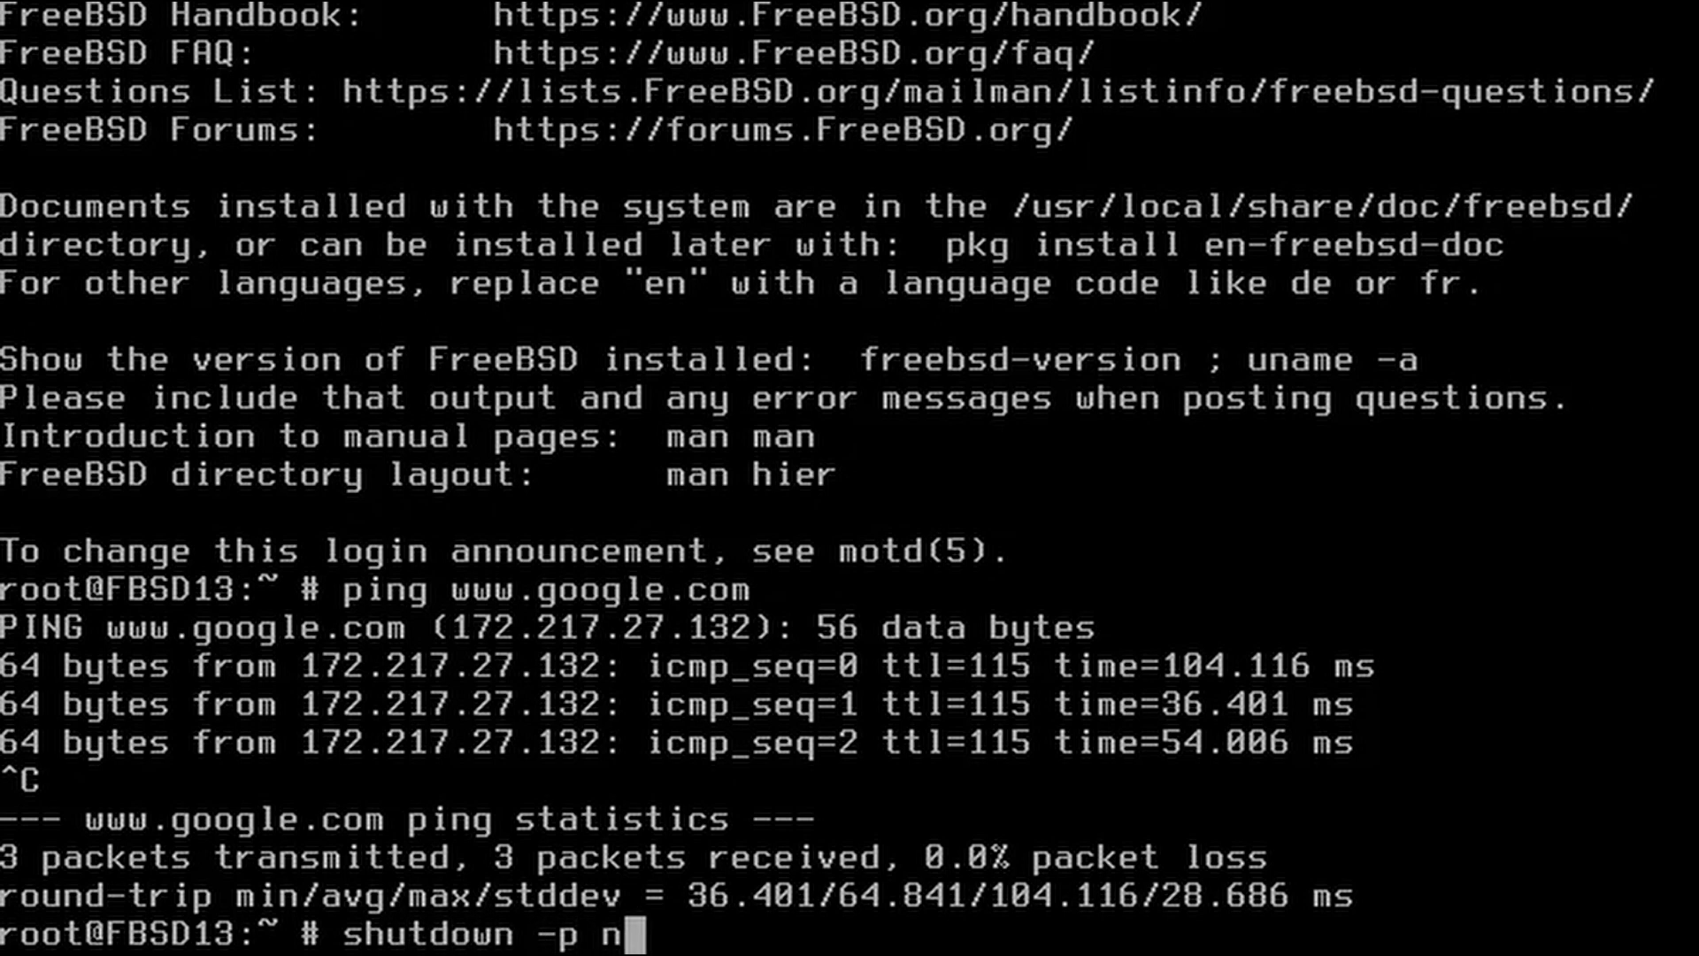
type("ow")
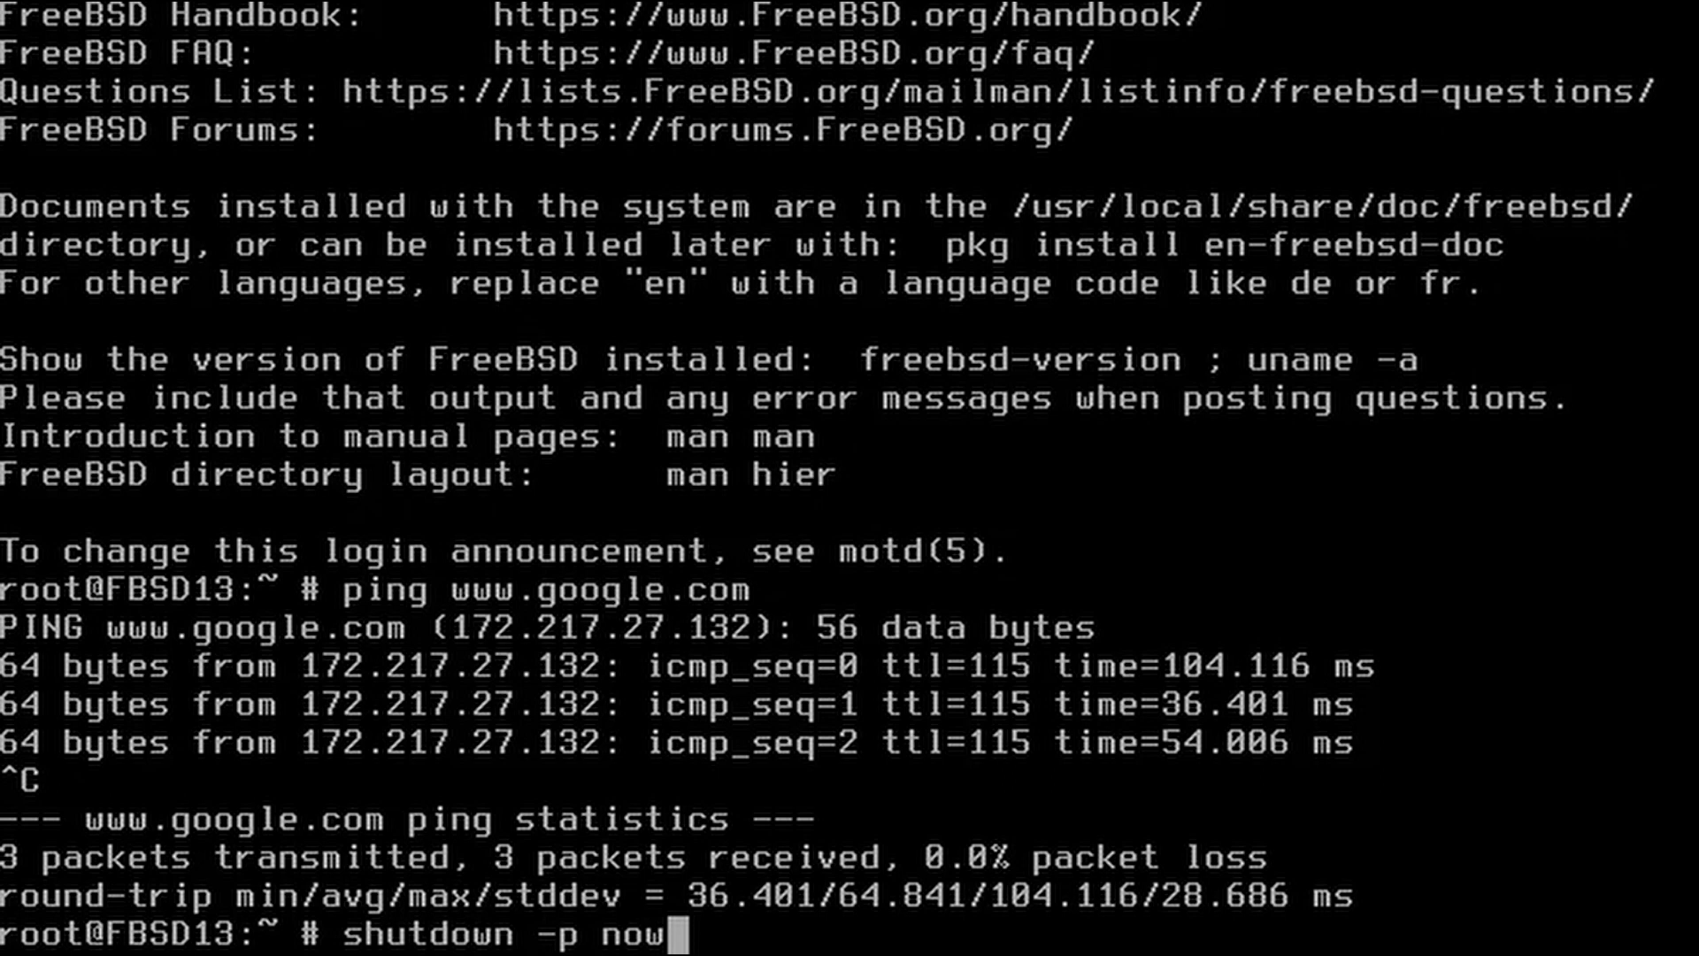
key("Return")
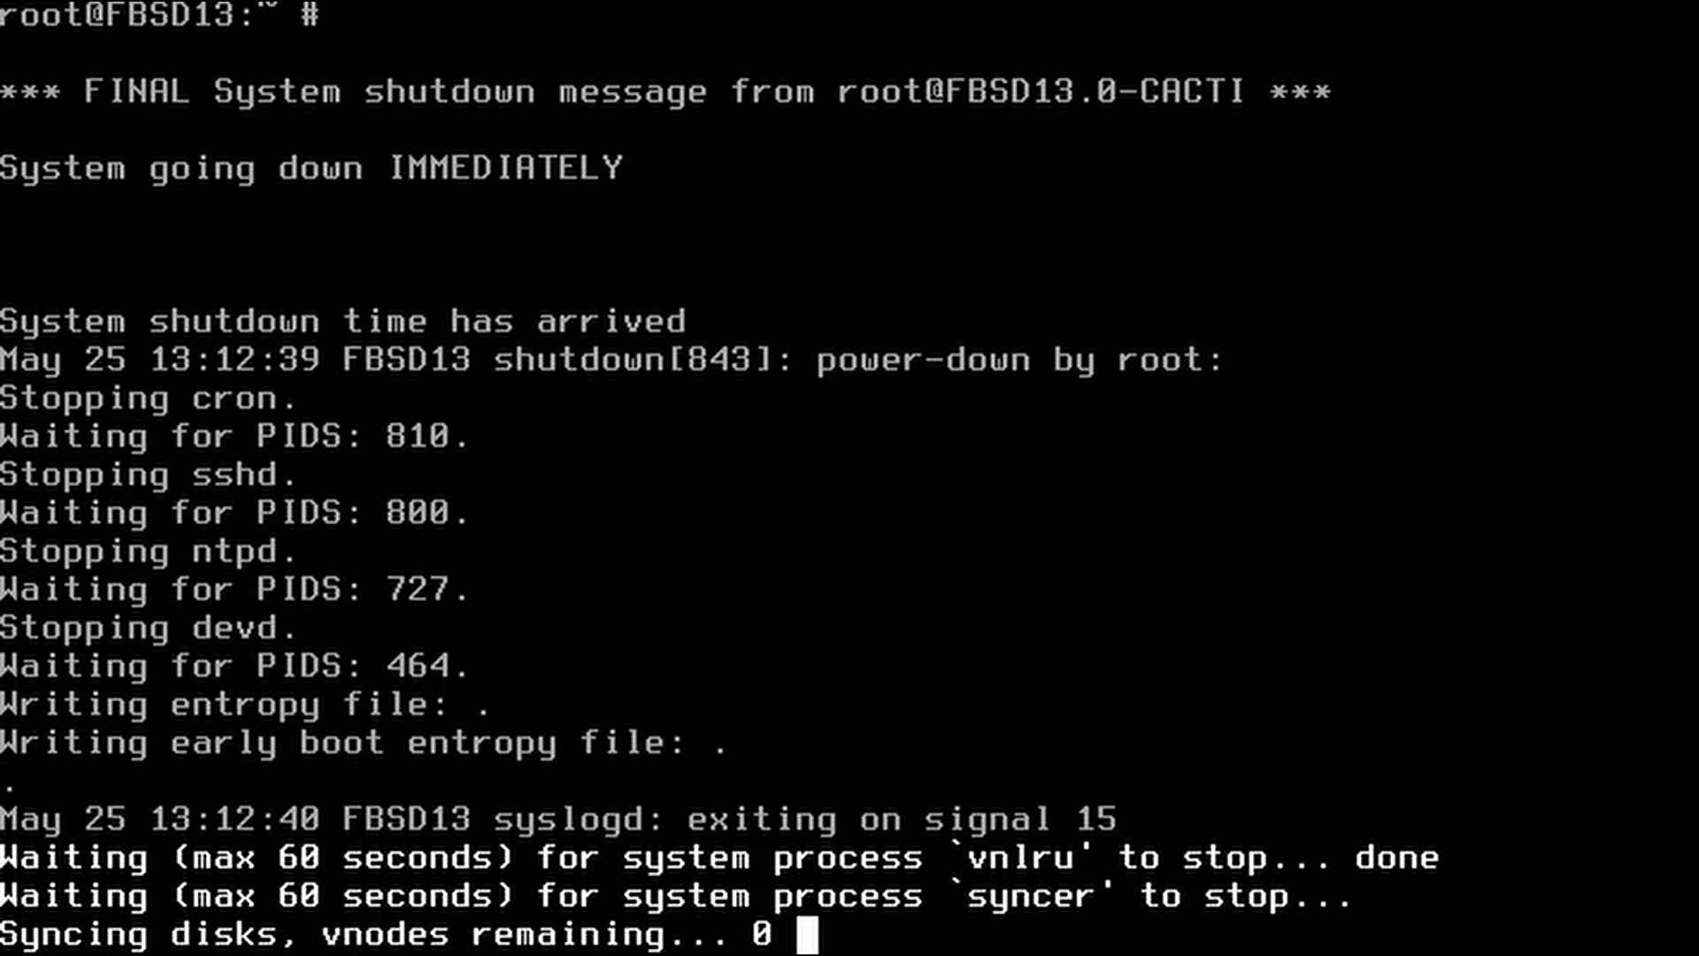